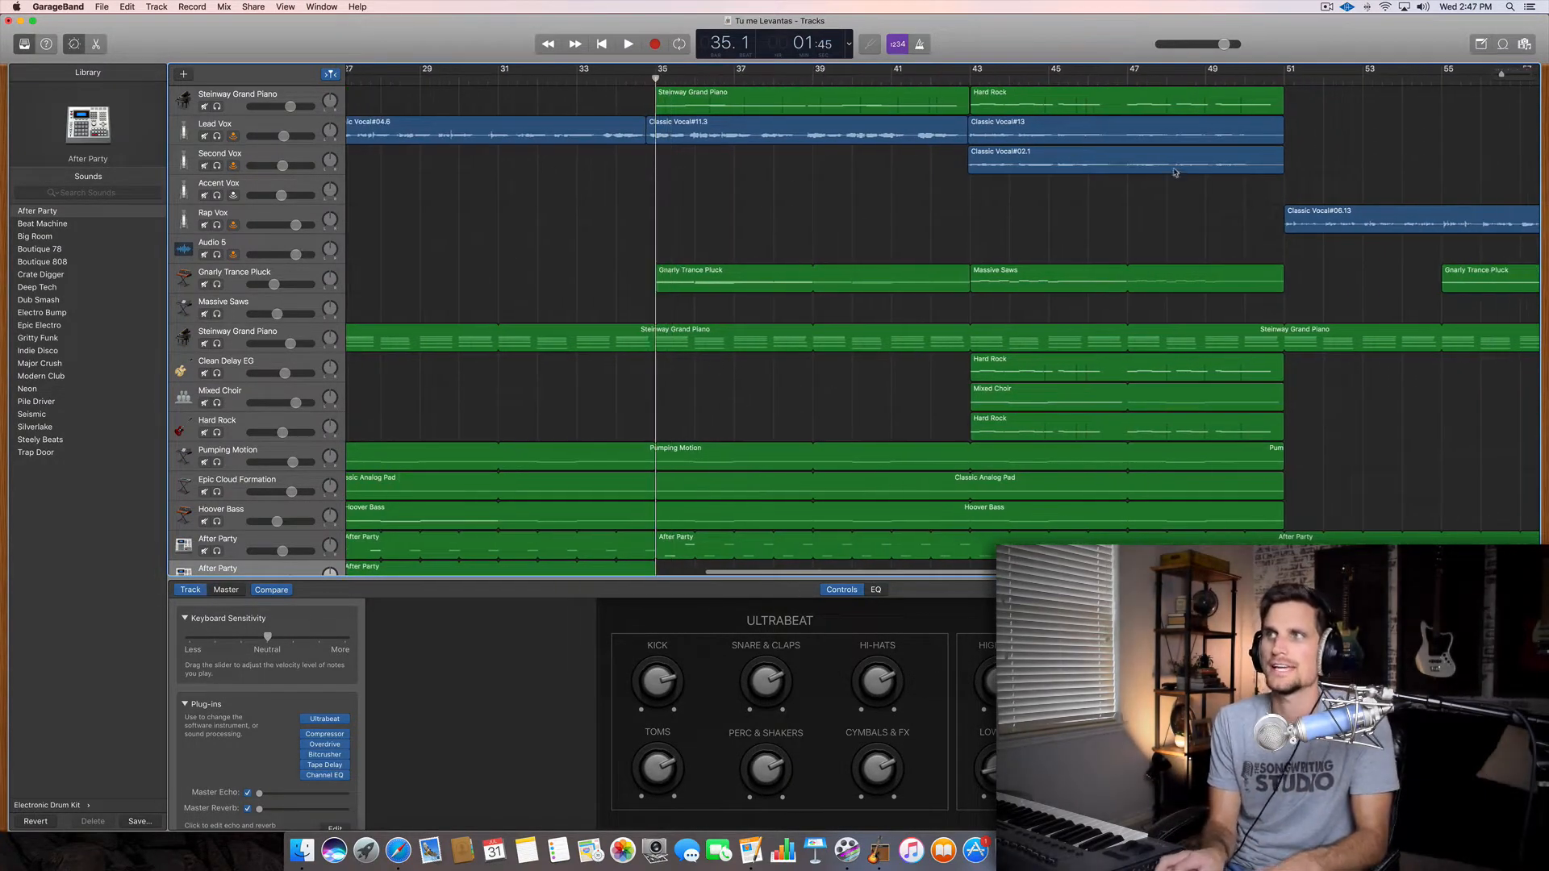
{"action": "mouse_move", "coordinate": [1105, 244]}
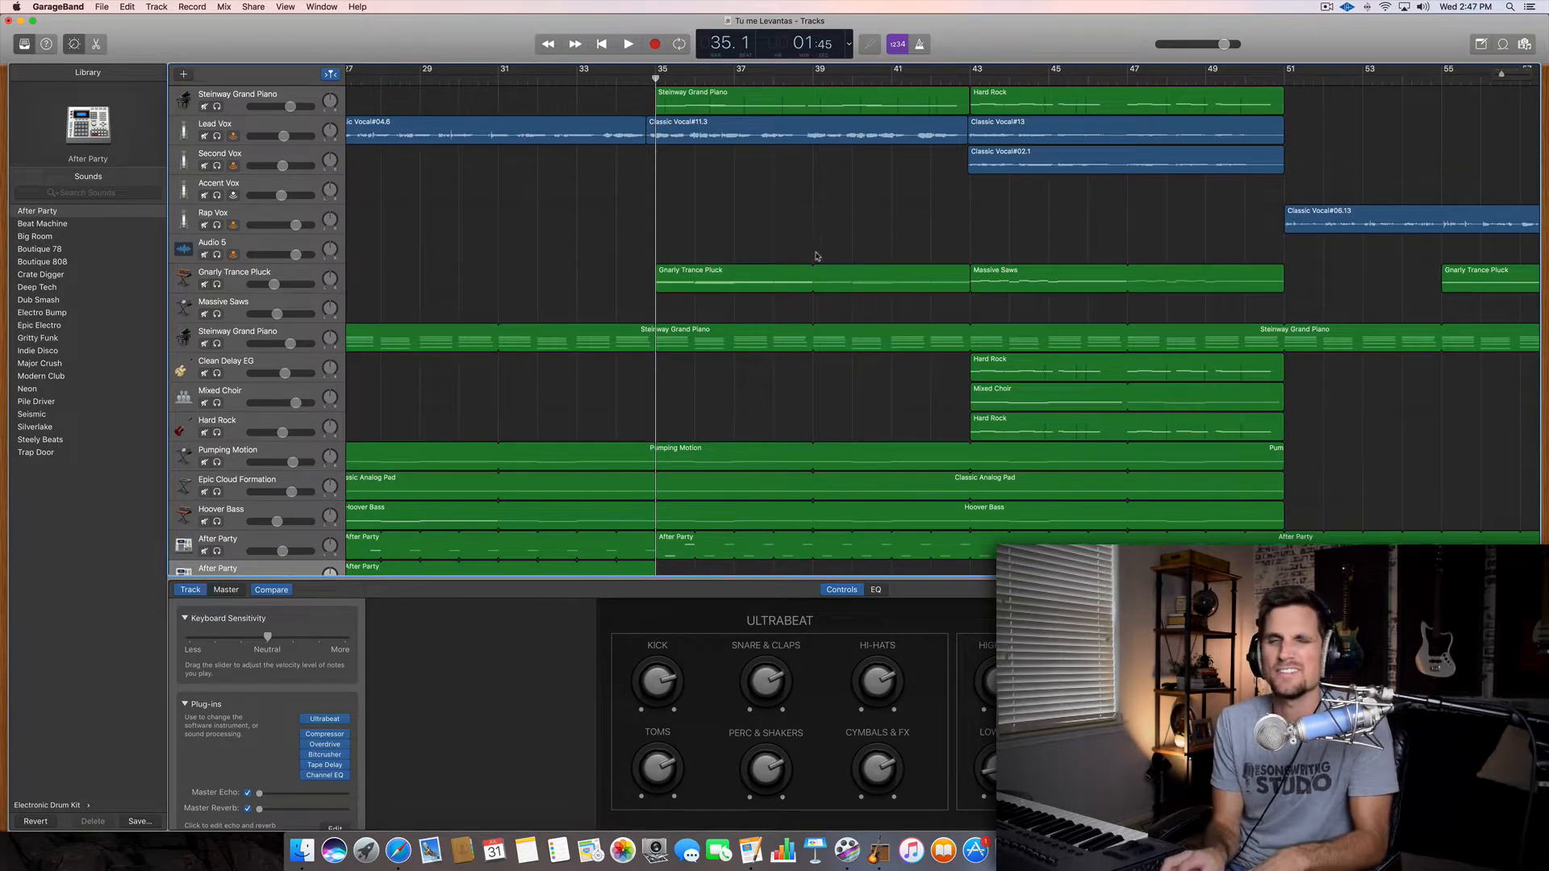
- Hide the drum Smart Controls to show the full track list and play through the chorus
{"action": "left_click", "coordinate": [628, 44]}
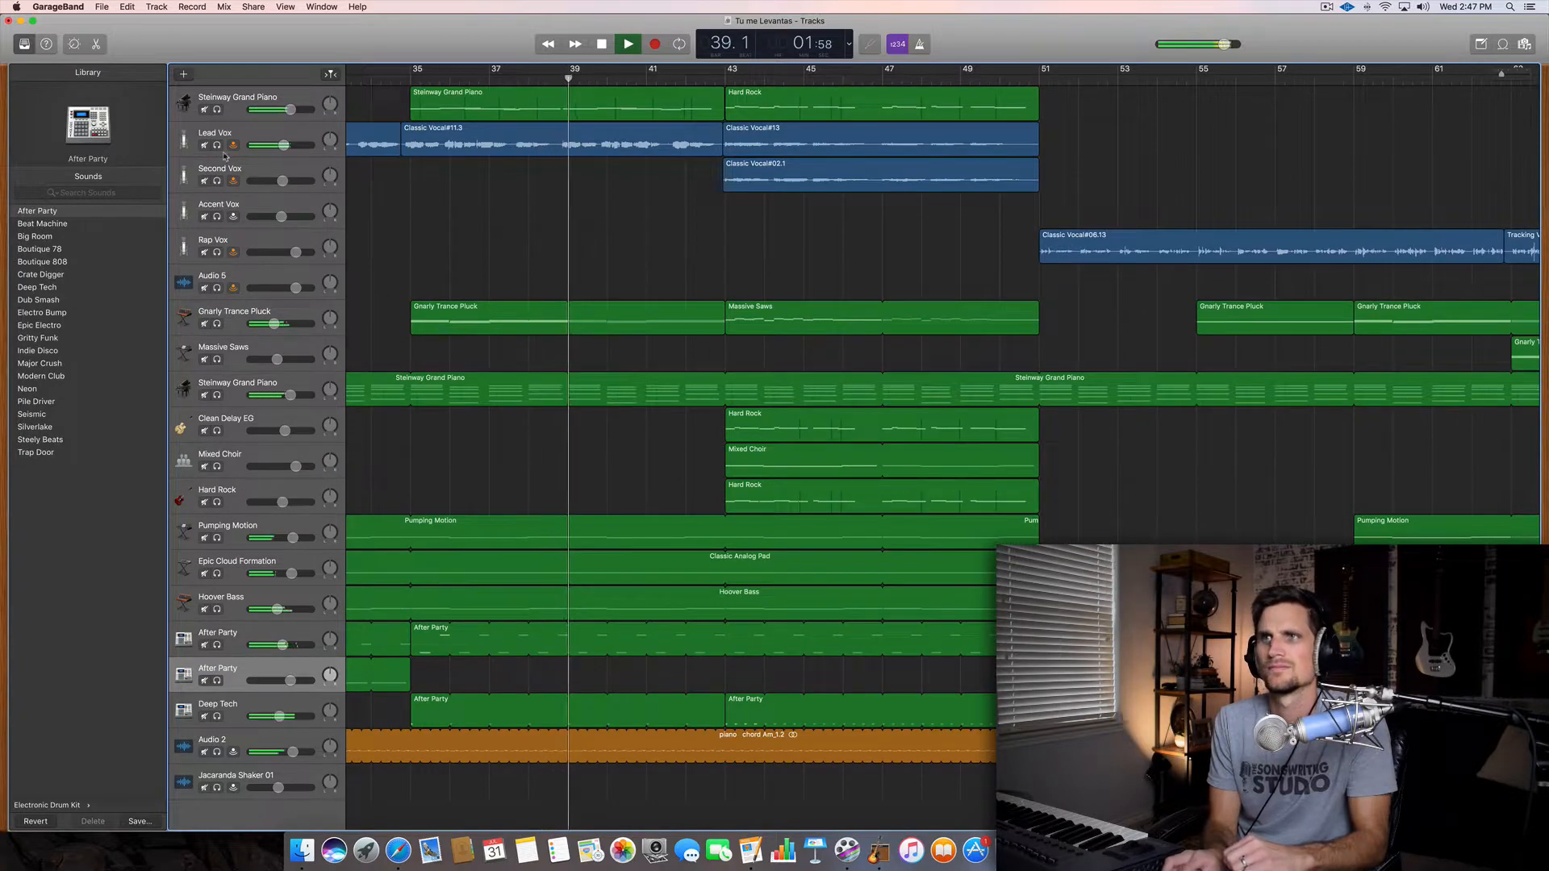
{"action": "left_click", "coordinate": [204, 146]}
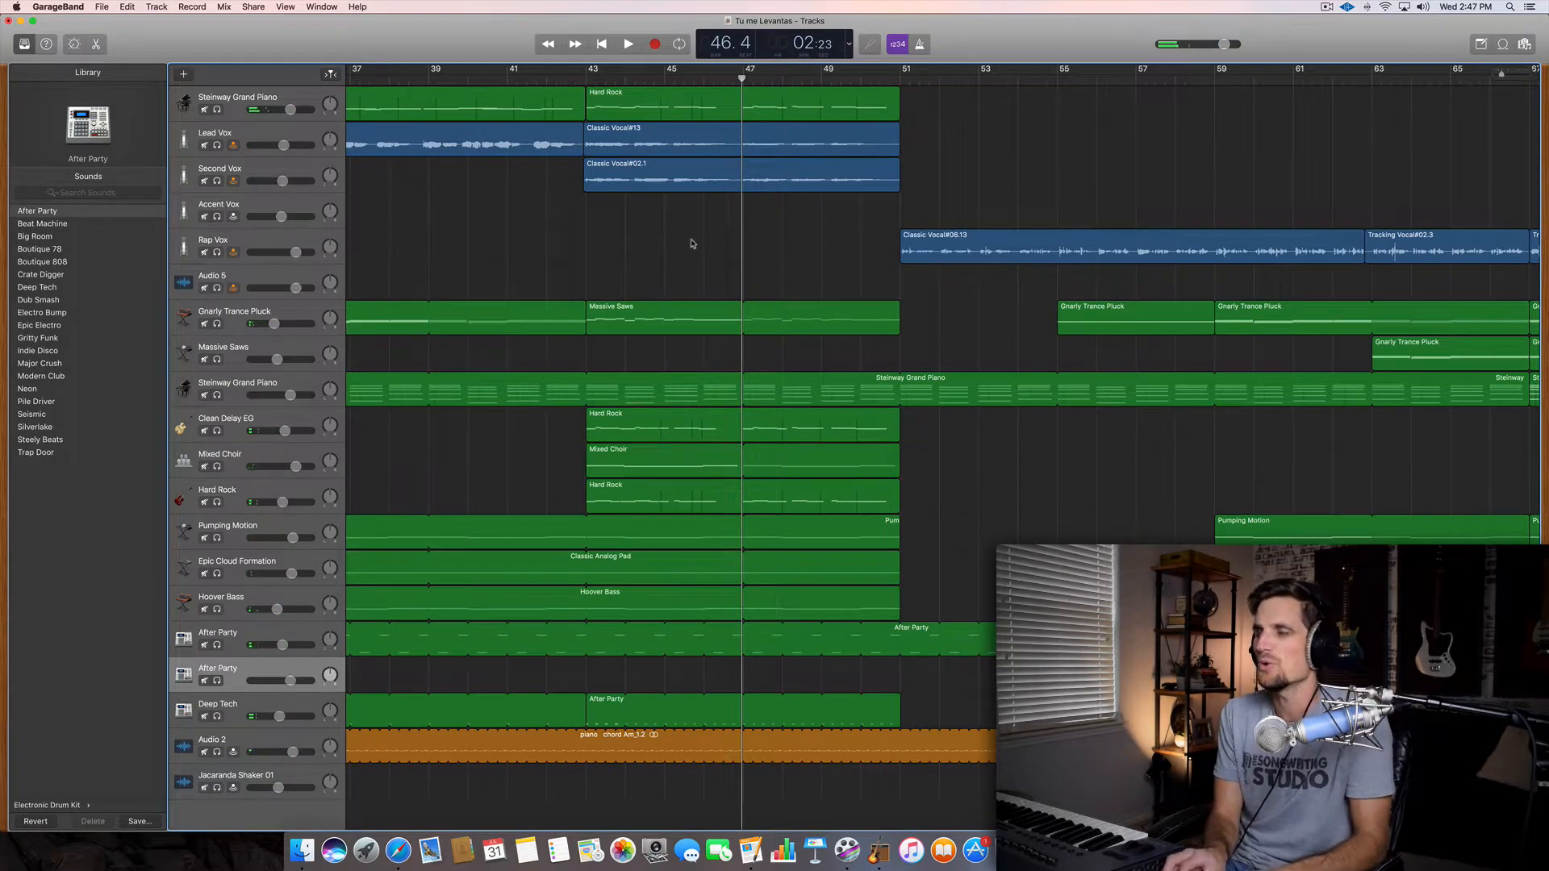
{"action": "scroll", "scroll_direction": "left", "scroll_amount": 3}
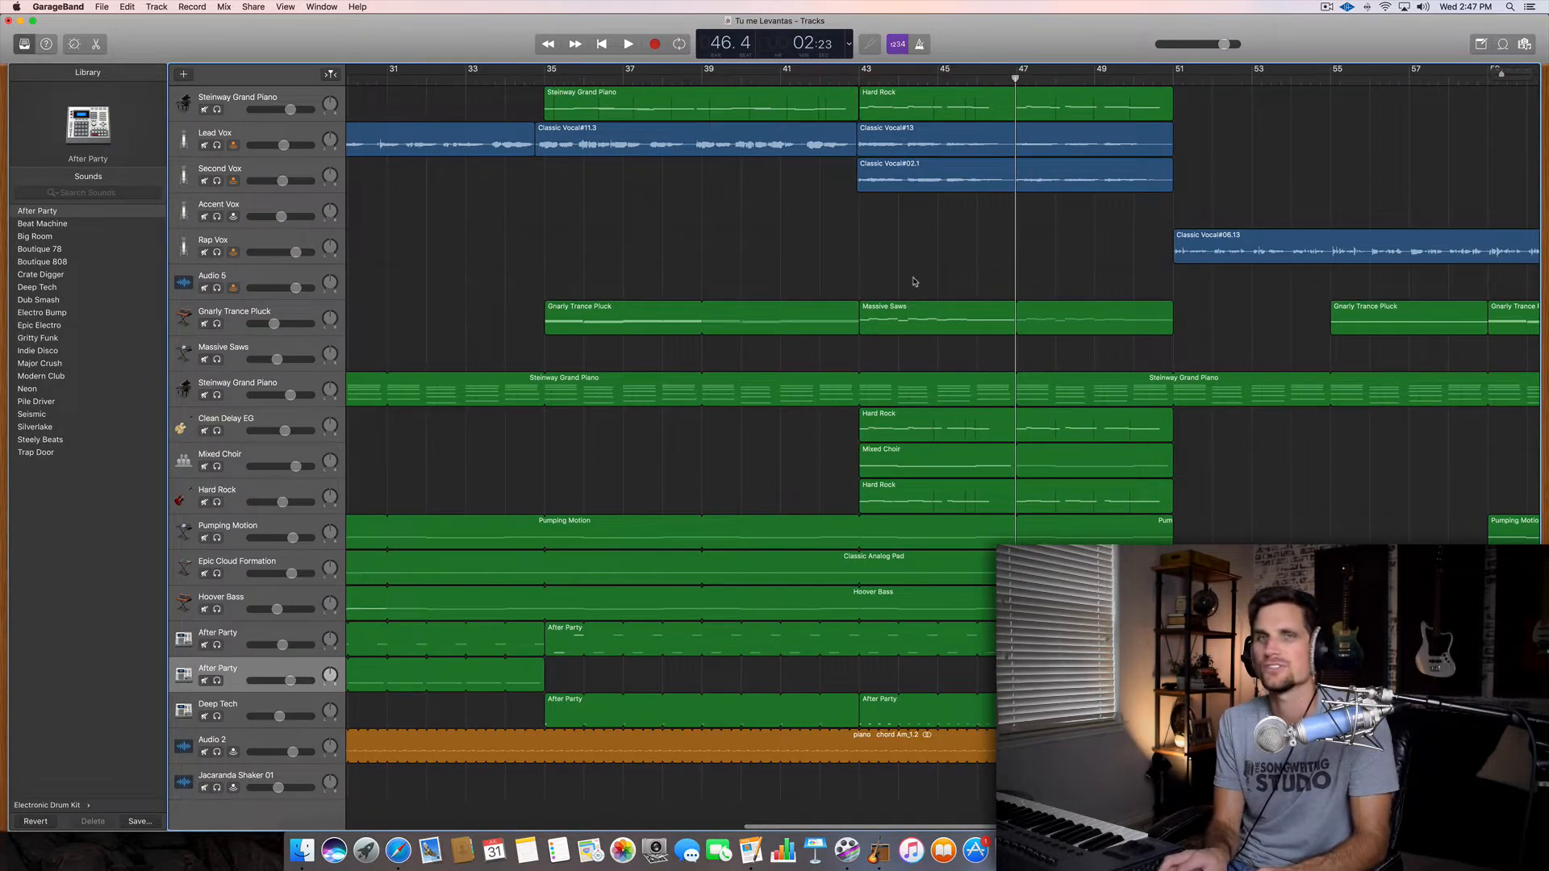
{"action": "scroll", "scroll_direction": "left", "scroll_amount": 3}
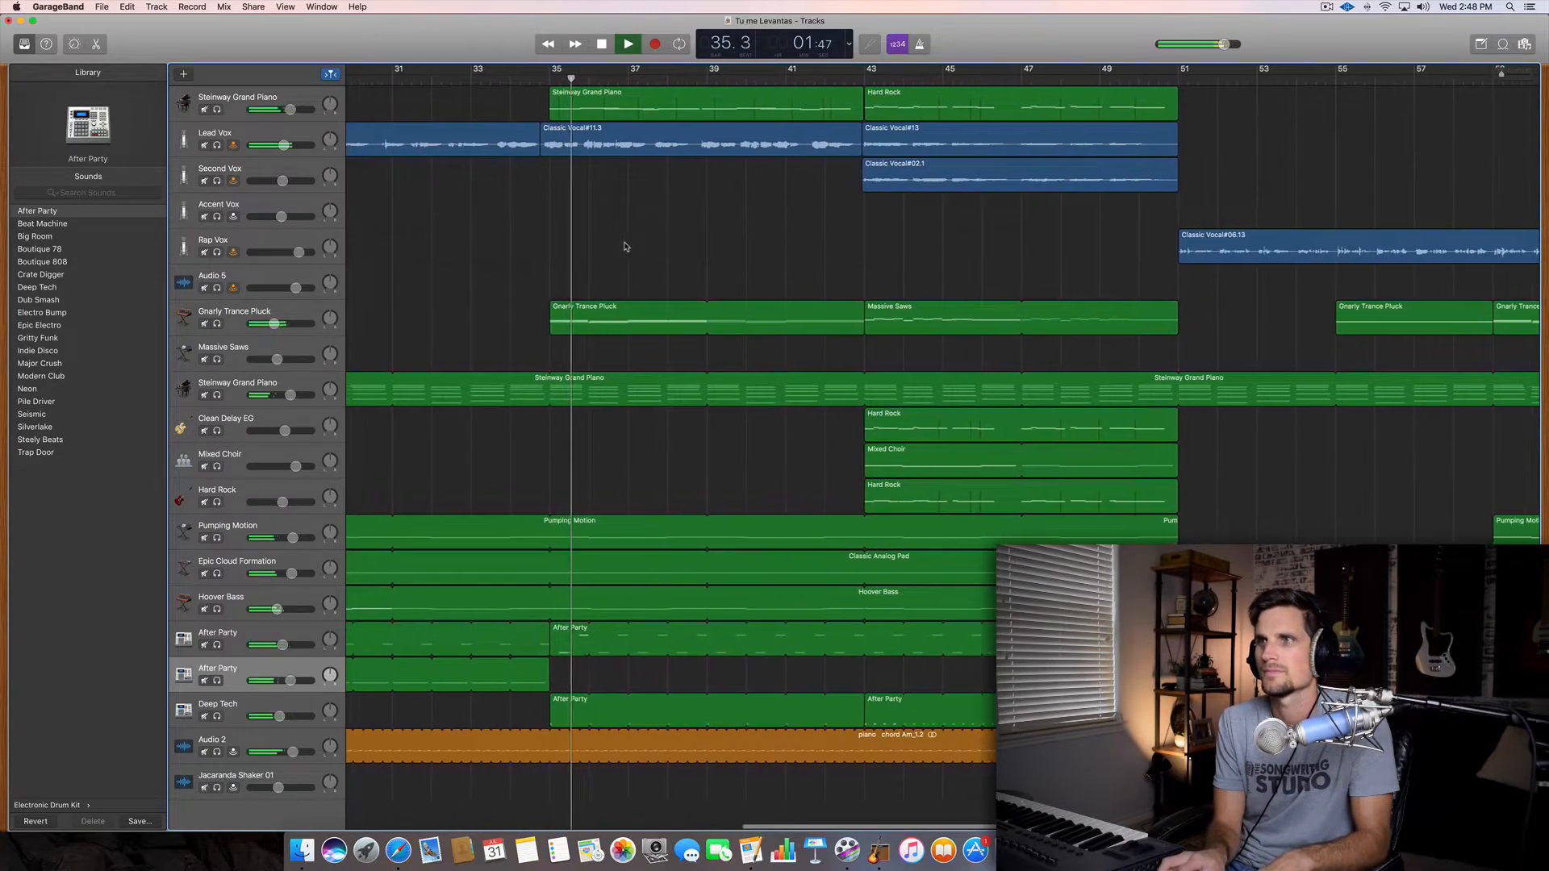
- Move the Steinway piano regions onto a new Ambient Piano track and solo it for playback
{"action": "left_click", "coordinate": [628, 43]}
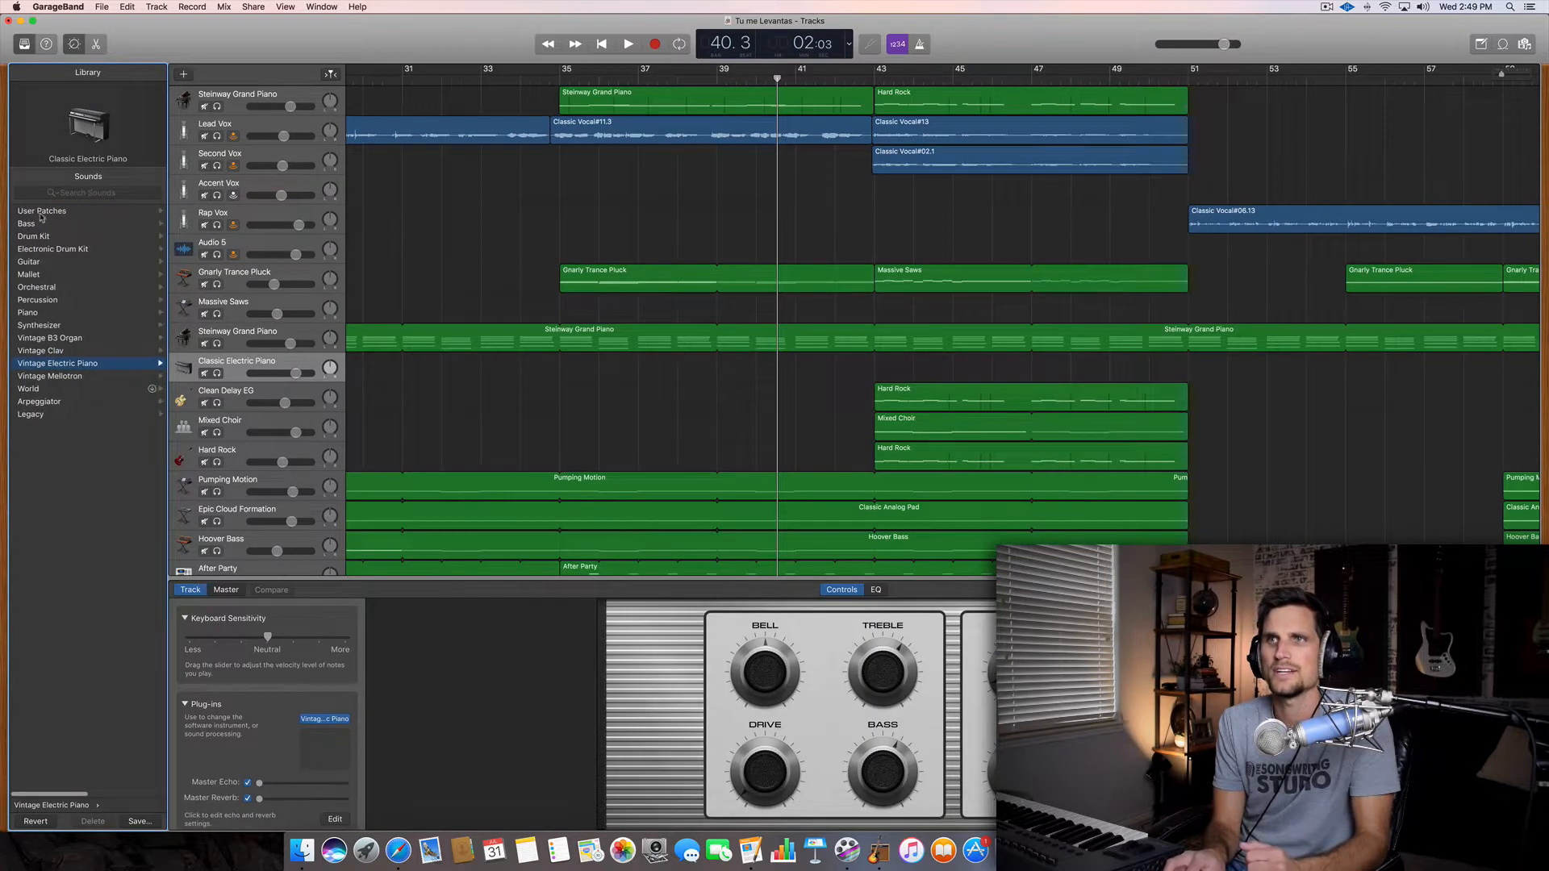
{"action": "left_click", "coordinate": [44, 211]}
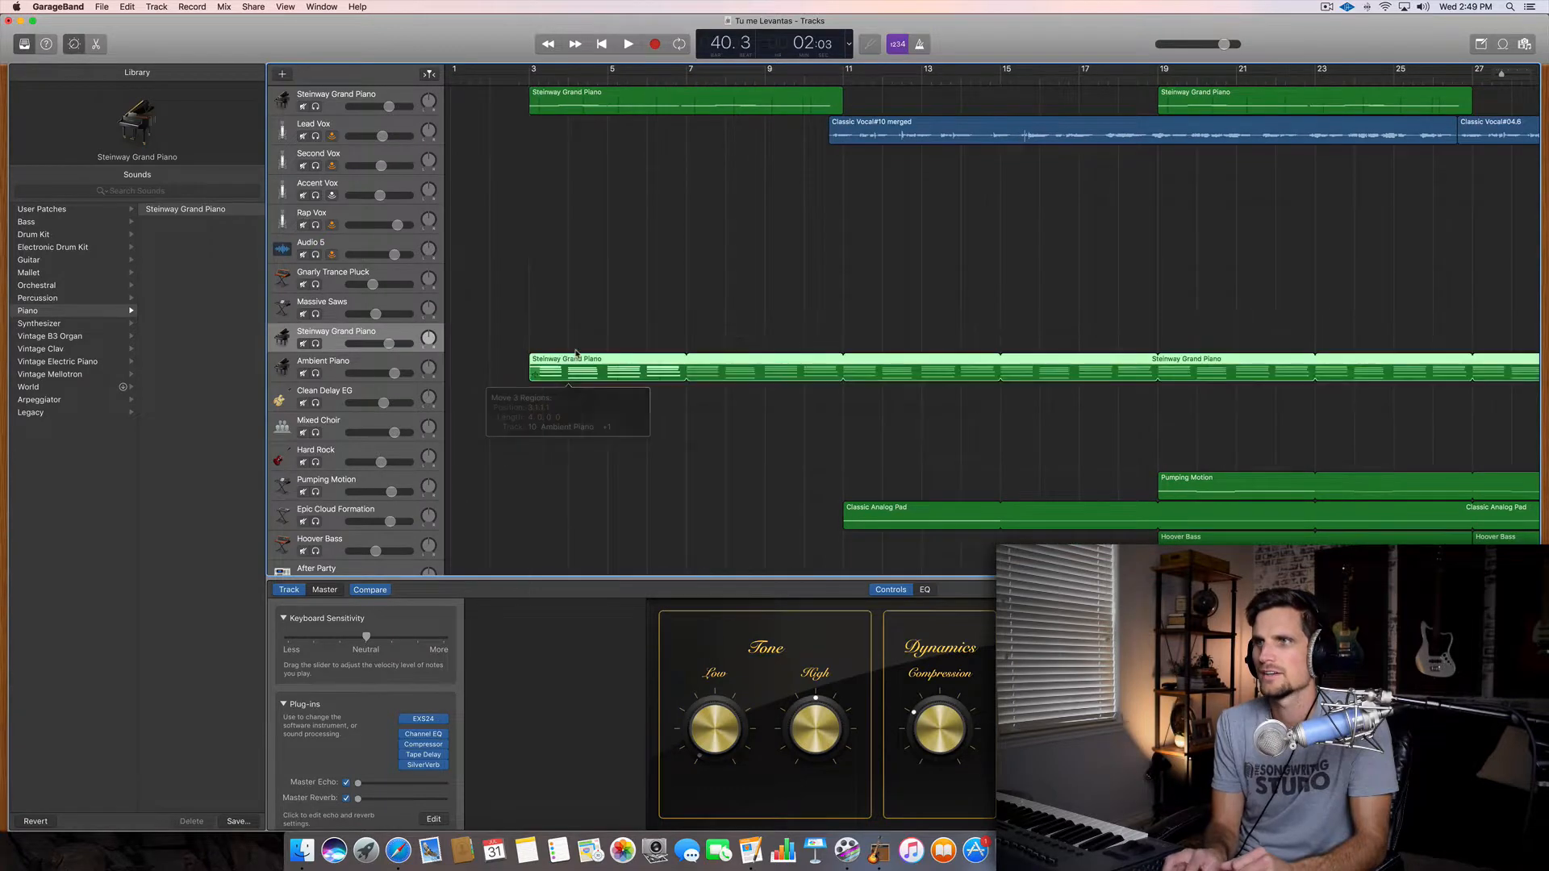
{"action": "scroll", "scroll_direction": "right", "scroll_amount": 3}
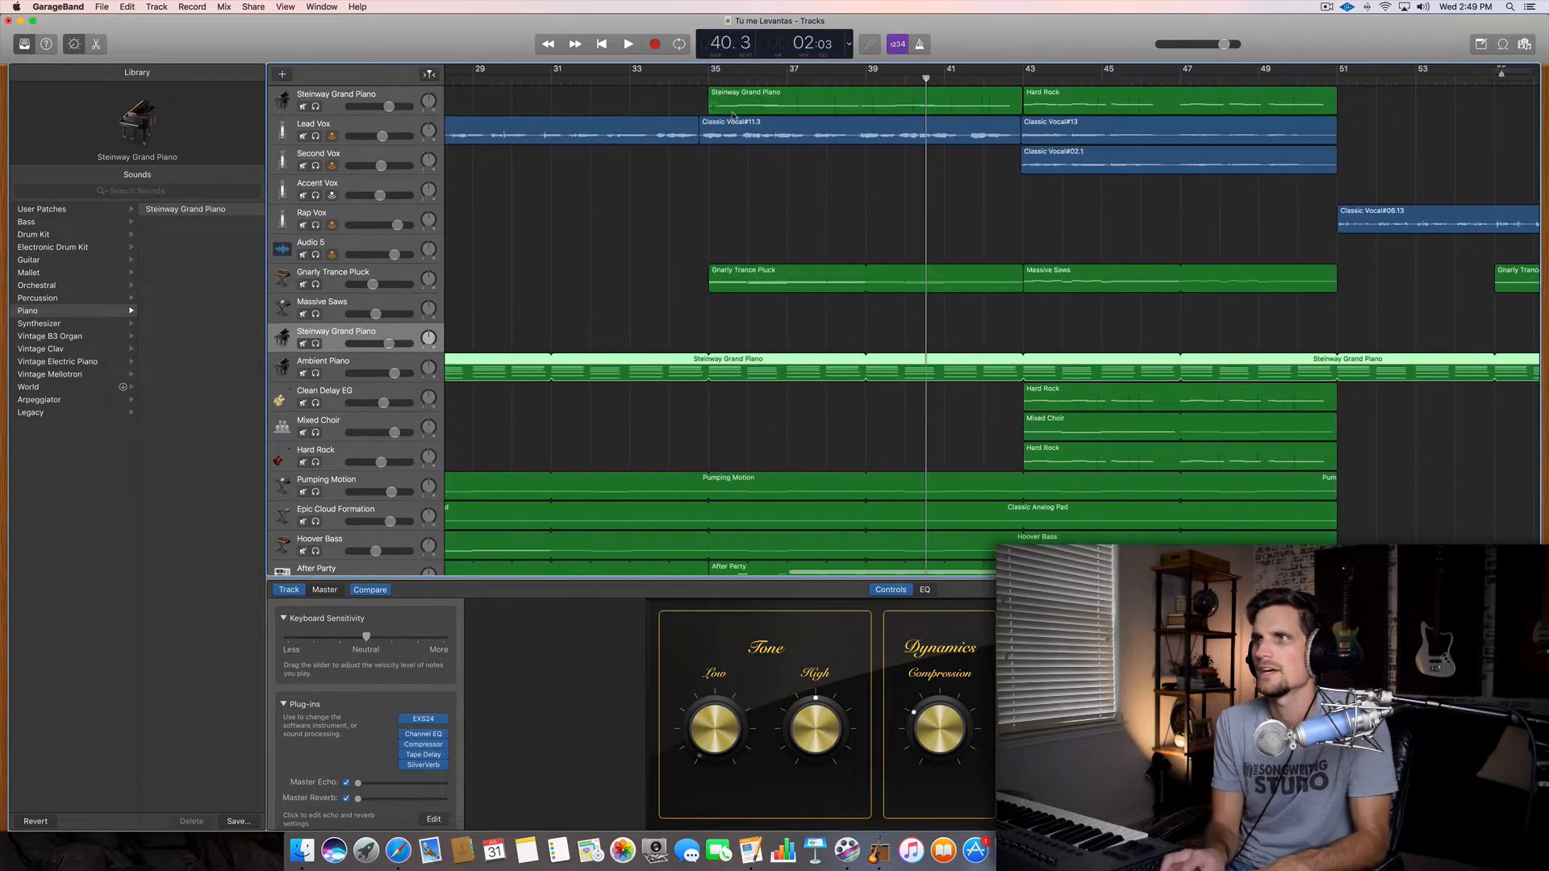
{"action": "left_click", "coordinate": [629, 43]}
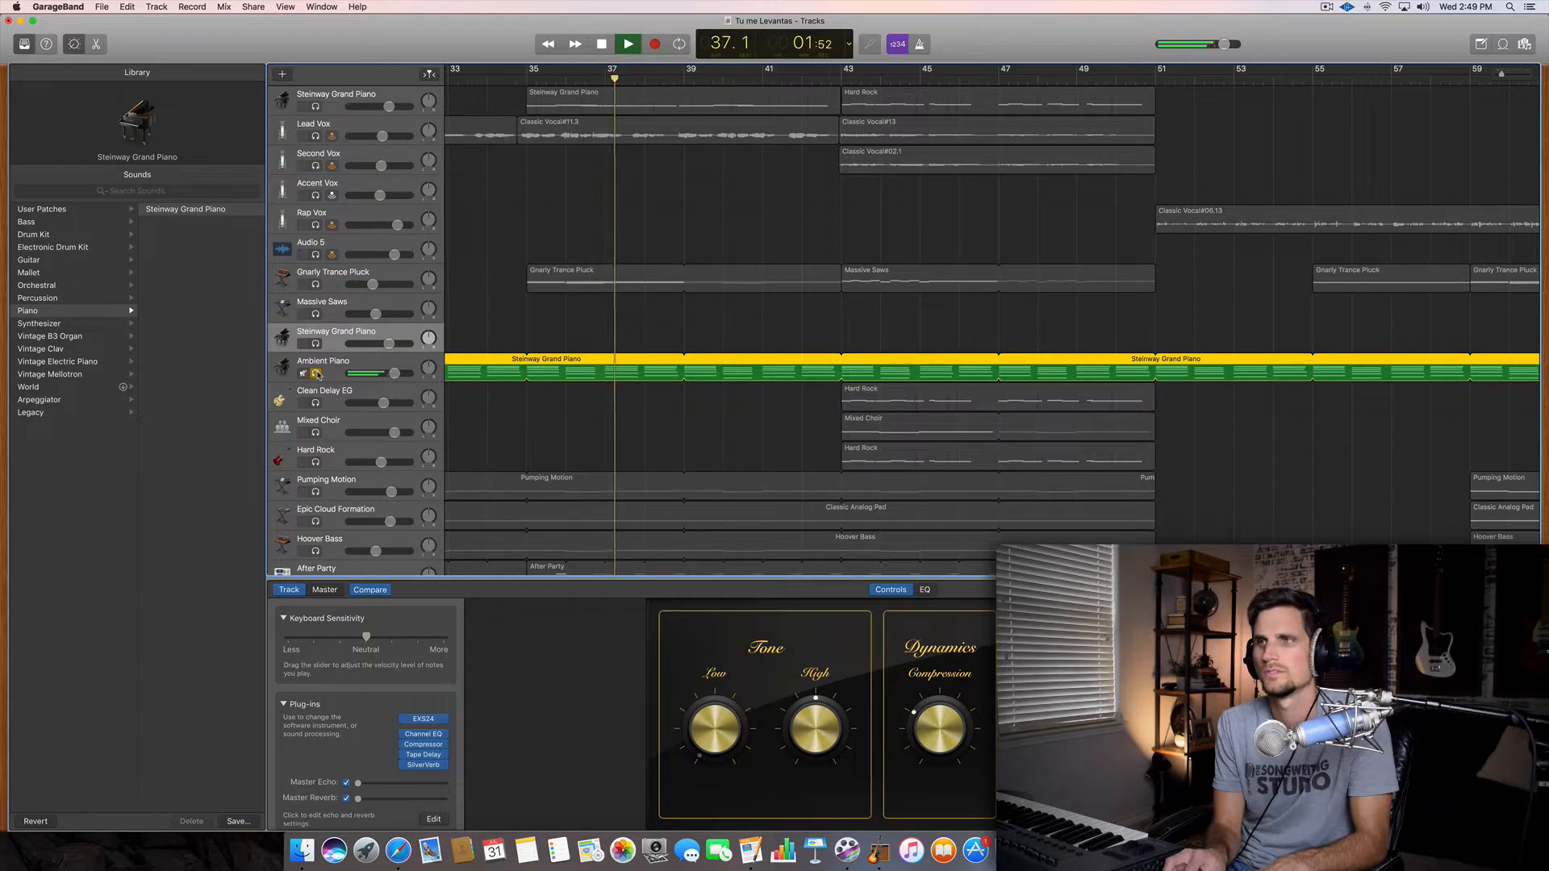
{"action": "left_click", "coordinate": [628, 43]}
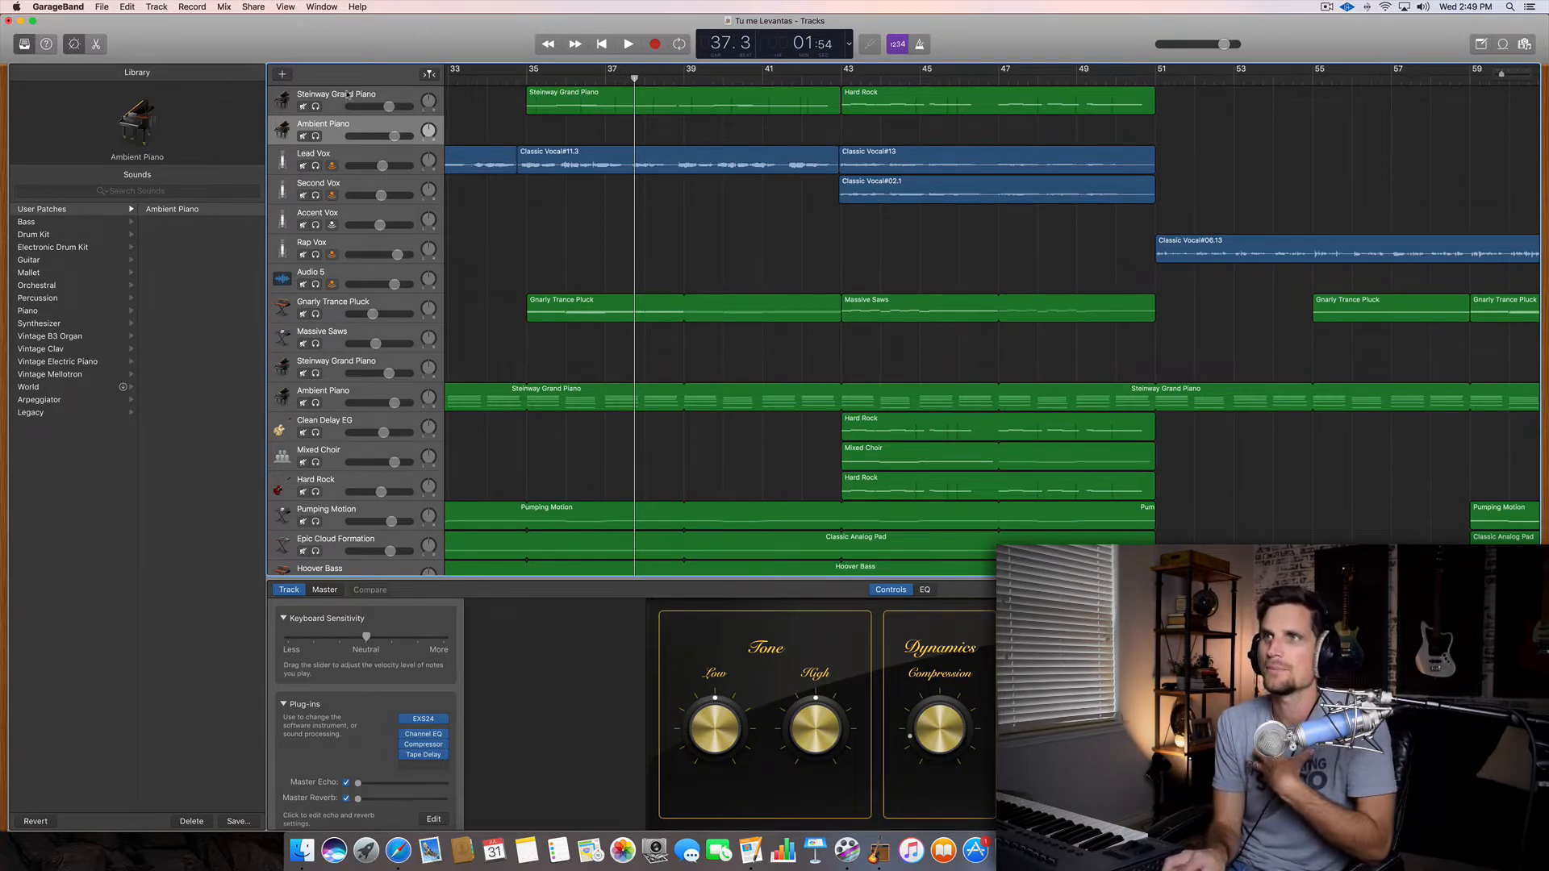
- Drag the chorus Steinway and Hard Rock piano regions onto the top Ambient Piano track and audition it
{"action": "left_click_drag", "start_coordinate": [563, 101], "coordinate": [568, 130]}
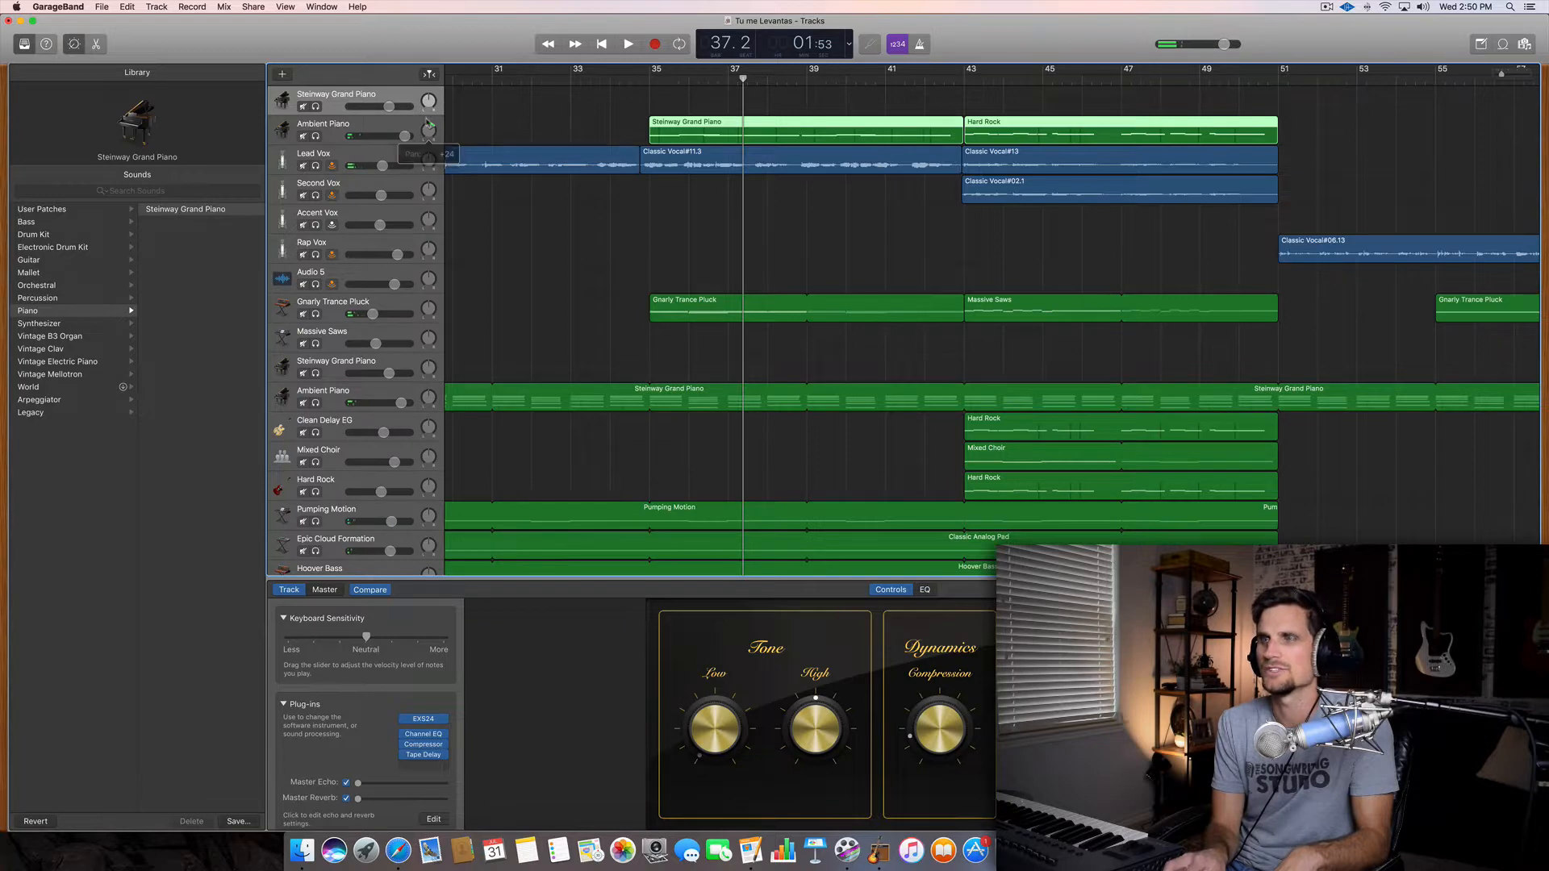
{"action": "left_click", "coordinate": [629, 44]}
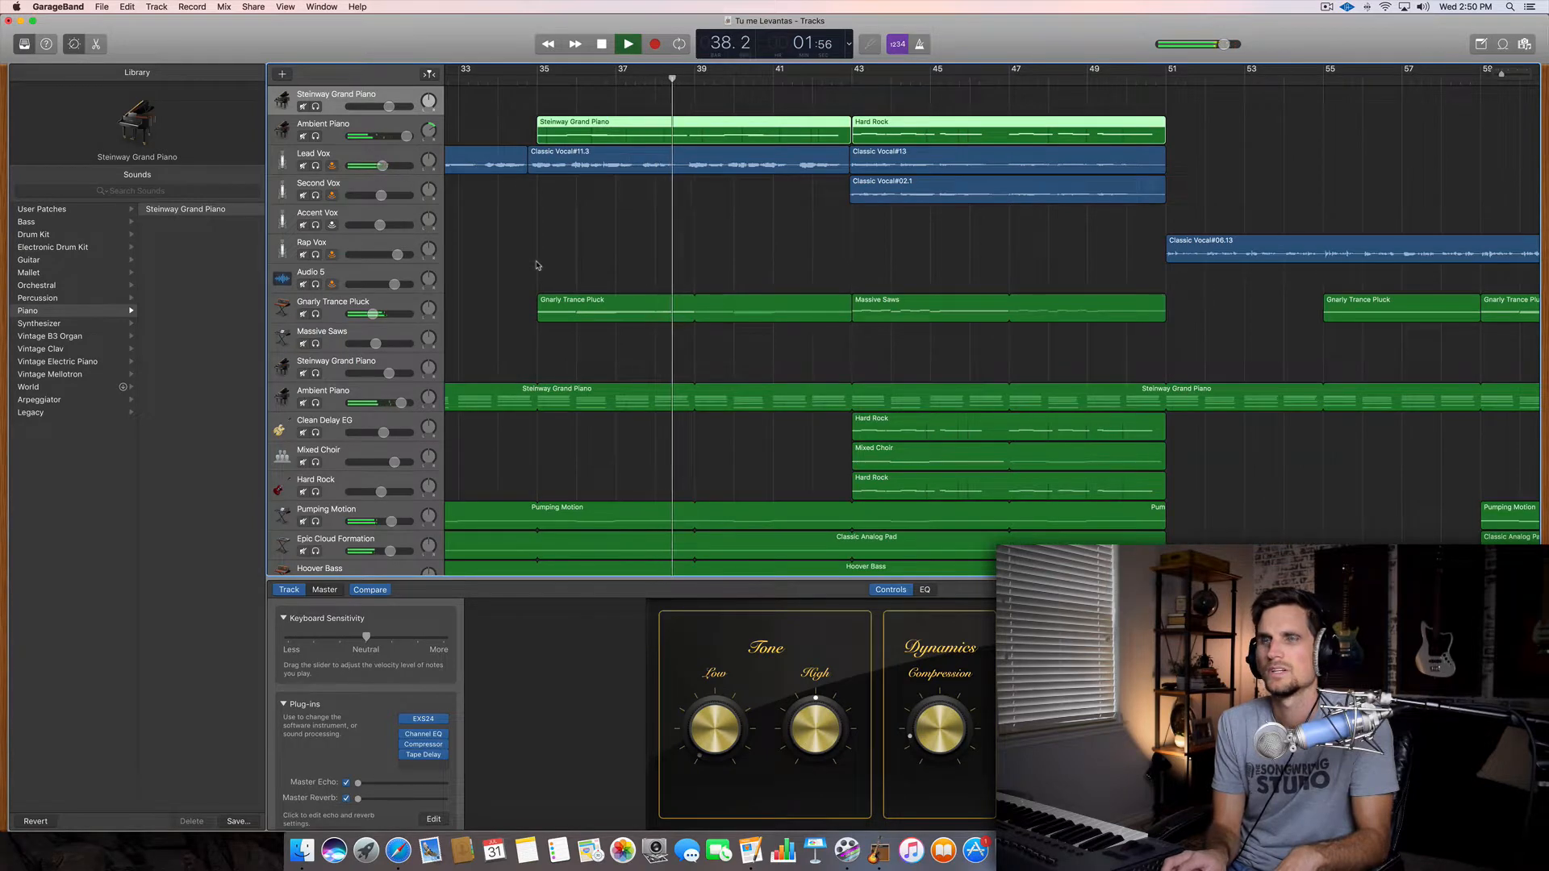
{"action": "left_click", "coordinate": [628, 43]}
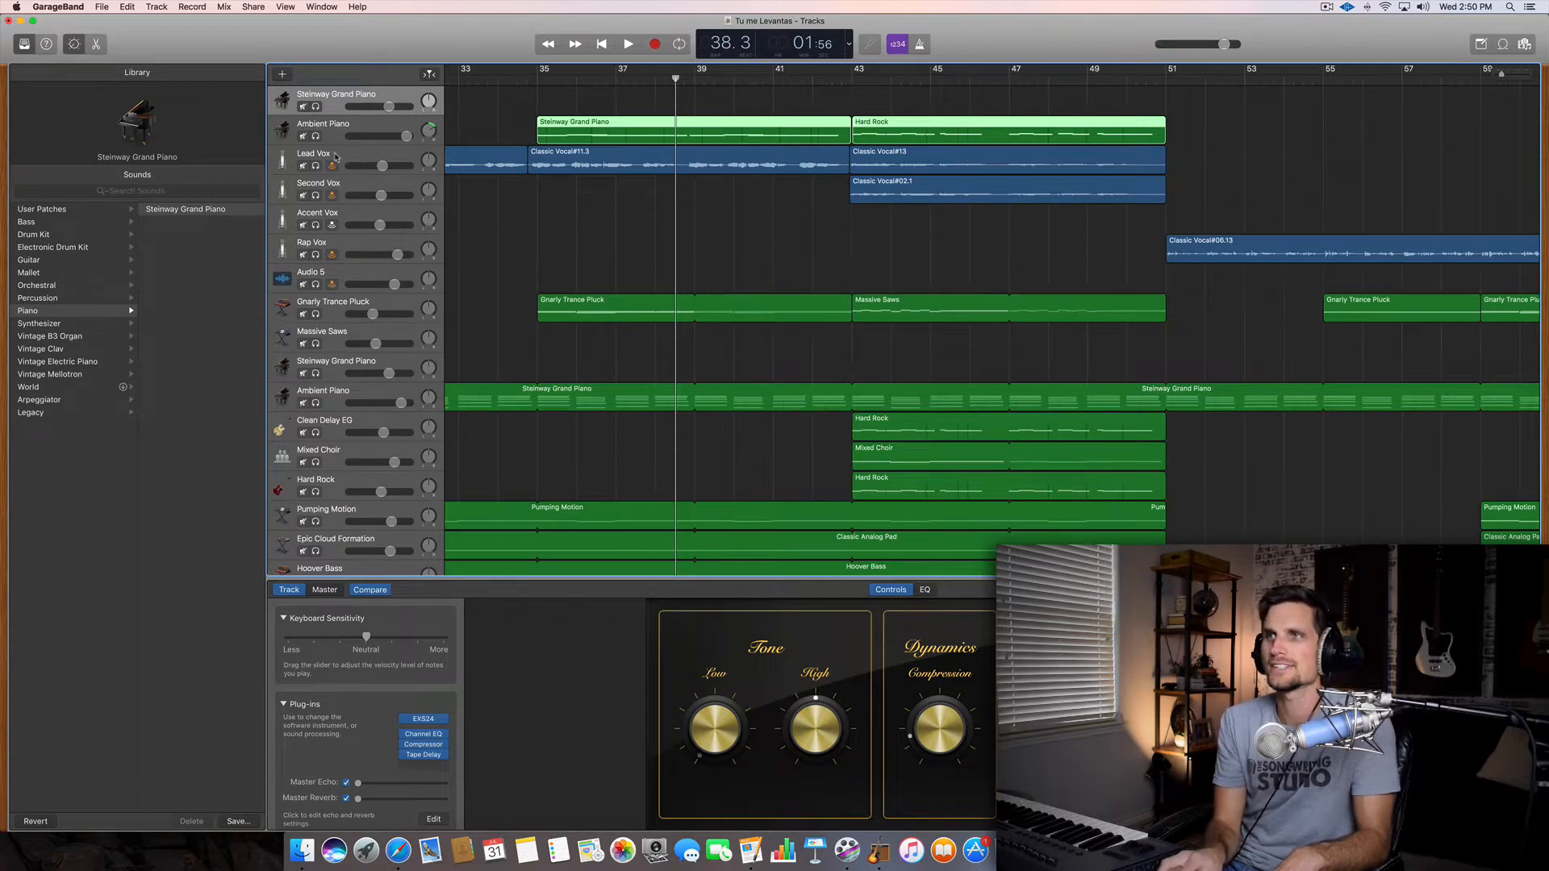
- Show the Lead Vox Classic Vocal settings and plug-ins and play the chorus vocal
{"action": "left_click", "coordinate": [314, 159]}
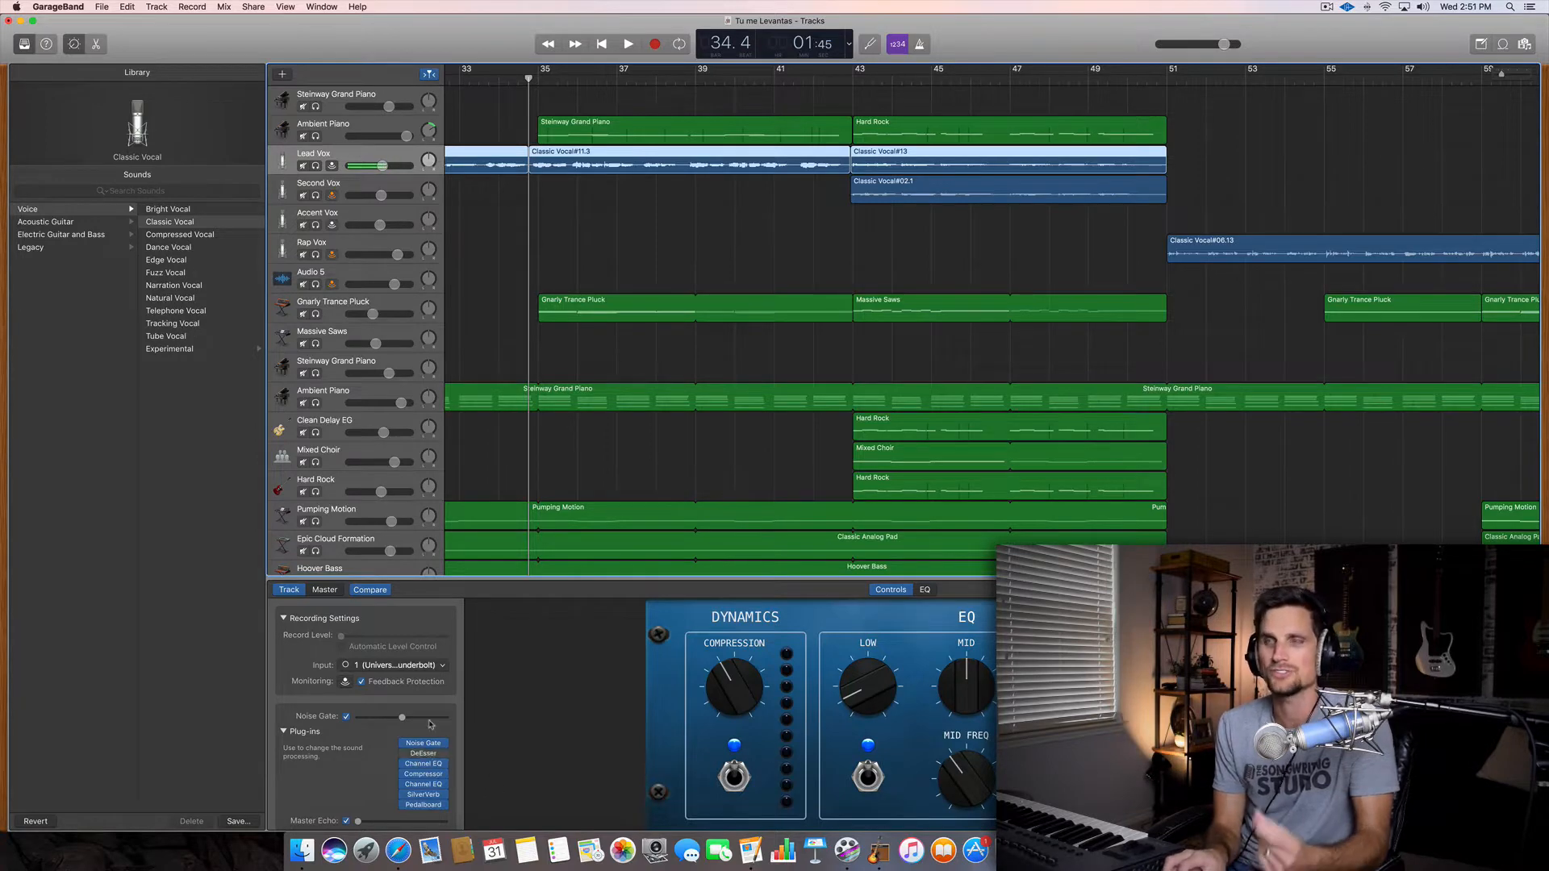
{"action": "mouse_move", "coordinate": [601, 264]}
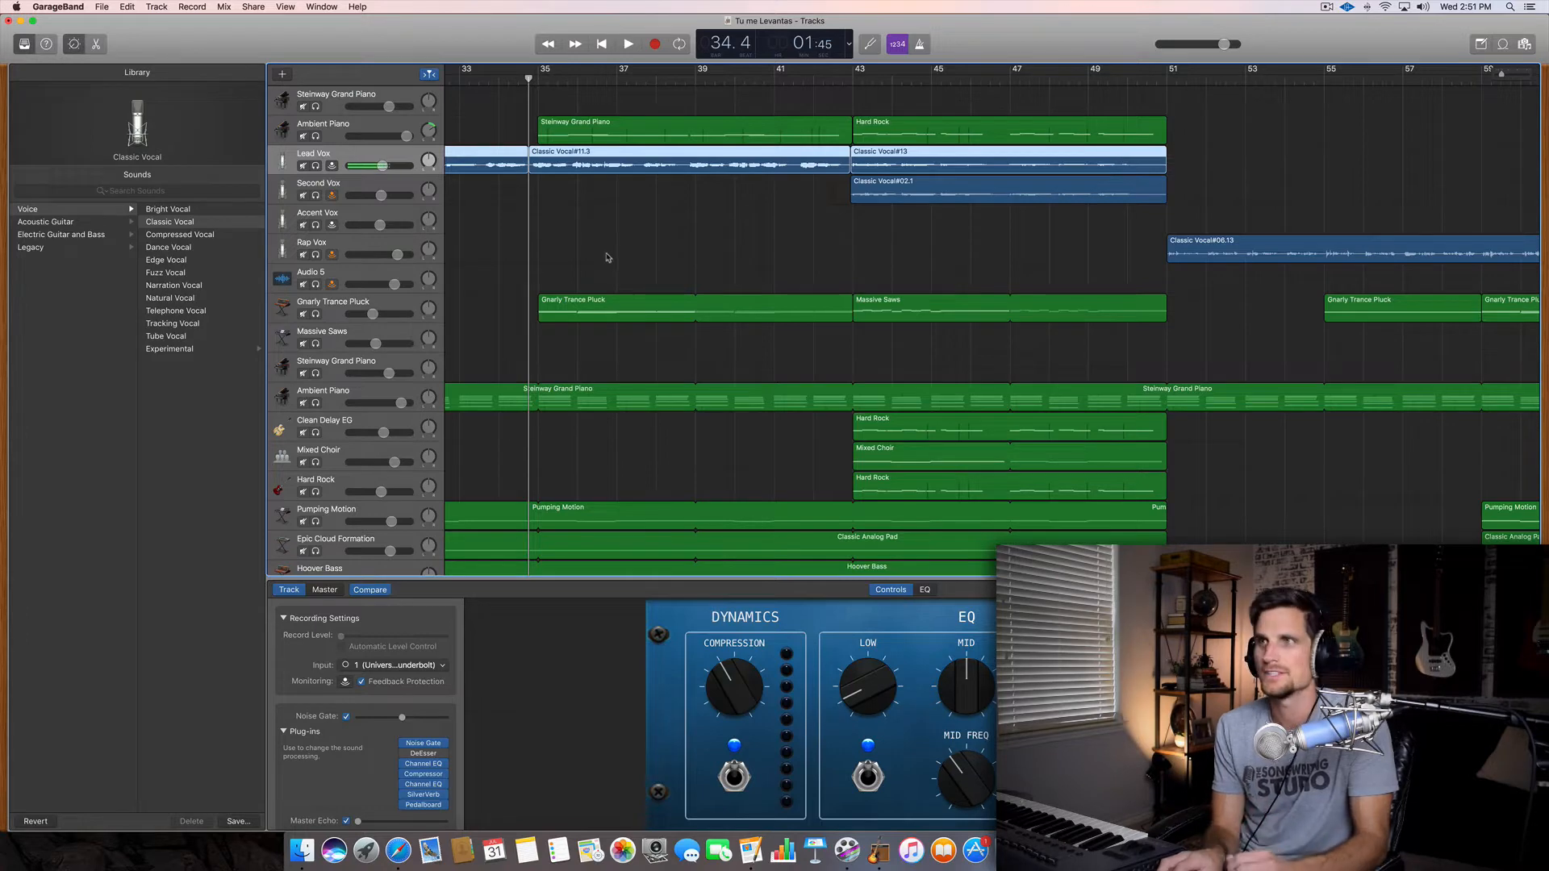
{"action": "mouse_move", "coordinate": [610, 252]}
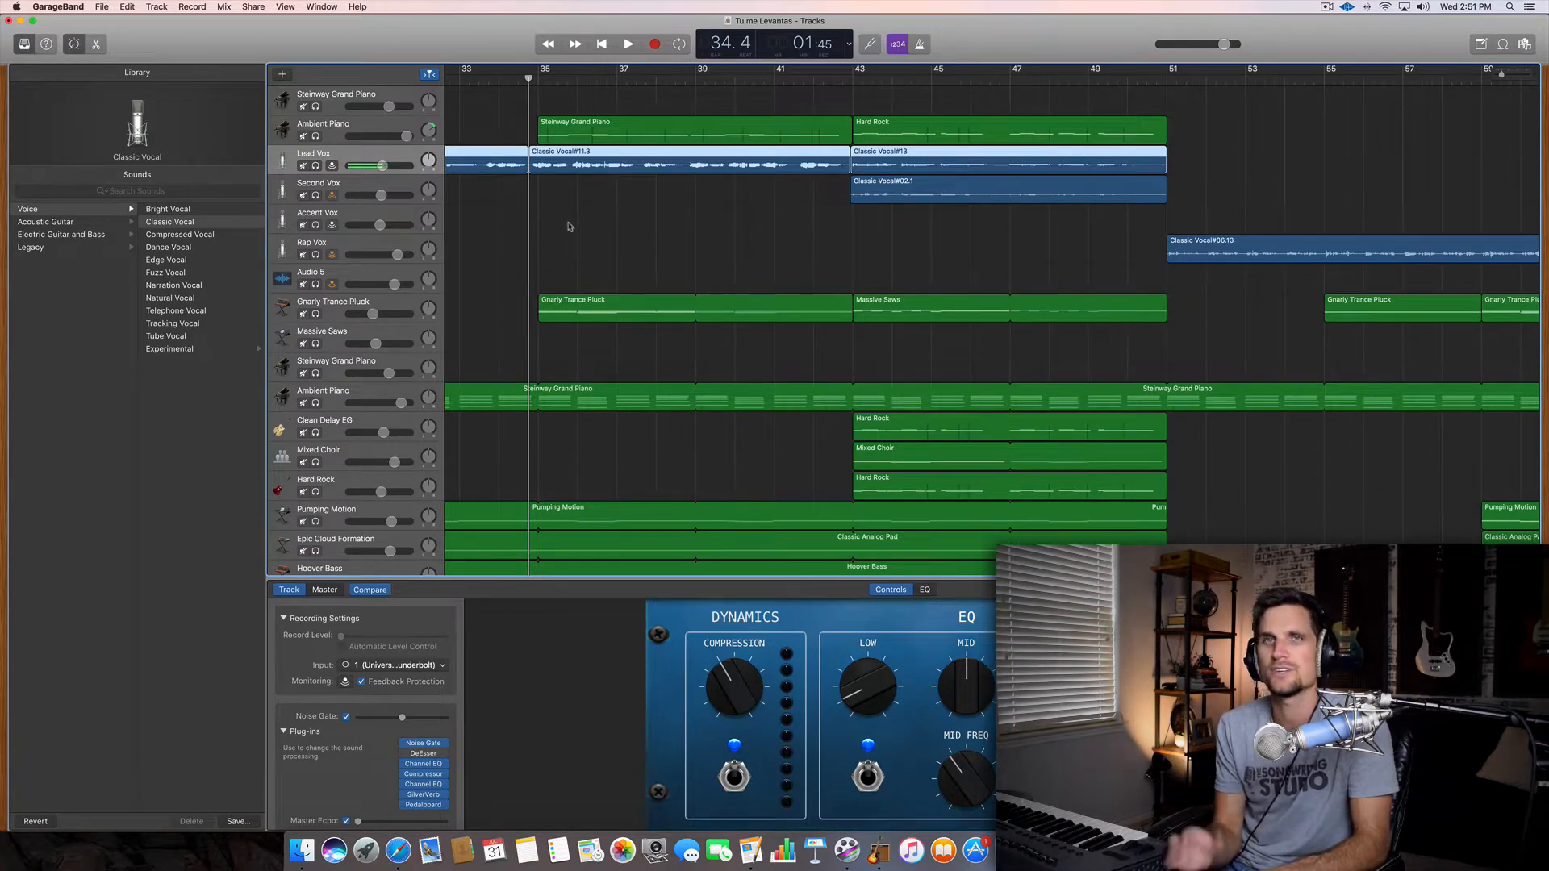
{"action": "left_click", "coordinate": [628, 43]}
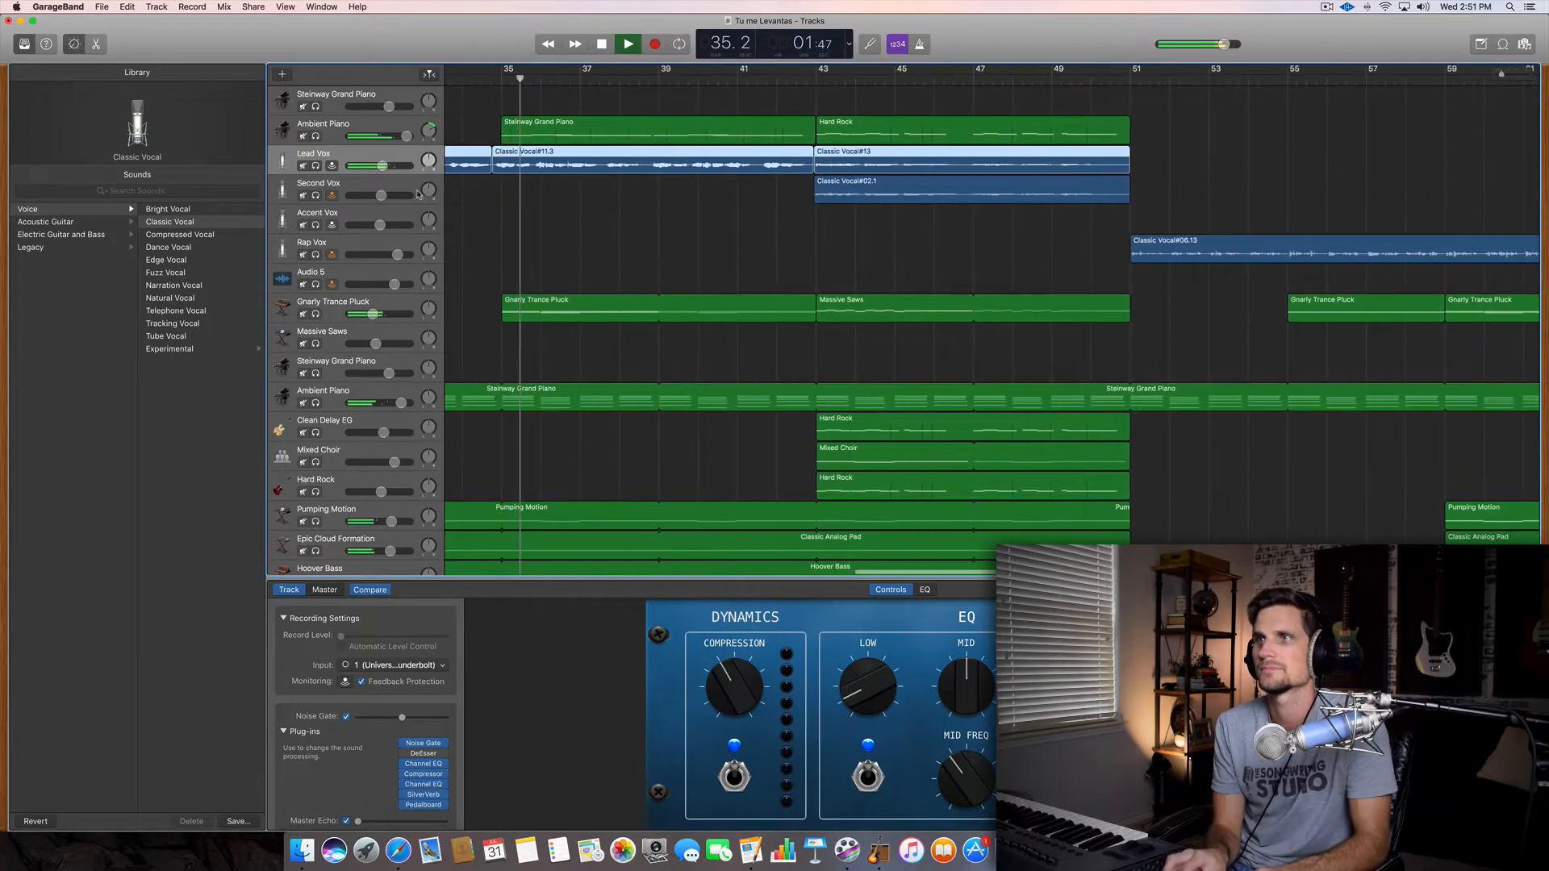
{"action": "left_click_drag", "start_coordinate": [372, 164], "coordinate": [378, 164]}
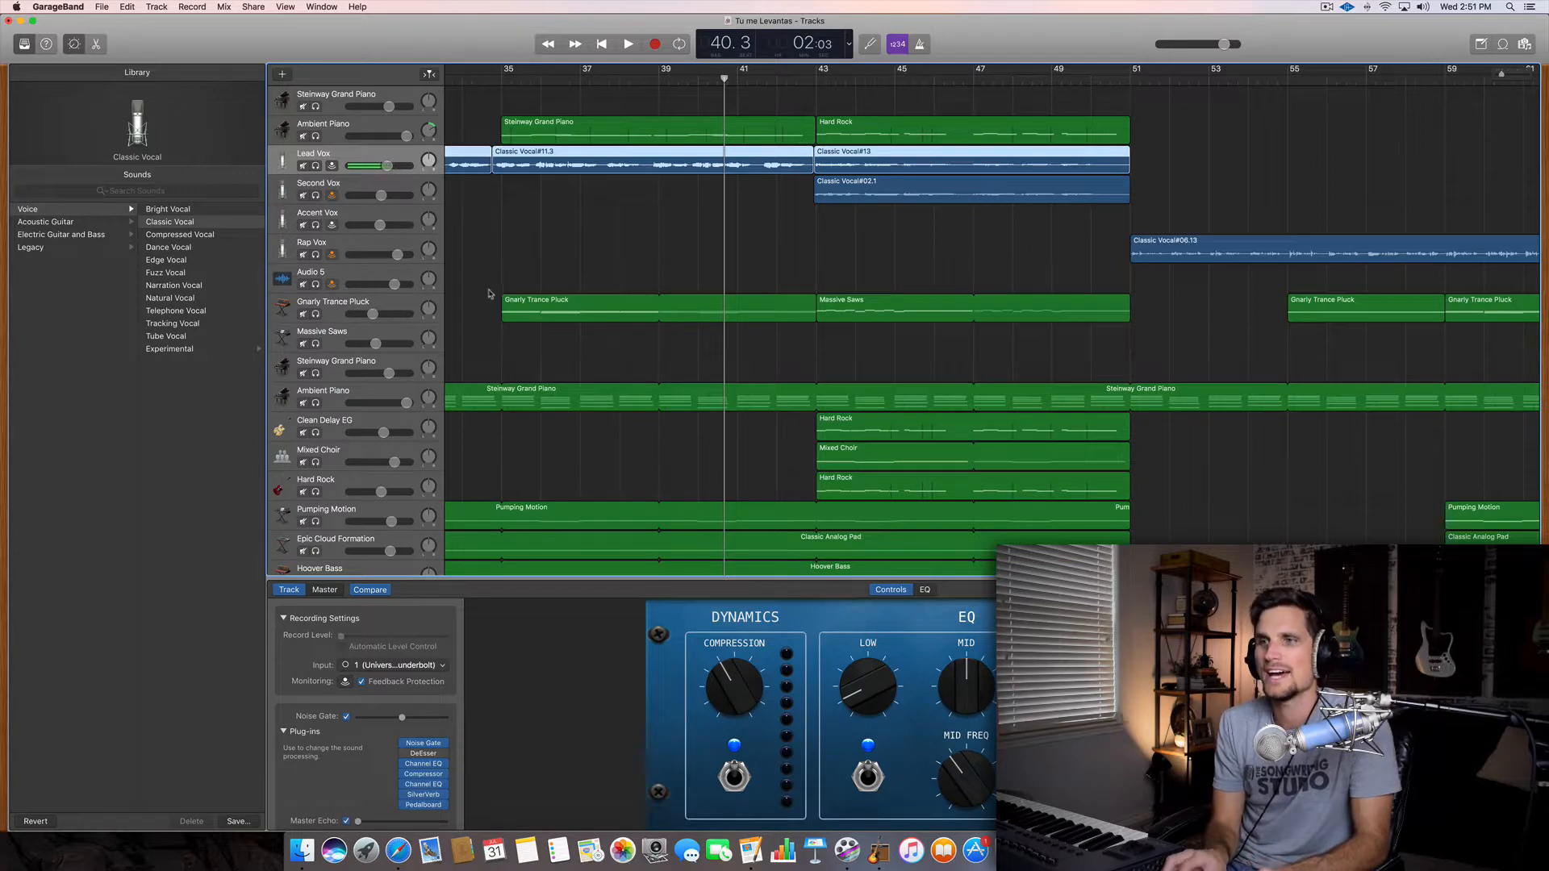
{"action": "scroll", "scroll_direction": "down", "scroll_amount": 3}
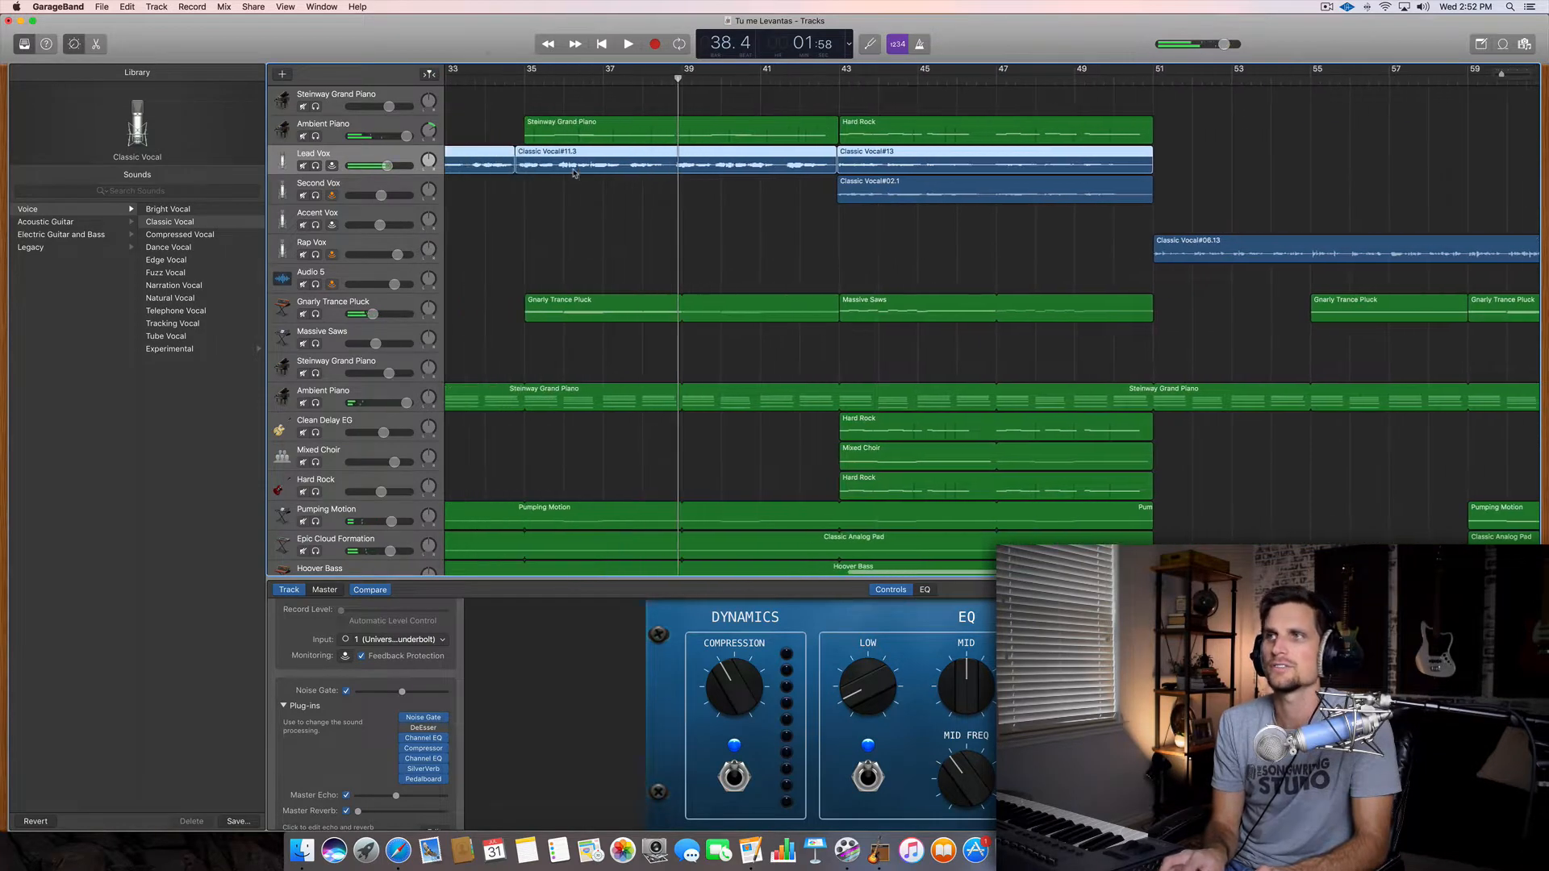
{"action": "left_click", "coordinate": [629, 43]}
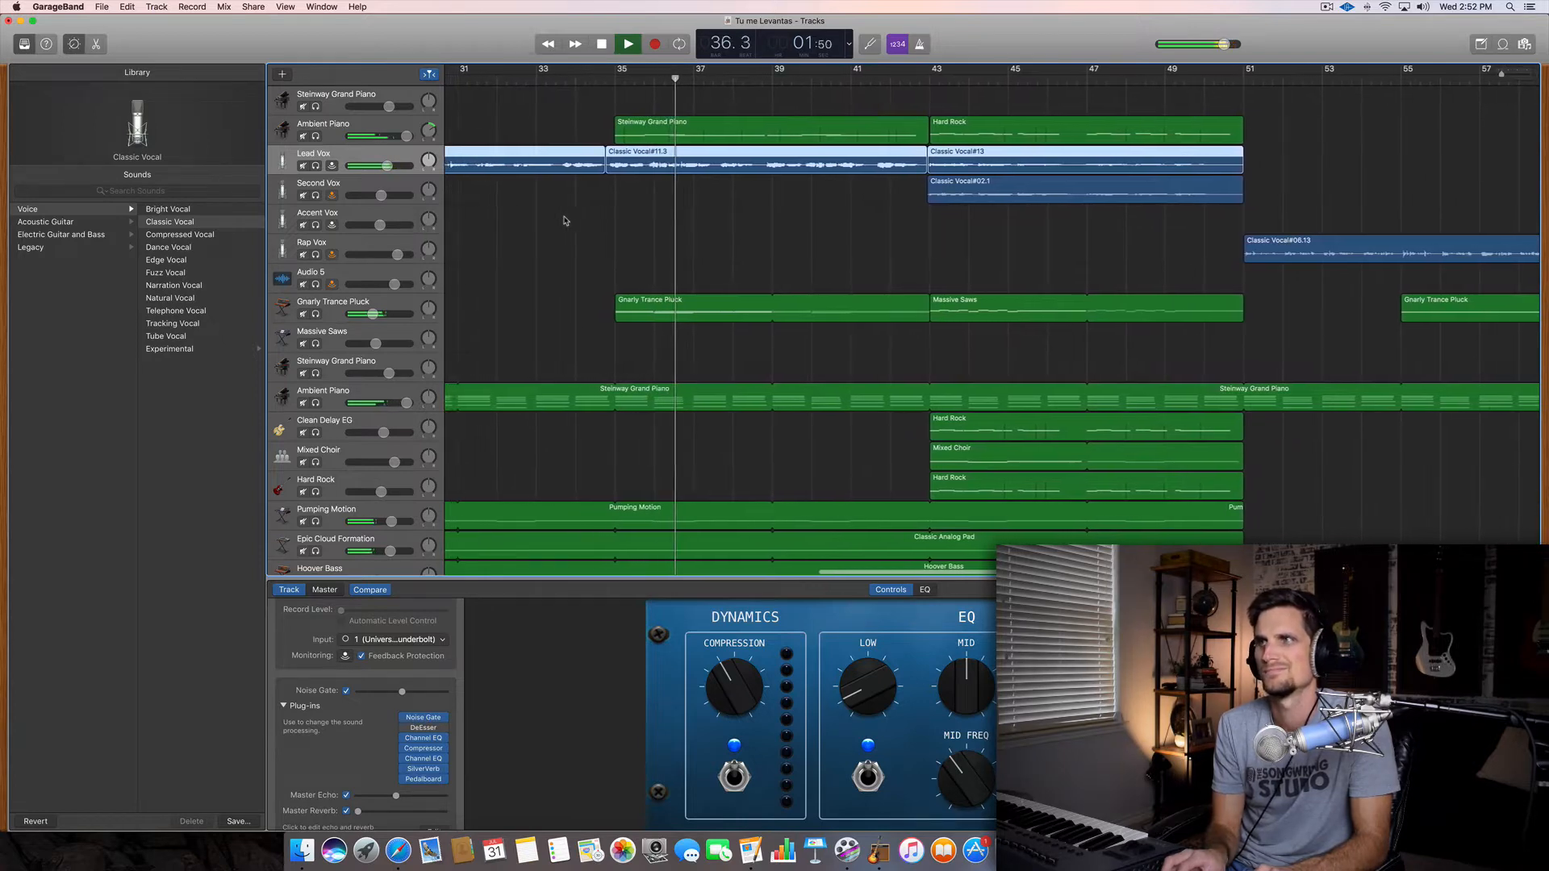
{"action": "left_click", "coordinate": [629, 44]}
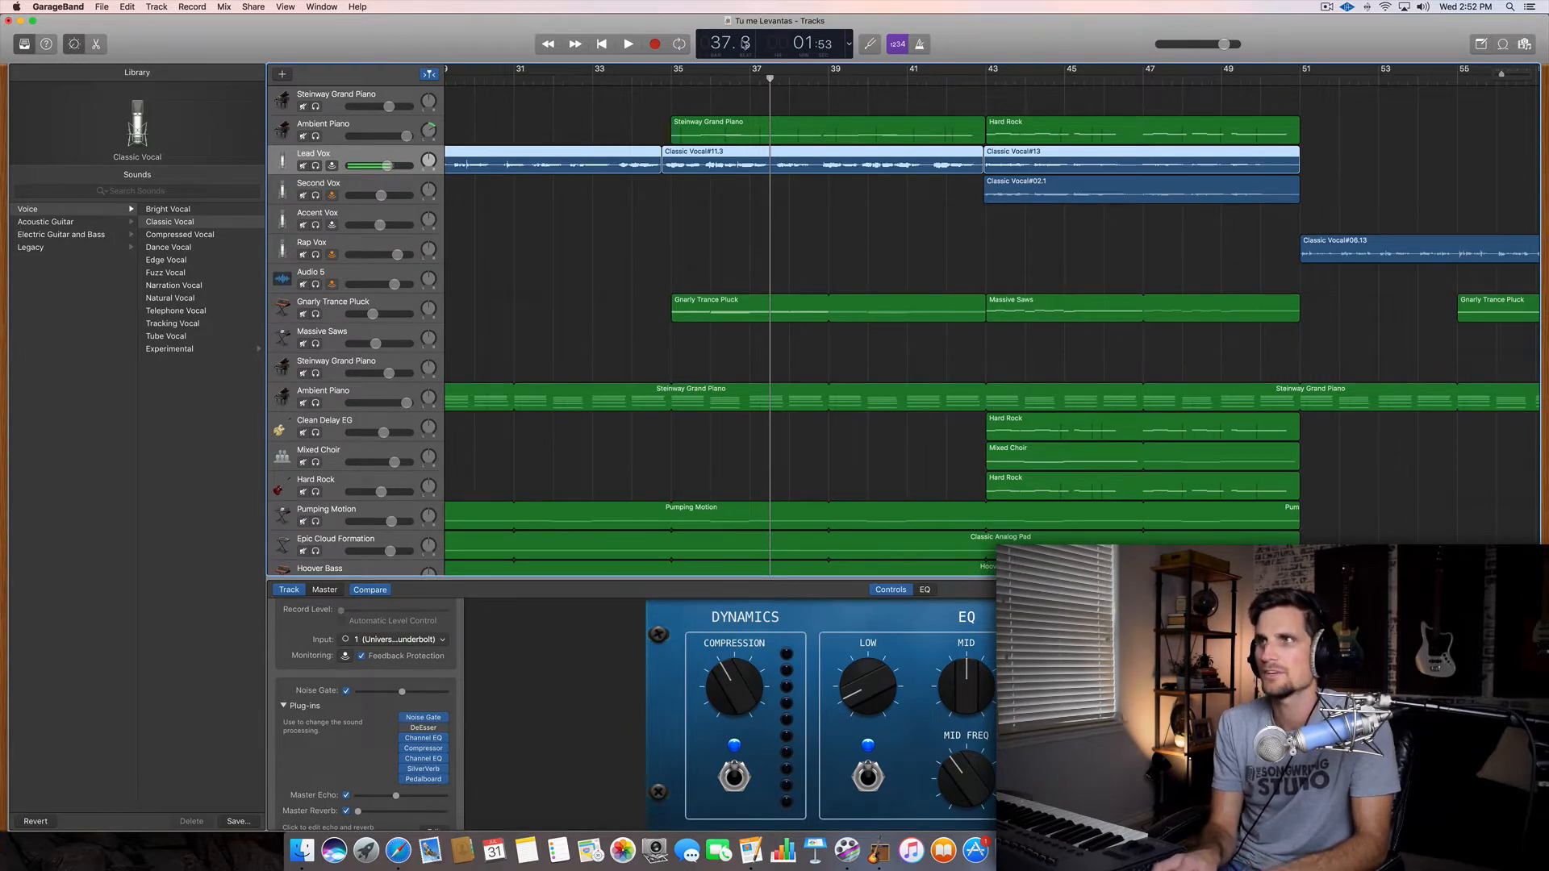
{"action": "left_click", "coordinate": [628, 43]}
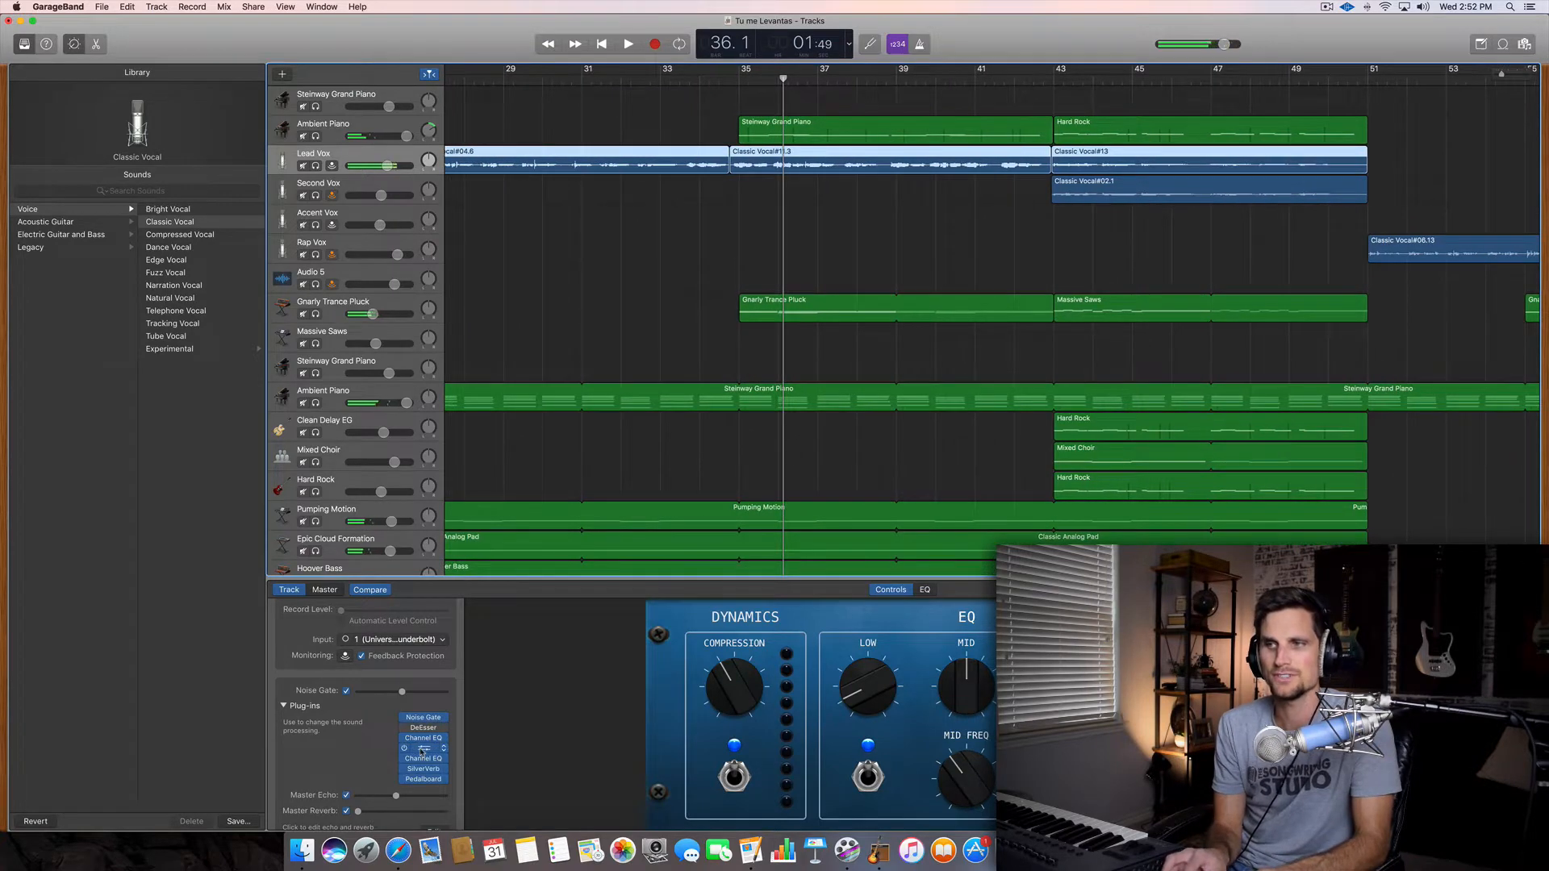
- Lower the Lead Vox compressor threshold to about -22 dB while auditioning the chorus
{"action": "left_click", "coordinate": [422, 748]}
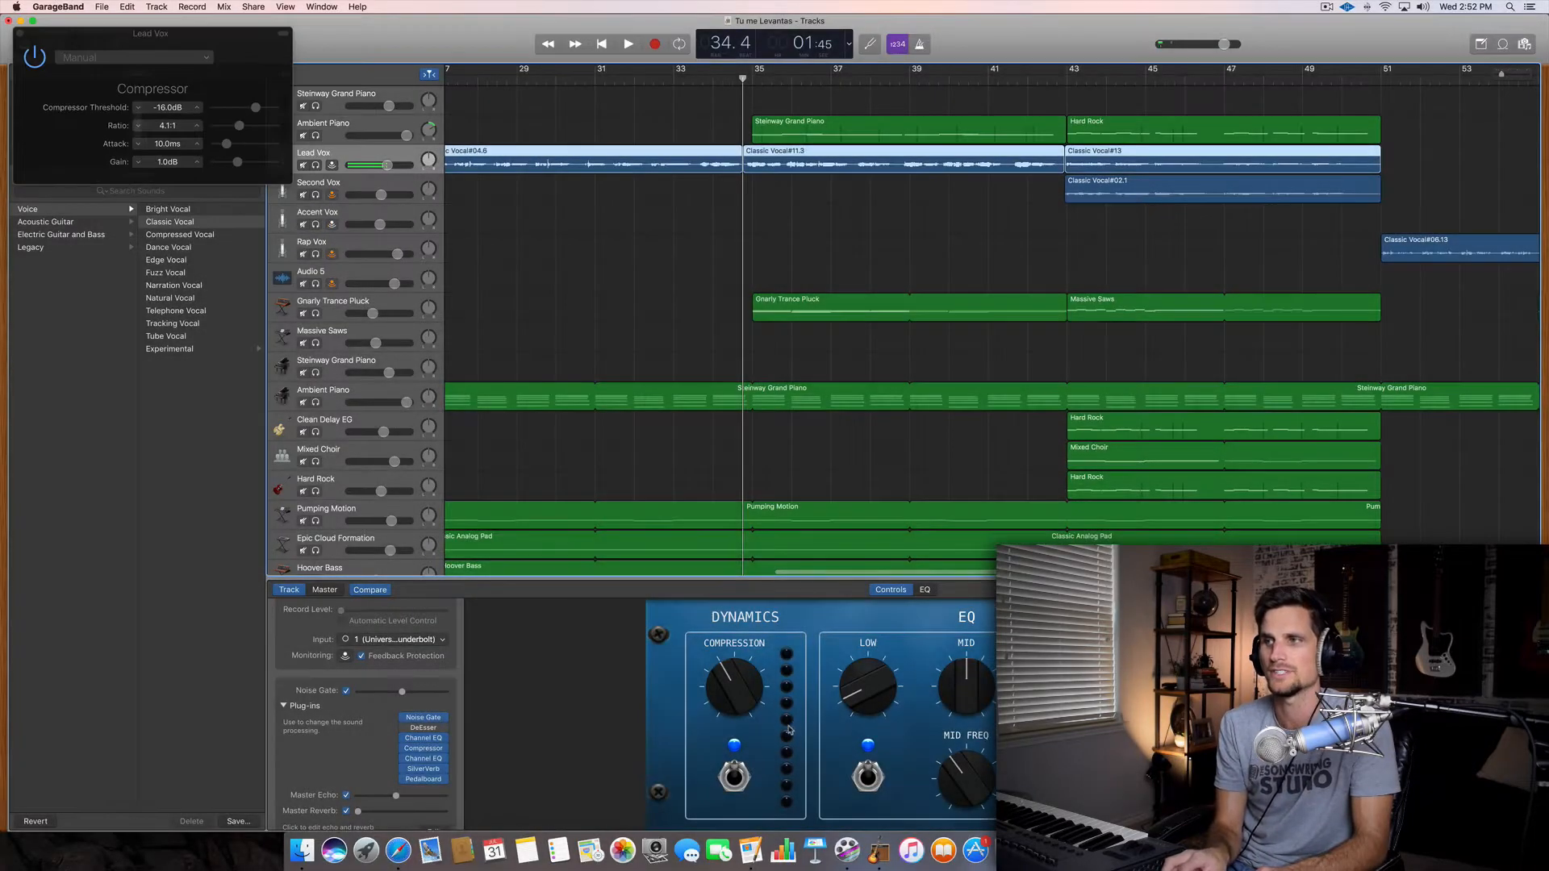
{"action": "left_click", "coordinate": [628, 44]}
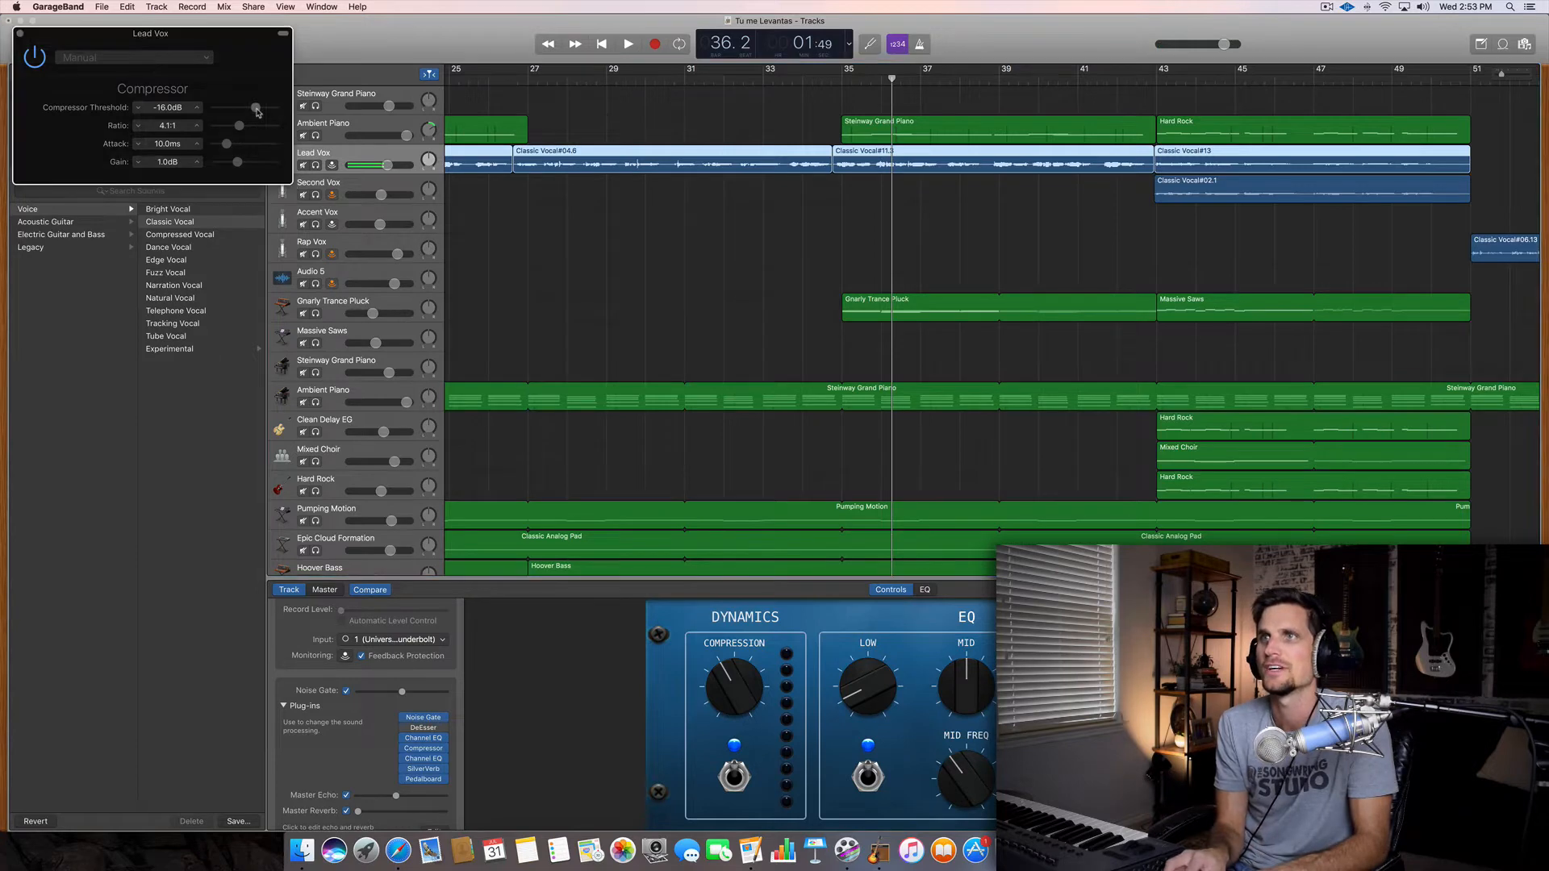
{"action": "left_click_drag", "start_coordinate": [257, 107], "coordinate": [247, 107]}
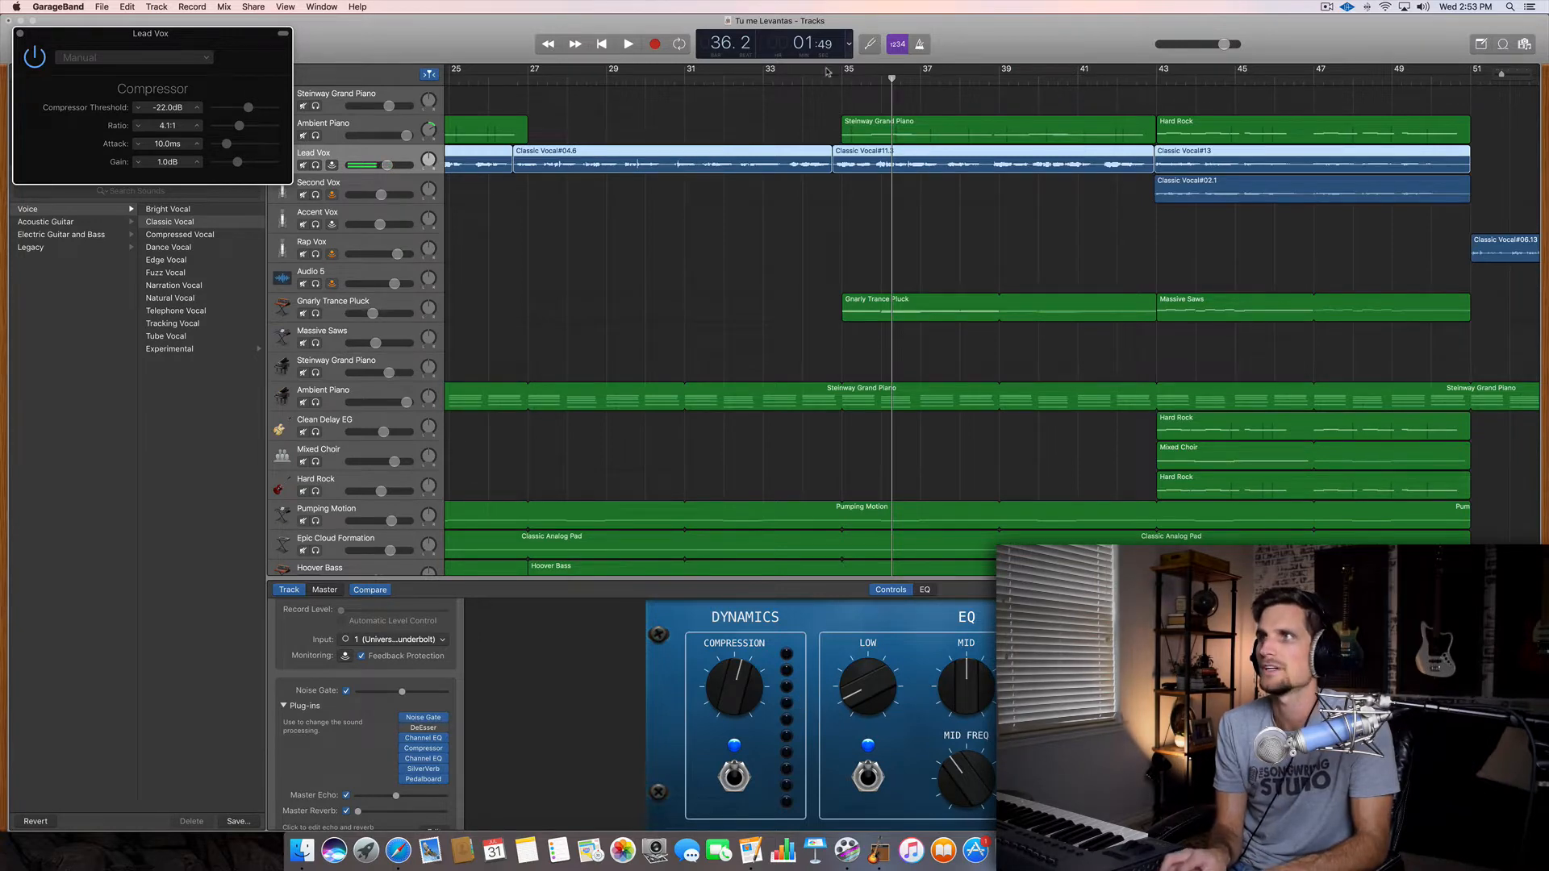
{"action": "left_click", "coordinate": [629, 43]}
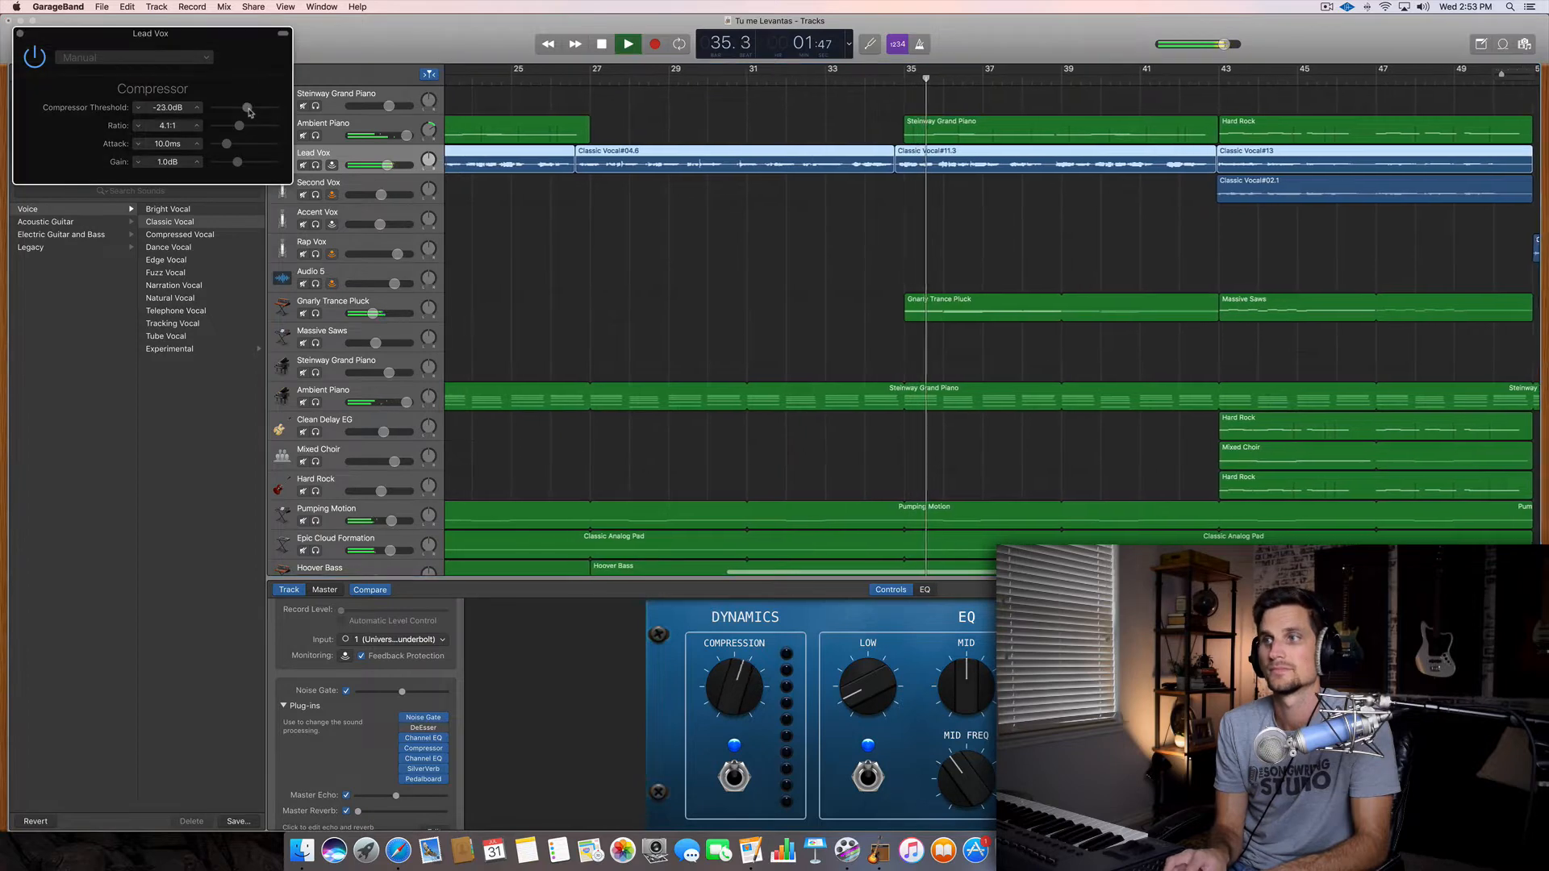
- Lower the Lead Vox compressor threshold further to -27.5 dB and listen back
{"action": "left_click_drag", "start_coordinate": [247, 107], "coordinate": [242, 108]}
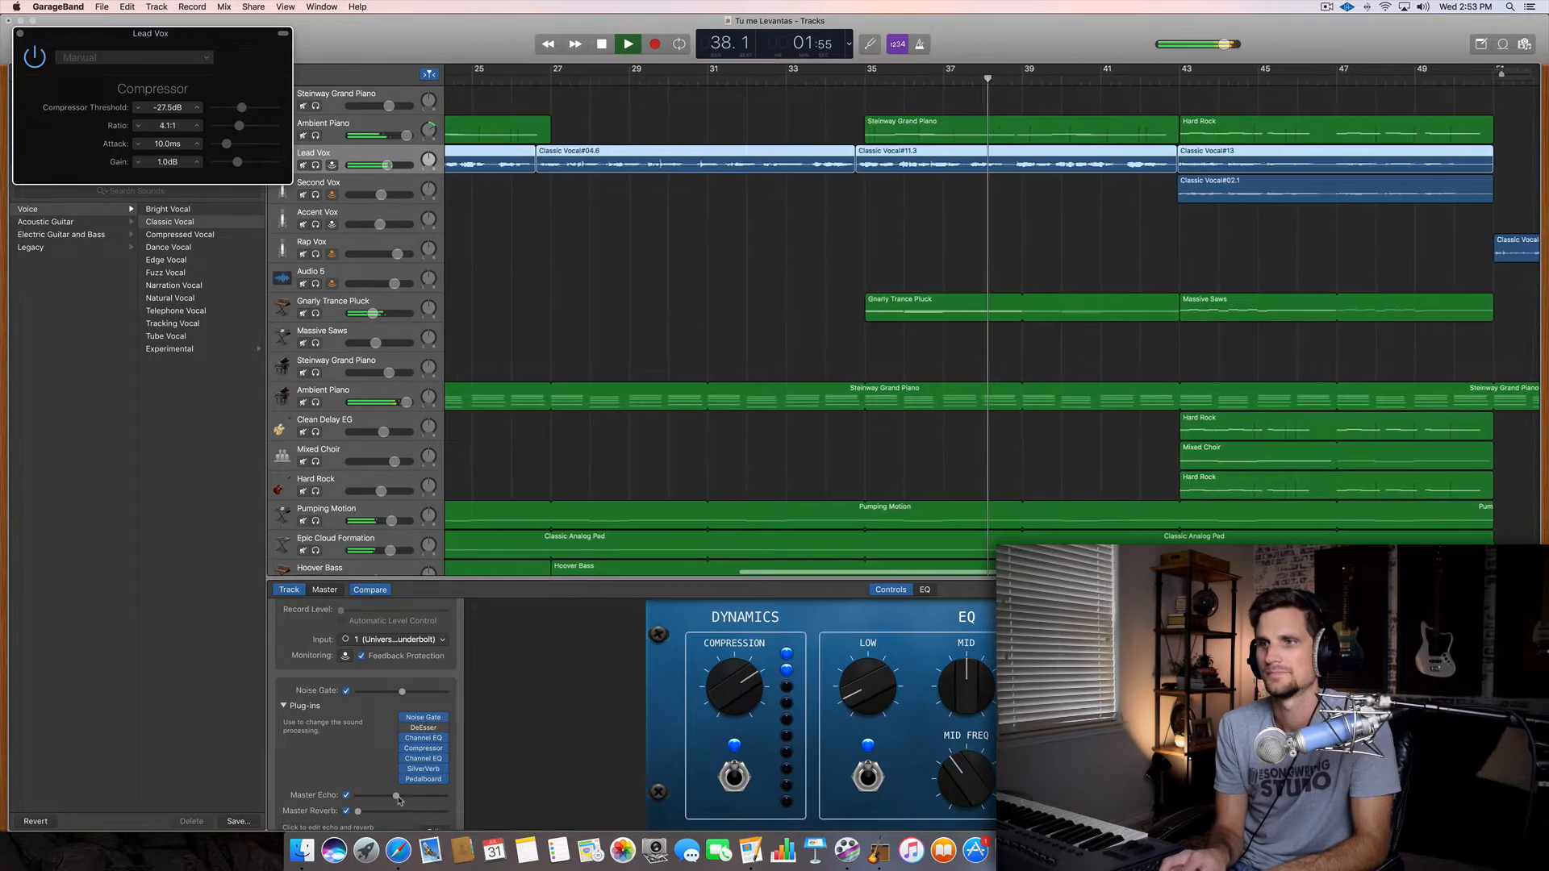
{"action": "left_click", "coordinate": [627, 44]}
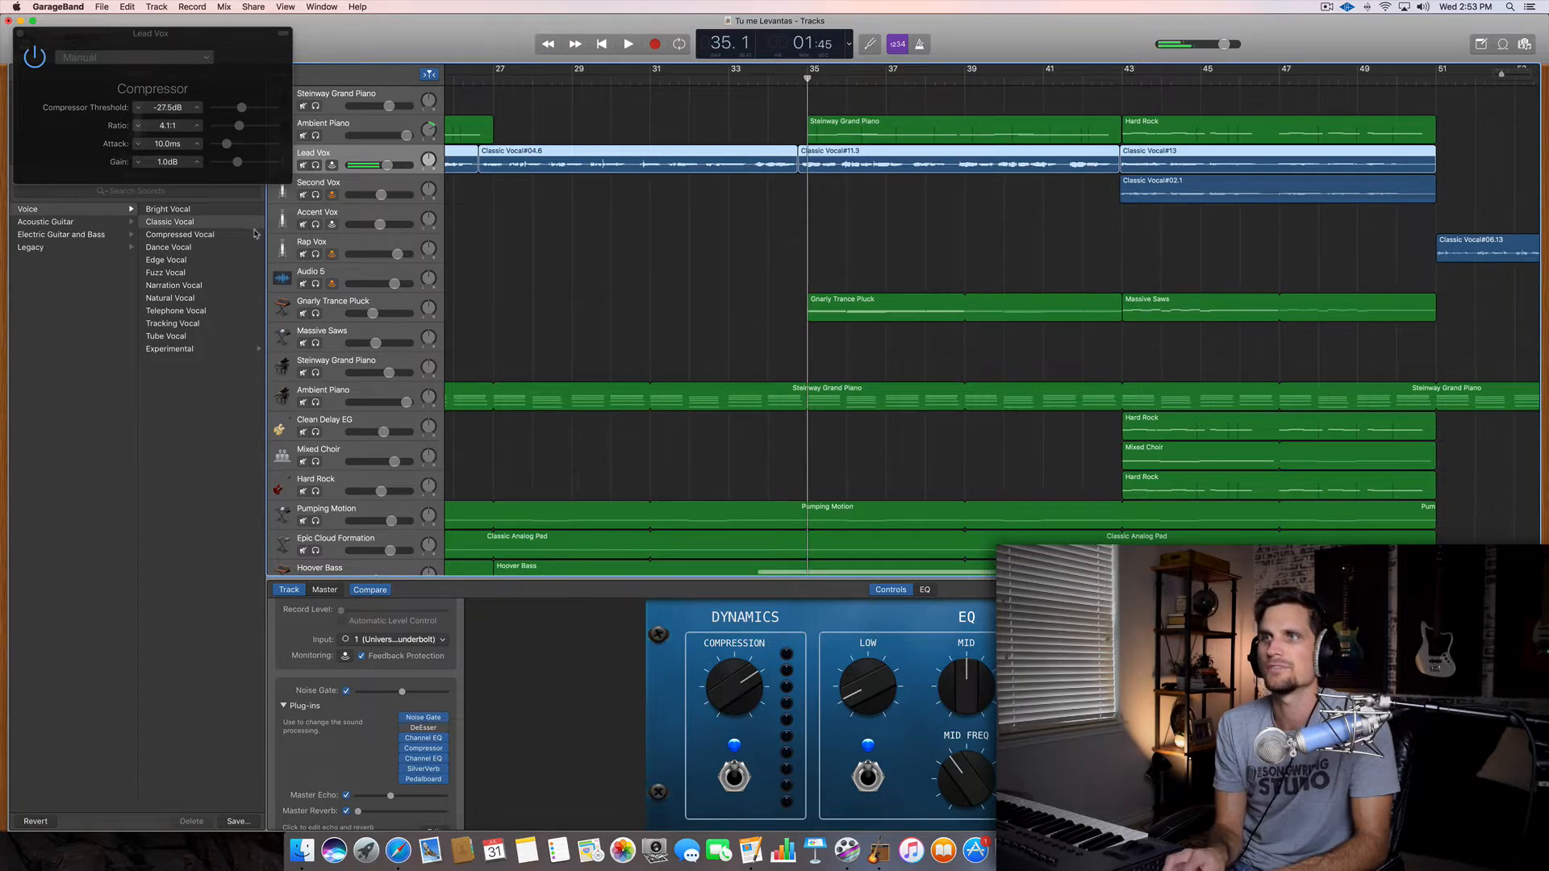
{"action": "left_click", "coordinate": [630, 44]}
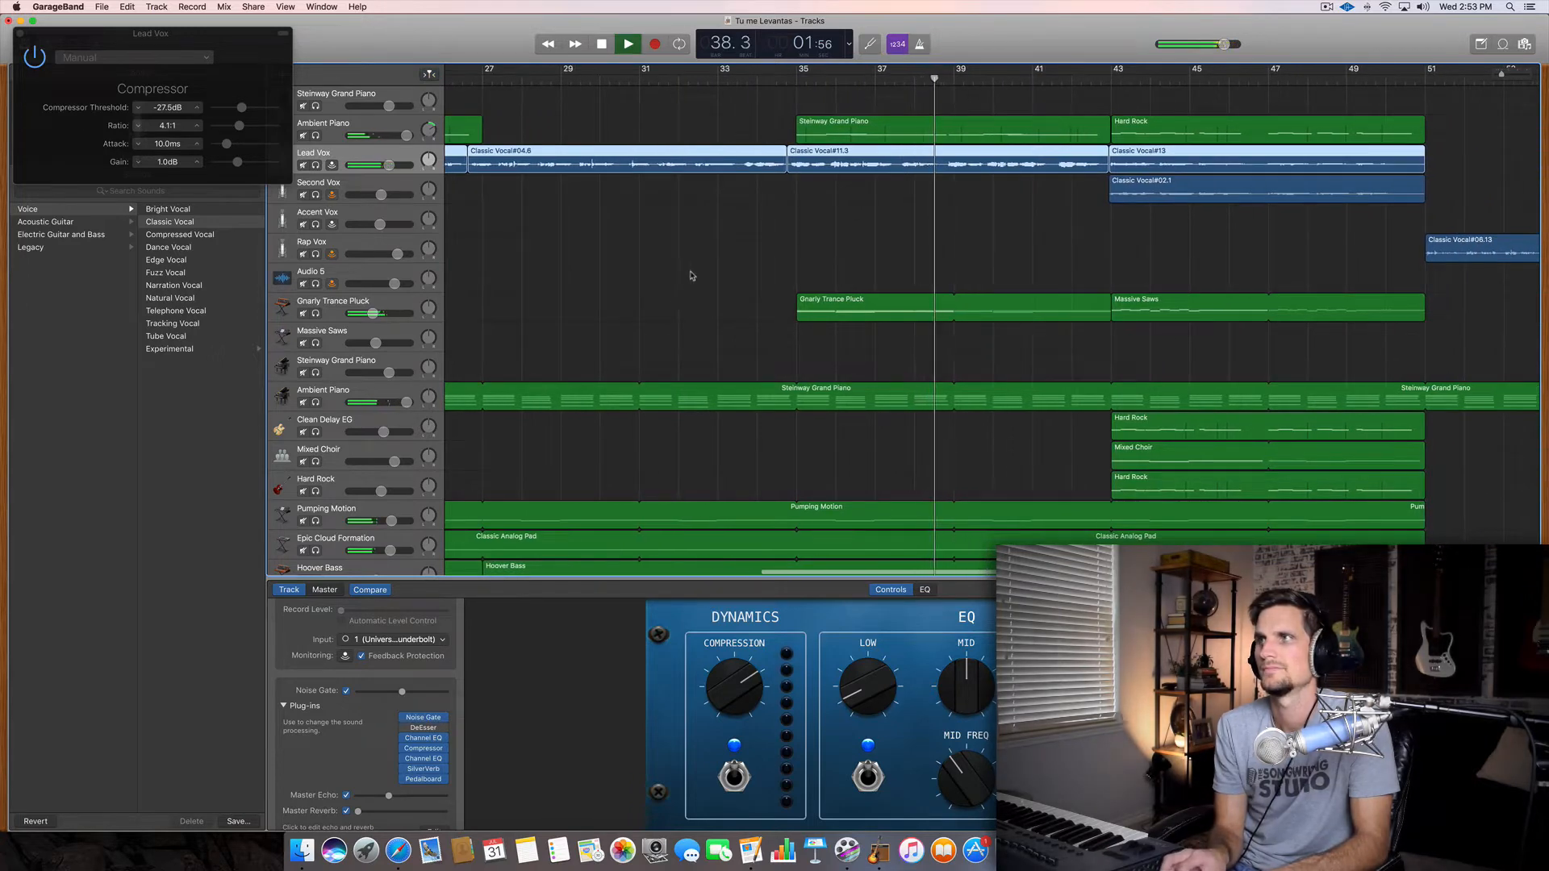
{"action": "left_click", "coordinate": [628, 44]}
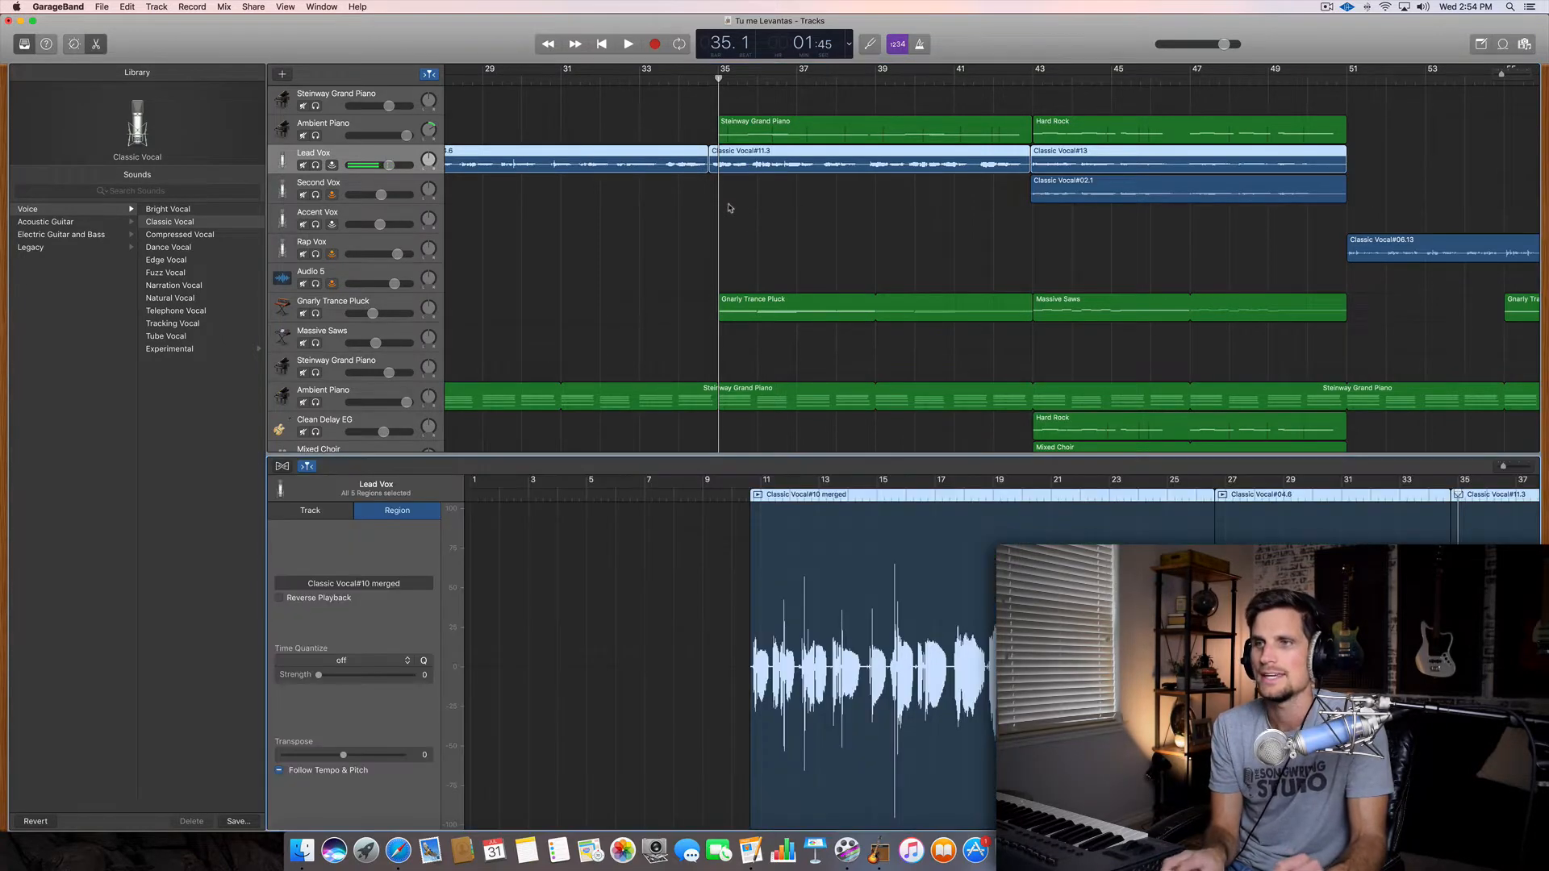
- Set Lead Vox pitch correction to 79 and play the chorus from bar 35
{"action": "left_click", "coordinate": [309, 511]}
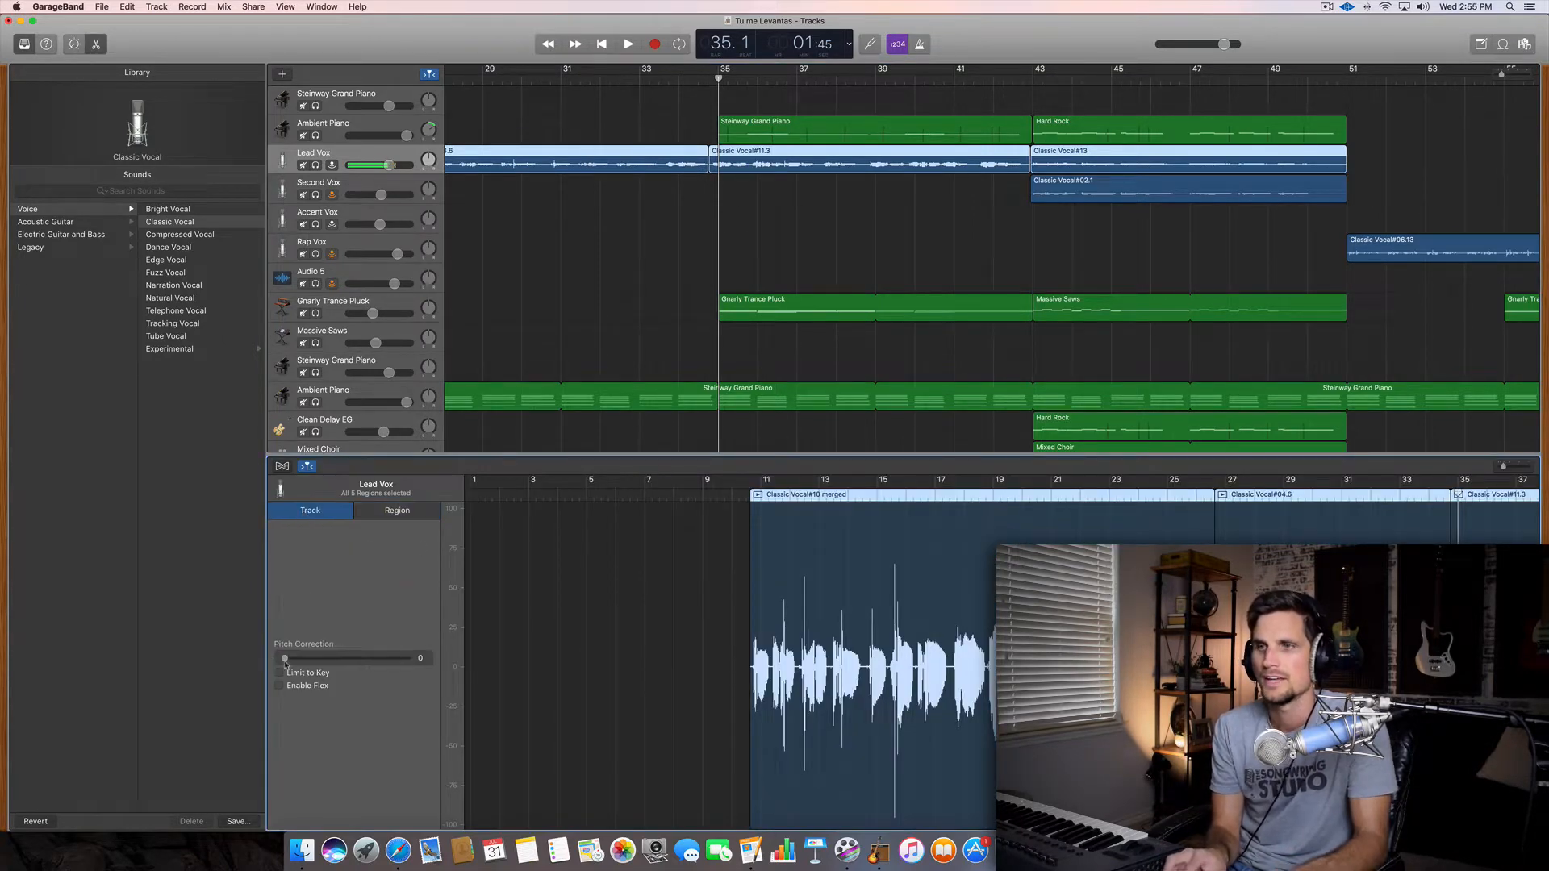
{"action": "left_click_drag", "start_coordinate": [286, 659], "coordinate": [380, 659]}
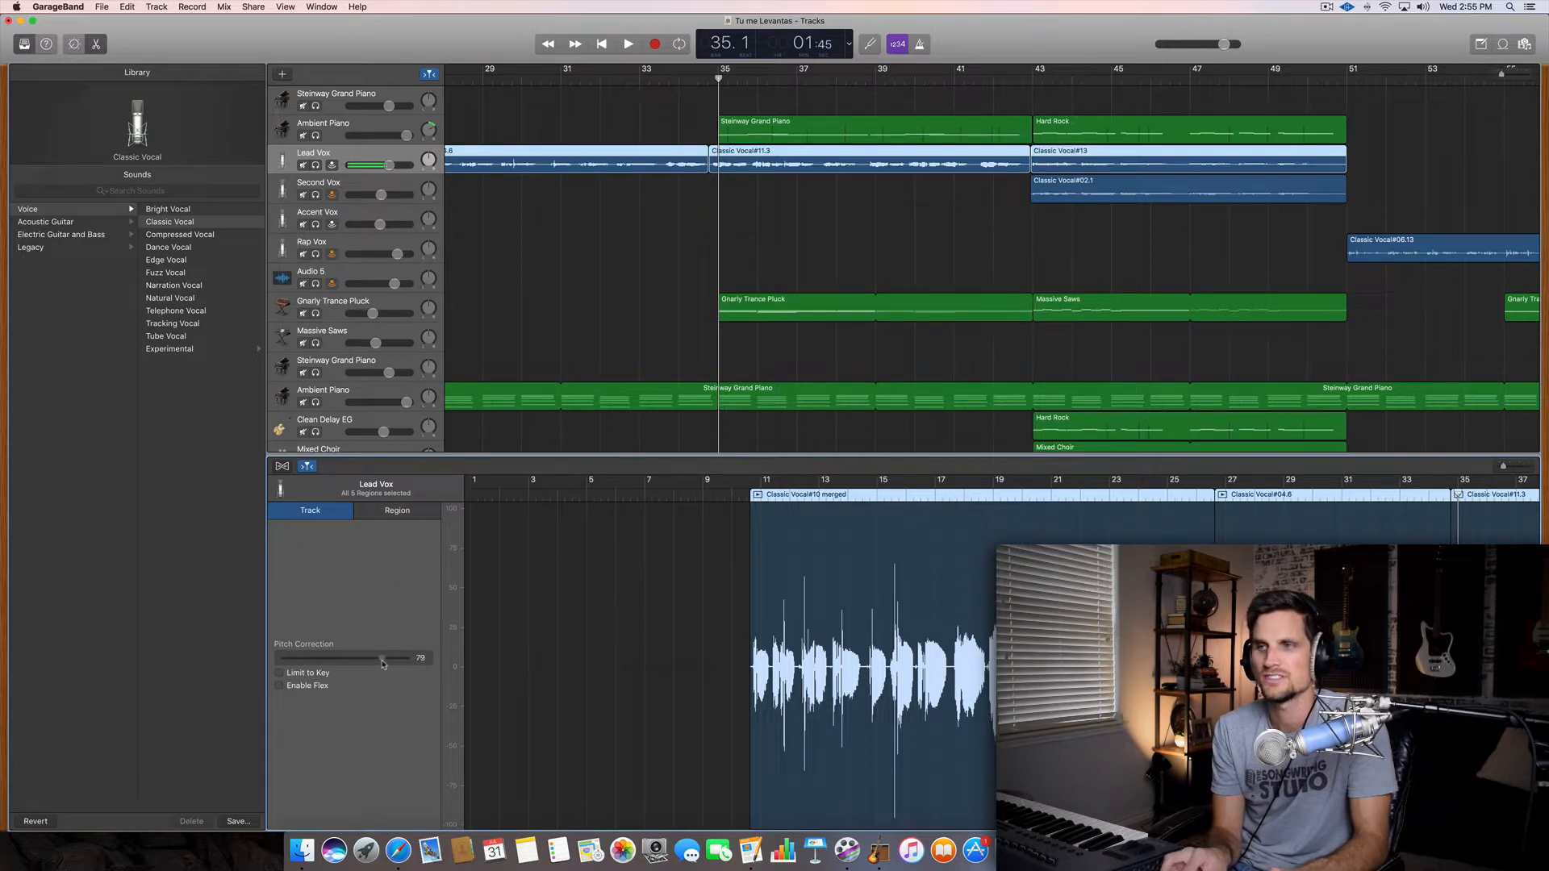
{"action": "left_click_drag", "start_coordinate": [380, 658], "coordinate": [384, 658]}
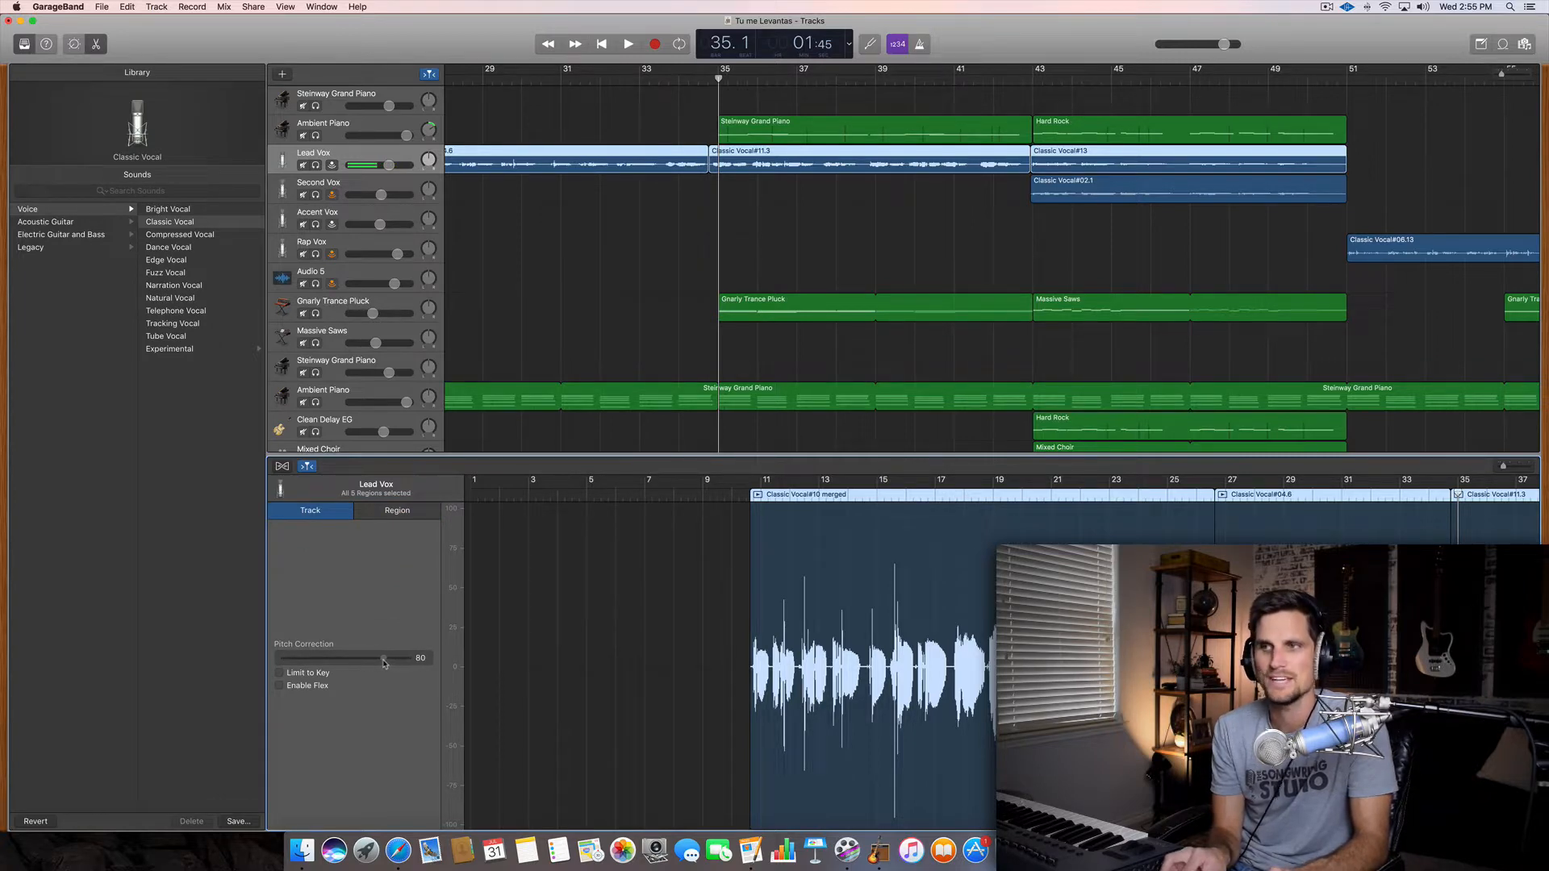
{"action": "left_click_drag", "start_coordinate": [384, 658], "coordinate": [381, 658]}
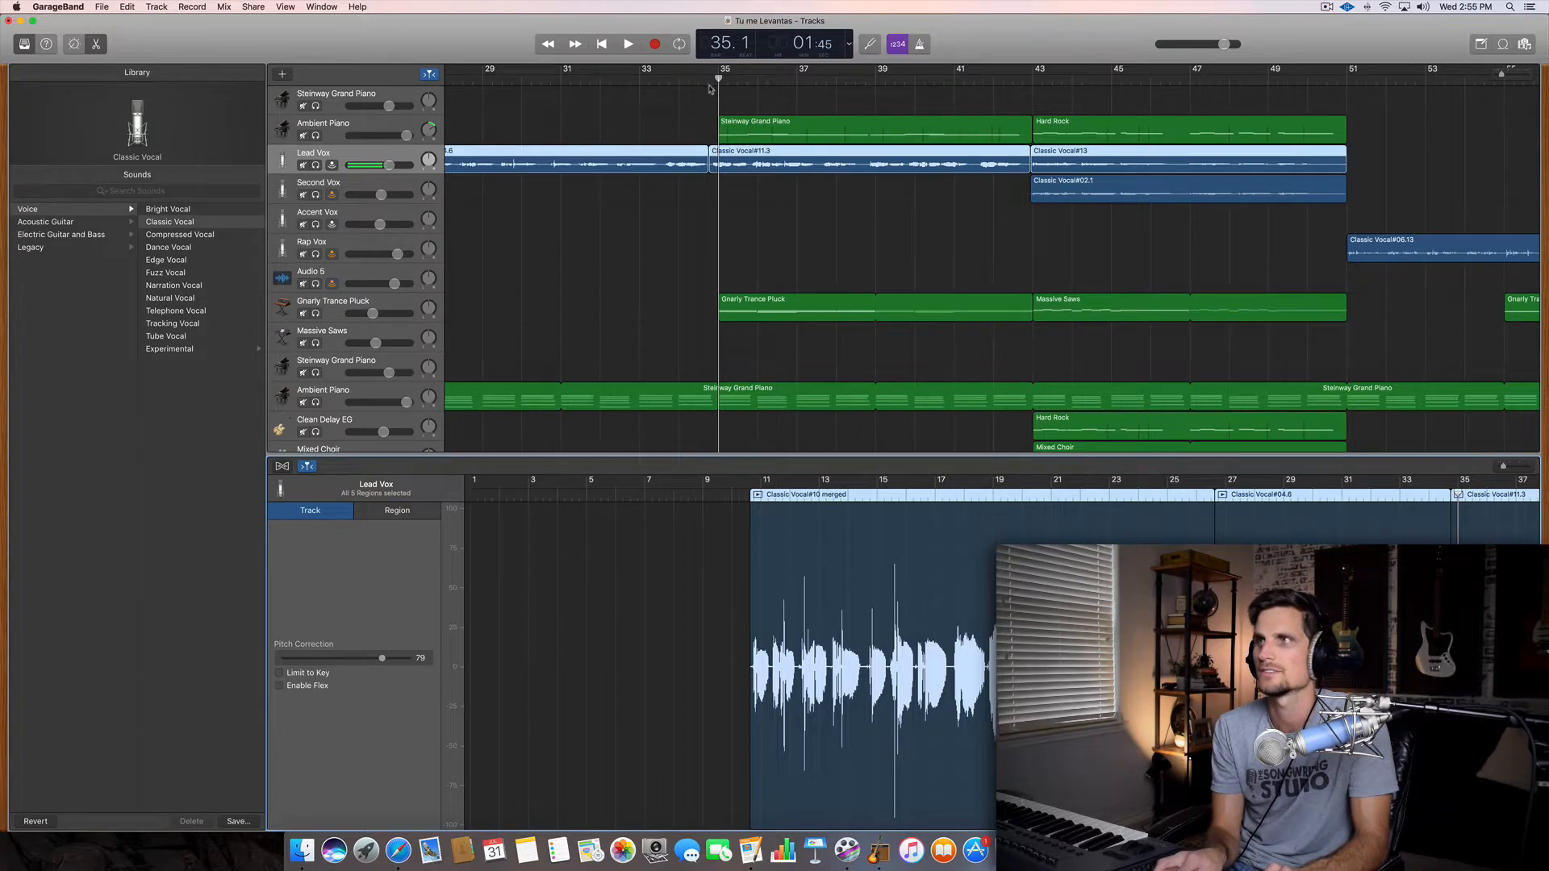
{"action": "left_click", "coordinate": [628, 44]}
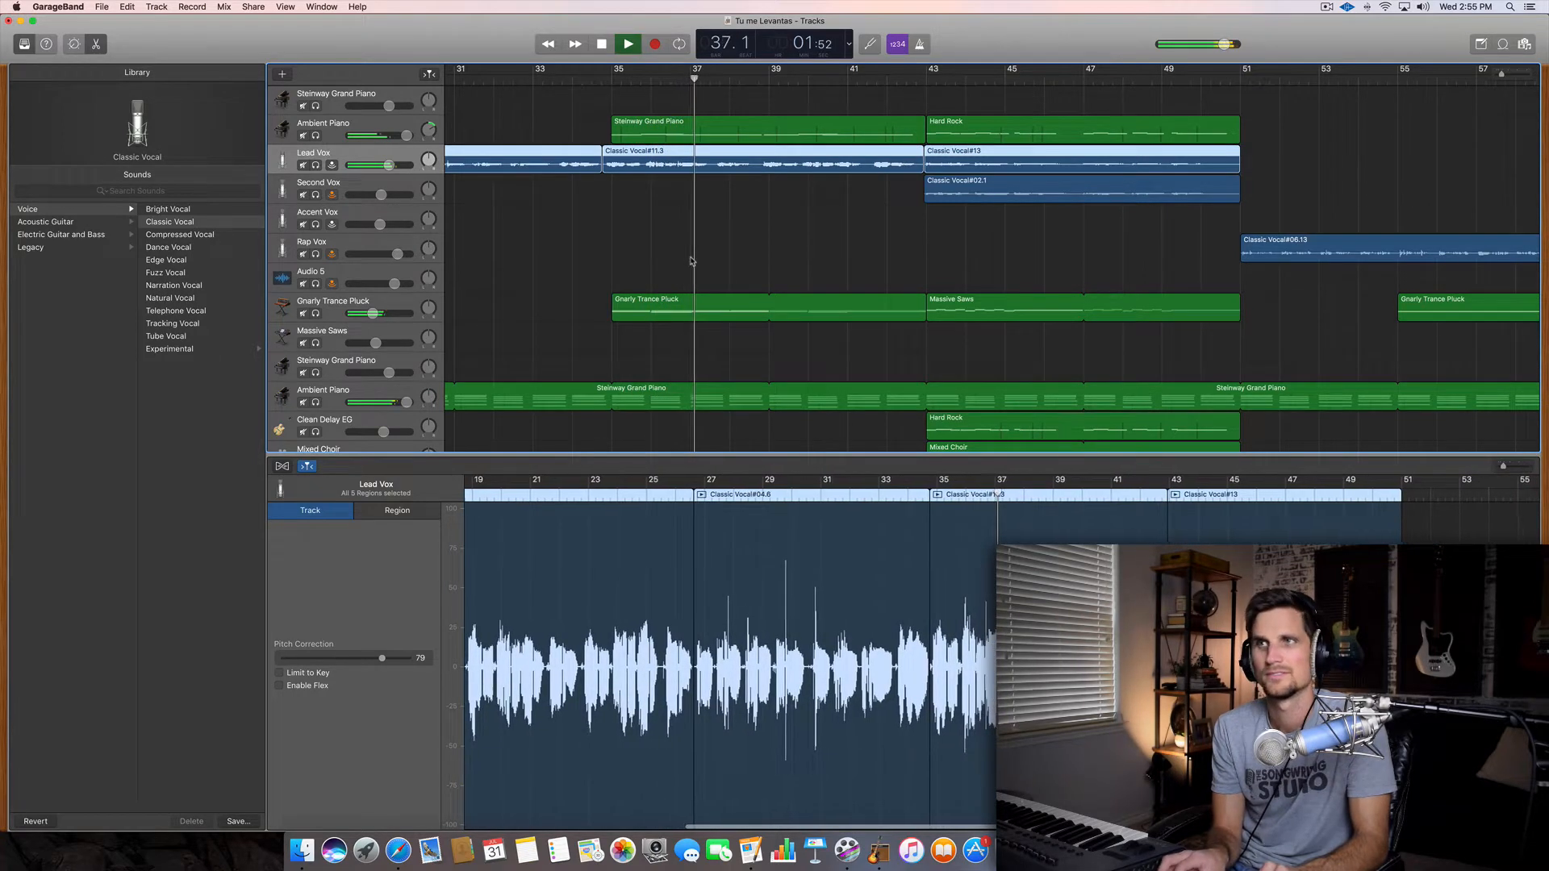
{"action": "left_click", "coordinate": [628, 44]}
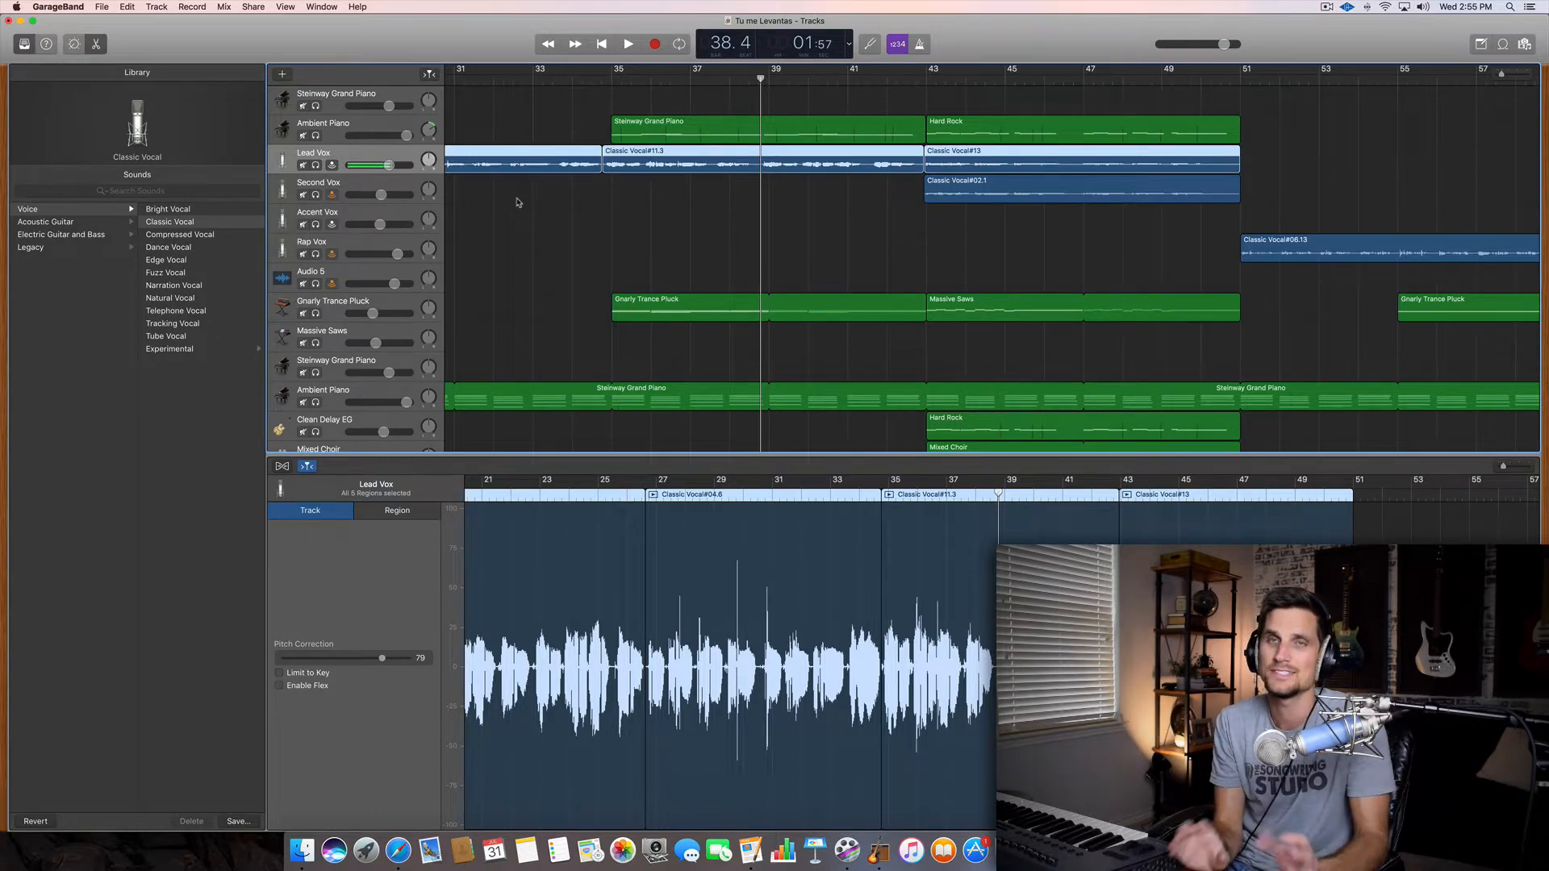
{"action": "scroll", "scroll_direction": "right", "scroll_amount": 3}
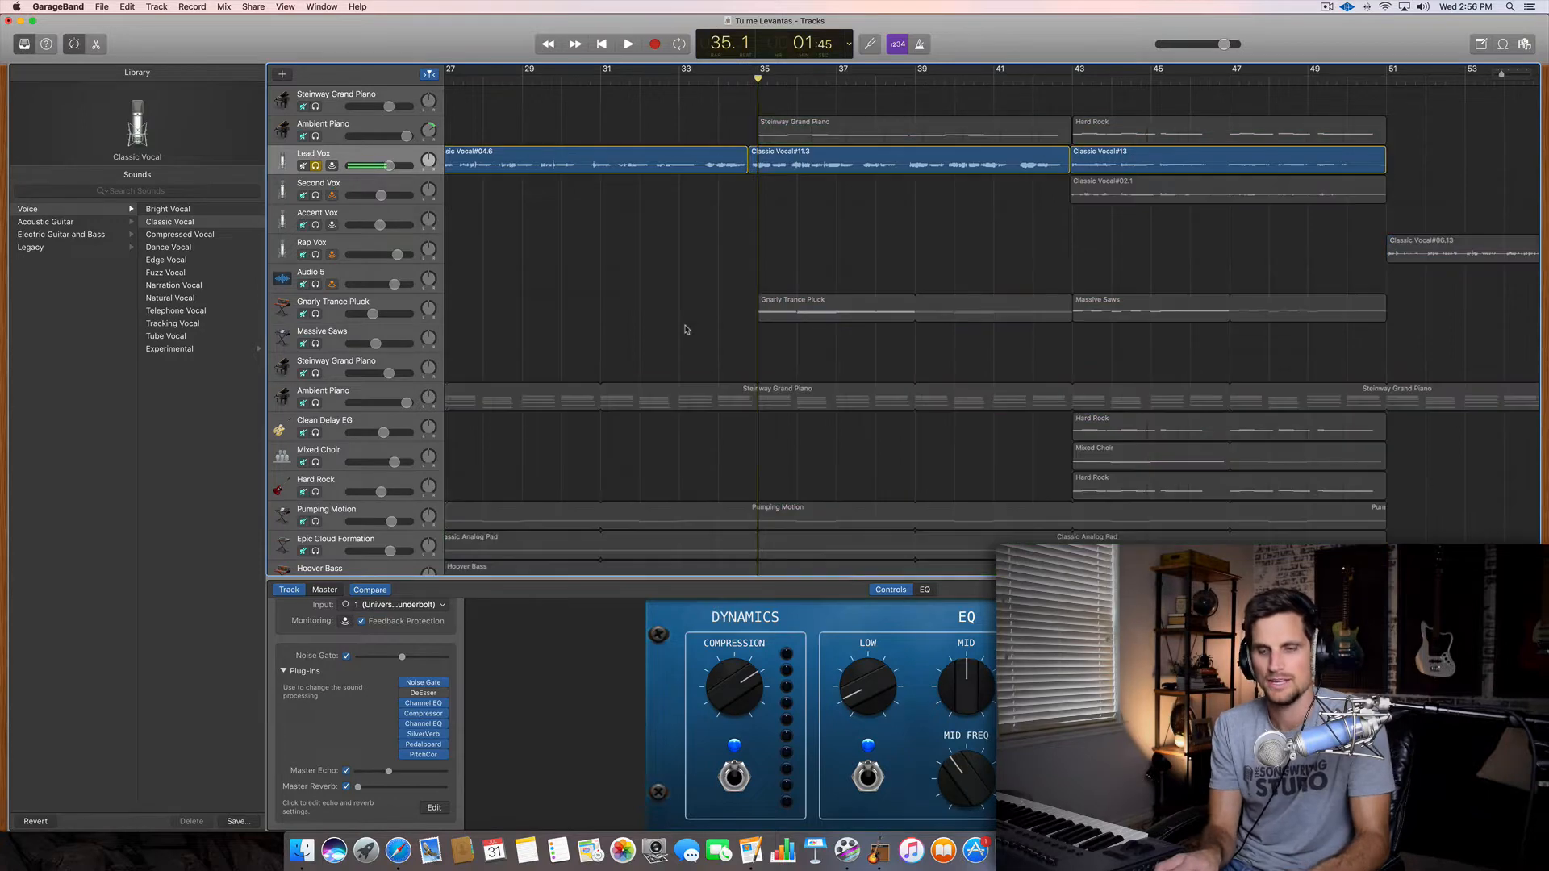
- Unsolo Lead Vox, raise its Master Reverb, and hear it in the full chorus mix
{"action": "left_click", "coordinate": [628, 44]}
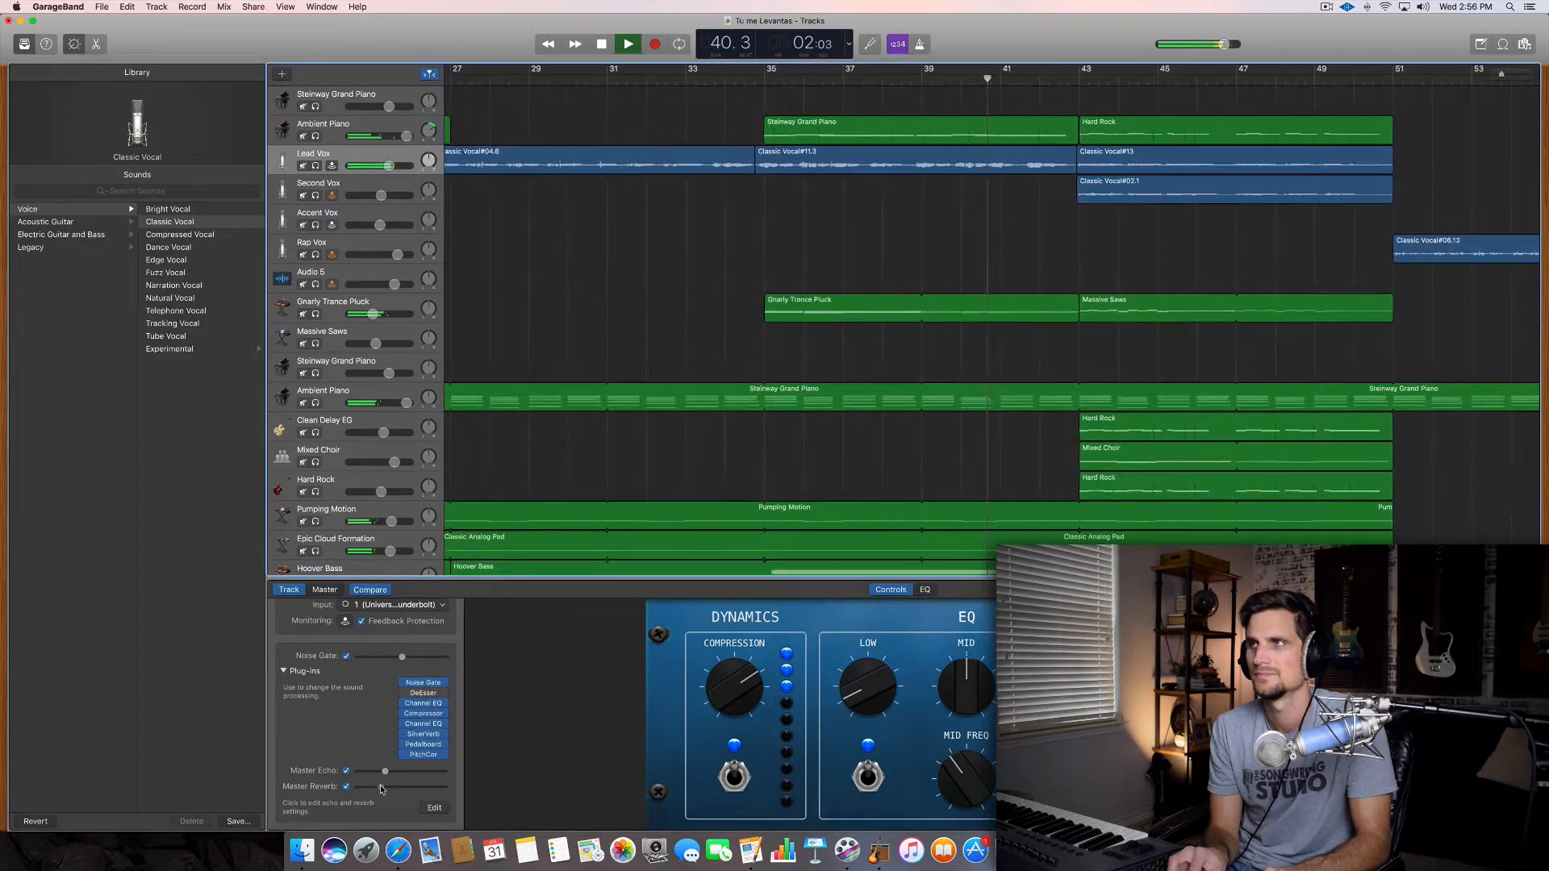
{"action": "left_click", "coordinate": [629, 44]}
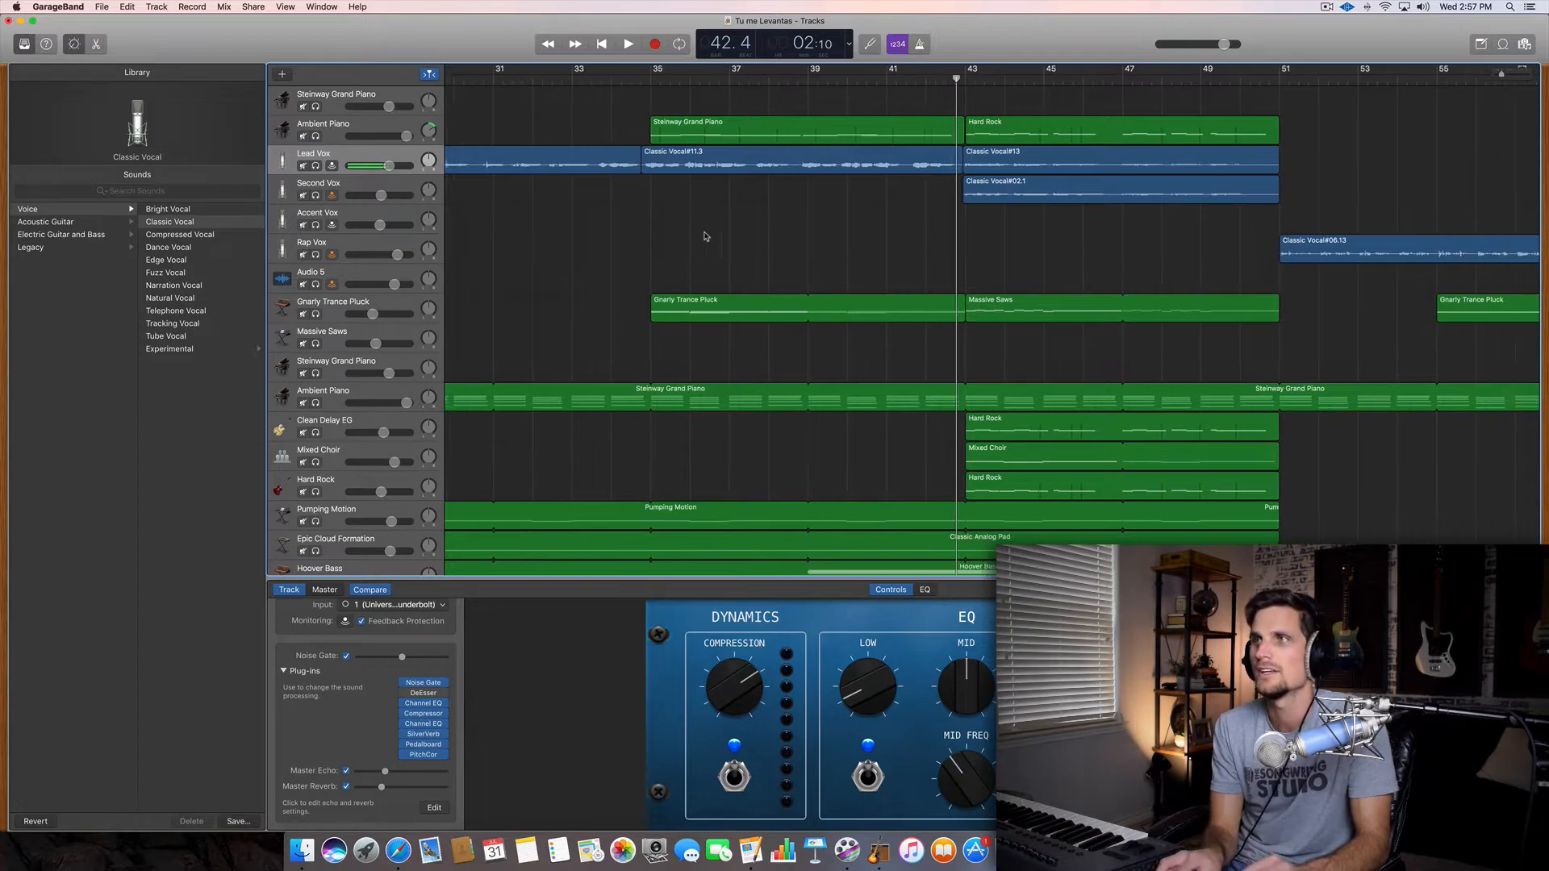
{"action": "scroll", "scroll_direction": "down", "scroll_amount": 3}
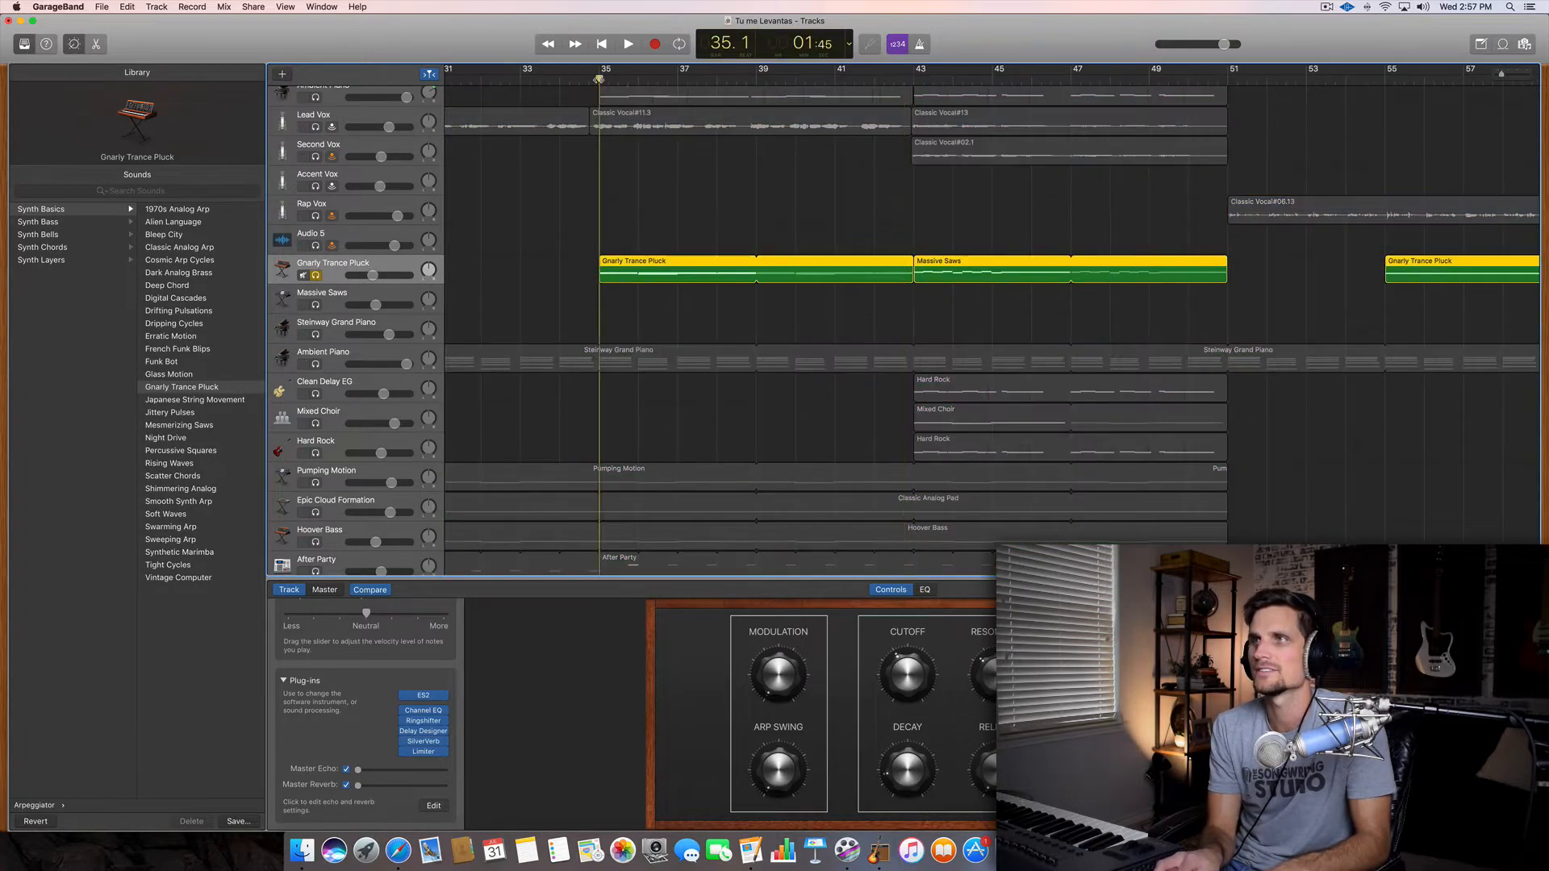
- Solo the Gnarly Trance Pluck track and listen to it alone in the chorus
{"action": "left_click", "coordinate": [628, 43]}
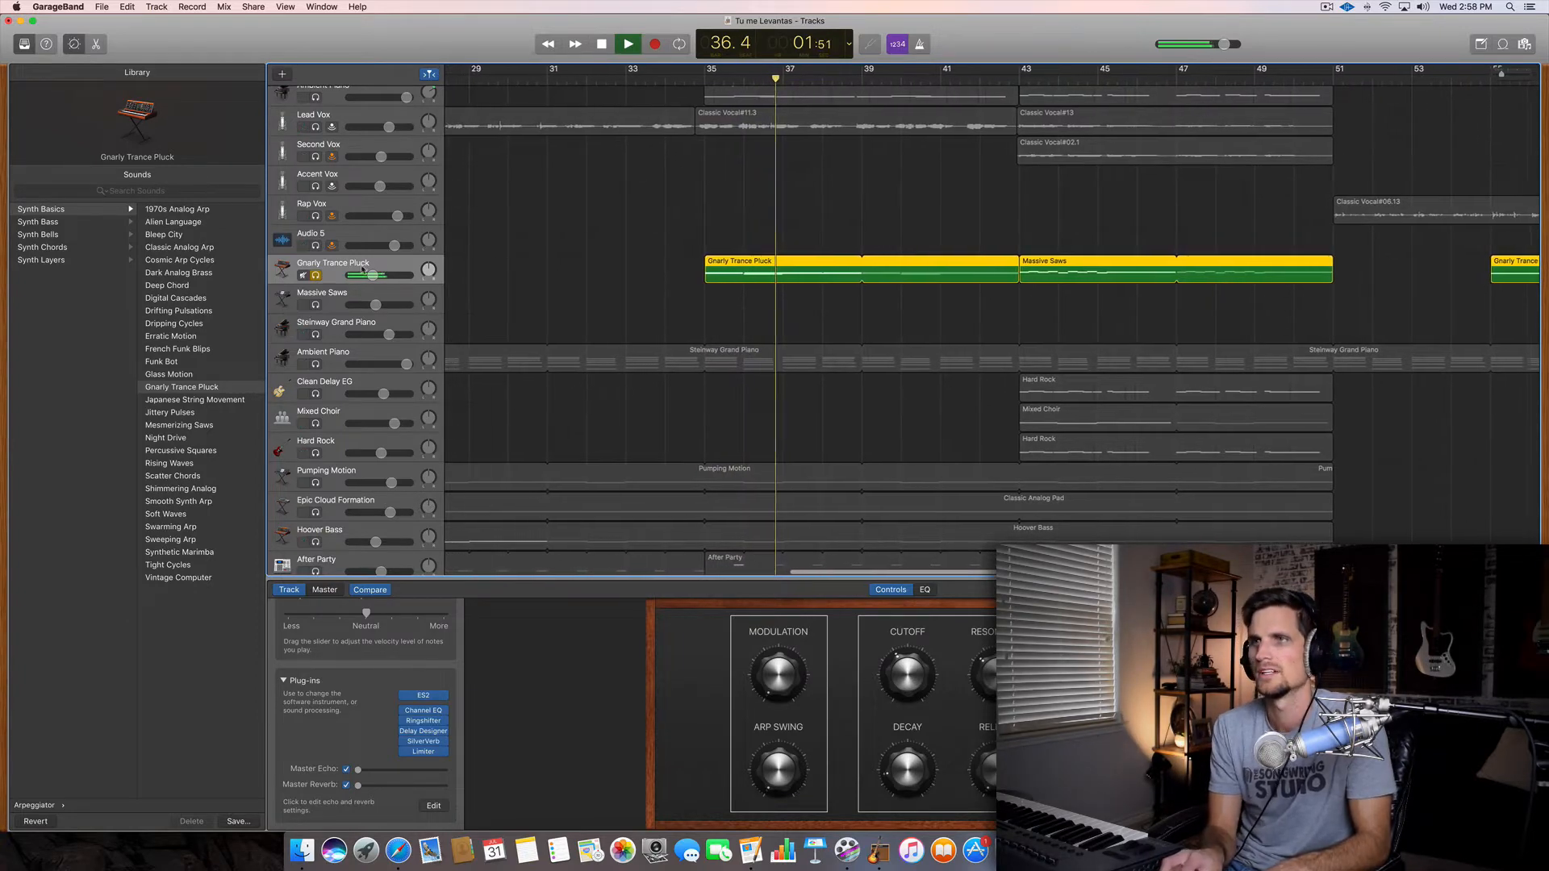
{"action": "left_click", "coordinate": [629, 44]}
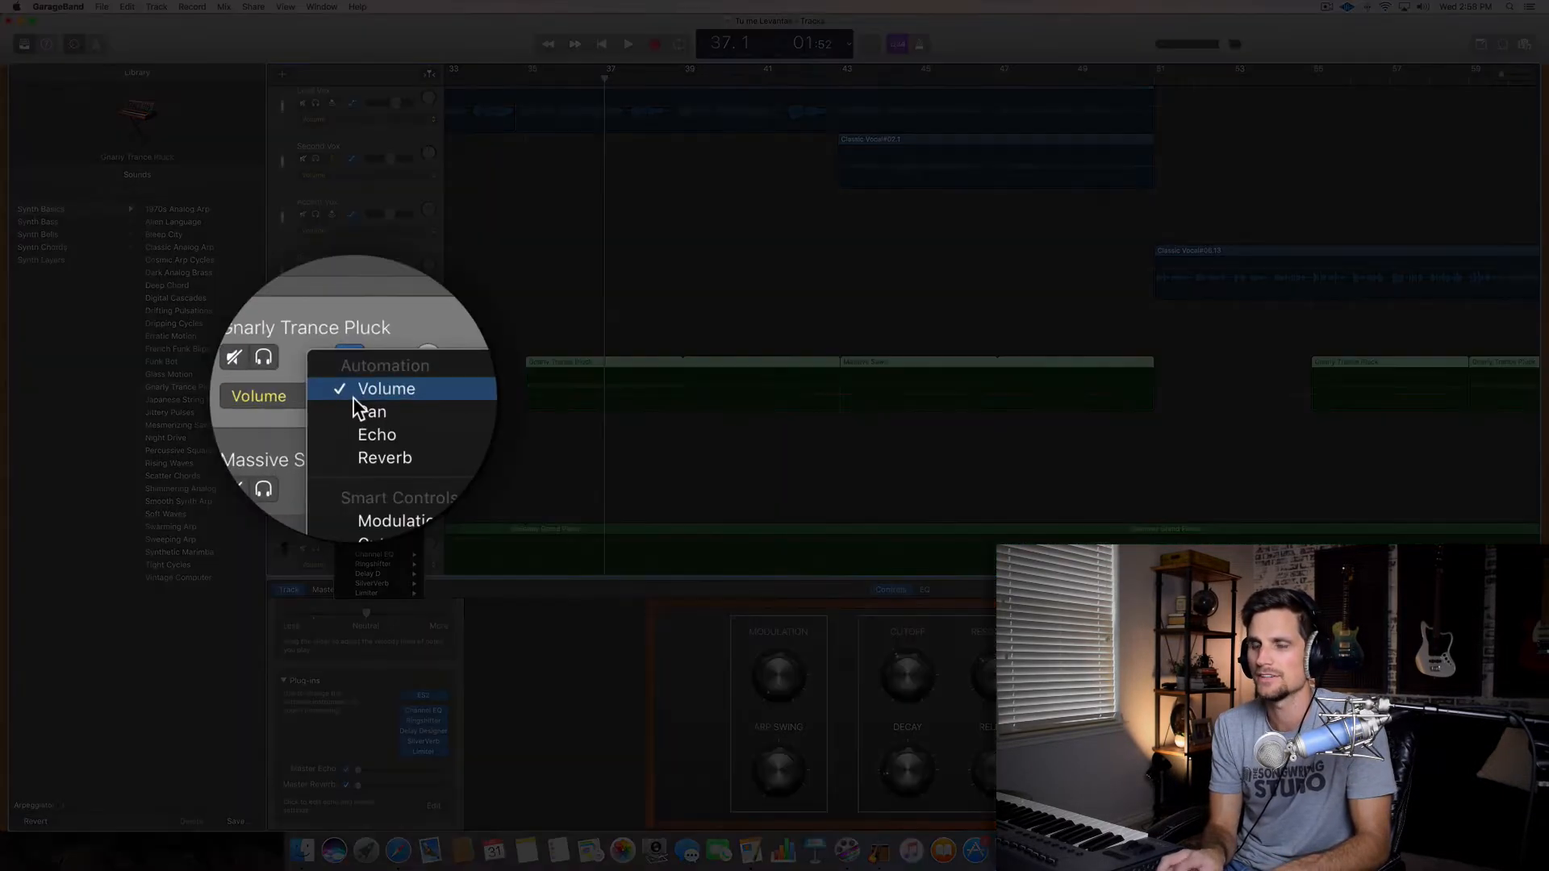
- Draw zig-zag Pan automation on Gnarly Trance Pluck across bars 35–43 and listen back
{"action": "left_click", "coordinate": [386, 388]}
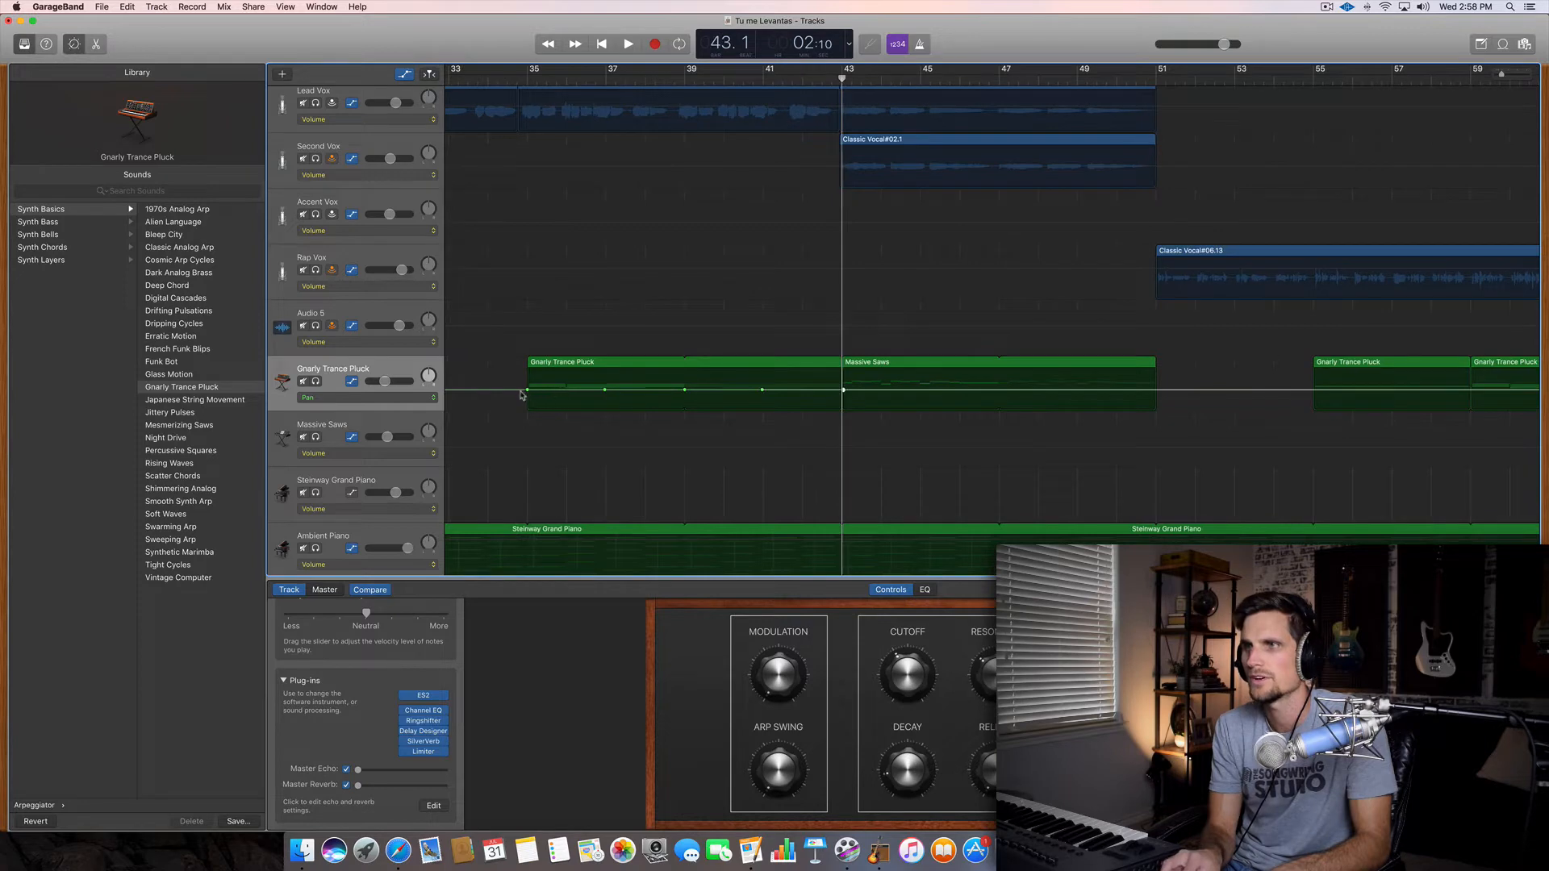
{"action": "left_click_drag", "start_coordinate": [527, 391], "coordinate": [519, 385]}
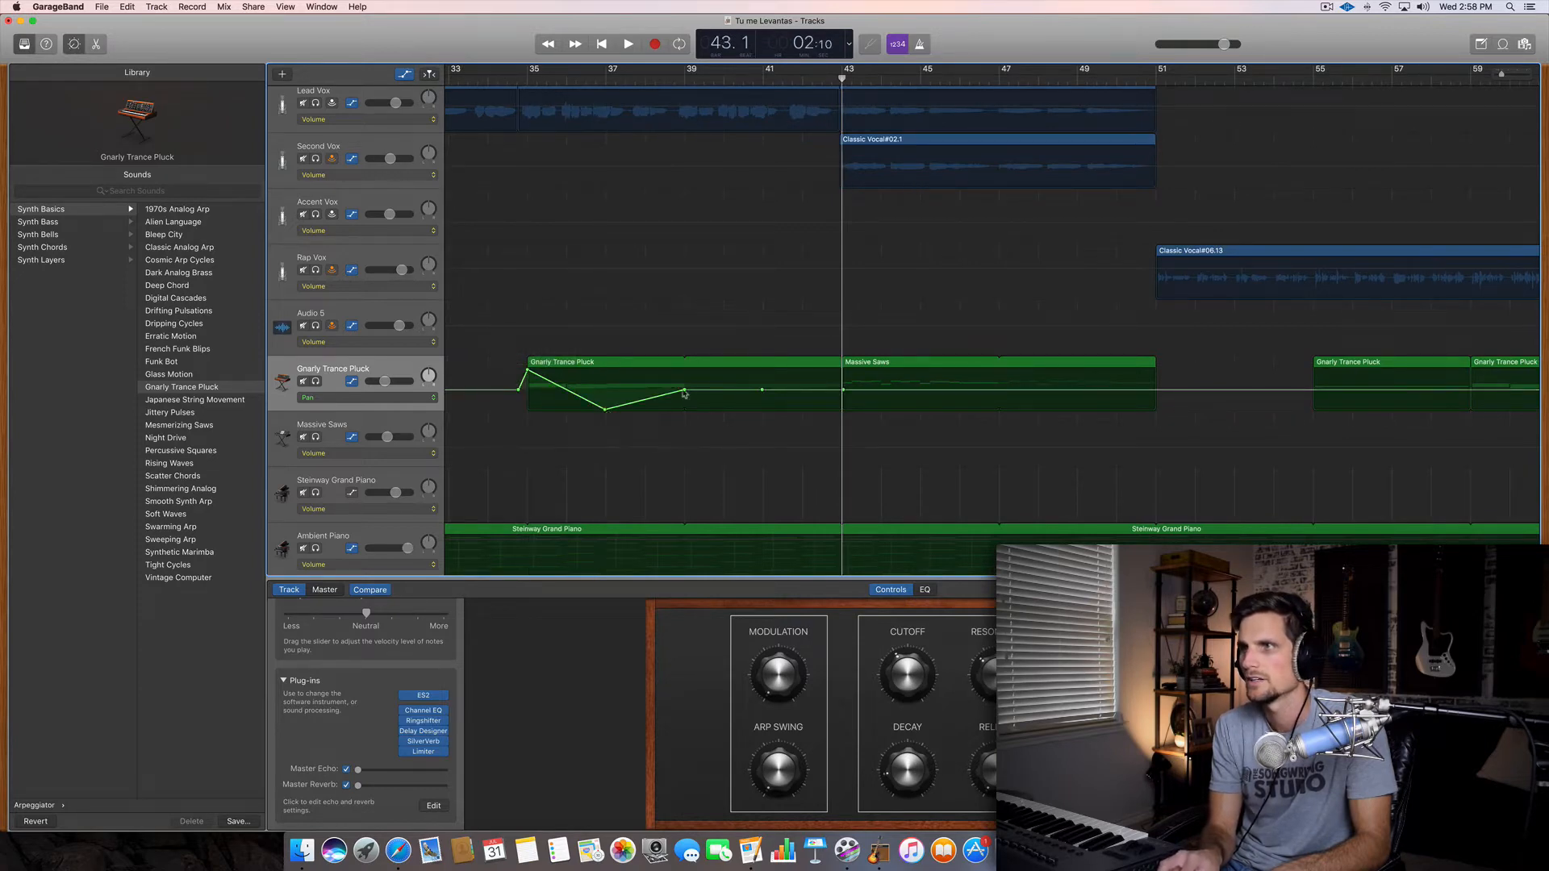
{"action": "left_click_drag", "start_coordinate": [686, 393], "coordinate": [685, 370]}
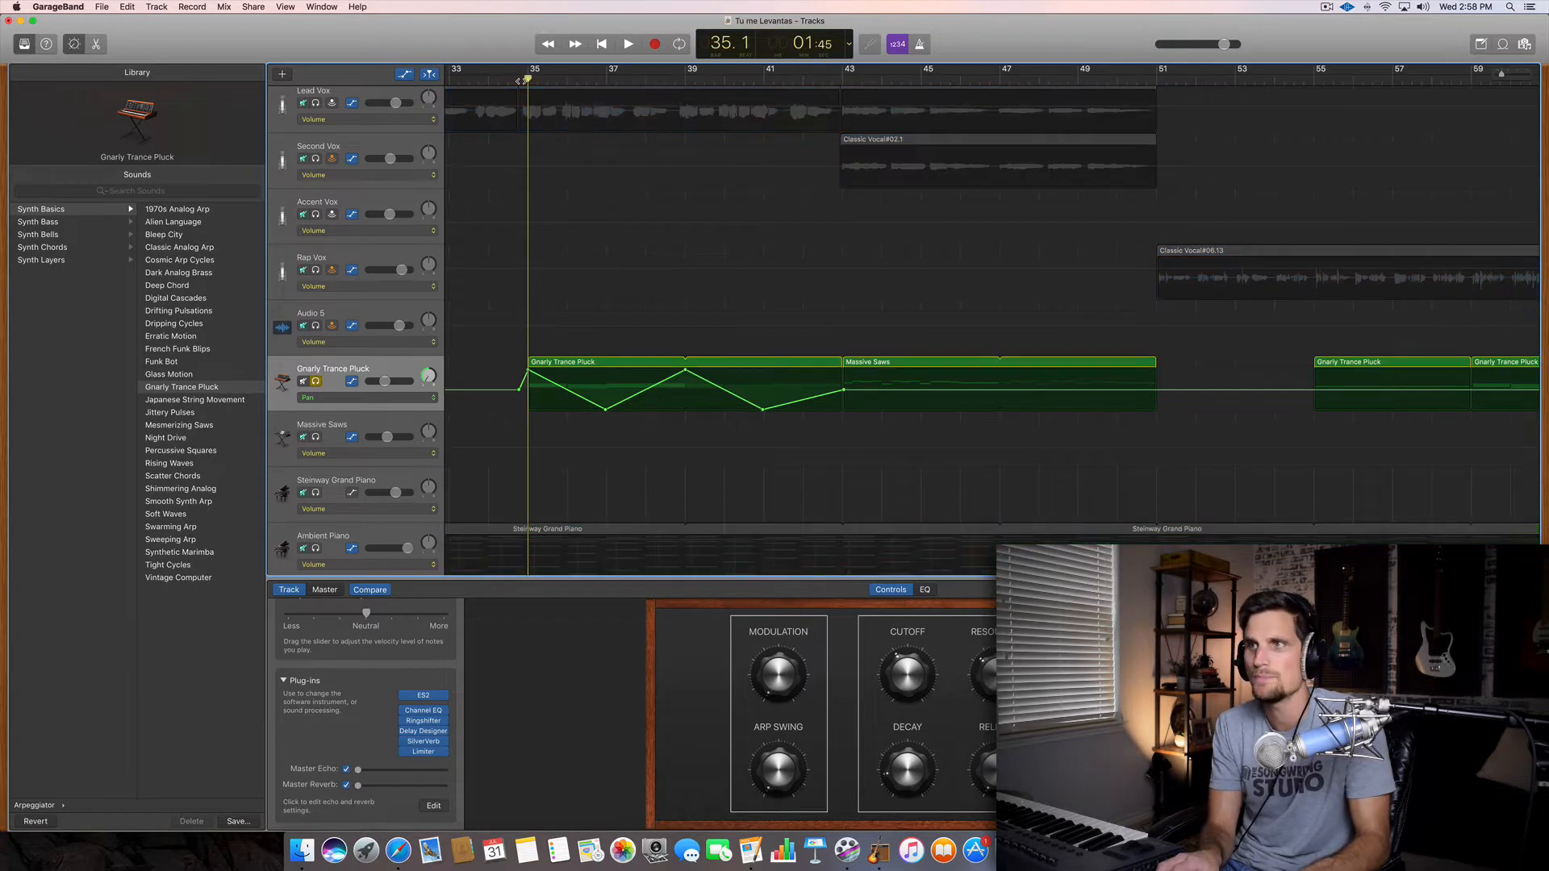
{"action": "left_click", "coordinate": [629, 44]}
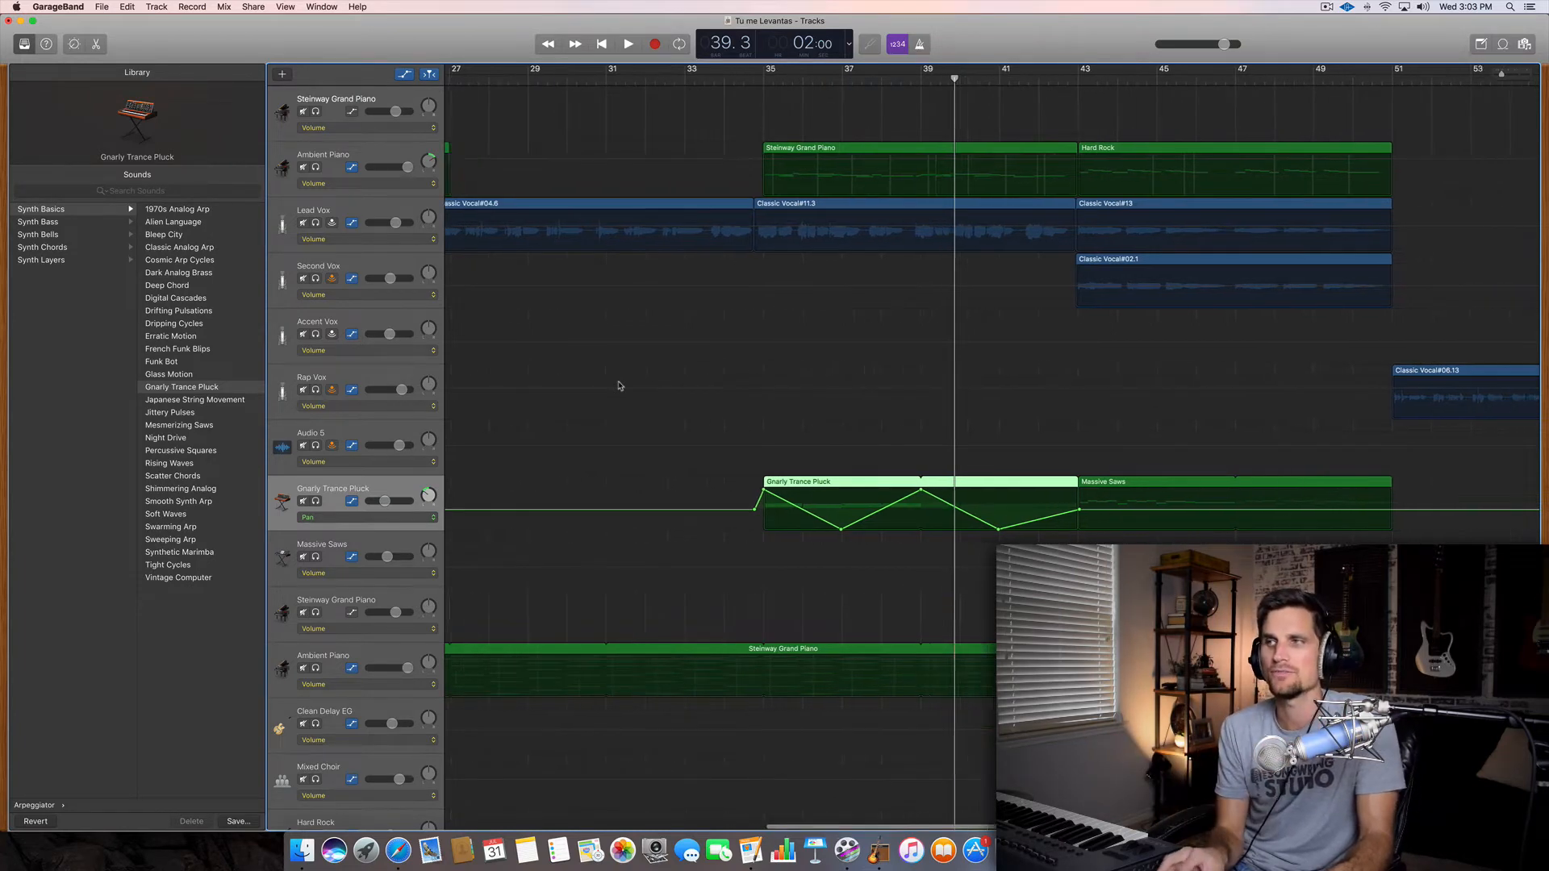
{"action": "scroll", "scroll_direction": "right", "scroll_amount": 3}
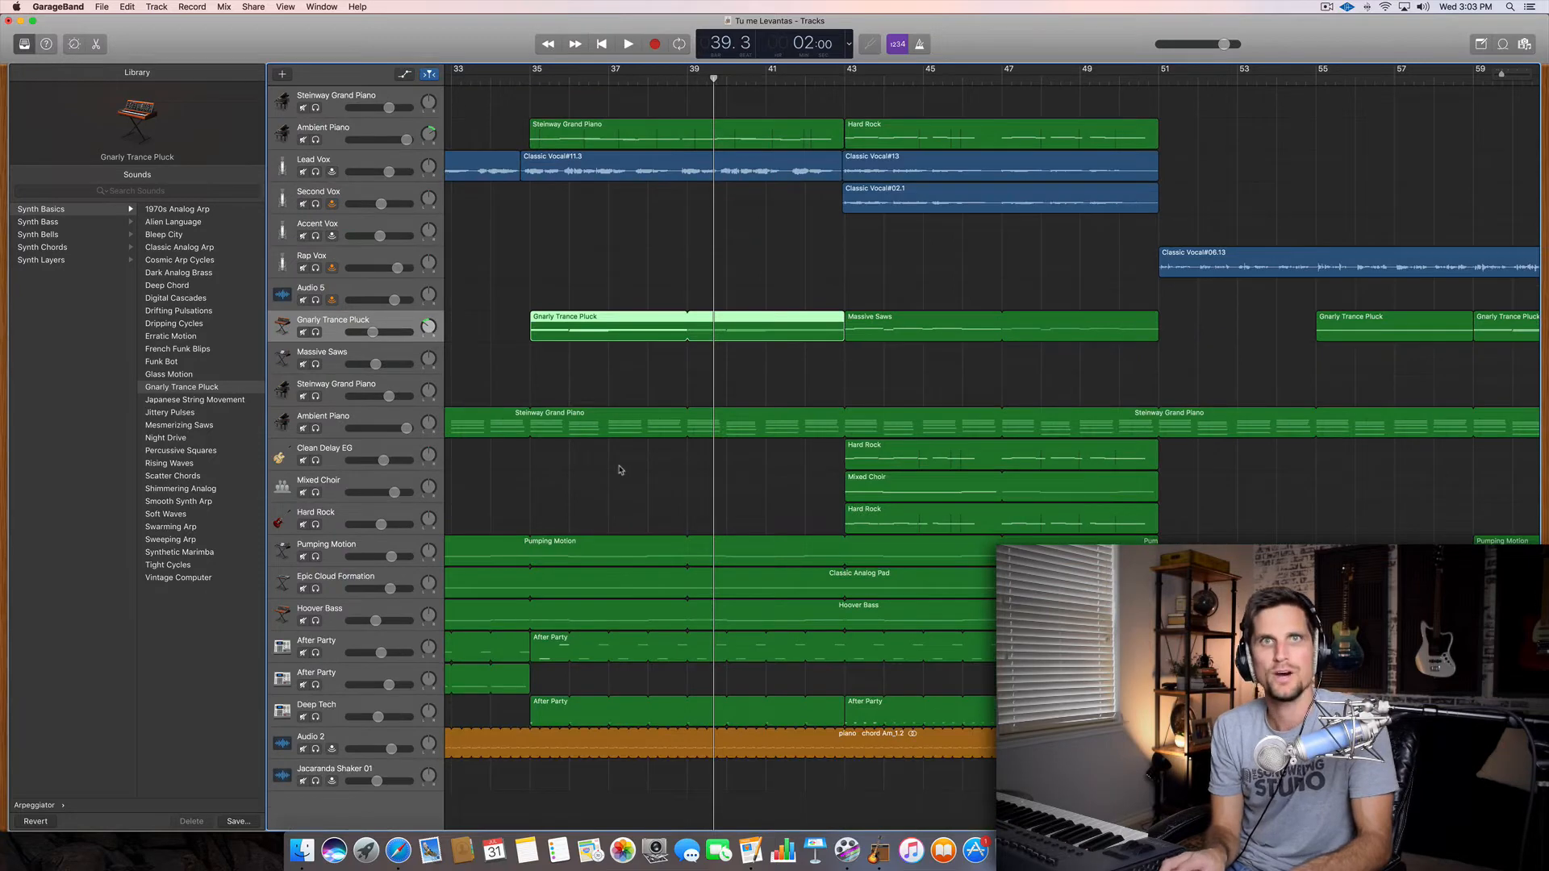
- Return playback to bar 35 and show the Apple Loops browser
{"action": "scroll", "scroll_direction": "right", "scroll_amount": 3}
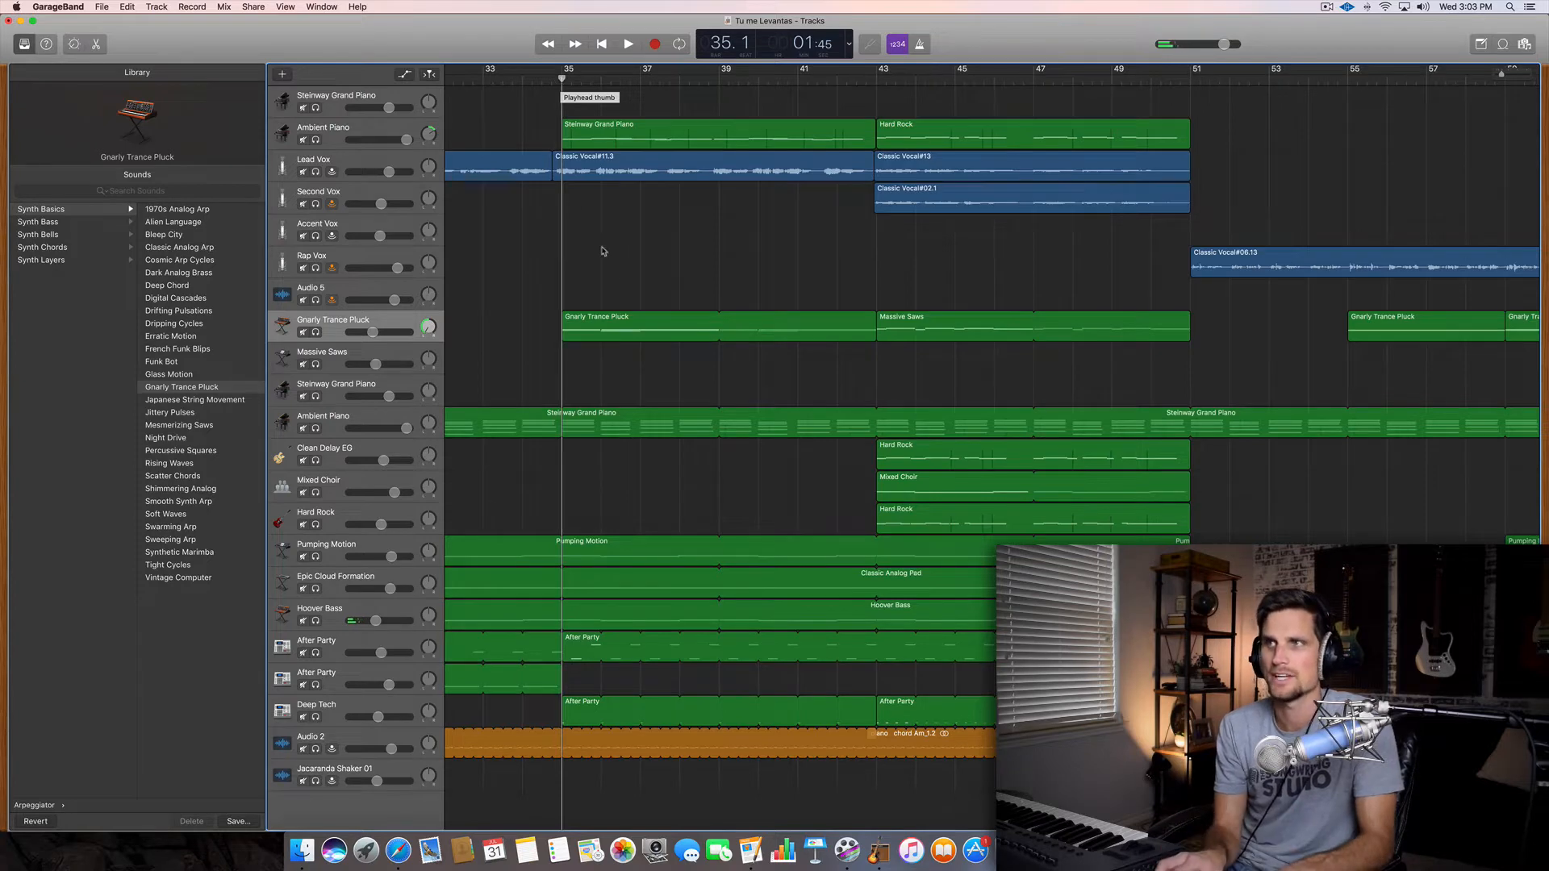
{"action": "left_click", "coordinate": [629, 43]}
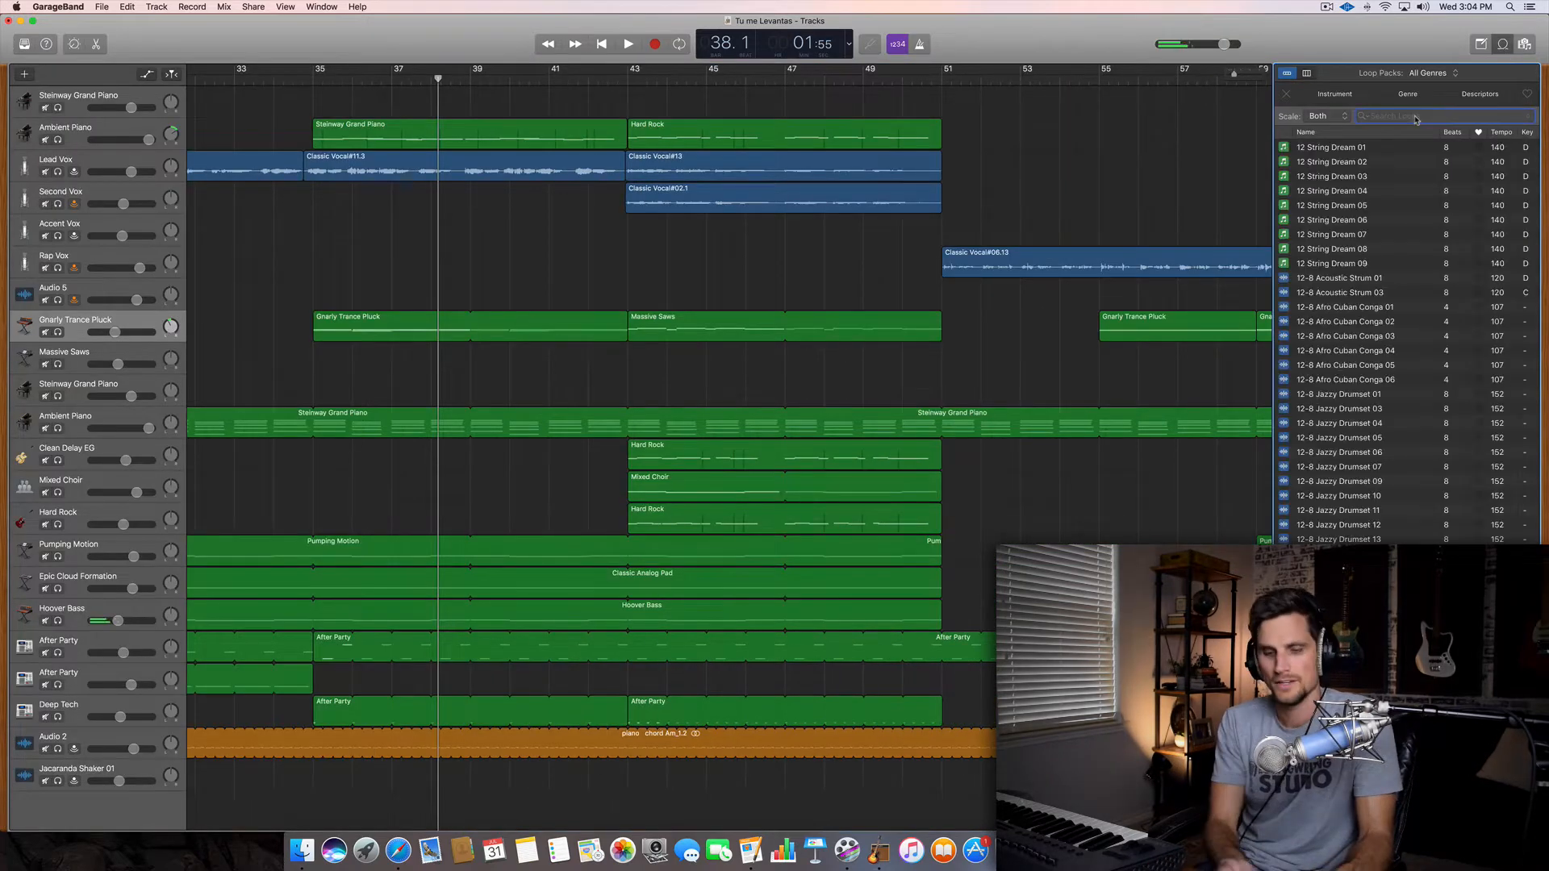
- Search the Loop Browser for 'snare' and audition snare loops including Big Room Snare 03
{"action": "type", "text": "snare"}
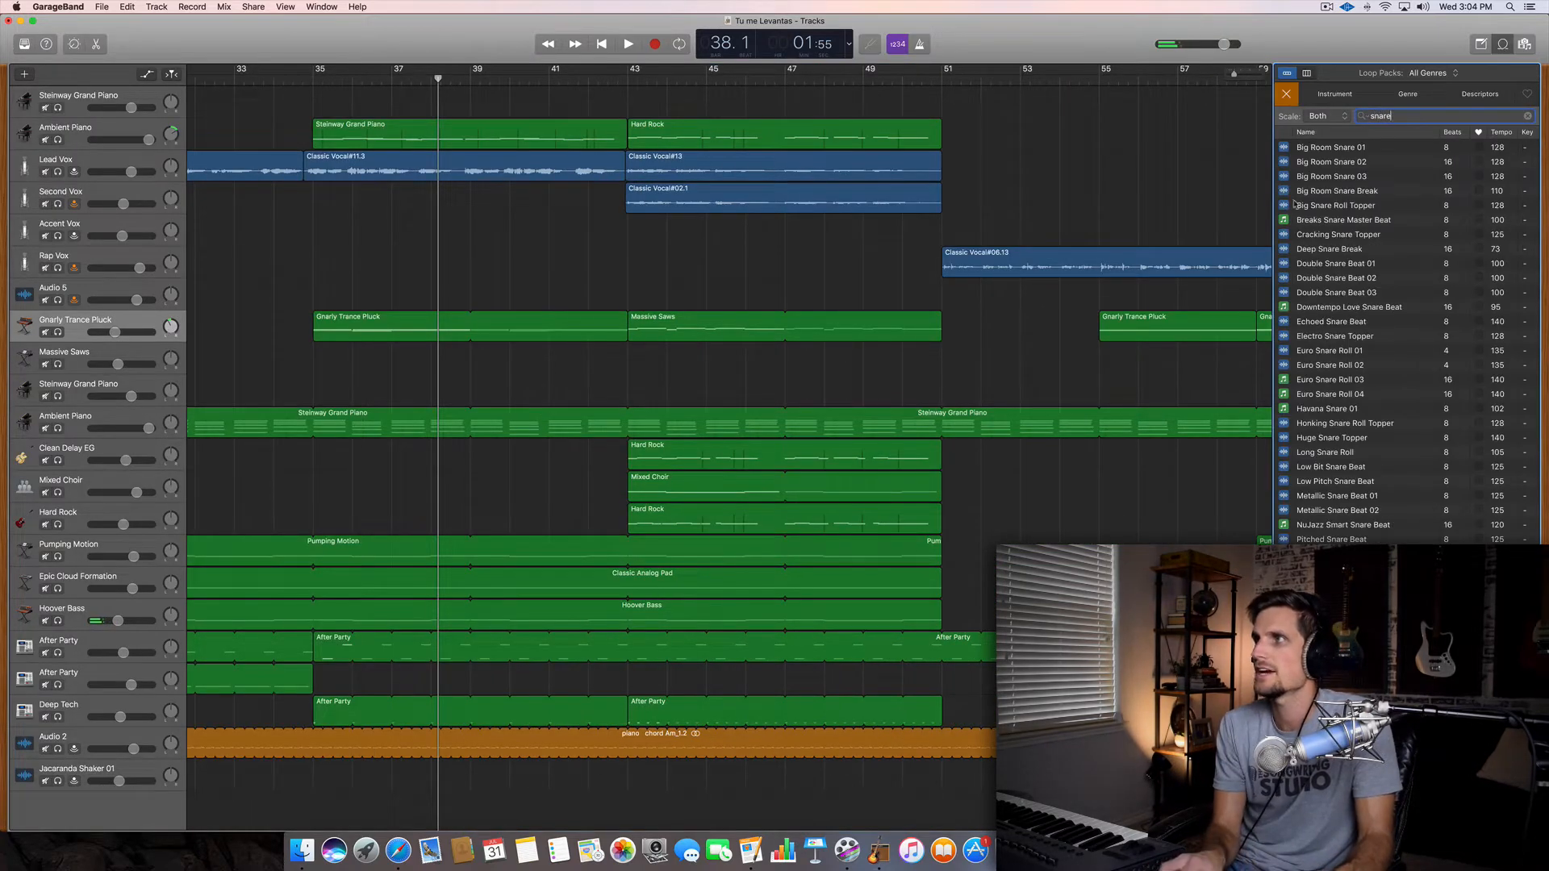
{"action": "left_click", "coordinate": [1364, 176]}
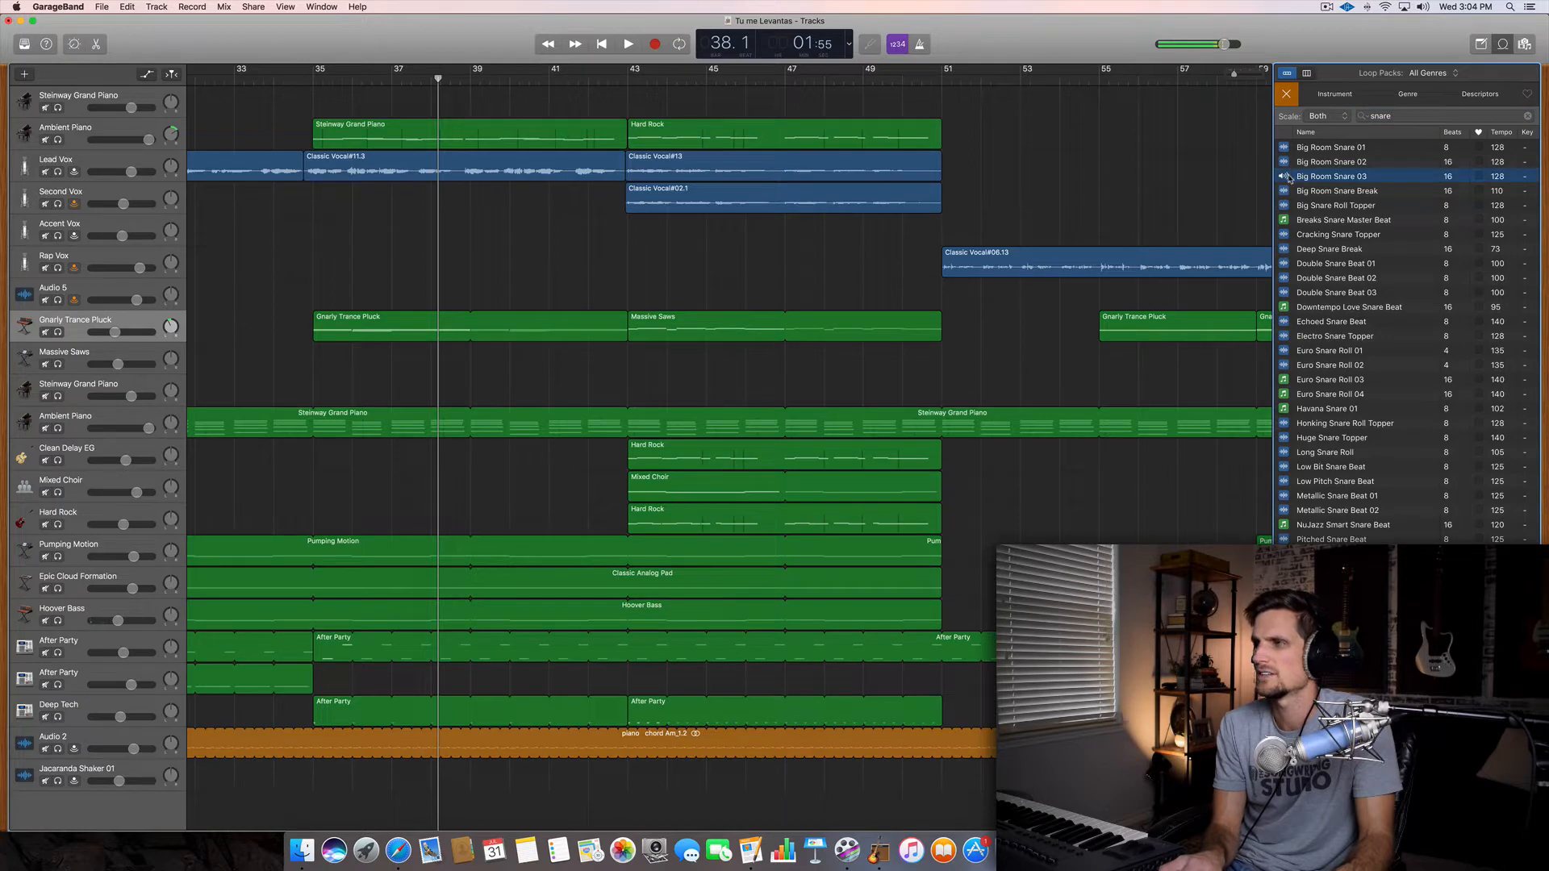
{"action": "left_click", "coordinate": [1343, 190]}
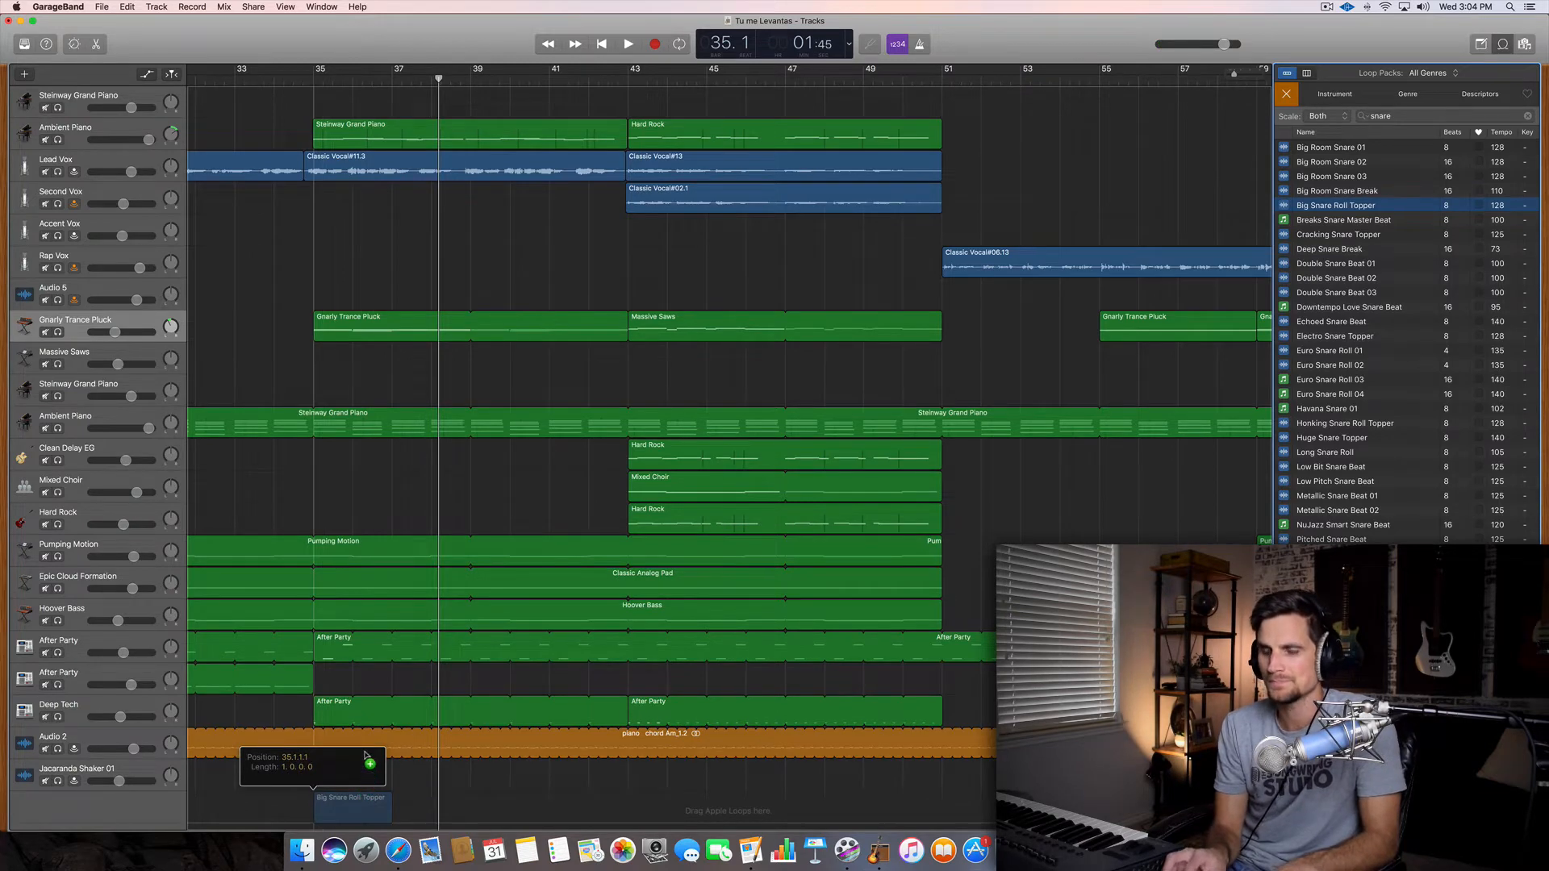
{"action": "mouse_move", "coordinate": [378, 707]}
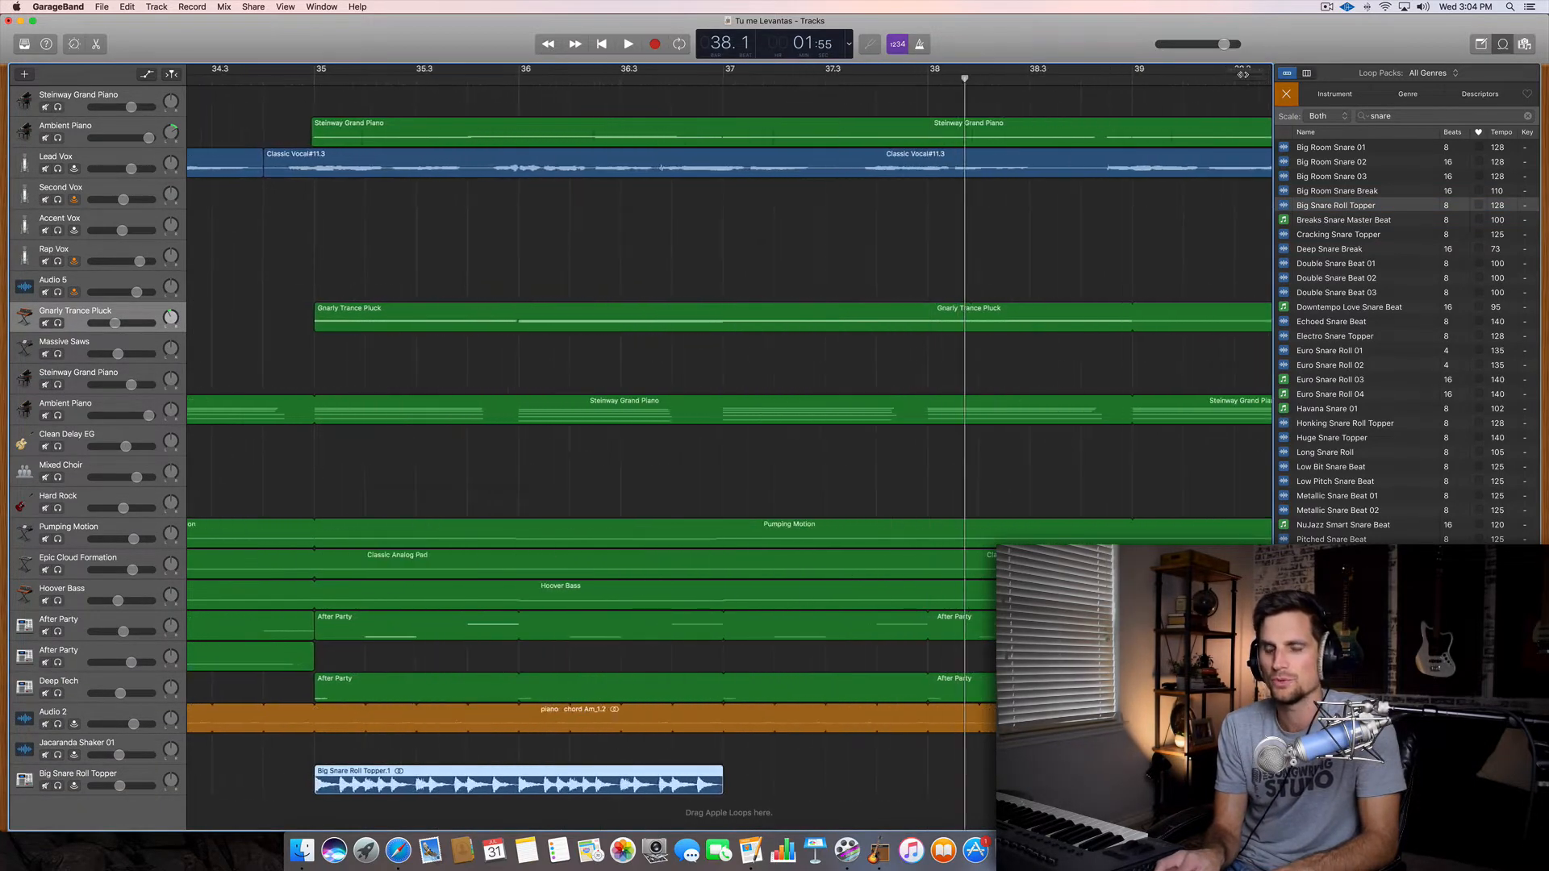
- Shorten the Big Snare Roll Topper region to a brief hit near bar 35 and play it back
{"action": "left_click_drag", "start_coordinate": [722, 783], "coordinate": [552, 783]}
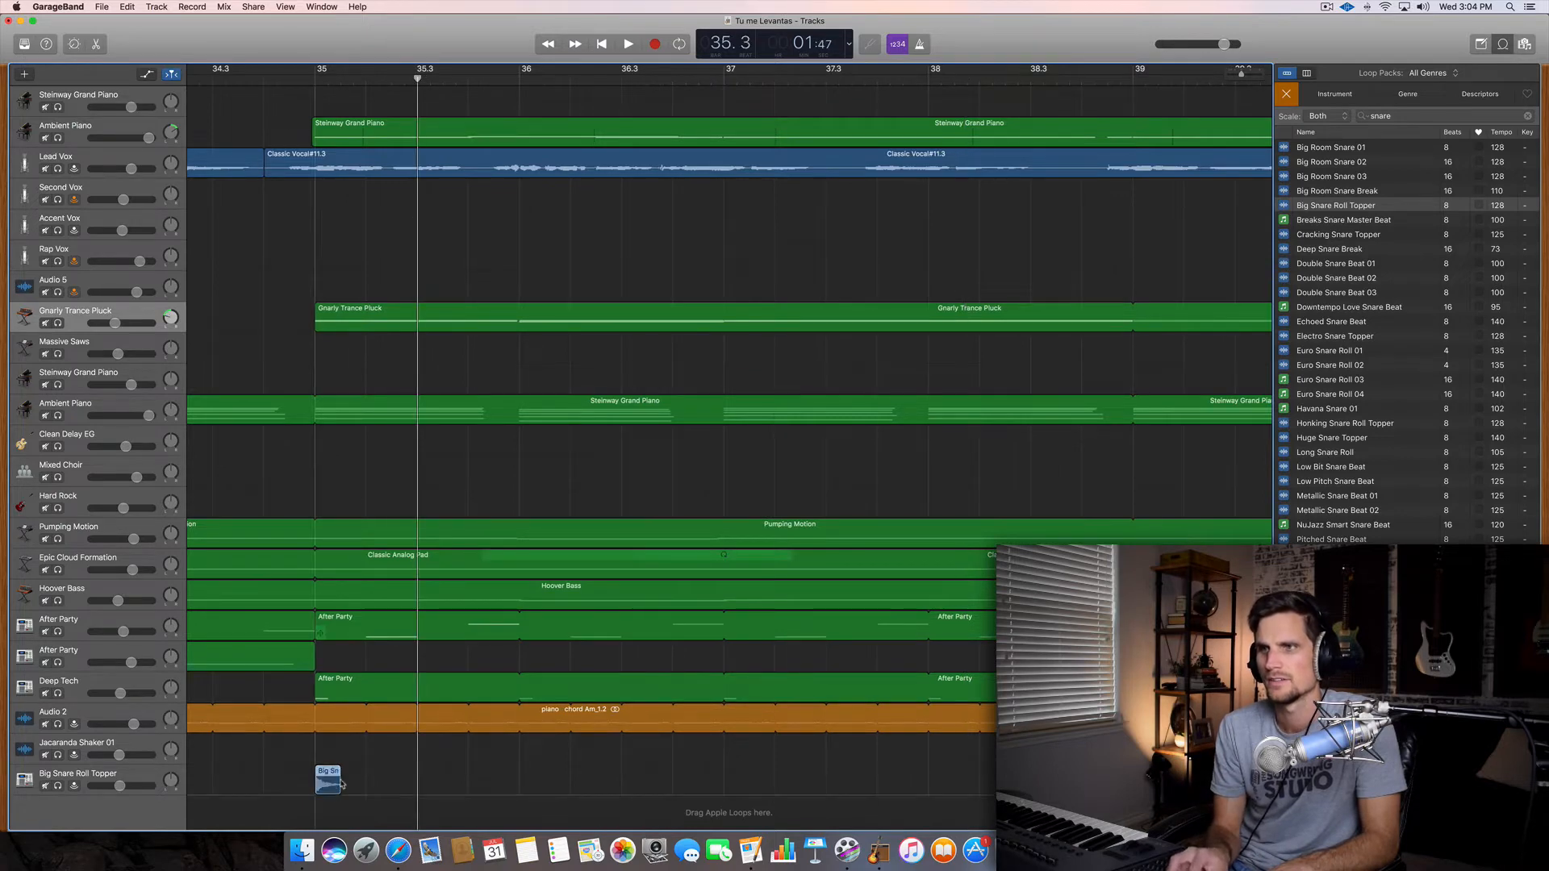
{"action": "left_click_drag", "start_coordinate": [326, 780], "coordinate": [379, 780]}
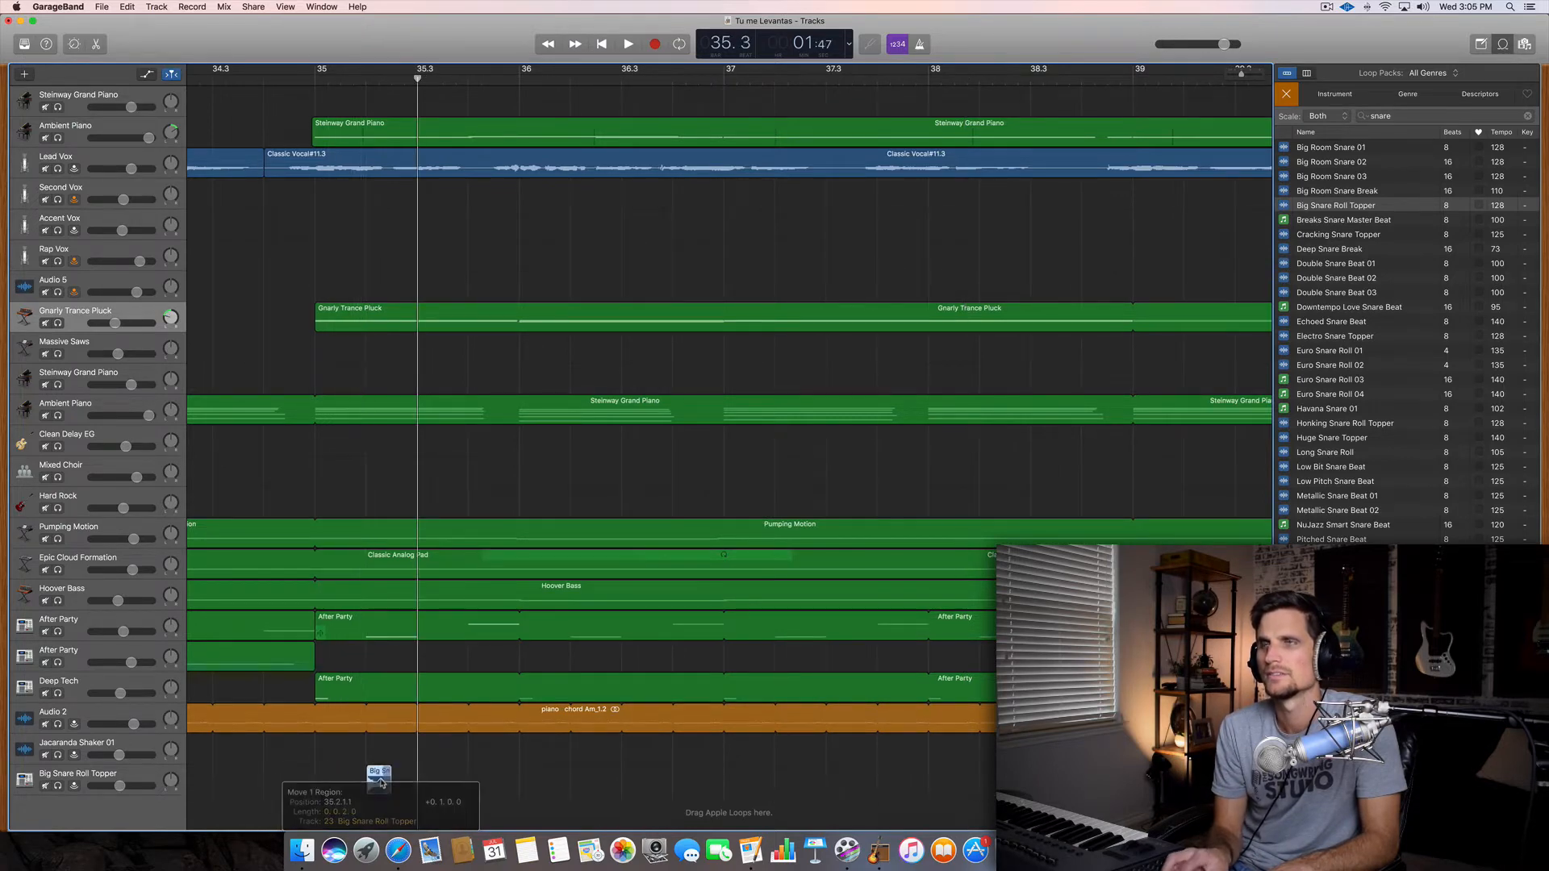
{"action": "left_click", "coordinate": [628, 42]}
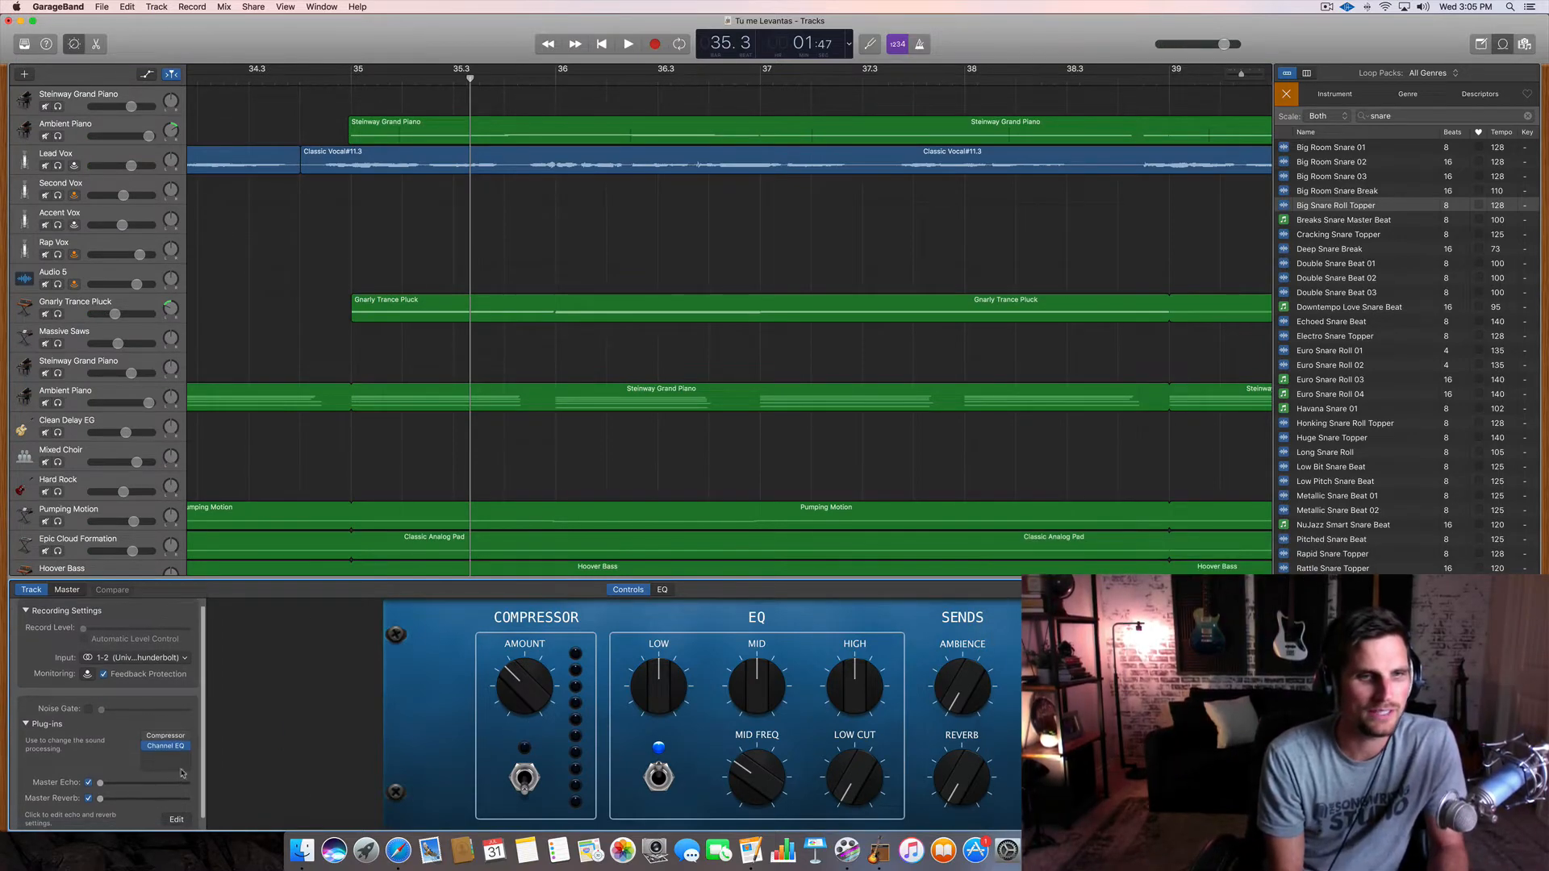
- Add PlatinumVerb to the snare track with Dry lowered to 74% and Wet raised
{"action": "left_click", "coordinate": [164, 747]}
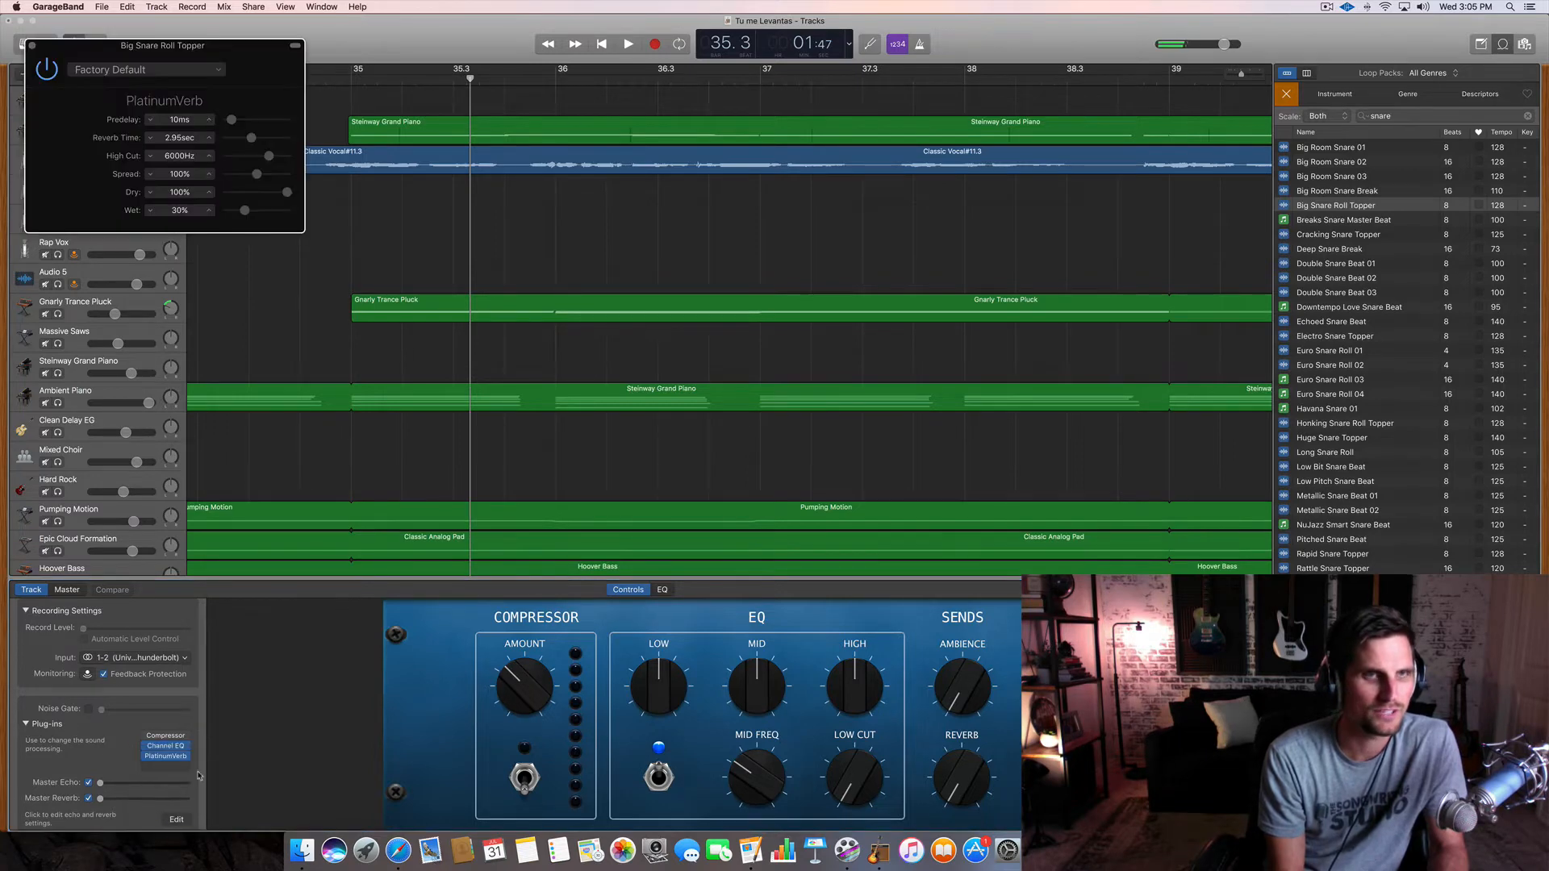
{"action": "left_click", "coordinate": [164, 756]}
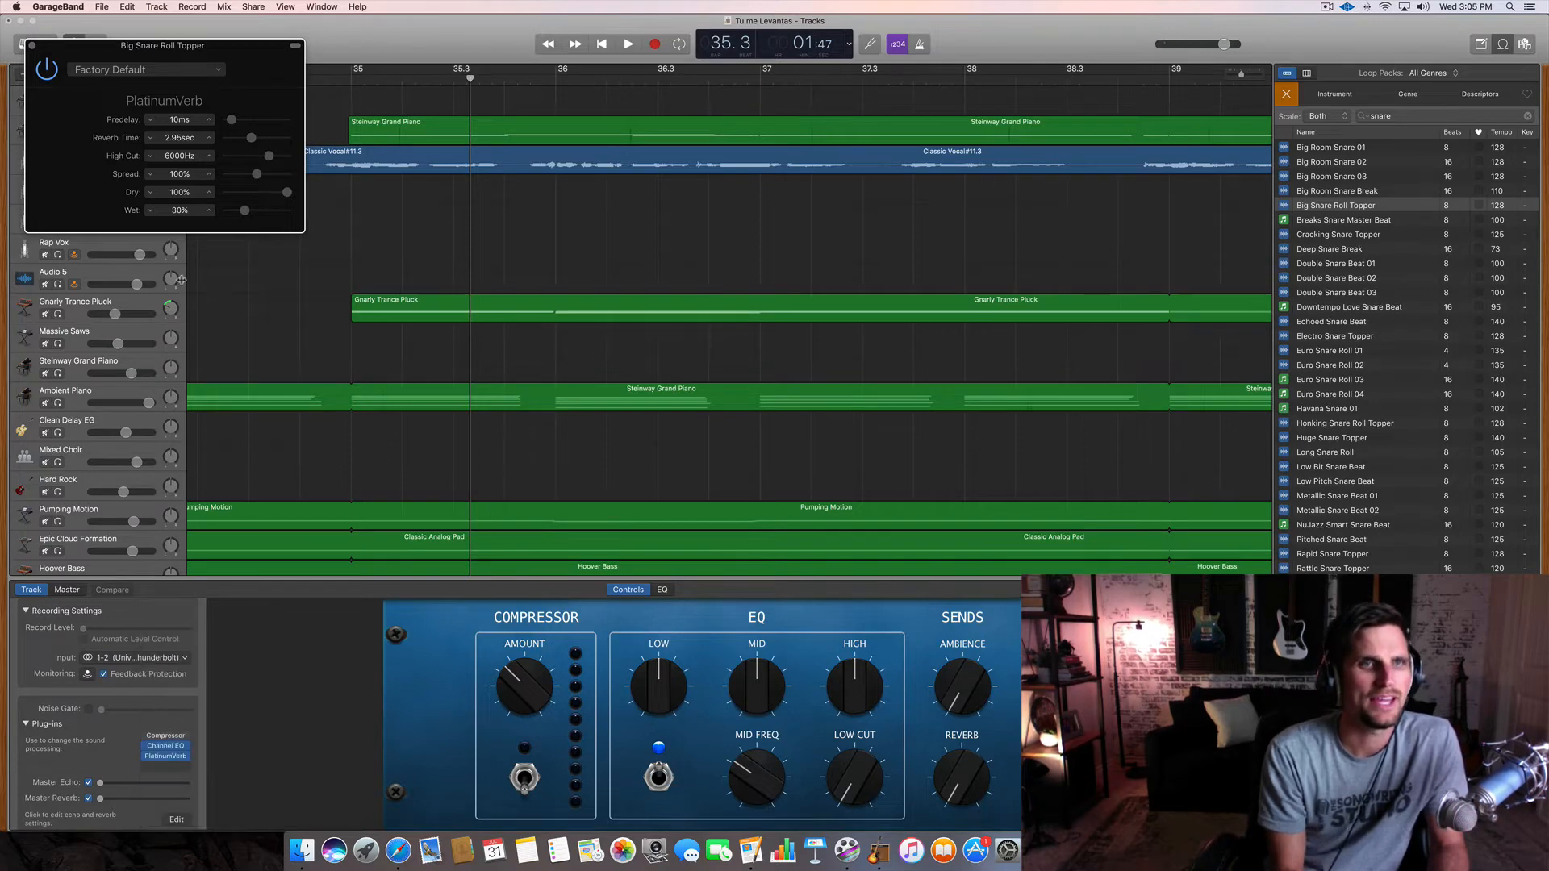
{"action": "left_click_drag", "start_coordinate": [286, 192], "coordinate": [247, 192]}
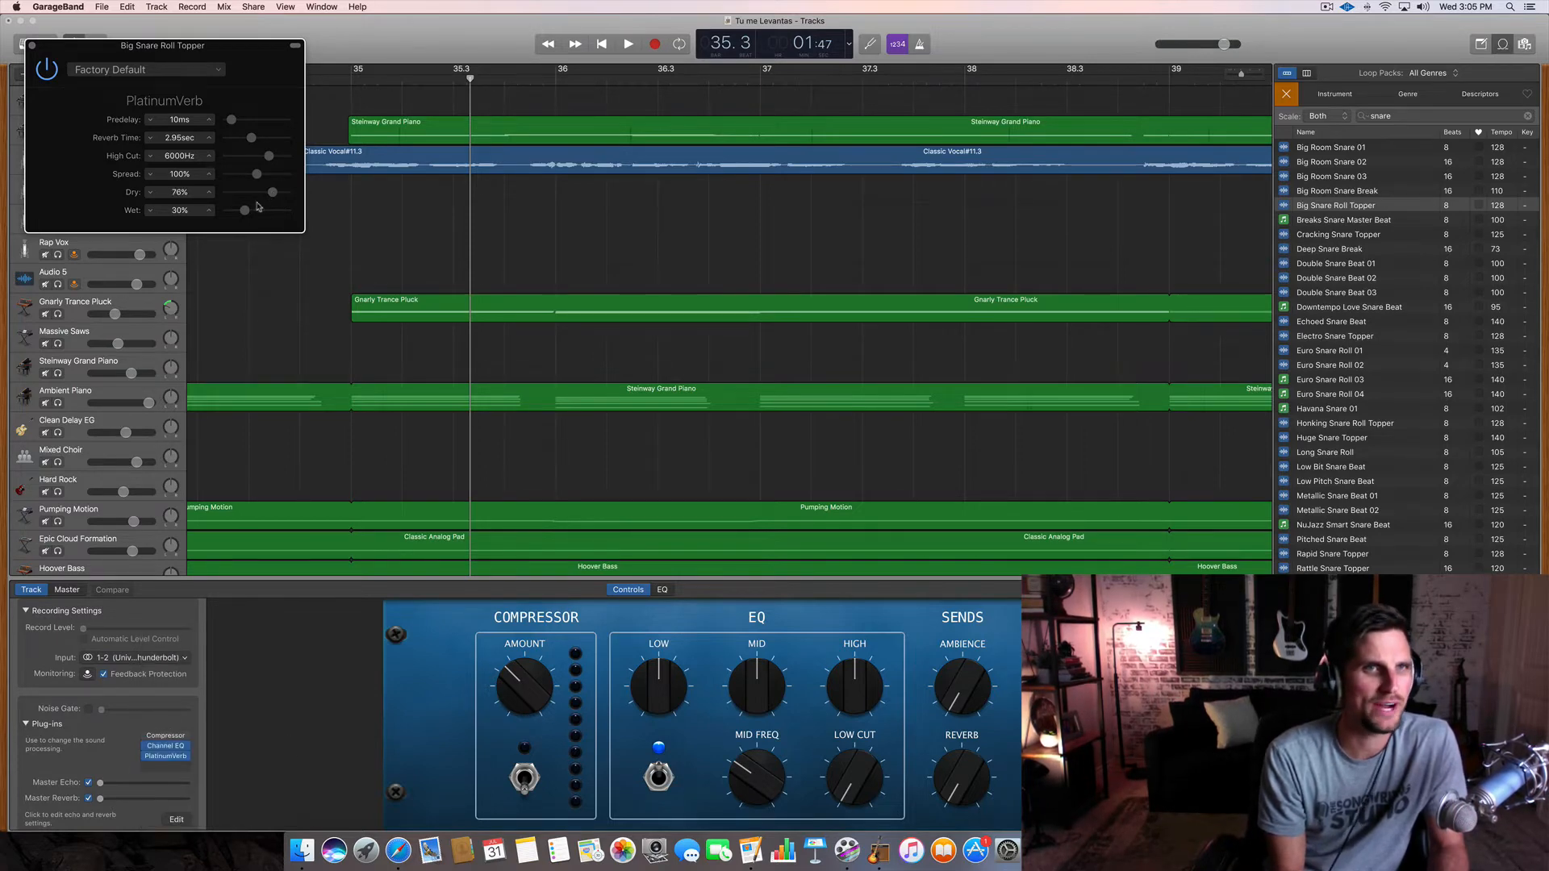
{"action": "left_click_drag", "start_coordinate": [243, 210], "coordinate": [256, 210]}
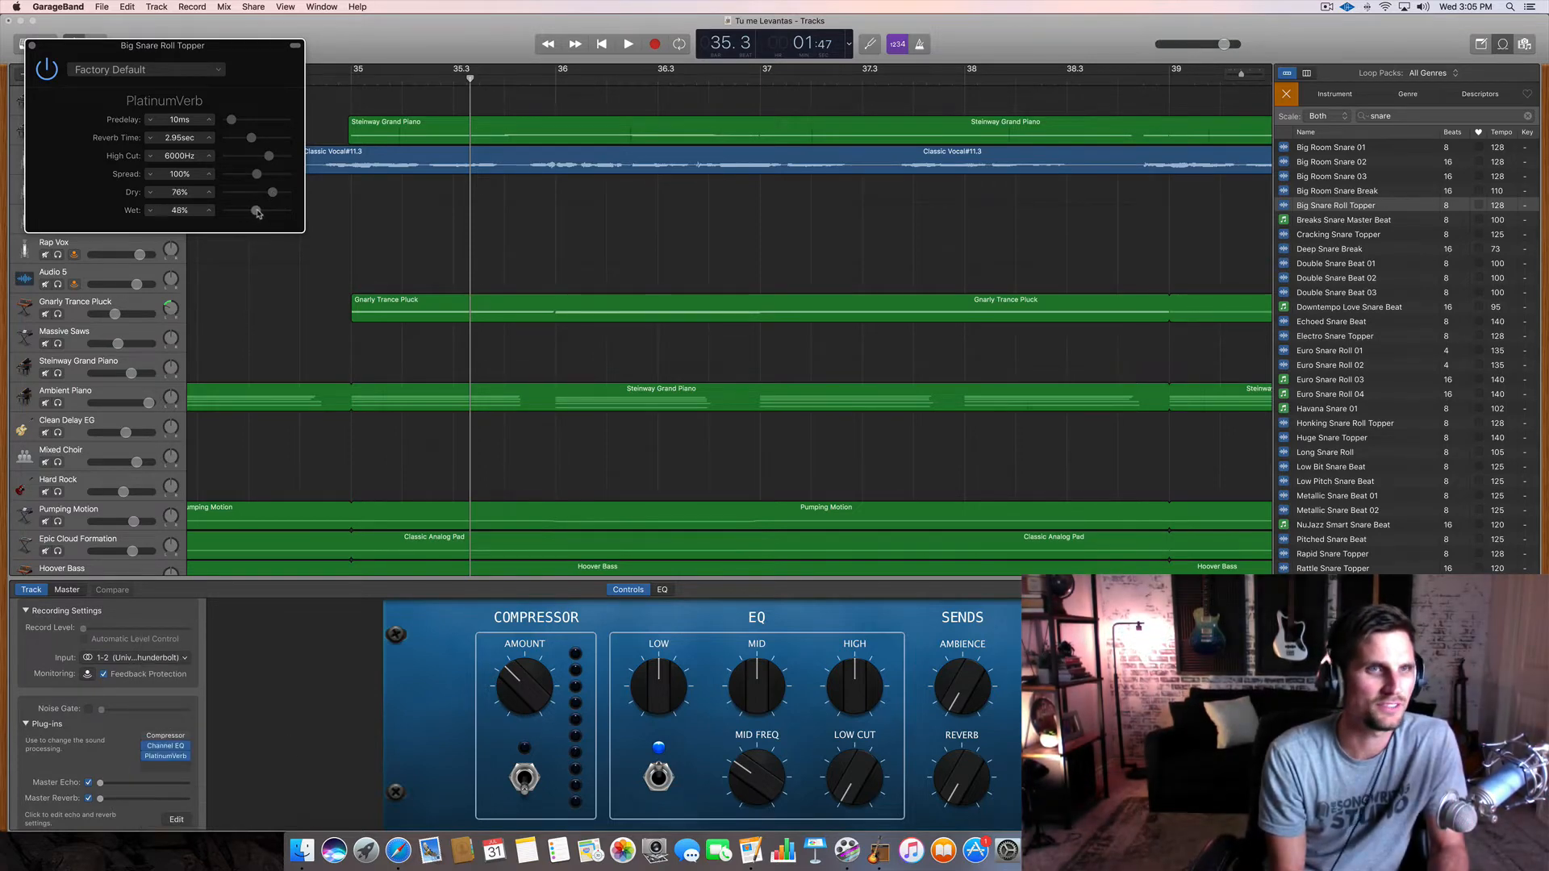
{"action": "left_click_drag", "start_coordinate": [254, 209], "coordinate": [256, 210]}
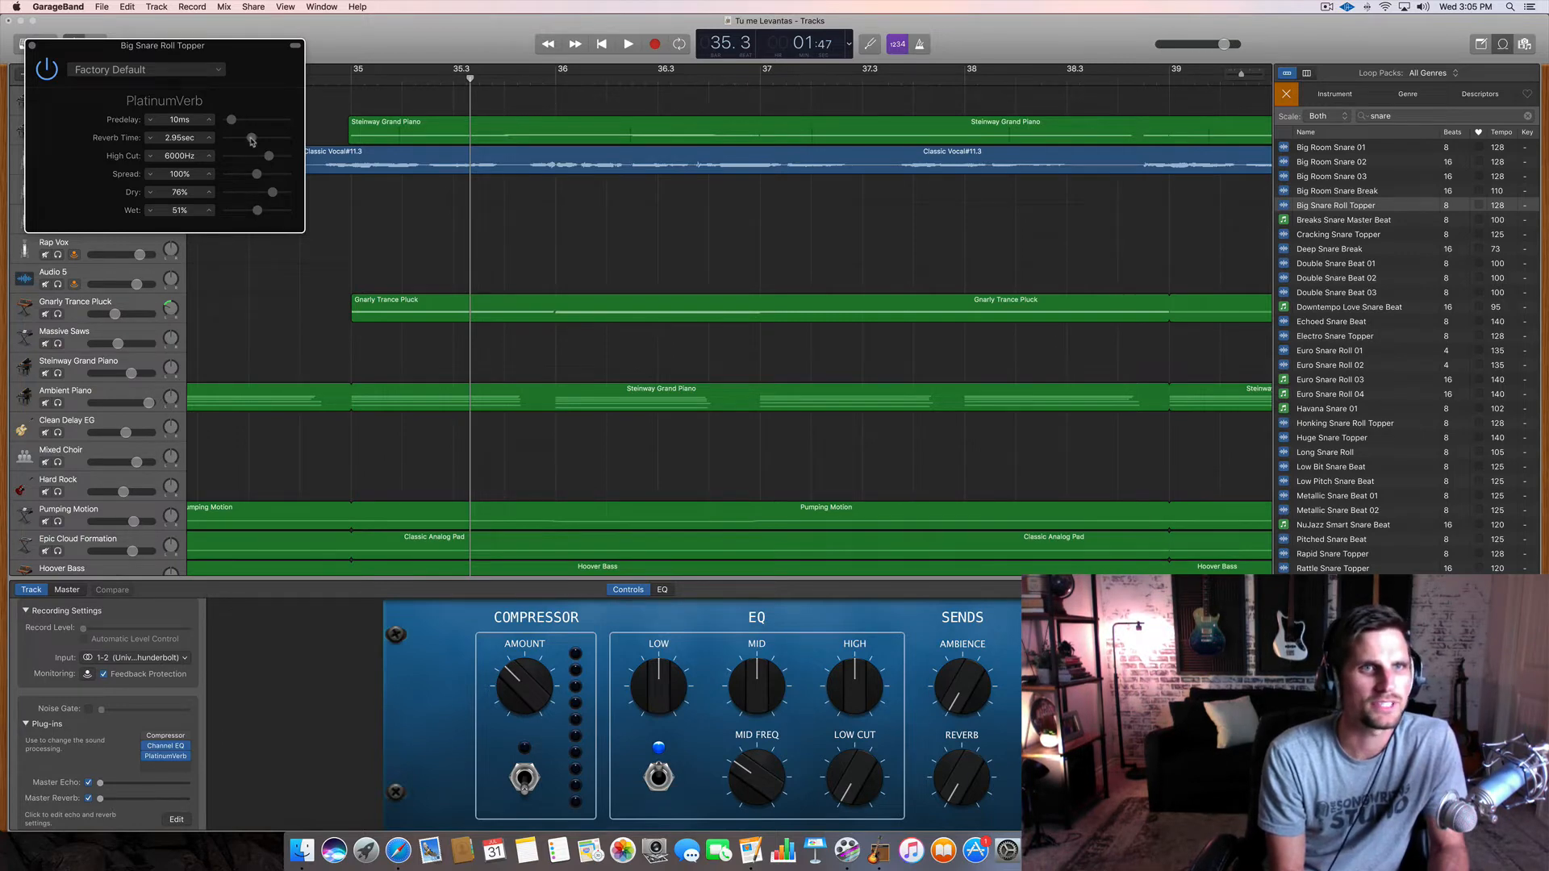
- Lengthen the Reverb Time to 4.70 s and push the mix to 63% wet
{"action": "left_click_drag", "start_coordinate": [267, 137], "coordinate": [255, 137]}
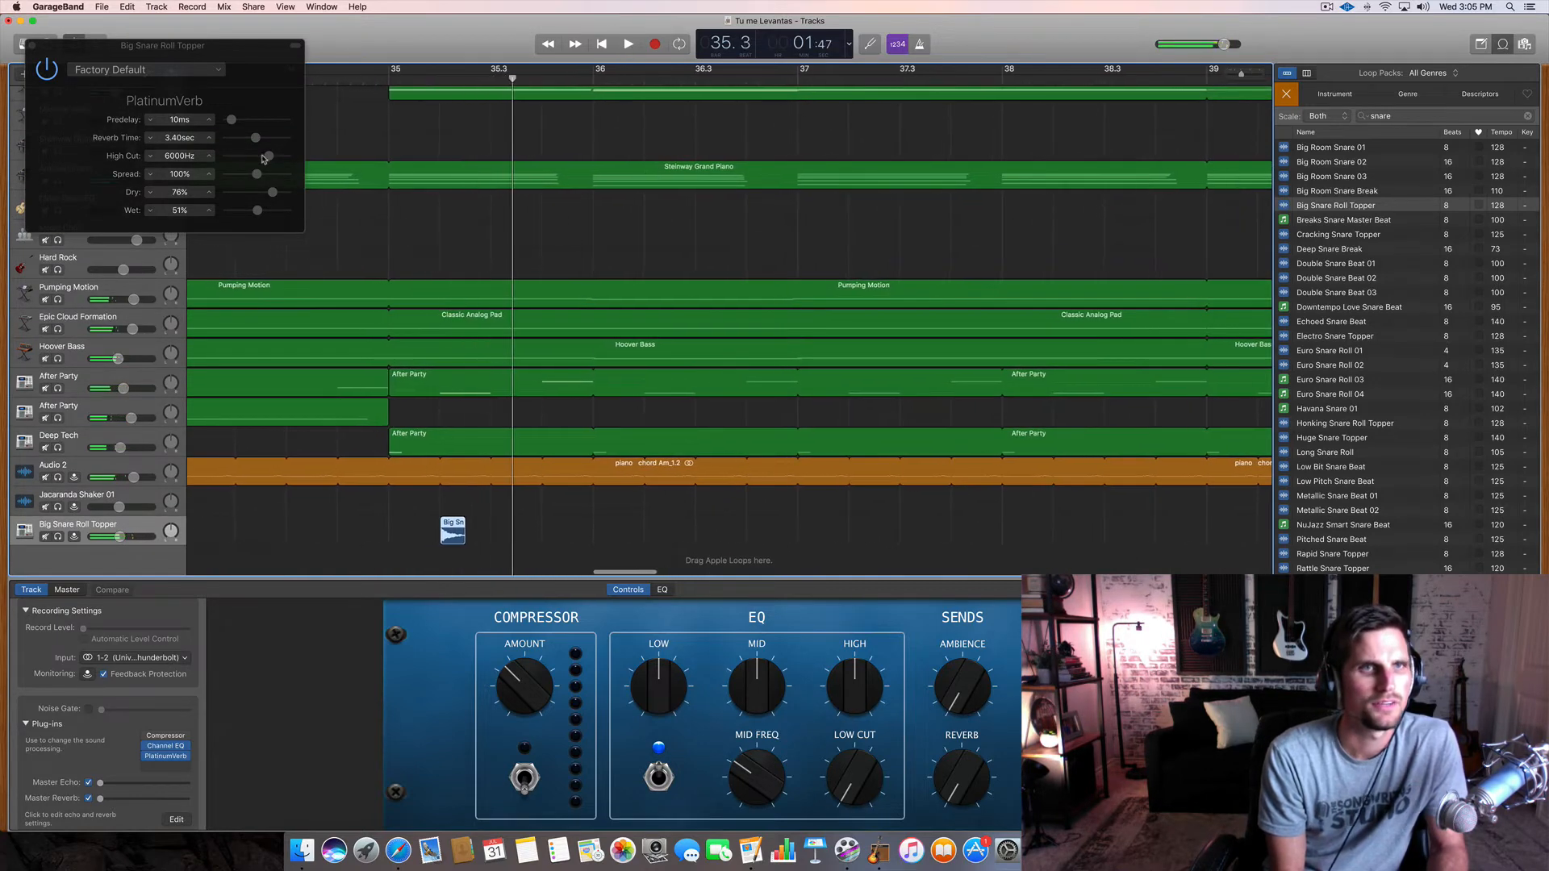
{"action": "left_click_drag", "start_coordinate": [255, 137], "coordinate": [264, 137]}
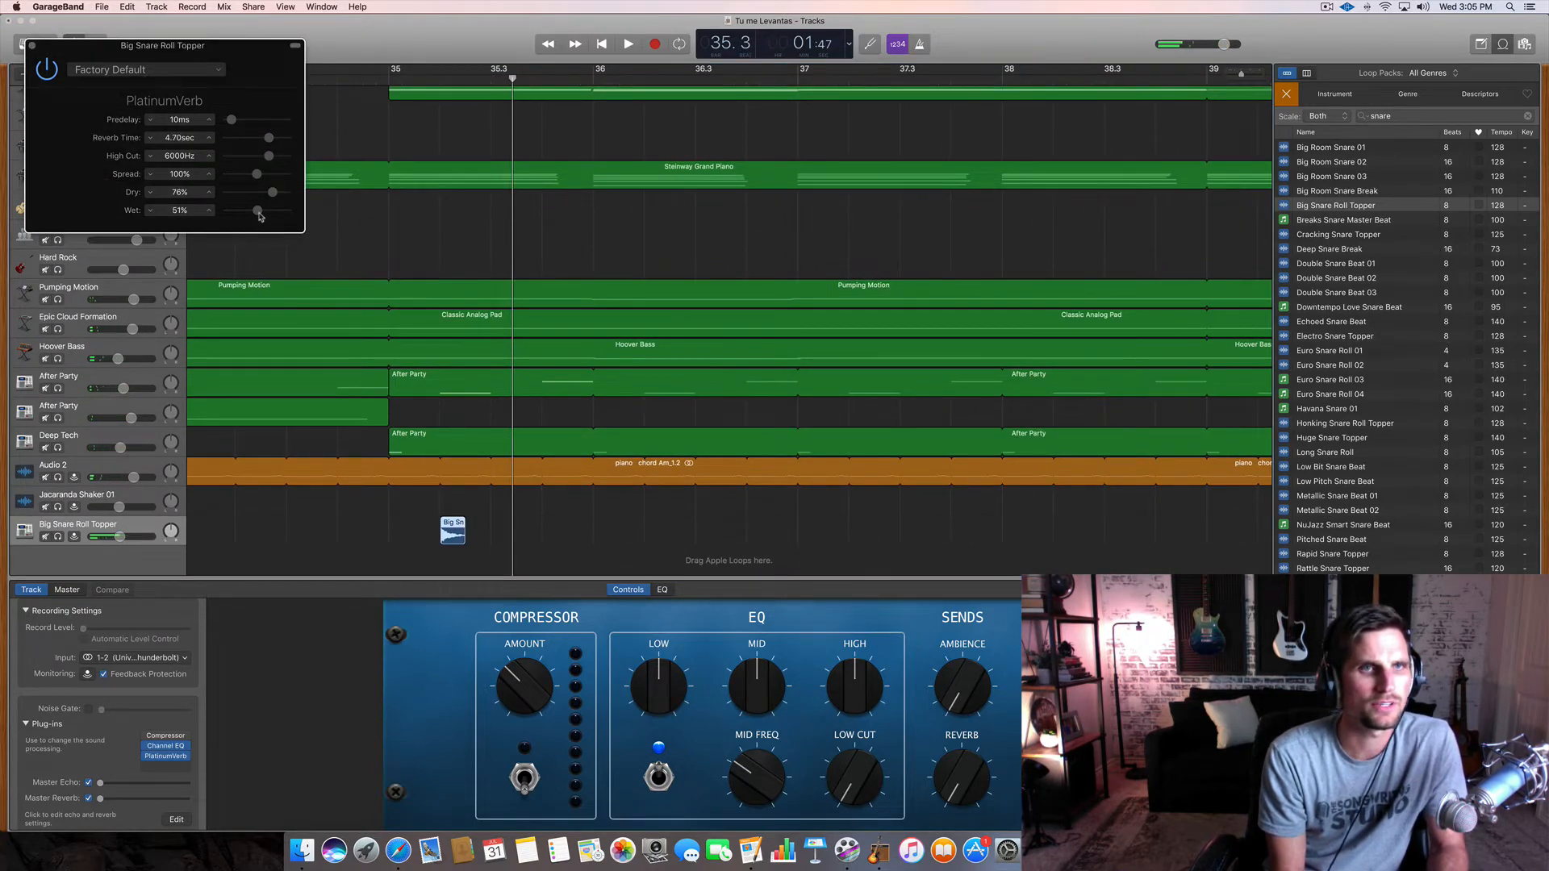
{"action": "left_click_drag", "start_coordinate": [257, 209], "coordinate": [263, 210]}
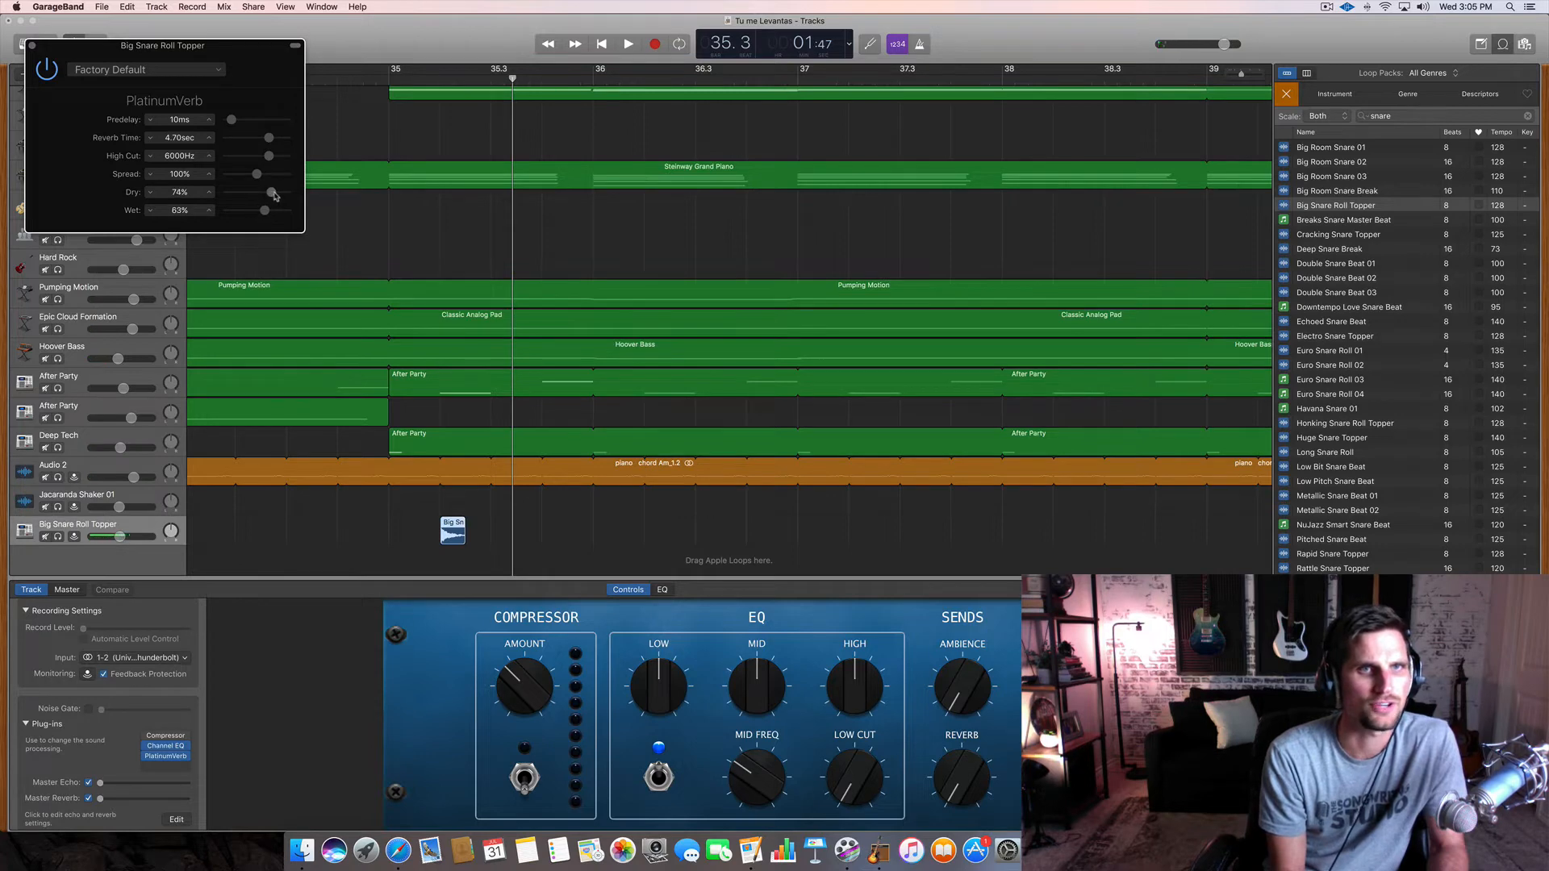
{"action": "left_click", "coordinate": [628, 43]}
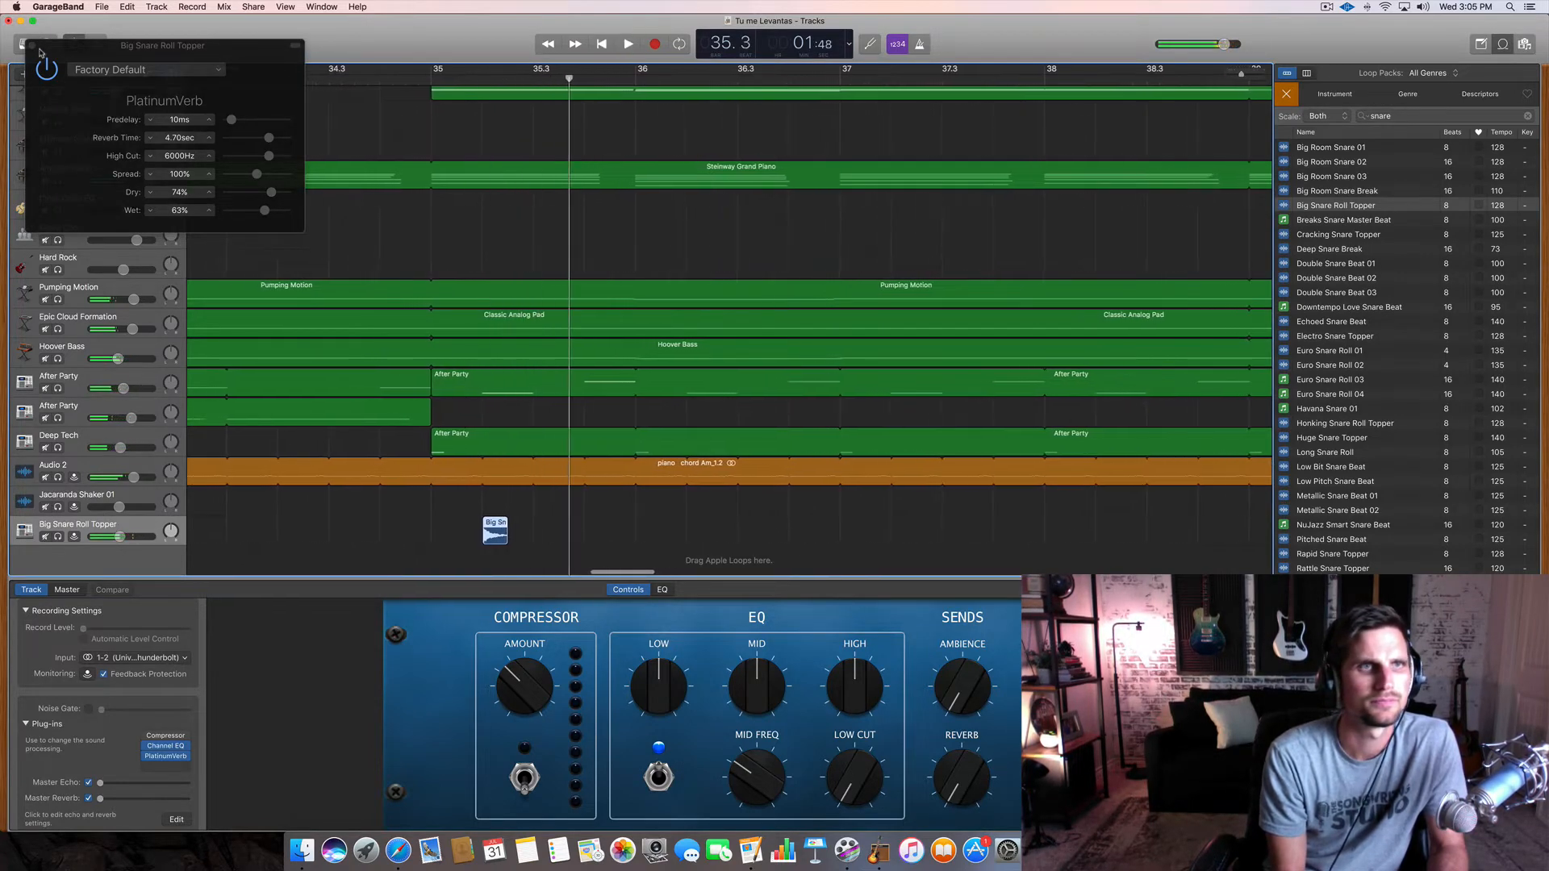
- Close the reverb window and play the chorus to hear the wet snare tail
{"action": "left_click", "coordinate": [40, 62]}
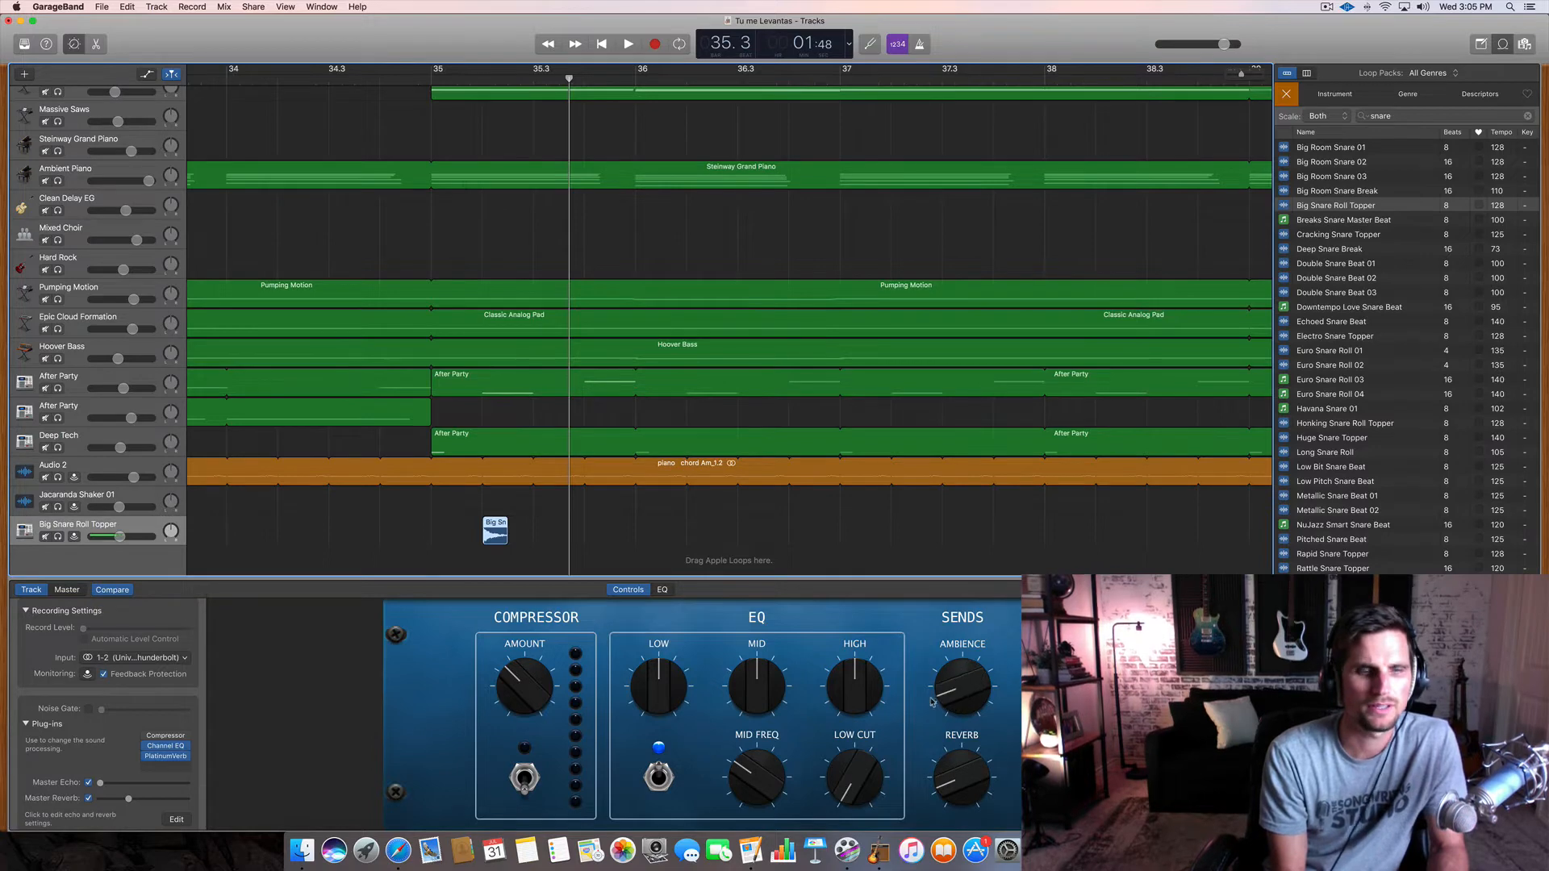
{"action": "left_click", "coordinate": [628, 44]}
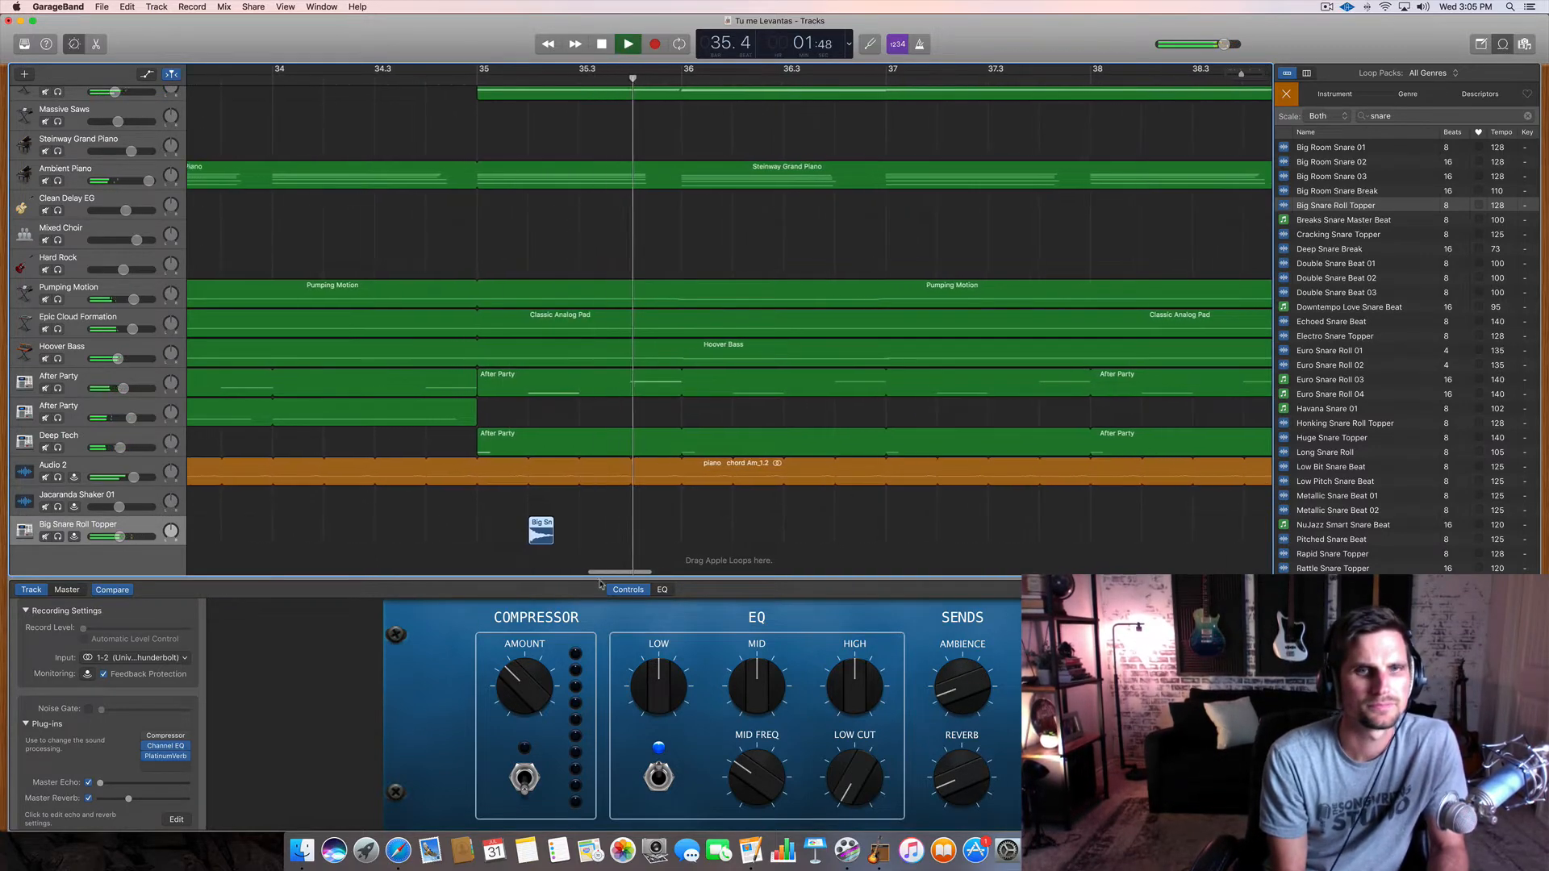
{"action": "left_click", "coordinate": [627, 42]}
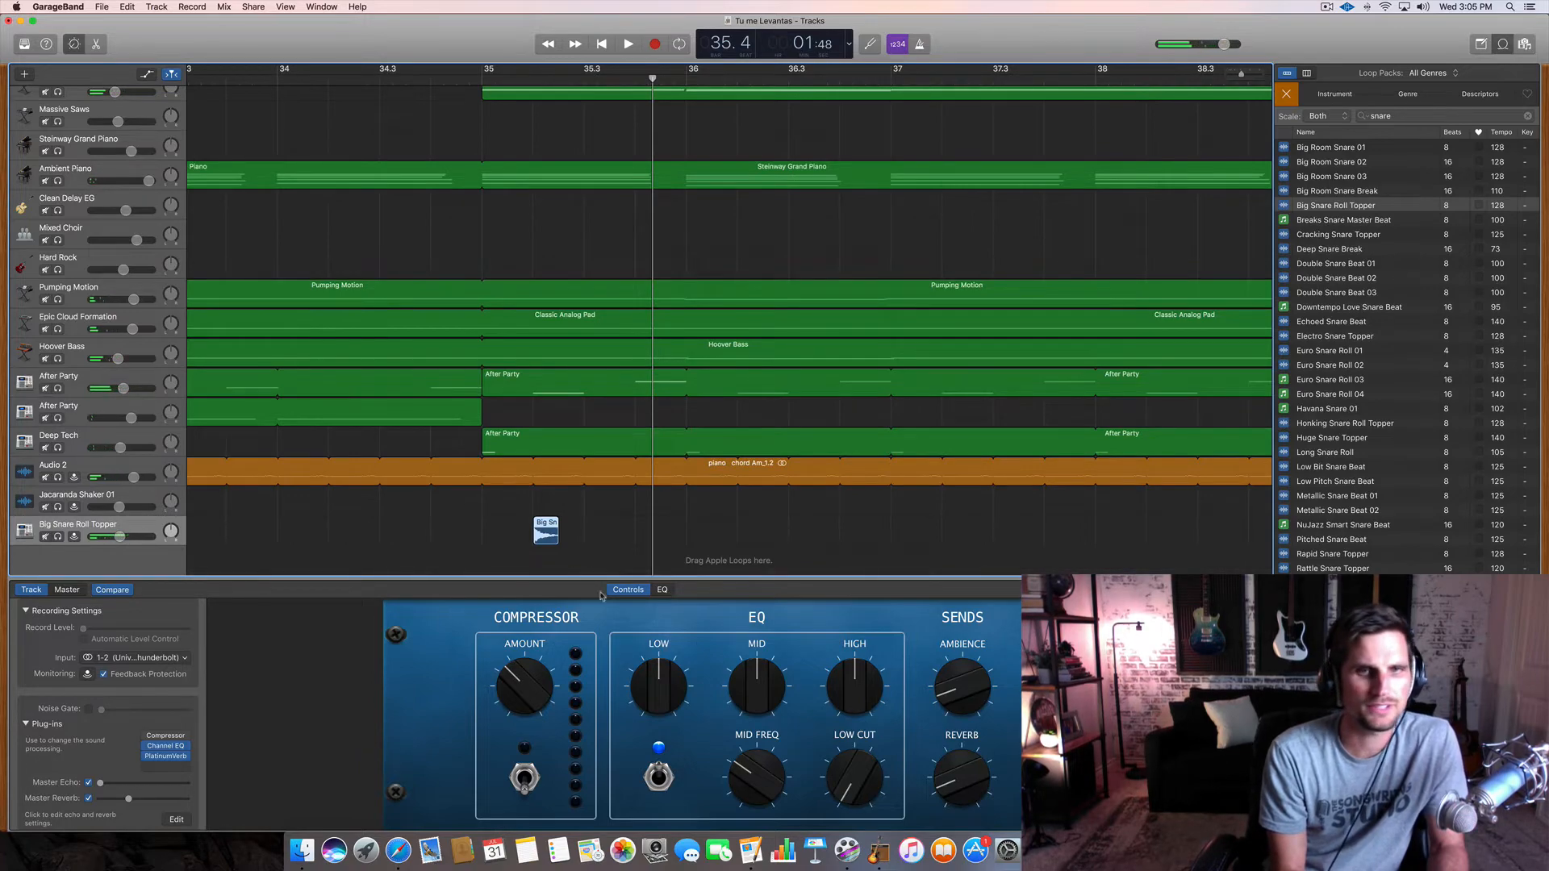
{"action": "left_click", "coordinate": [662, 590]}
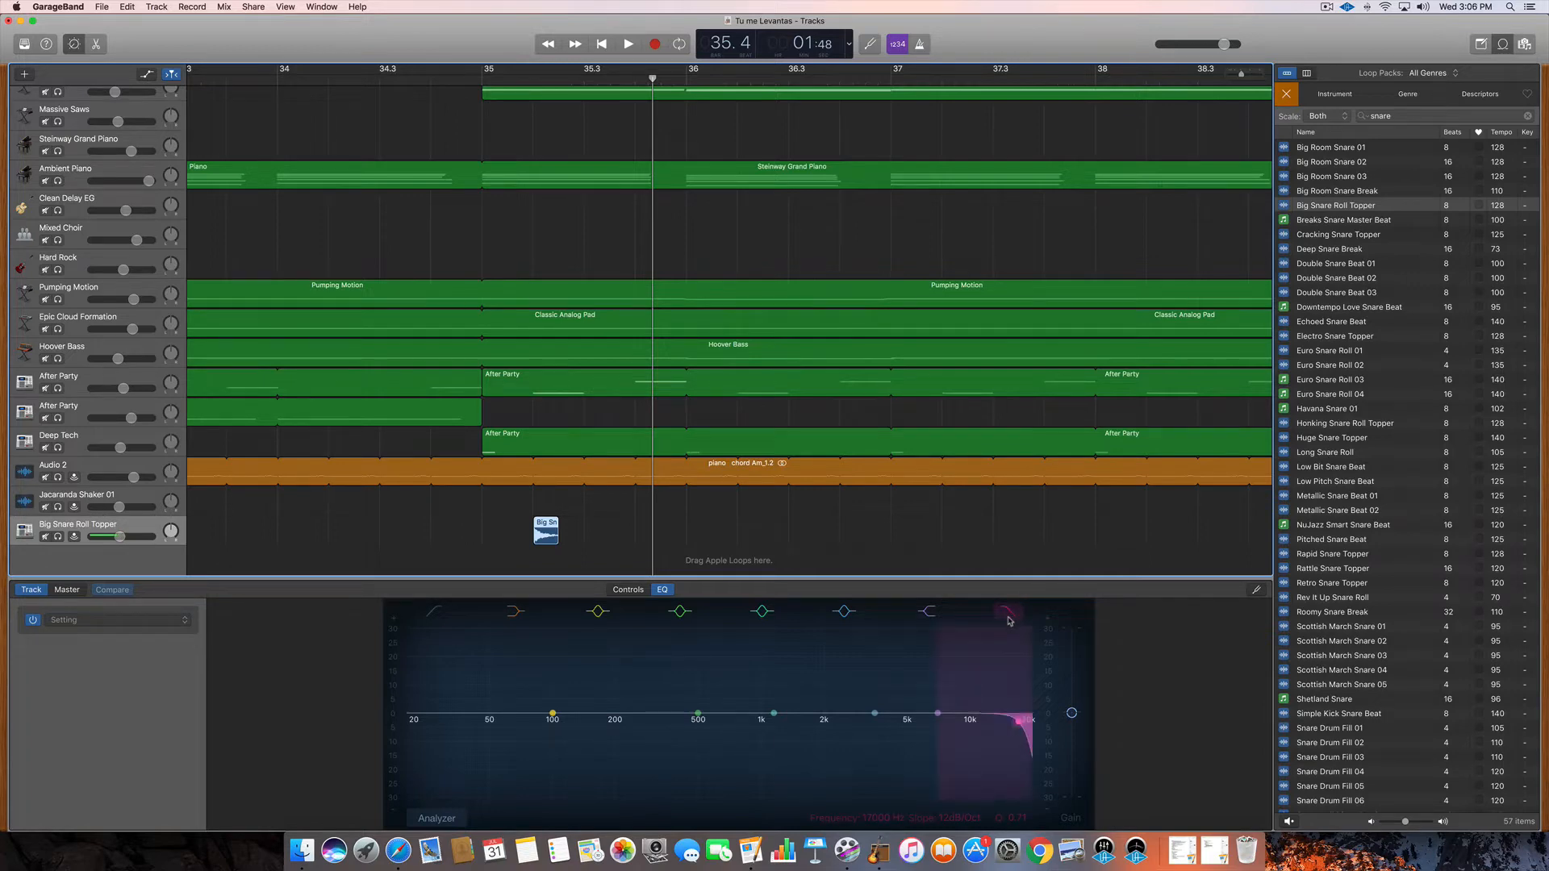
- Pull the snare track's EQ high-cut band down toward 2 kHz to darken it
{"action": "left_click_drag", "start_coordinate": [1008, 611], "coordinate": [1017, 726]}
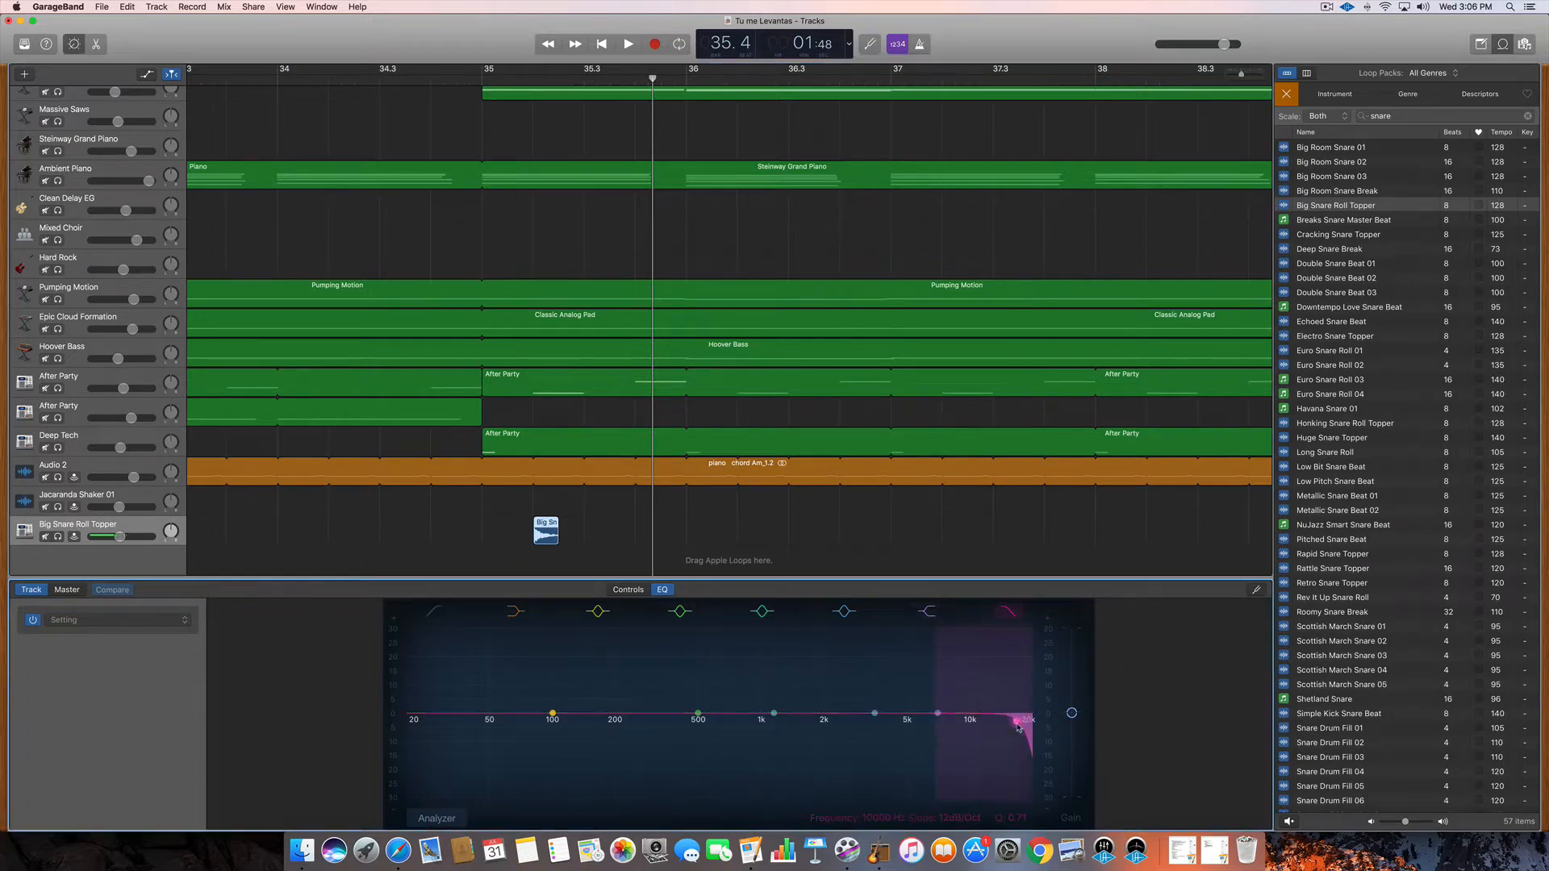
{"action": "left_click_drag", "start_coordinate": [1027, 719], "coordinate": [879, 714]}
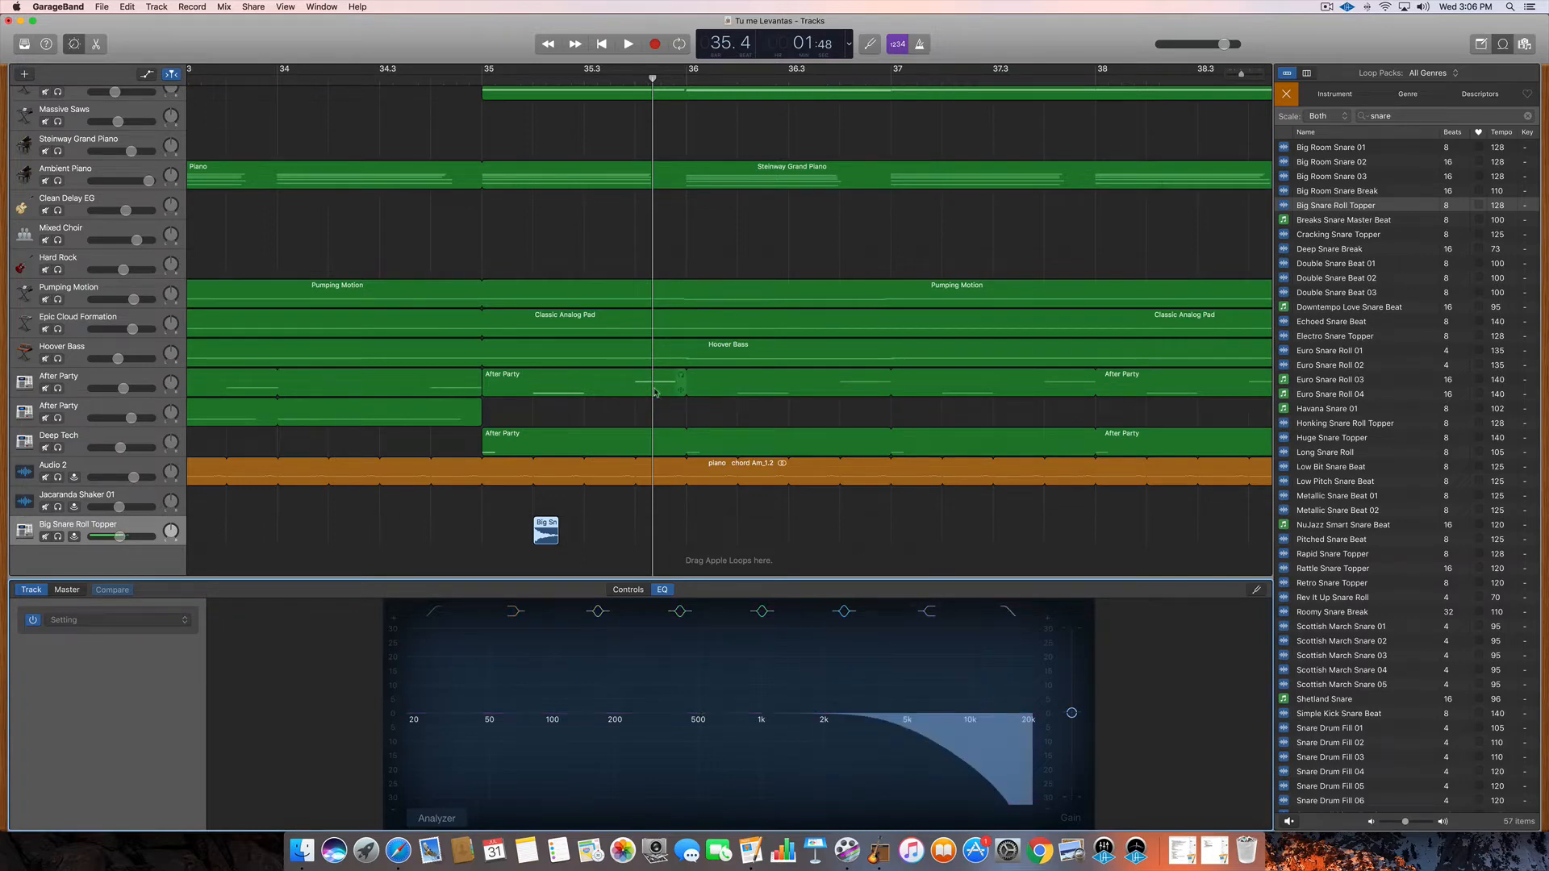
{"action": "left_click", "coordinate": [629, 43]}
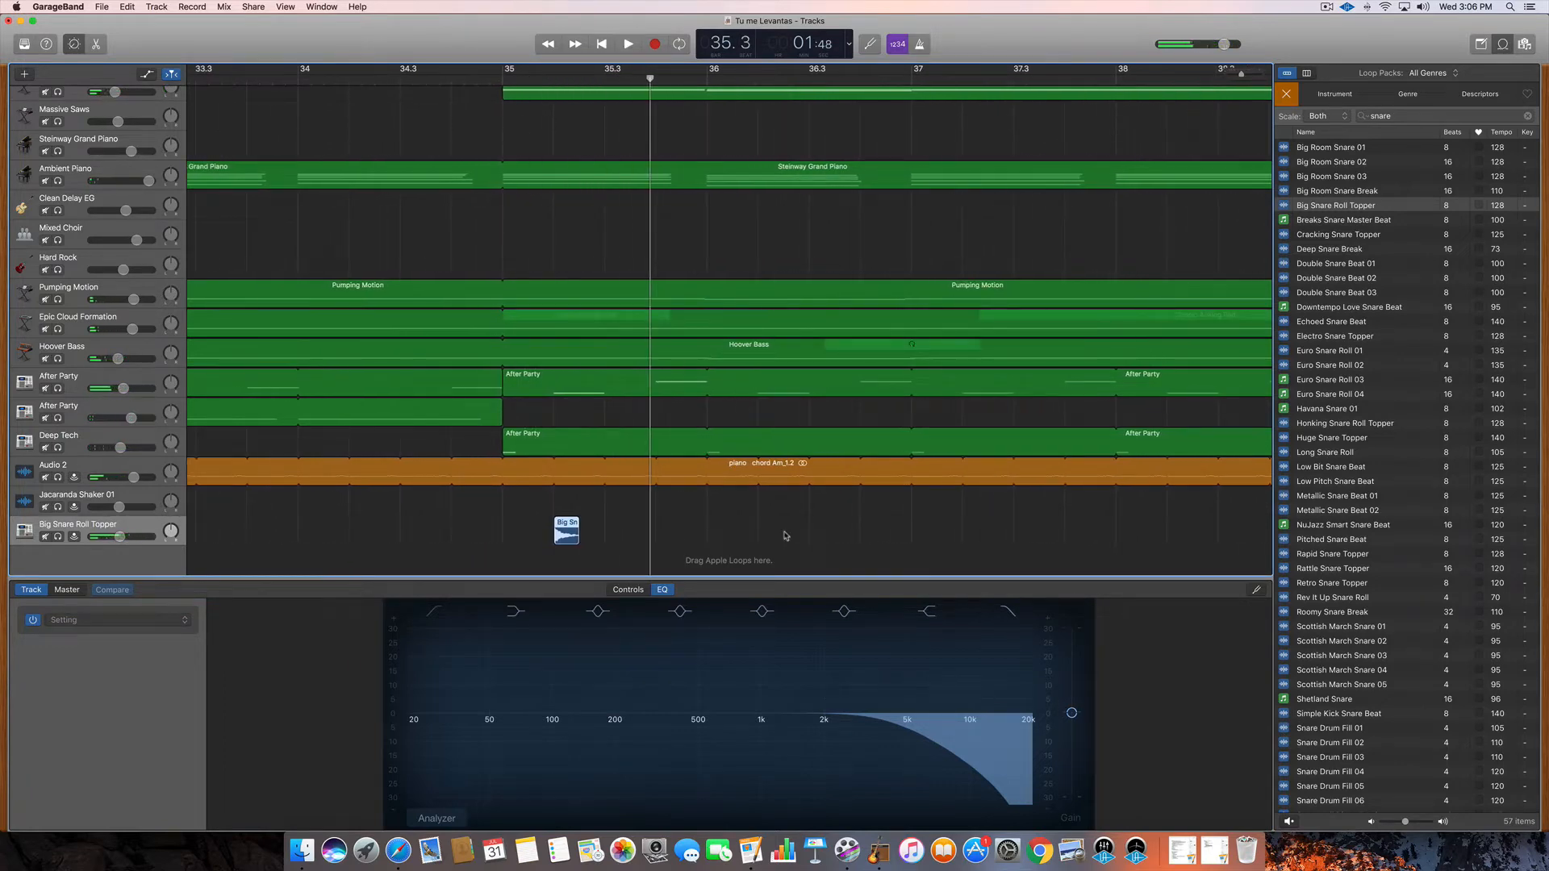
- Play the chorus back to check the darker snare roll hit
{"action": "left_click_drag", "start_coordinate": [119, 537], "coordinate": [116, 537]}
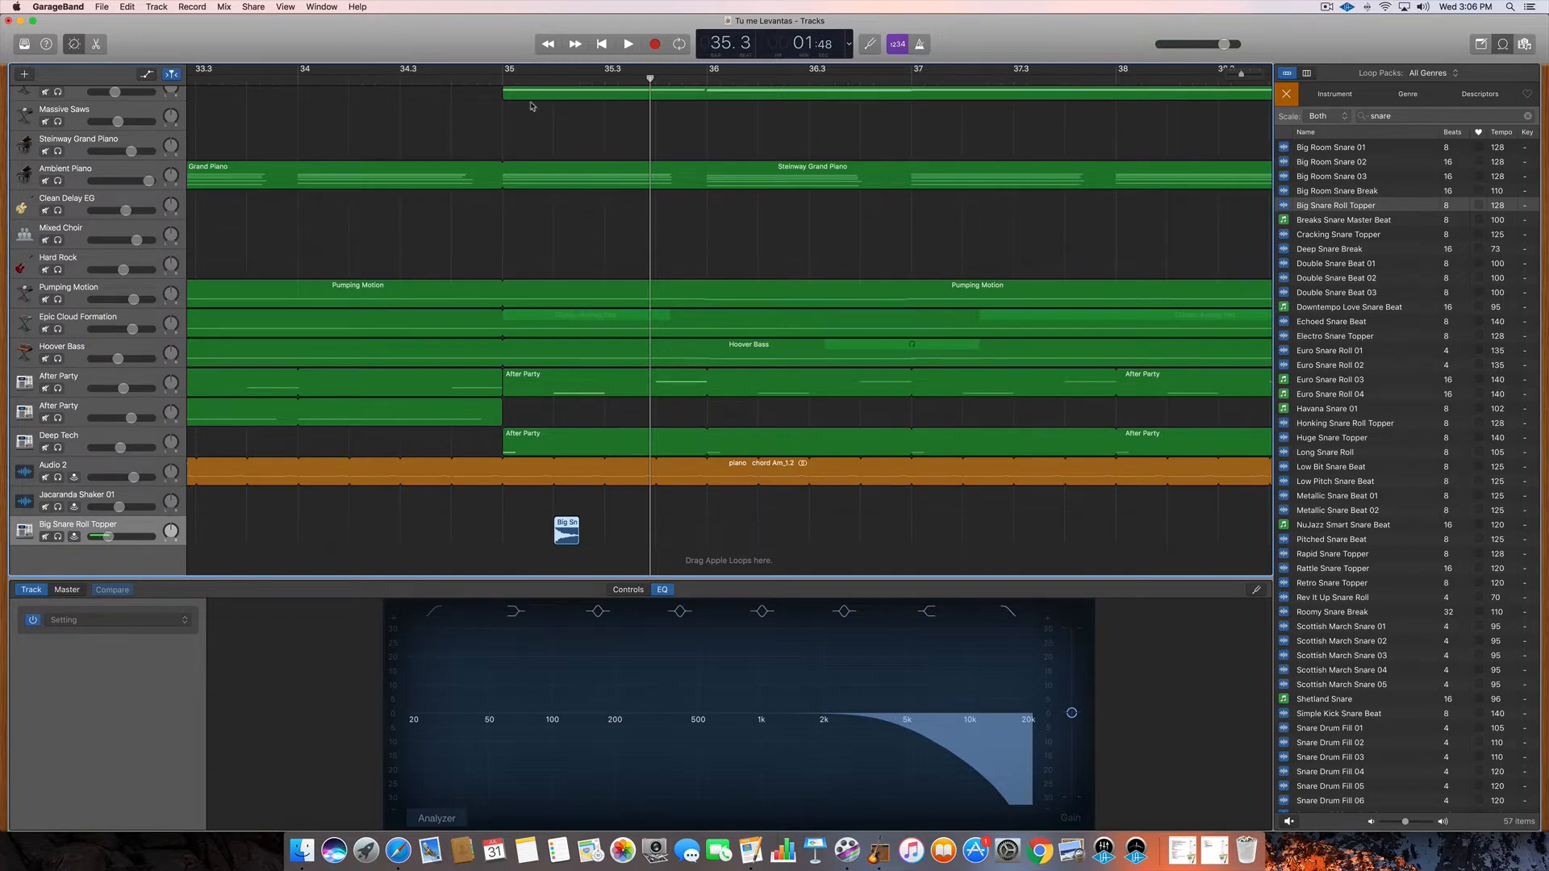
{"action": "left_click", "coordinate": [629, 44]}
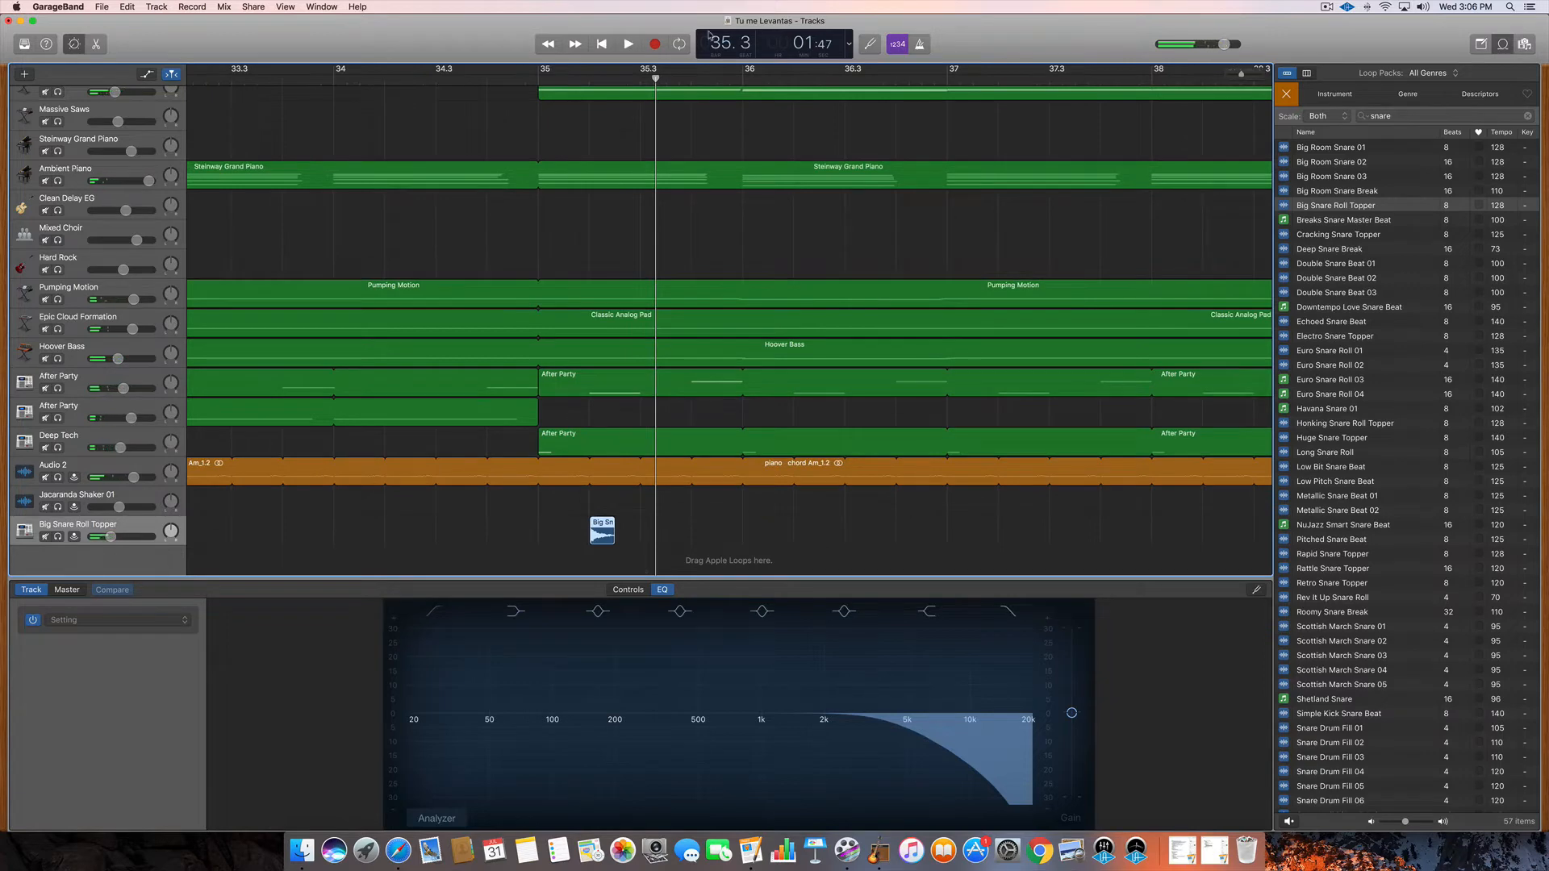
{"action": "left_click", "coordinate": [628, 44]}
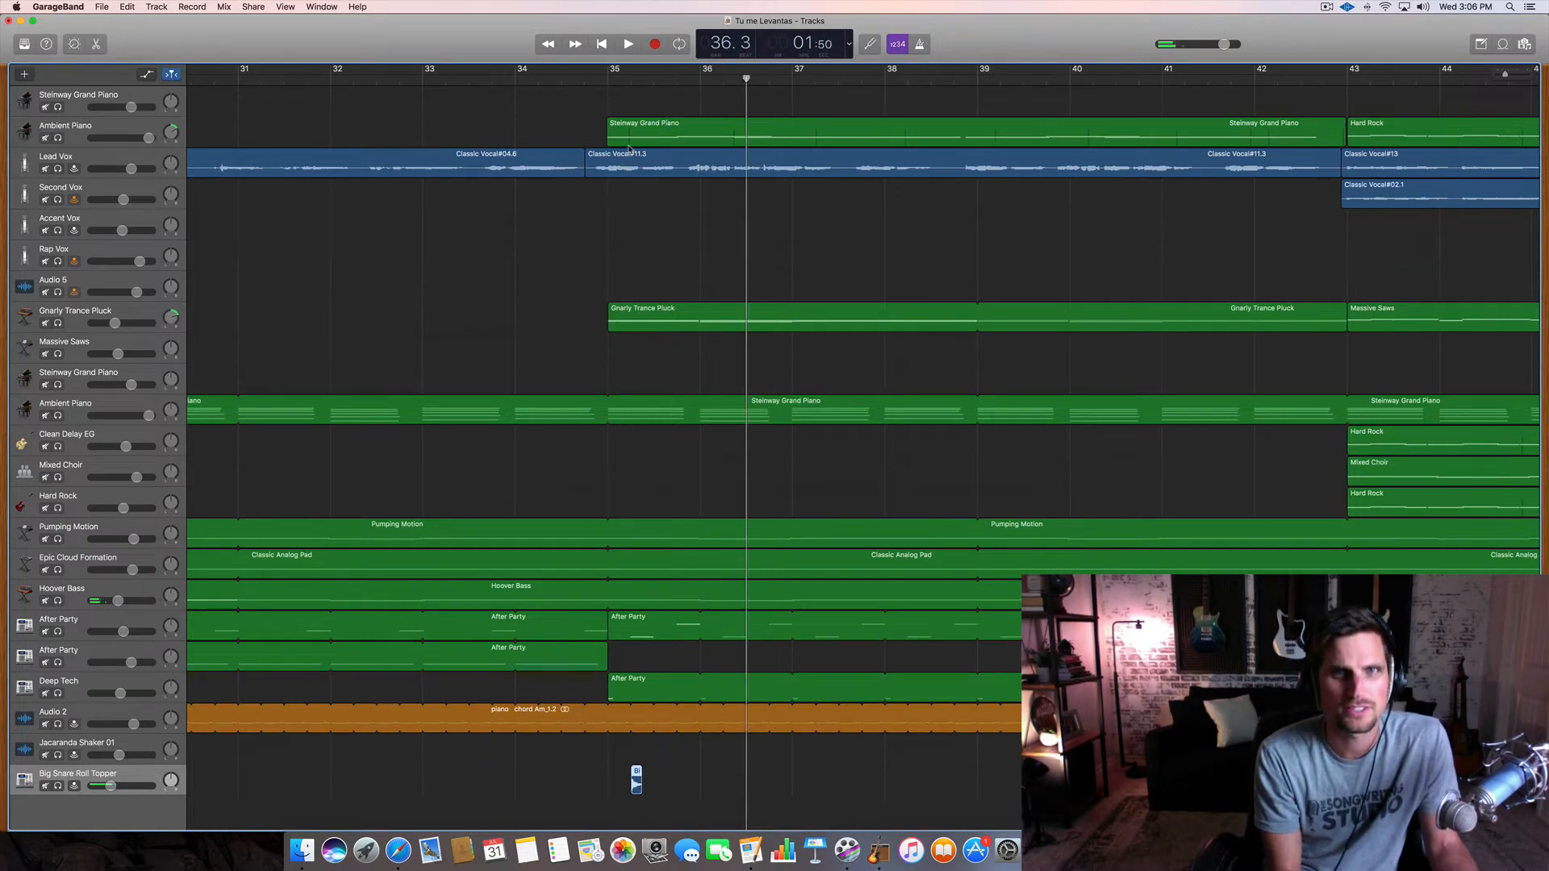
- From bar 35, copy the short snare hit once per bar through bar 40 and audition it
{"action": "left_click", "coordinate": [631, 74]}
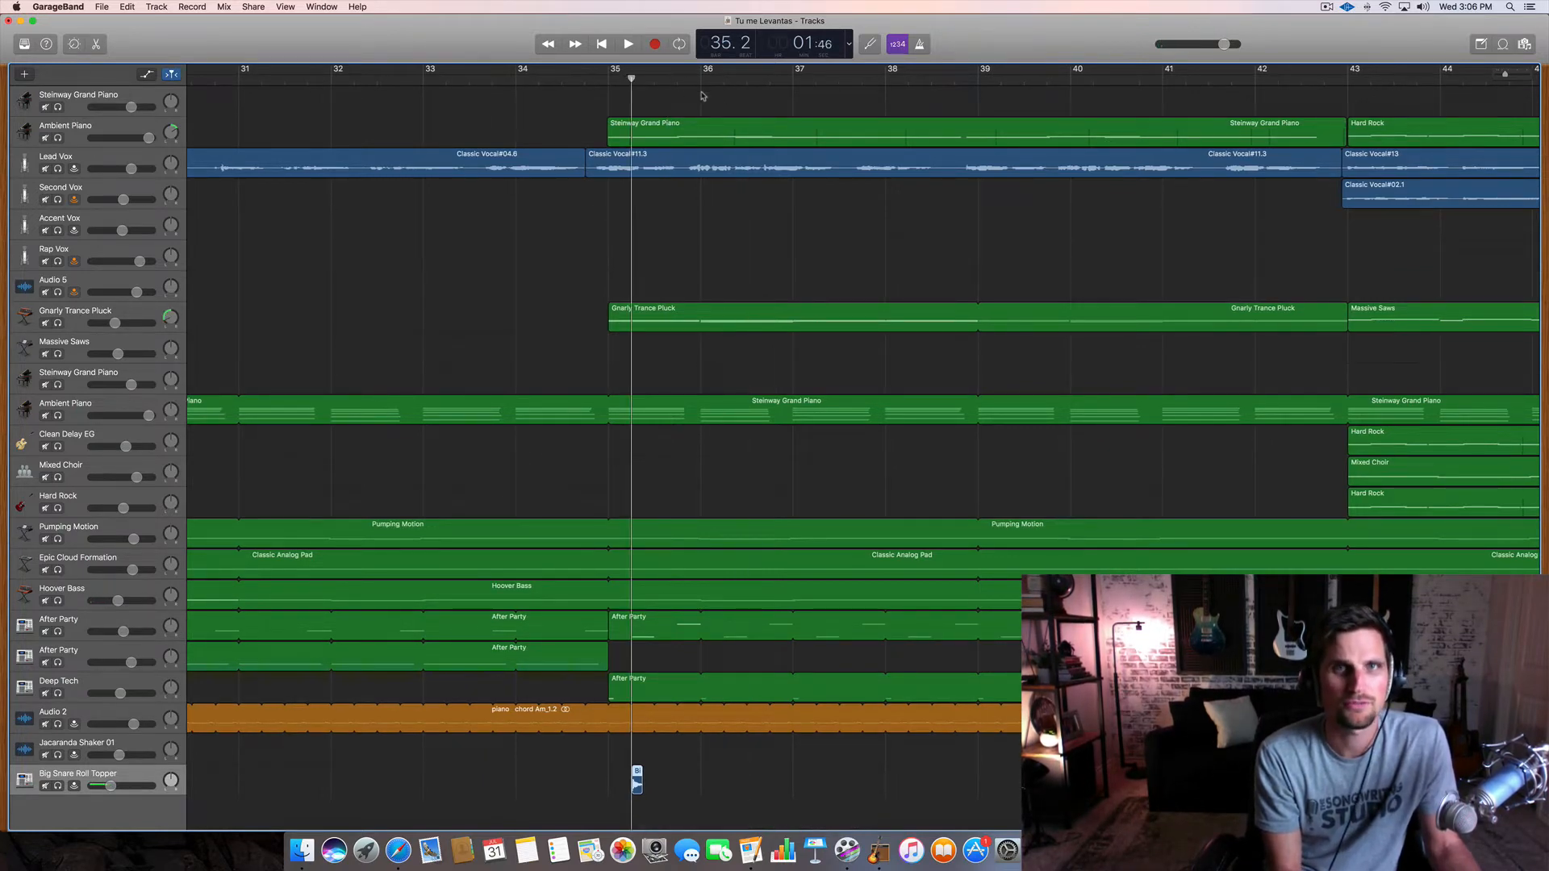
{"action": "left_click", "coordinate": [628, 44]}
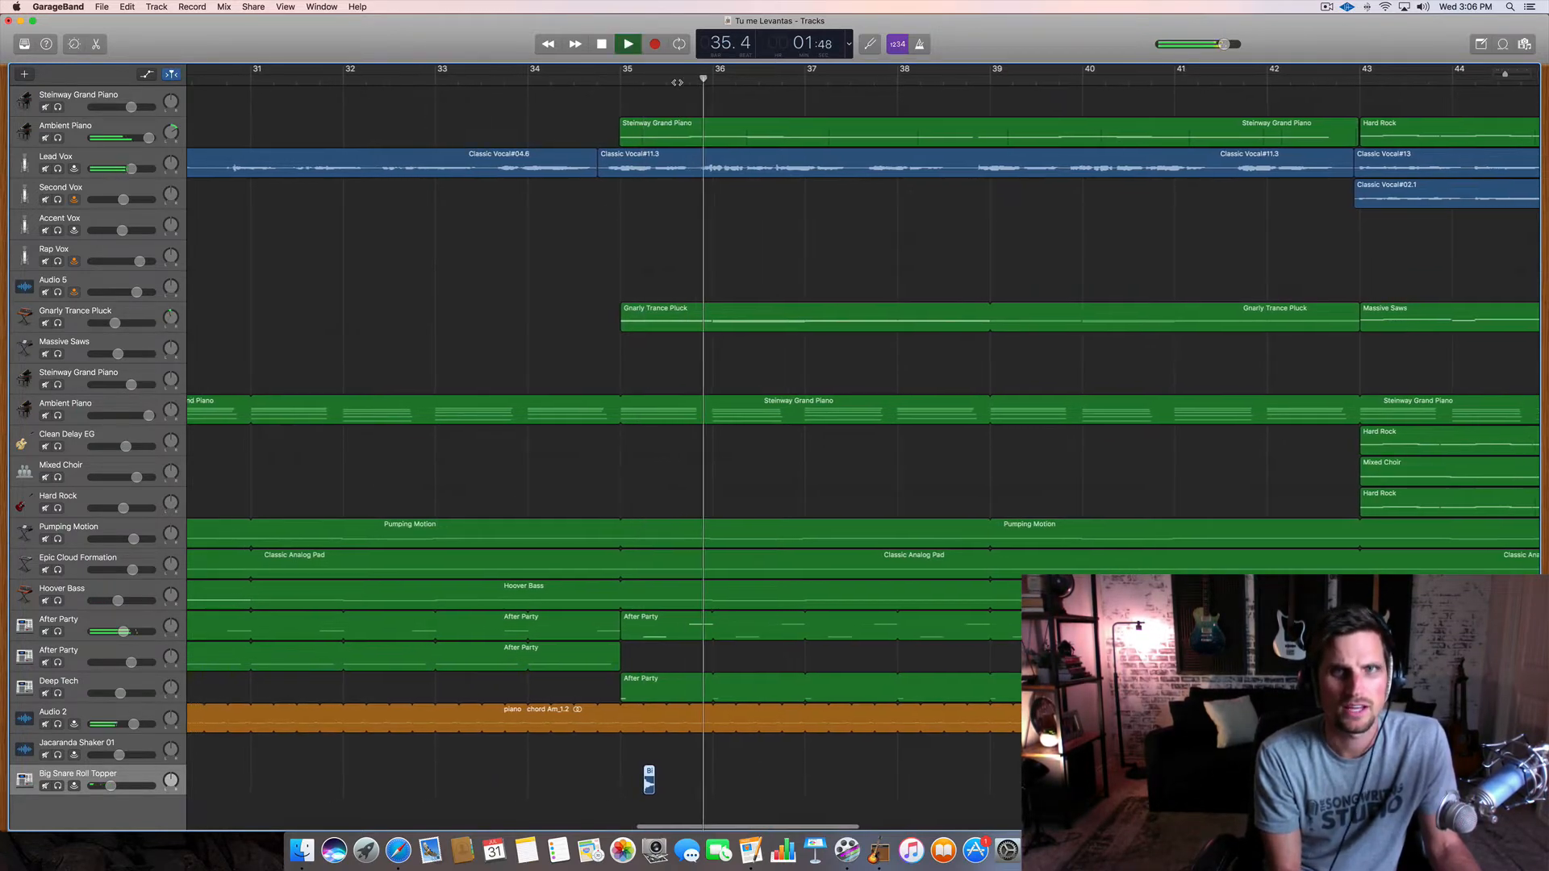
{"action": "left_click", "coordinate": [629, 43]}
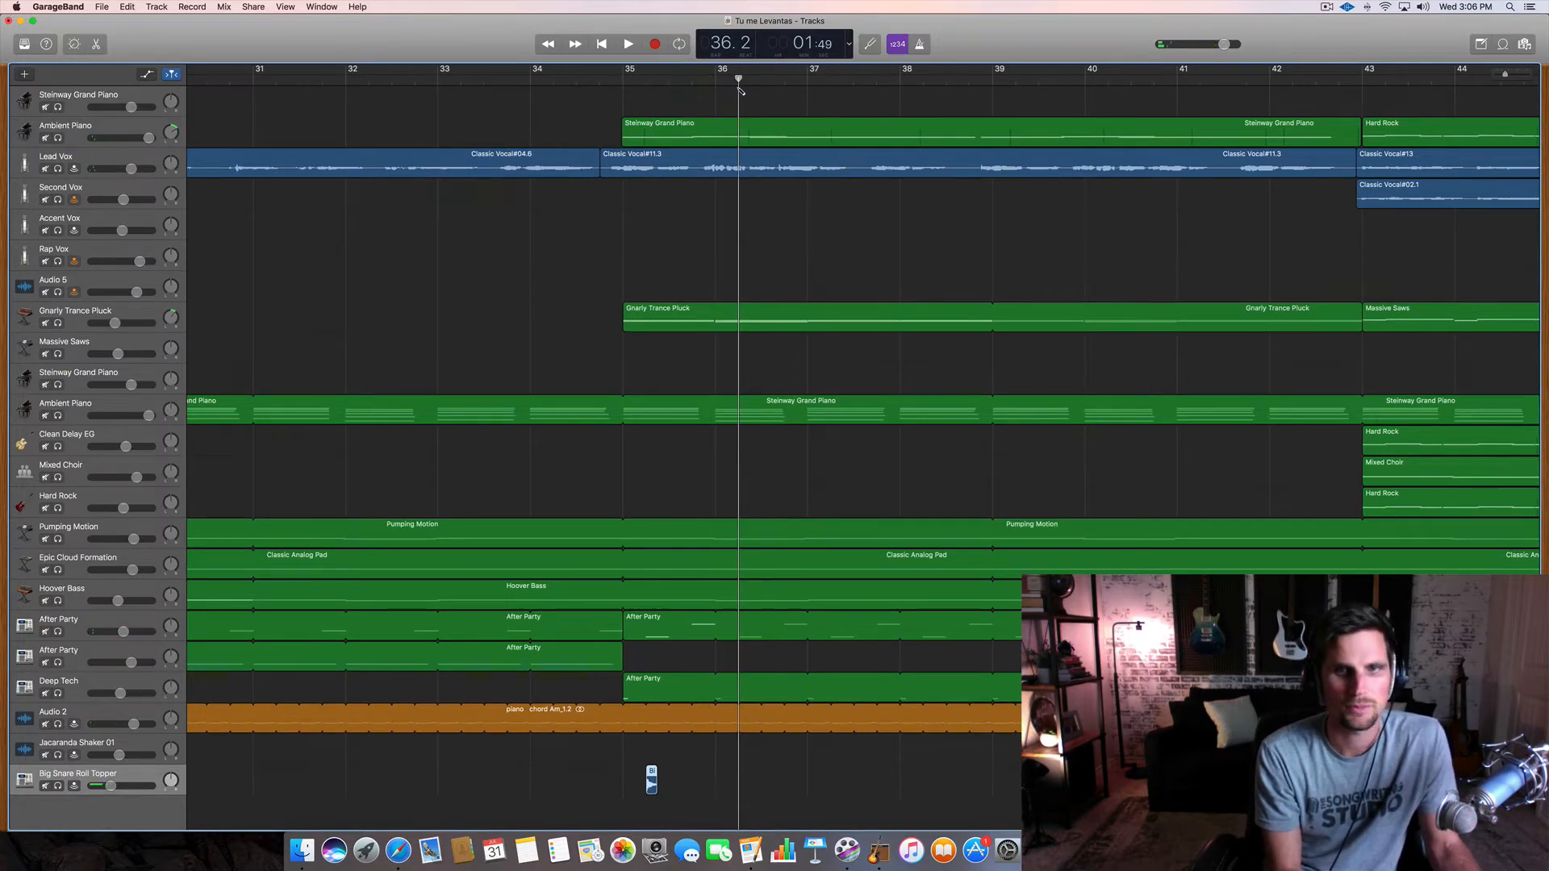
{"action": "left_click", "coordinate": [628, 44]}
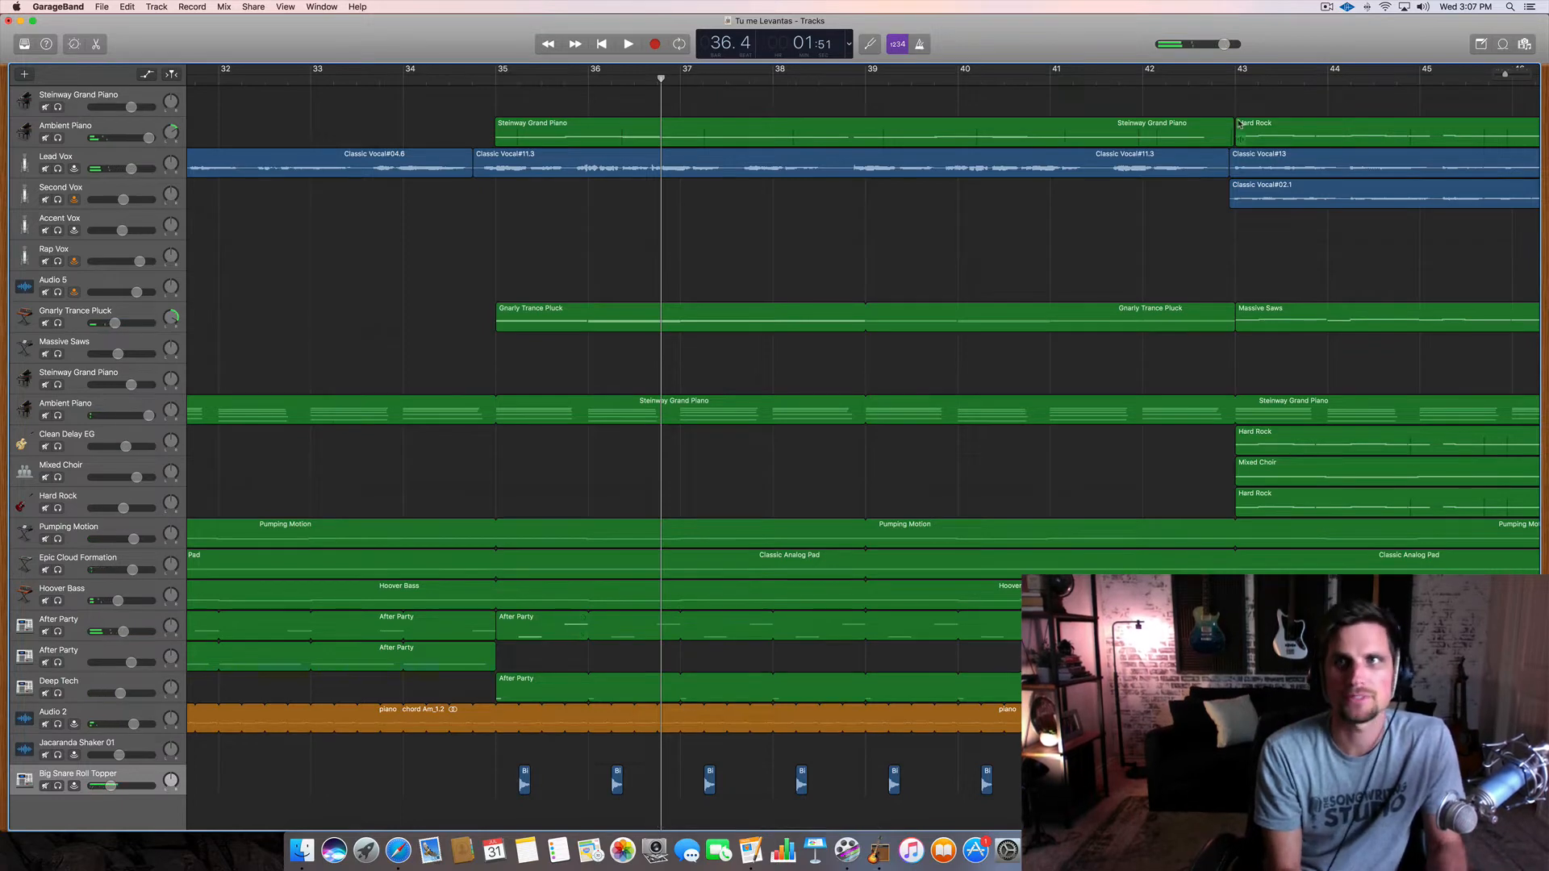
- Search the Loop Browser for 'clap' and preview Clap Clap Beat 03
{"action": "left_click", "coordinate": [1502, 44]}
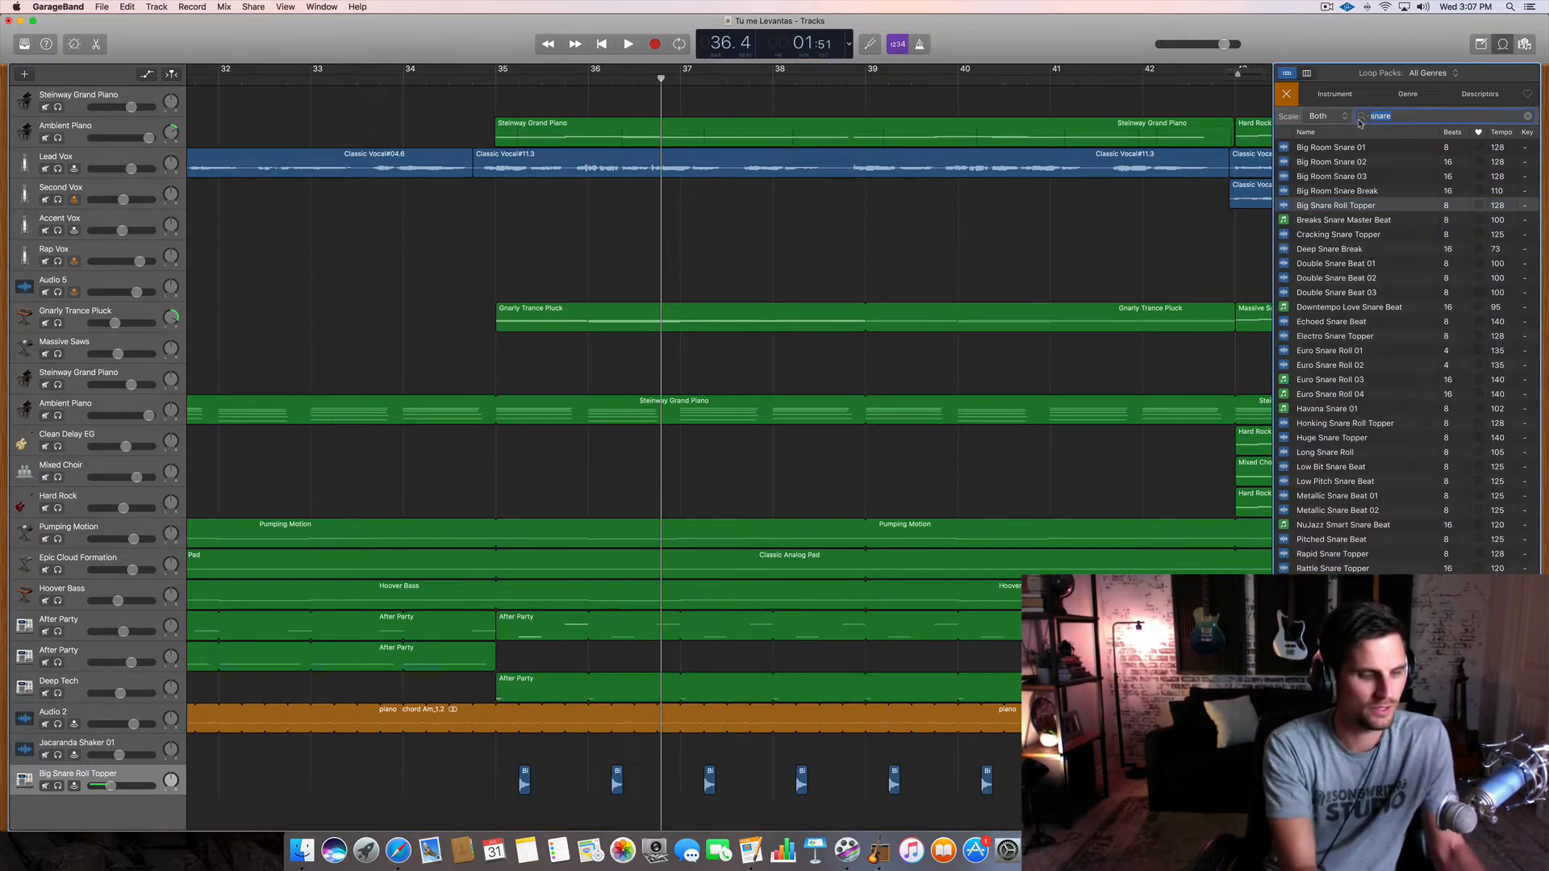
{"action": "type", "text": "clap"}
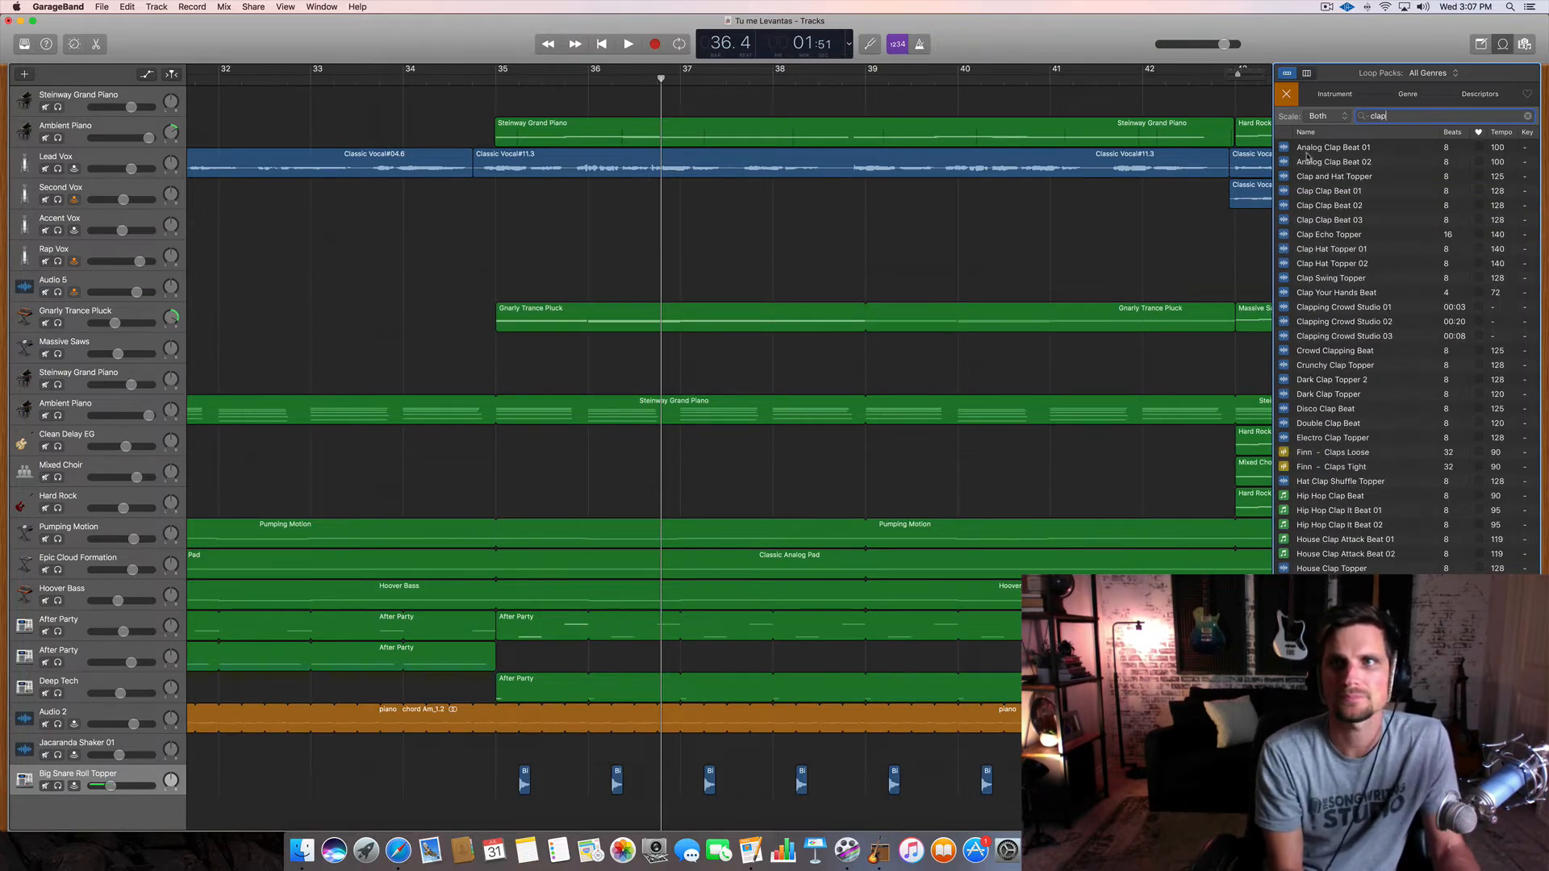
{"action": "left_click", "coordinate": [1330, 219]}
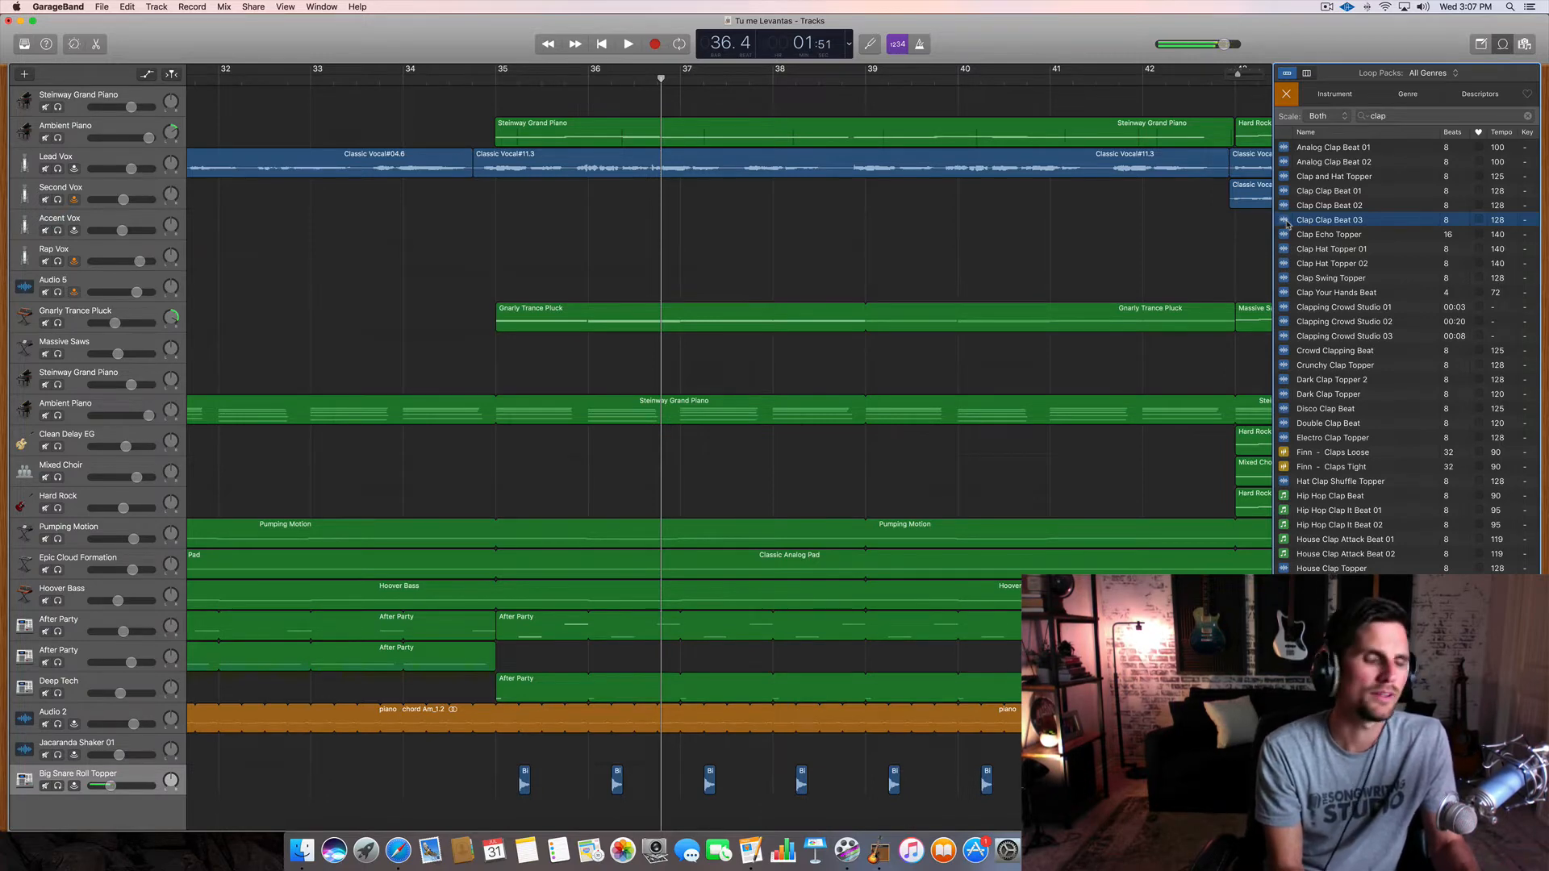
{"action": "scroll", "scroll_direction": "right", "scroll_amount": 3}
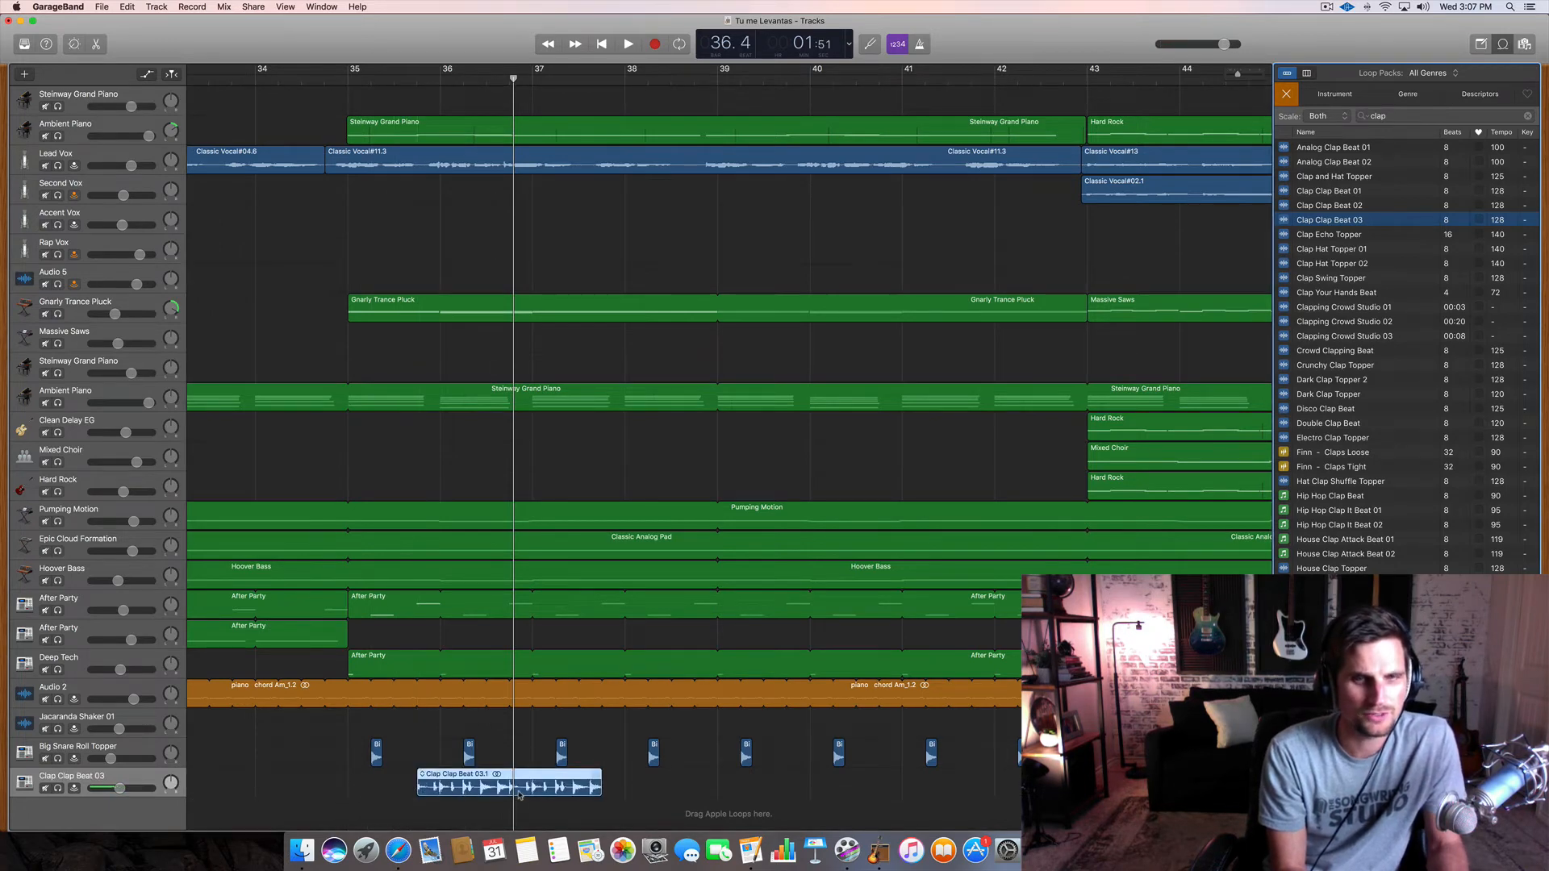
- Trim the new Clap Clap Beat 03 region to a single hit before bar 37 and play it
{"action": "left_click_drag", "start_coordinate": [415, 785], "coordinate": [435, 785]}
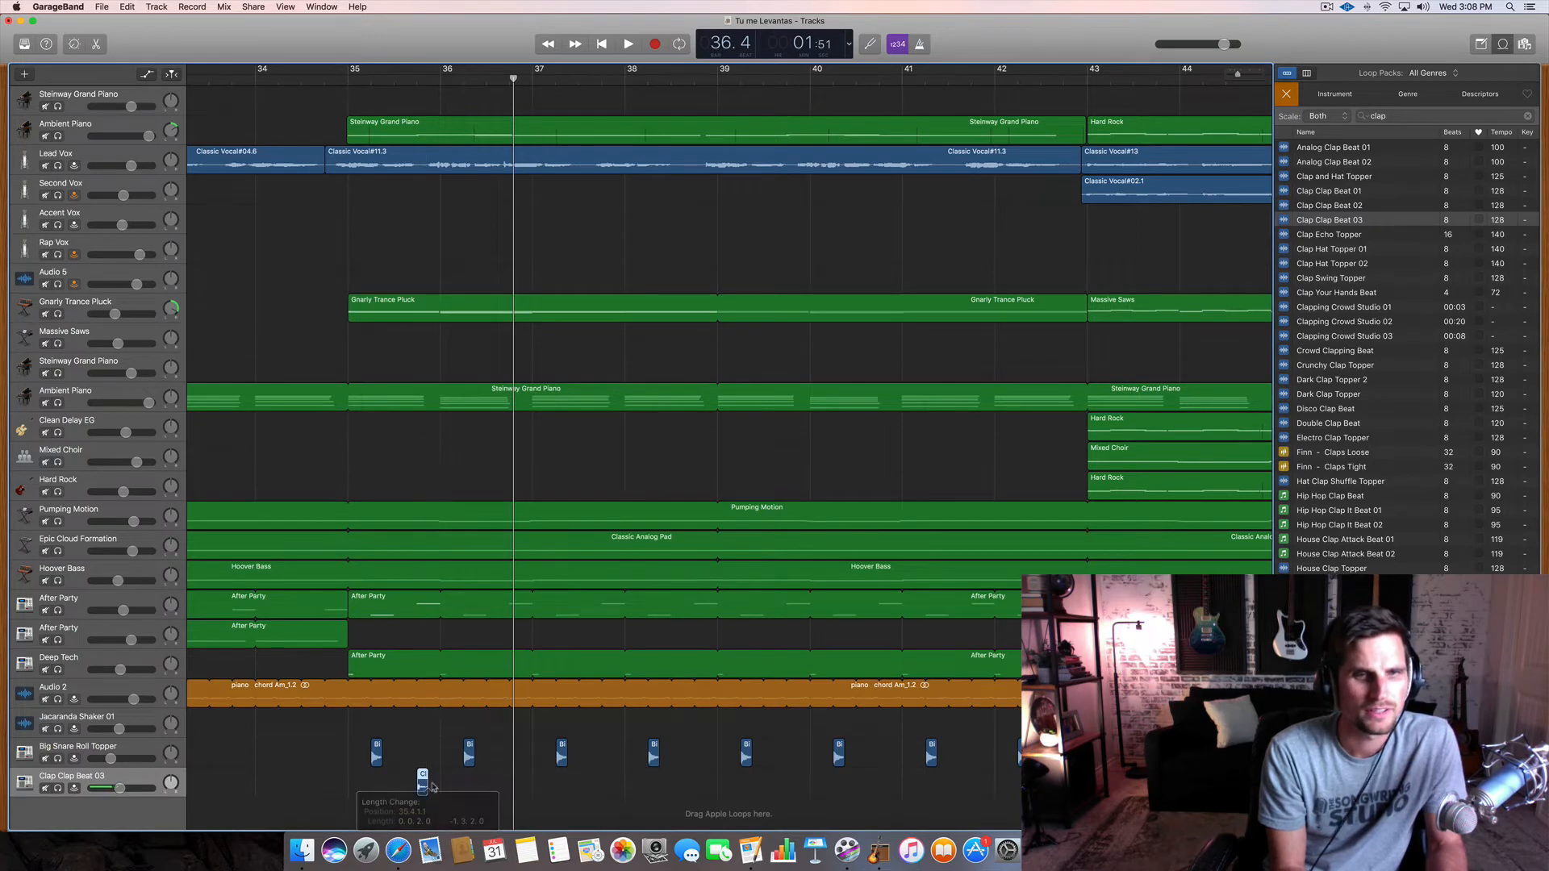
{"action": "left_click", "coordinate": [628, 43]}
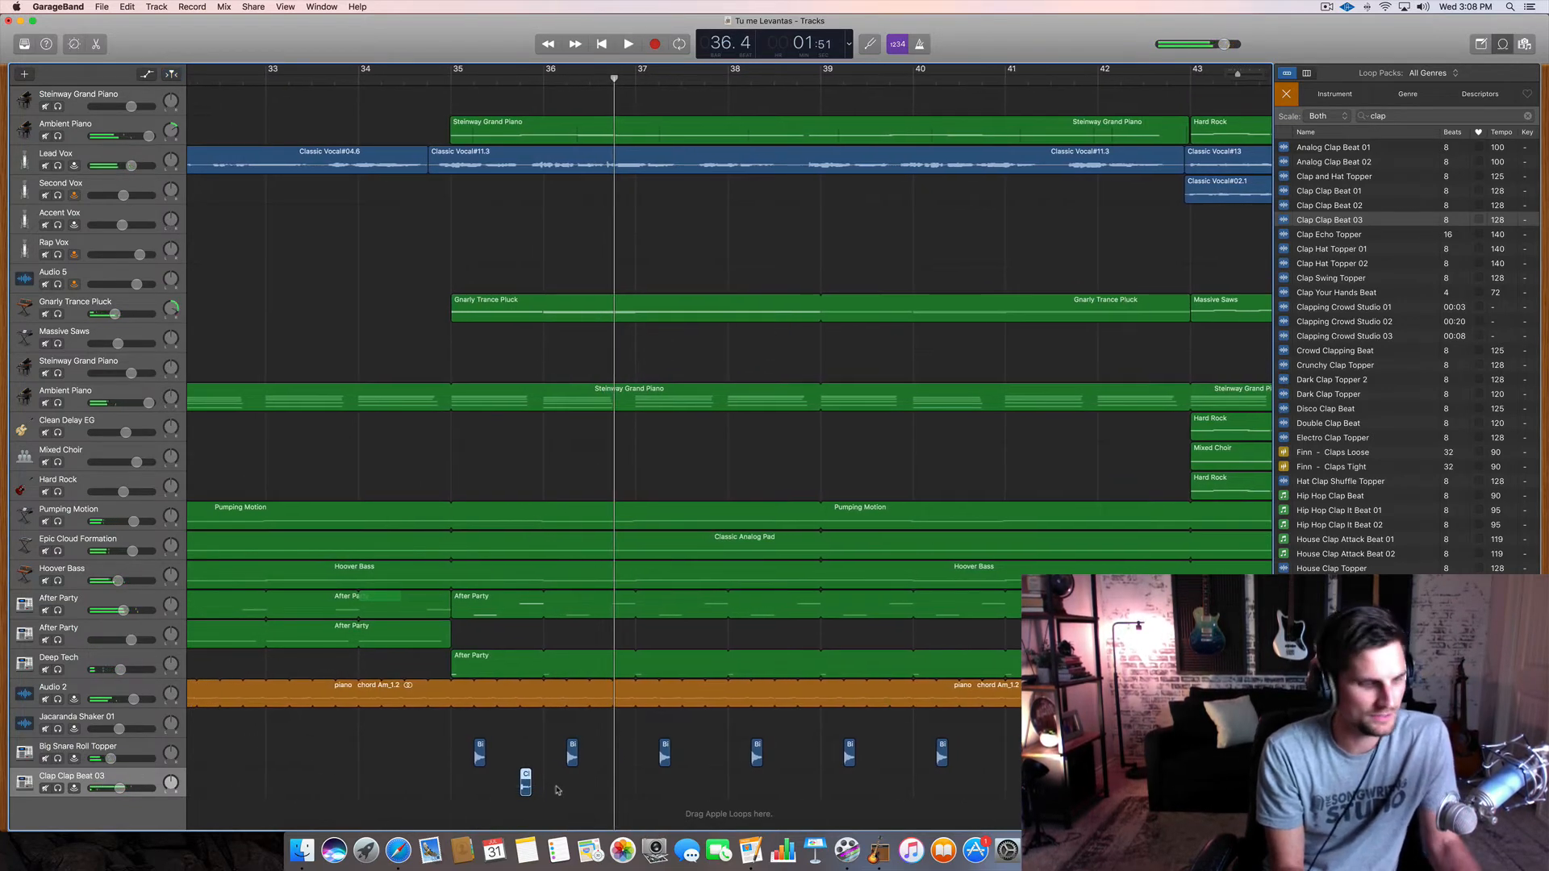
- Copy the clap hit into each bar beside the snare hits up to about bar 43
{"action": "left_click", "coordinate": [612, 79]}
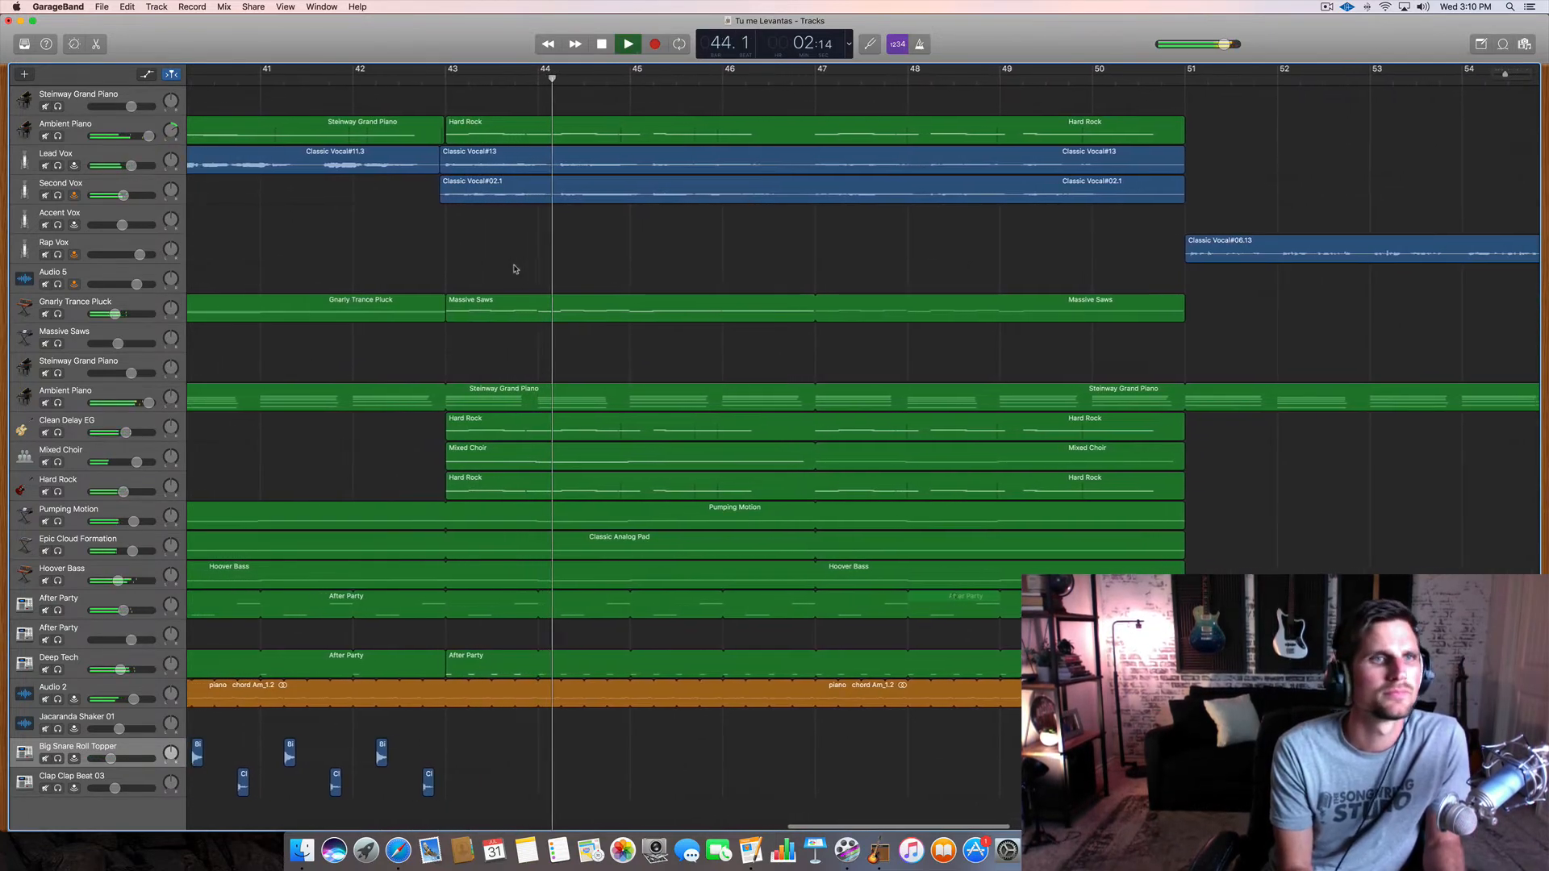
{"action": "scroll", "scroll_direction": "right", "scroll_amount": 3}
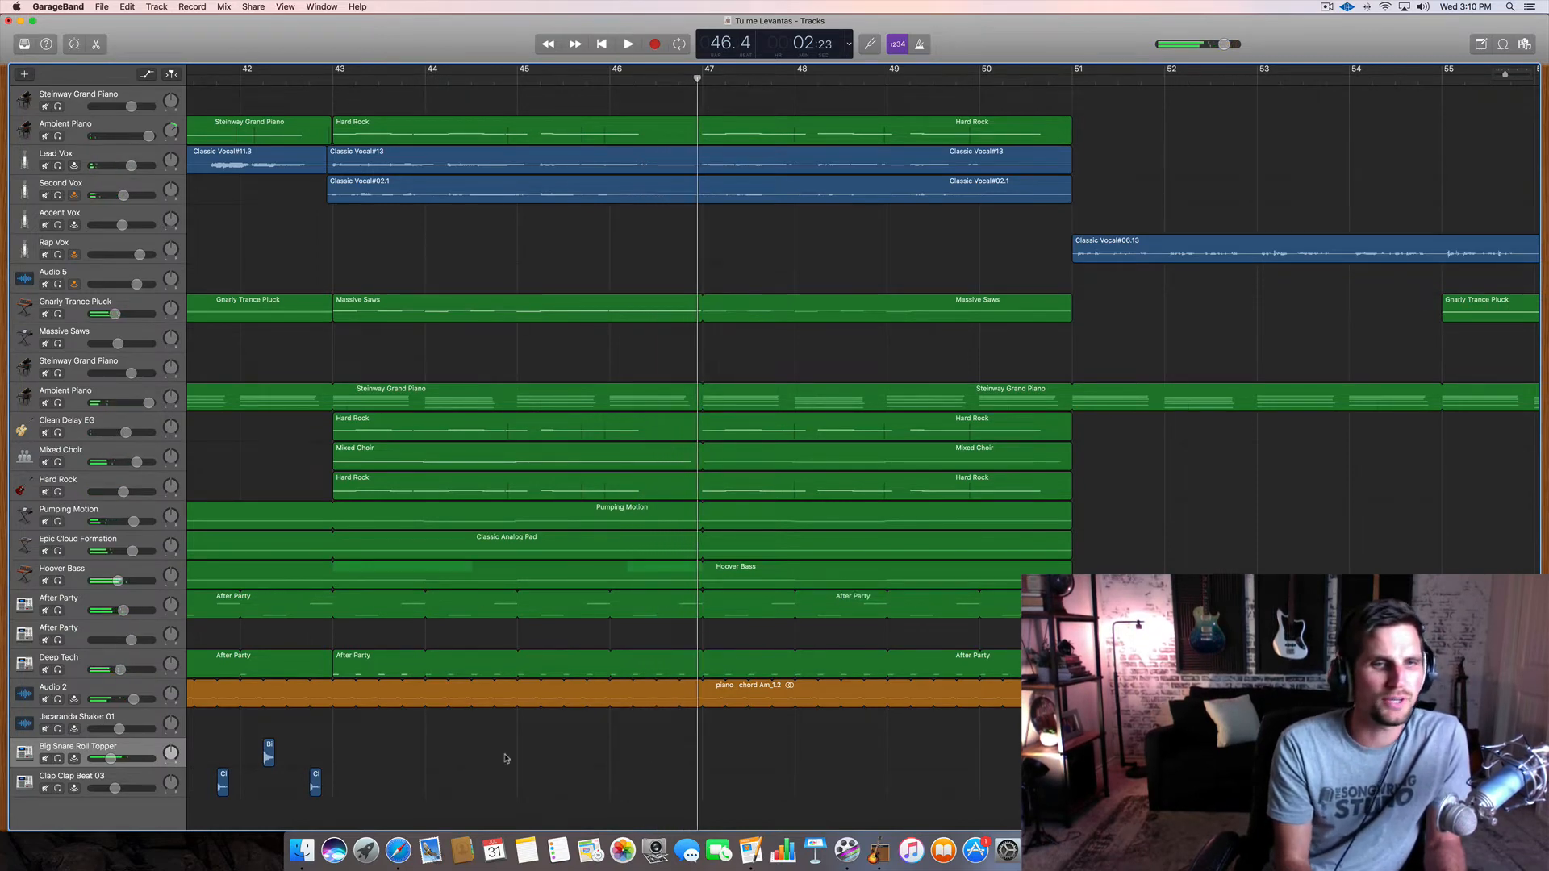
- Extend snare and clap hits through bar 50, half-bar snares from bar 43, and add another After Party track
{"action": "scroll", "scroll_direction": "left", "scroll_amount": 3}
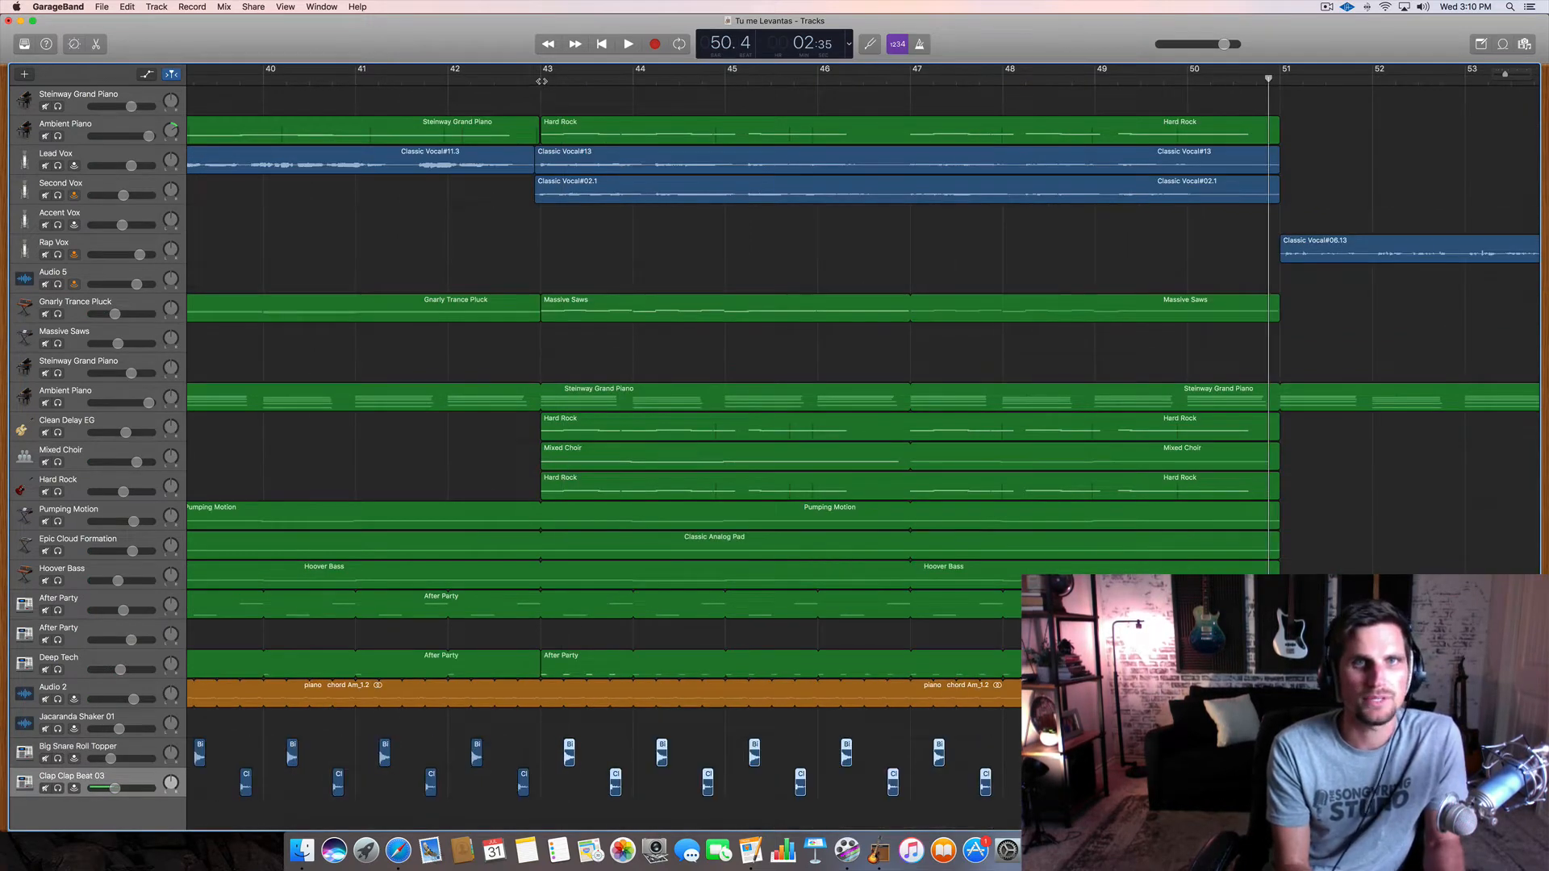
{"action": "left_click", "coordinate": [628, 43]}
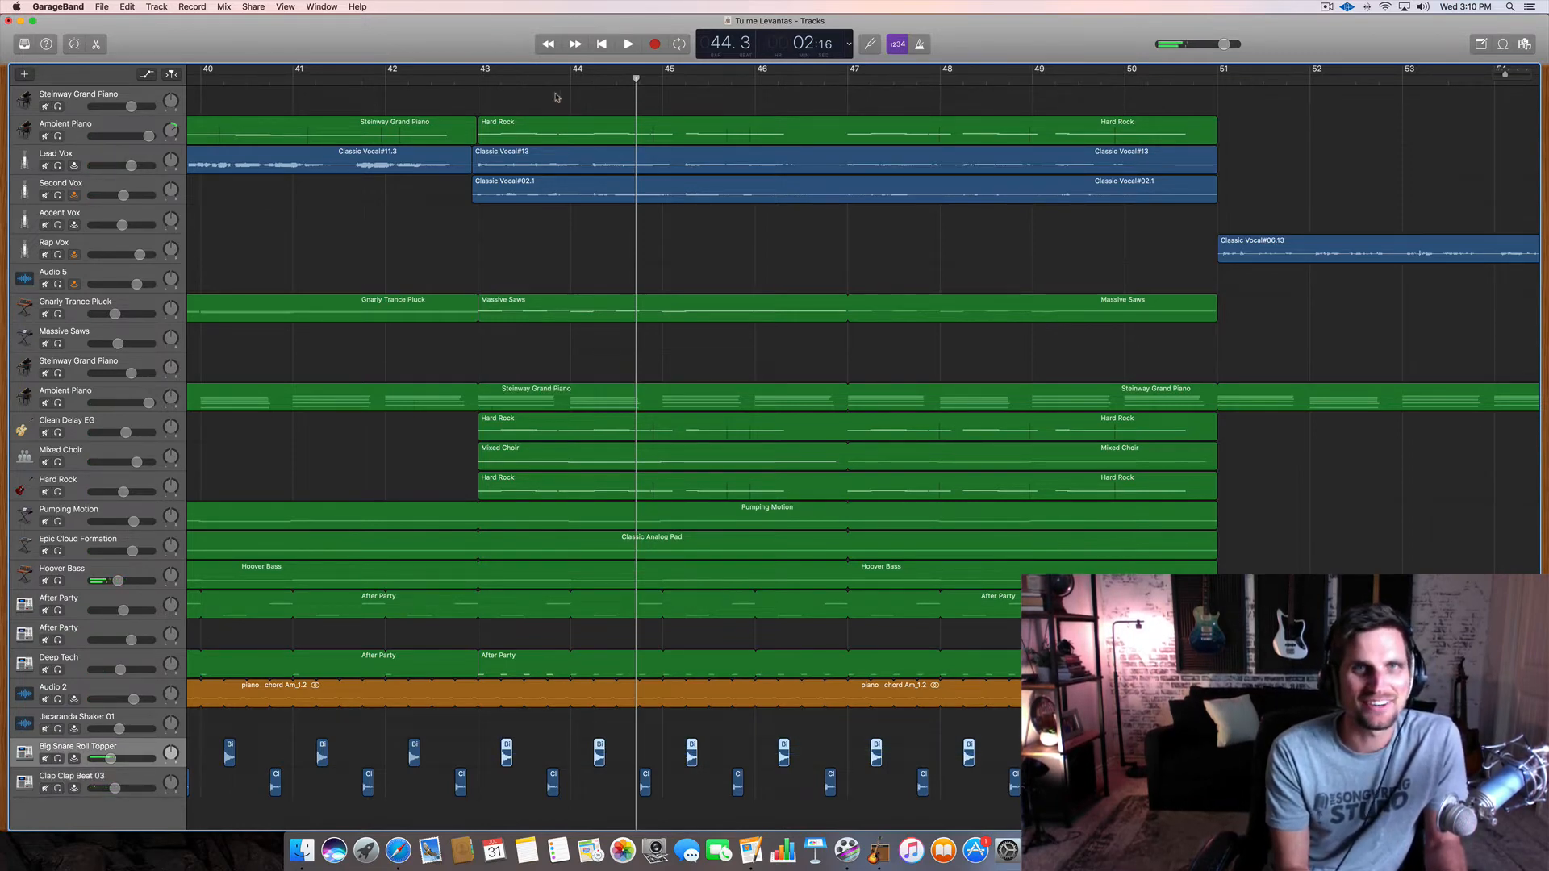
{"action": "left_click", "coordinate": [548, 80]}
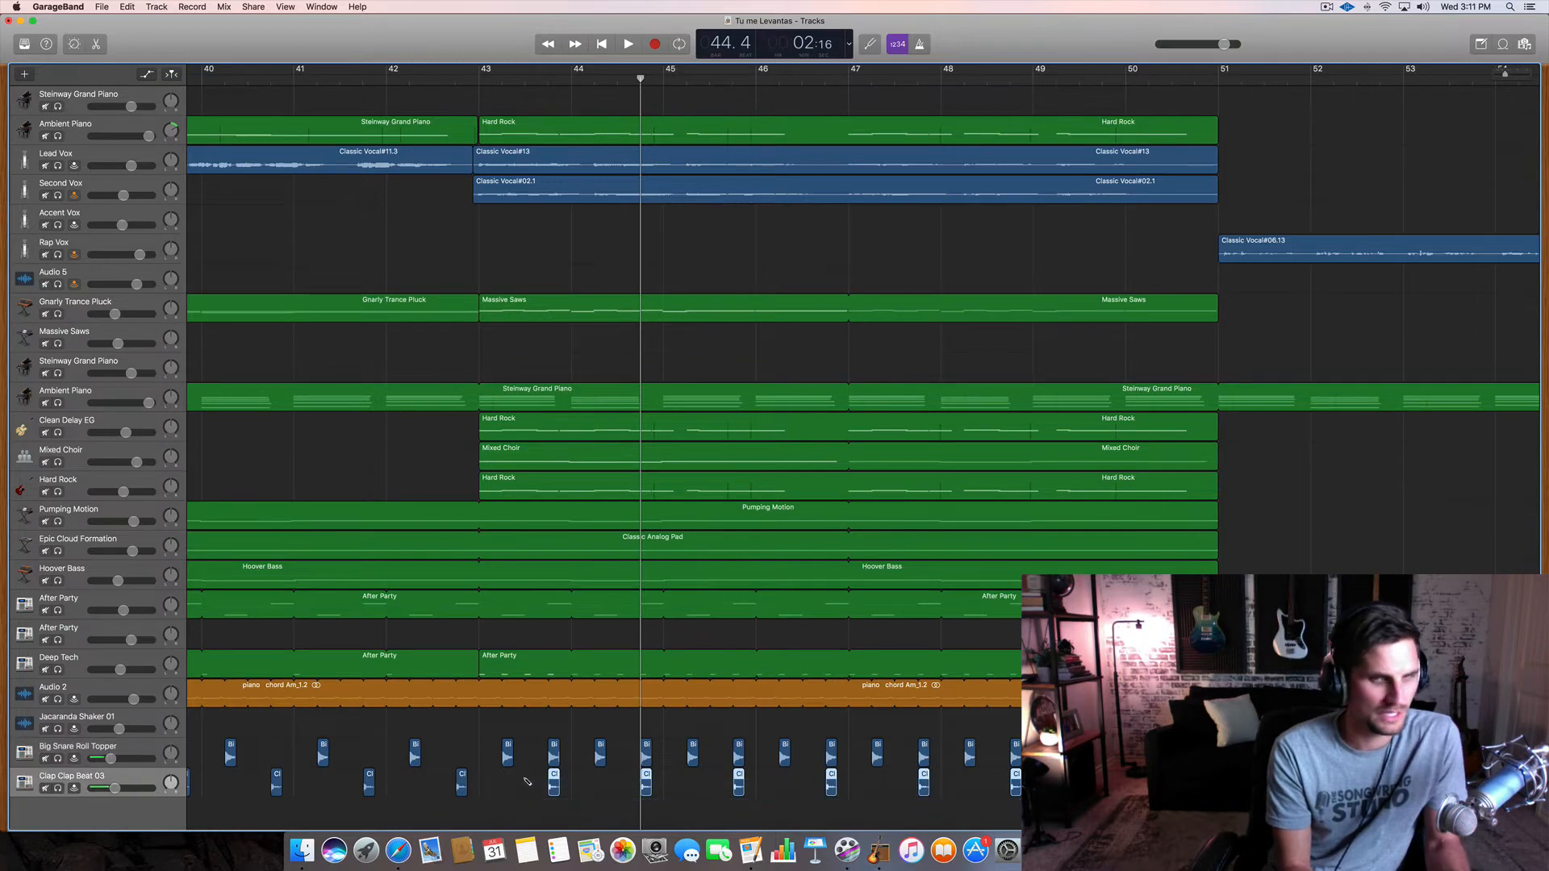
{"action": "left_click", "coordinate": [502, 78]}
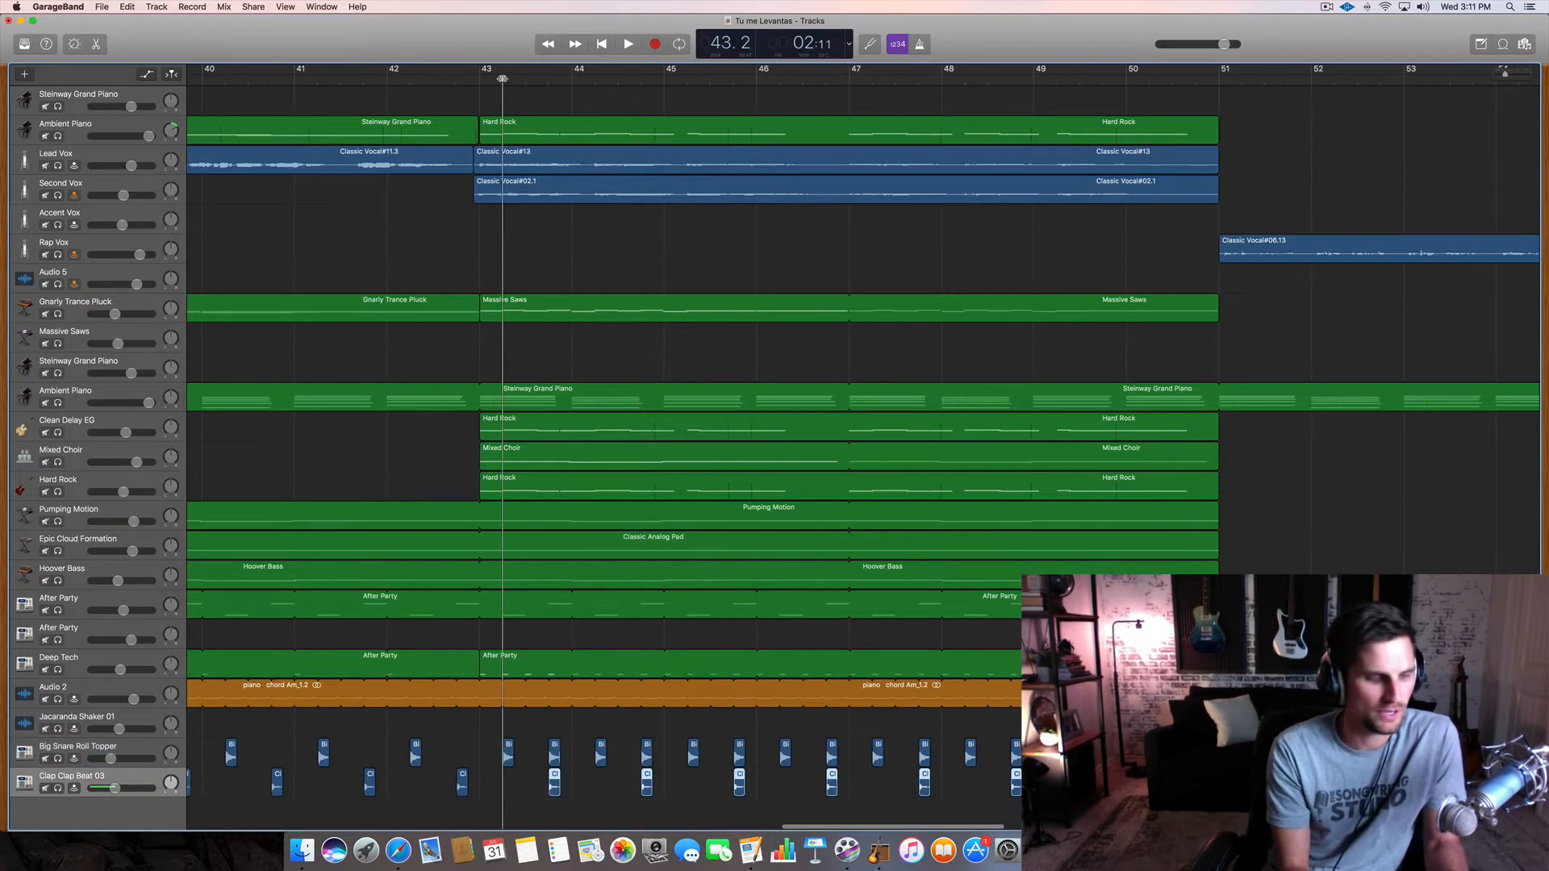
{"action": "left_click", "coordinate": [628, 43]}
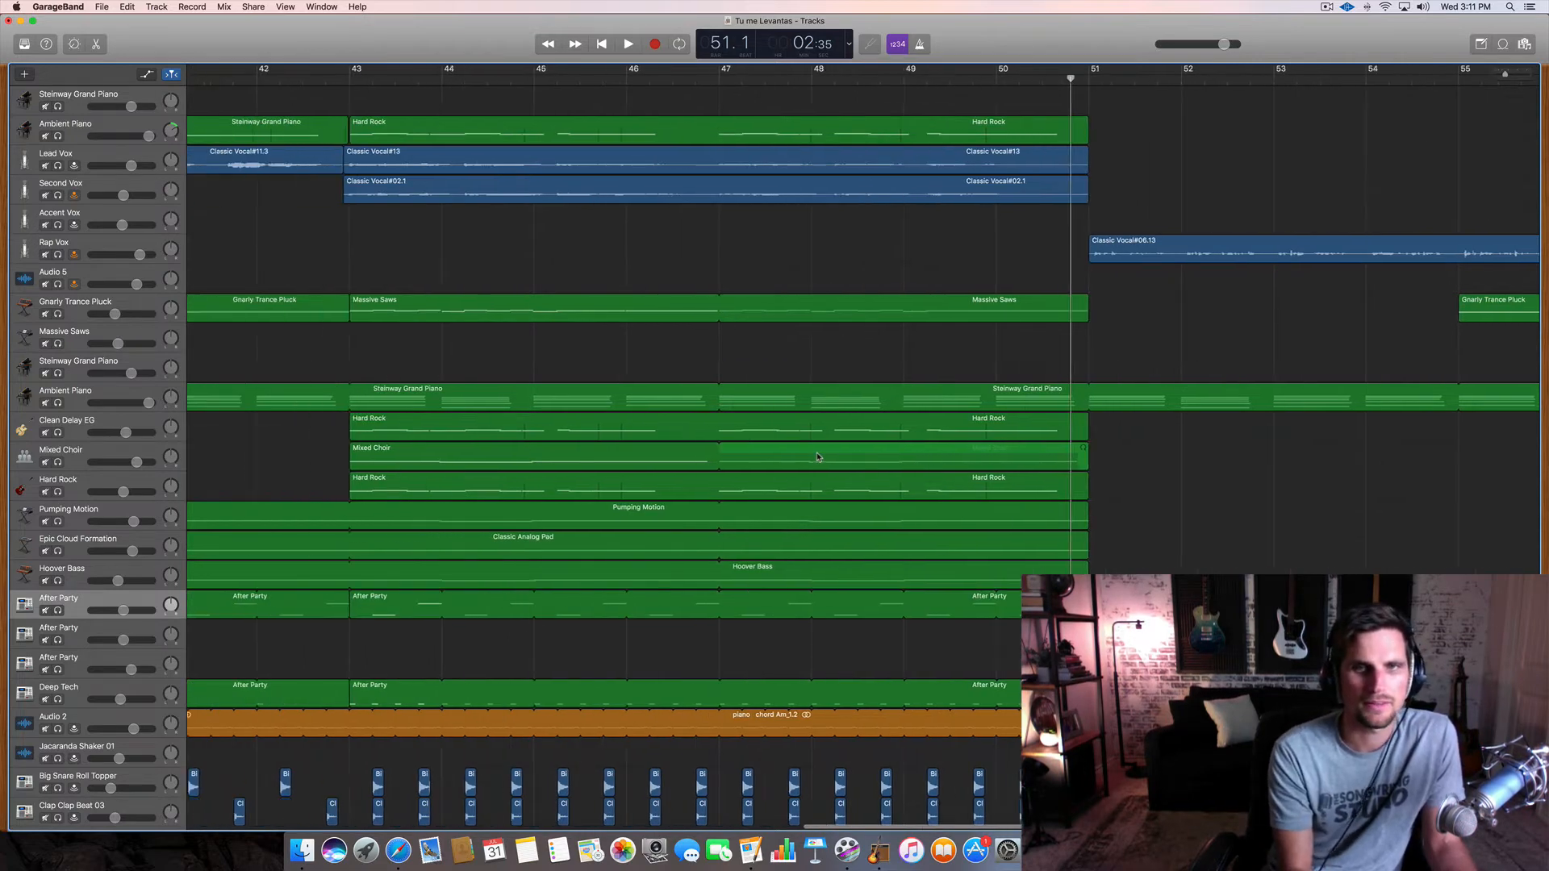
- Move the bar-43 After Party region down to the second After Party track and replay the chorus
{"action": "left_click", "coordinate": [629, 44]}
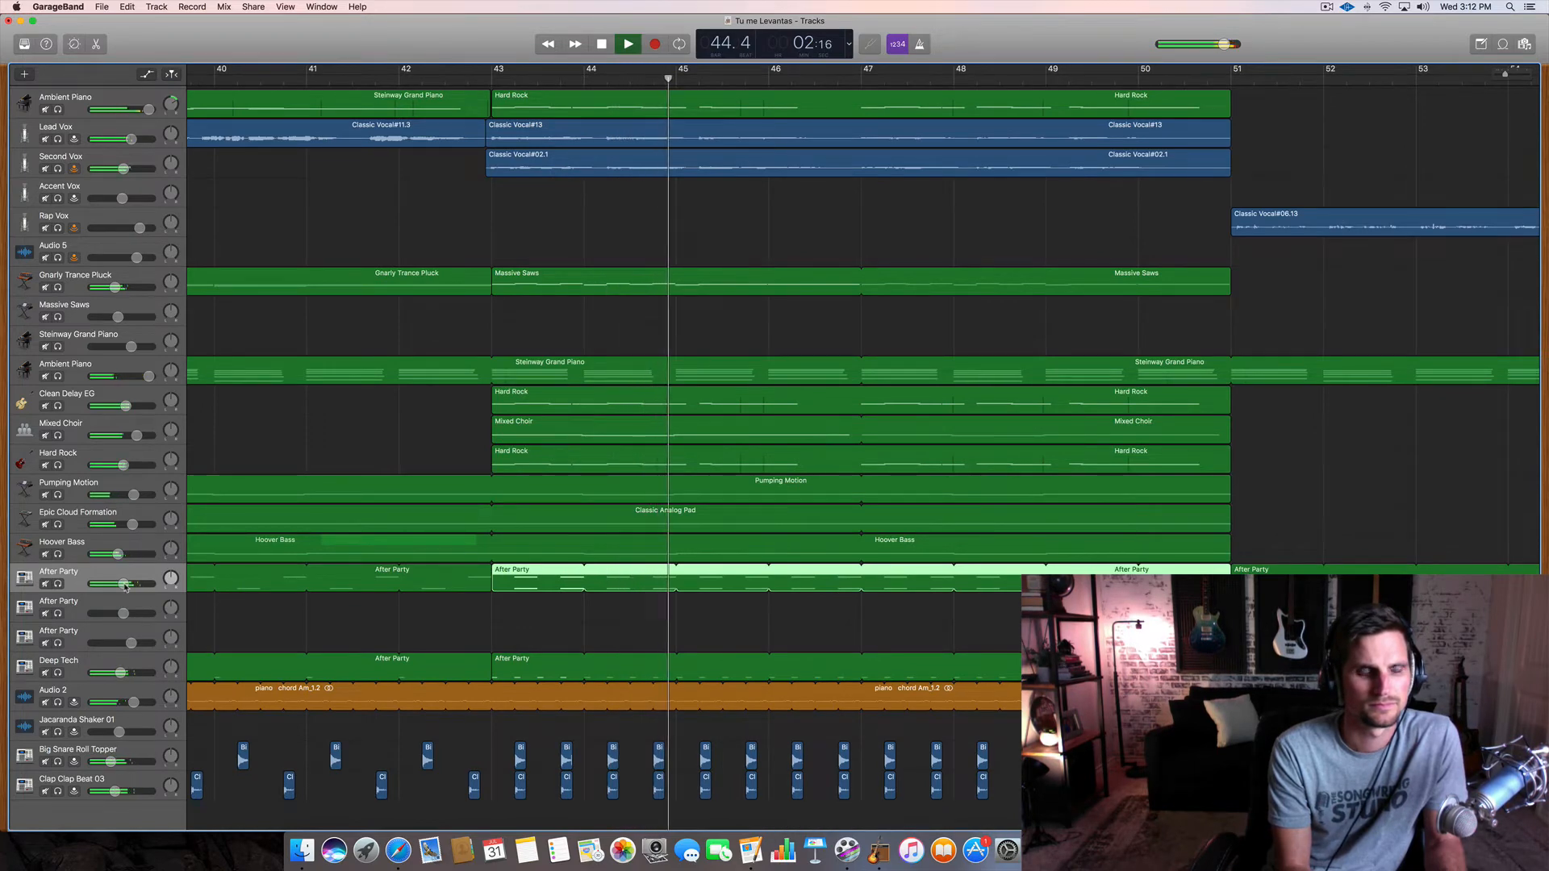
{"action": "left_click", "coordinate": [602, 44]}
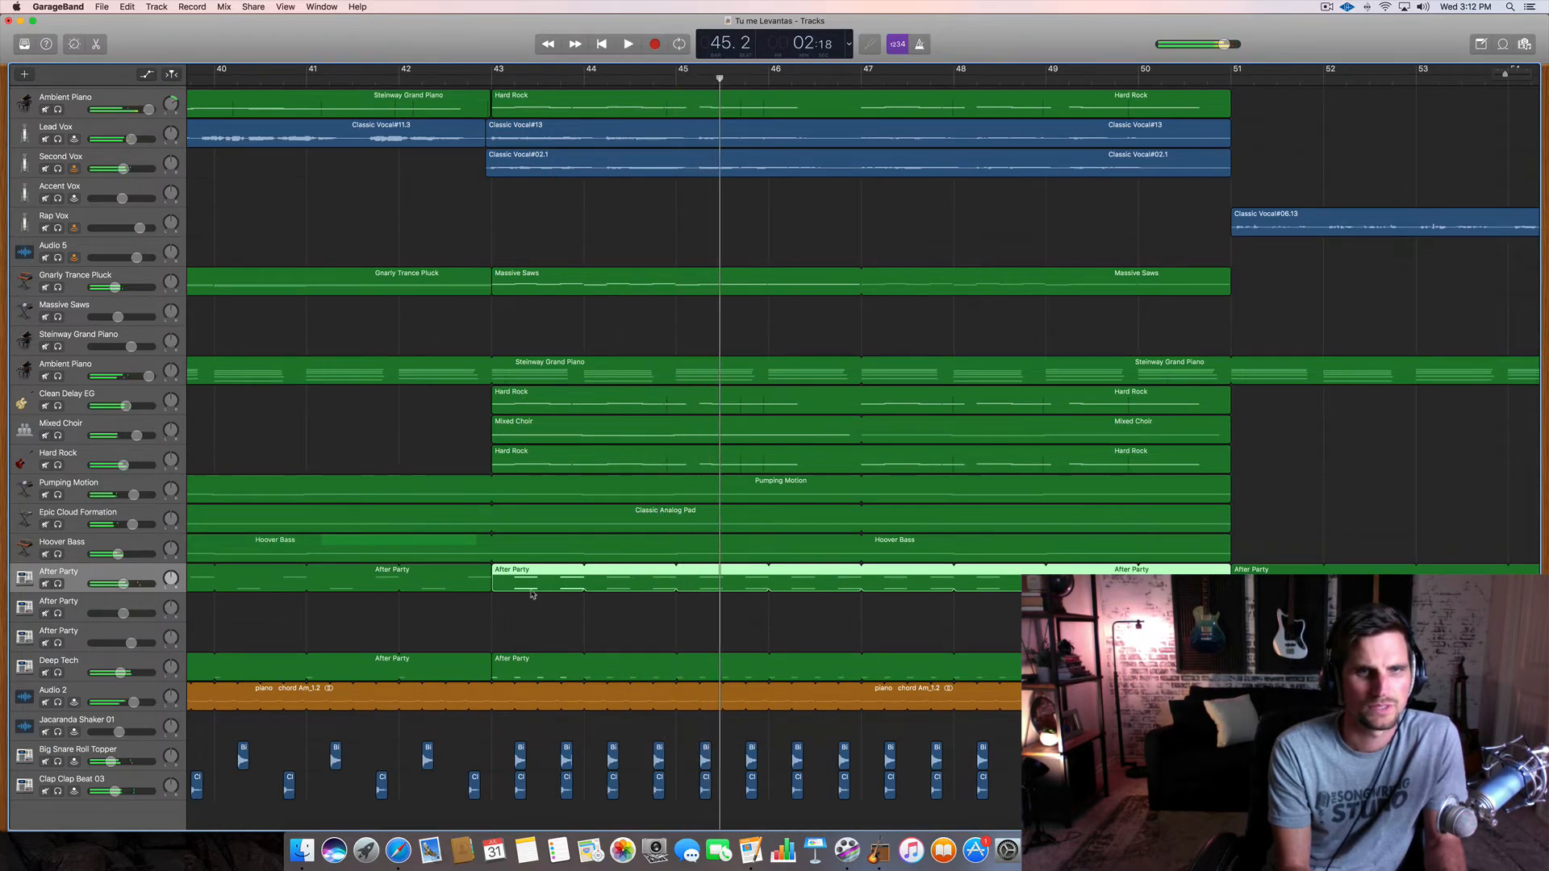
{"action": "left_click", "coordinate": [603, 602]}
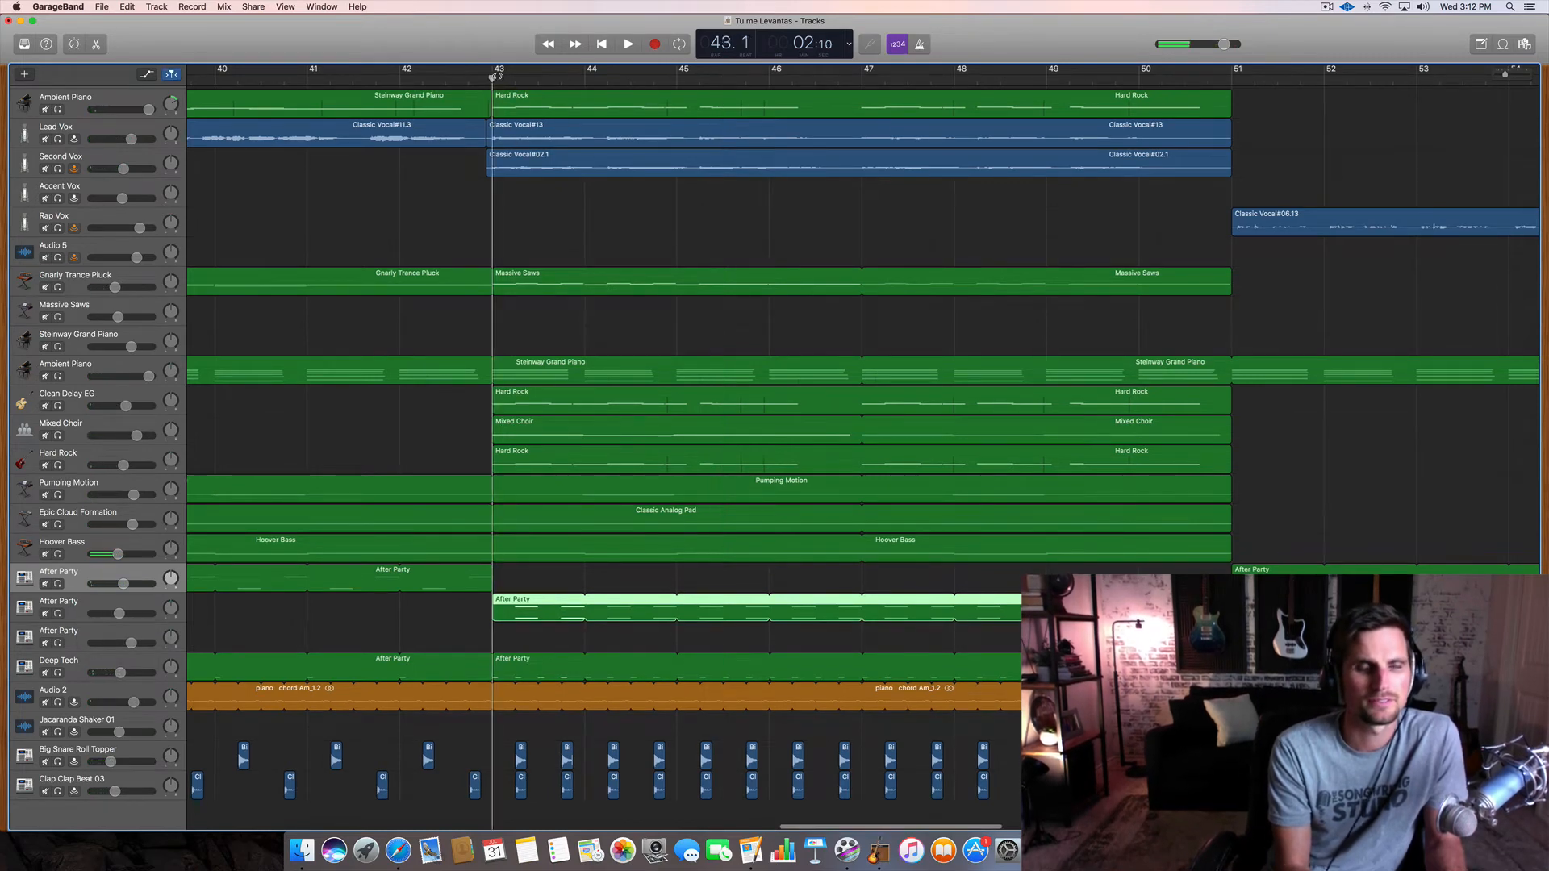
{"action": "left_click", "coordinate": [629, 43]}
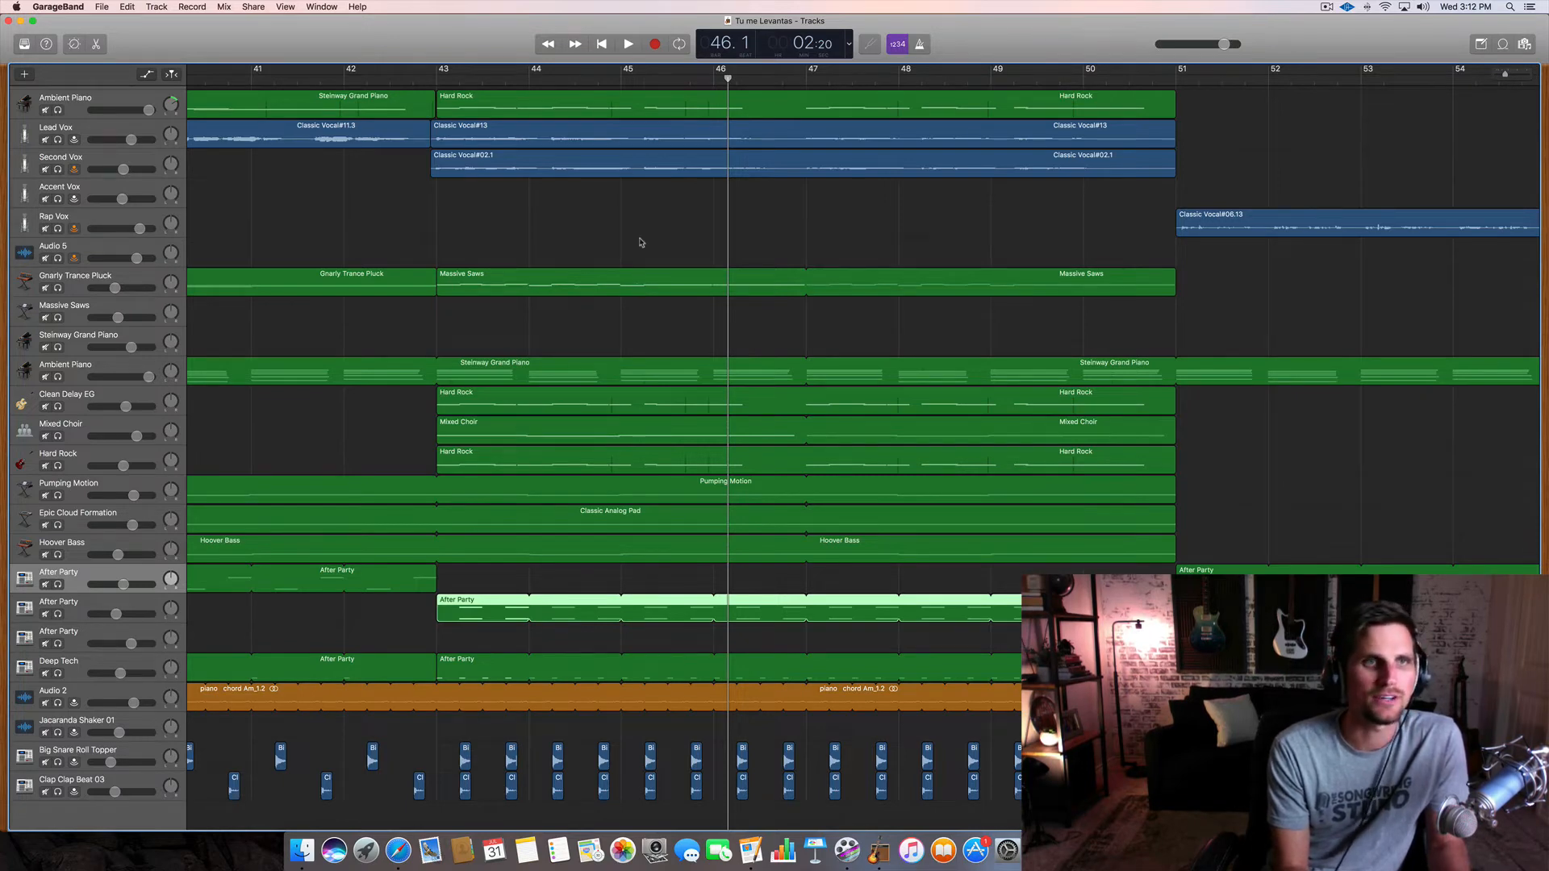
{"action": "mouse_move", "coordinate": [619, 197]}
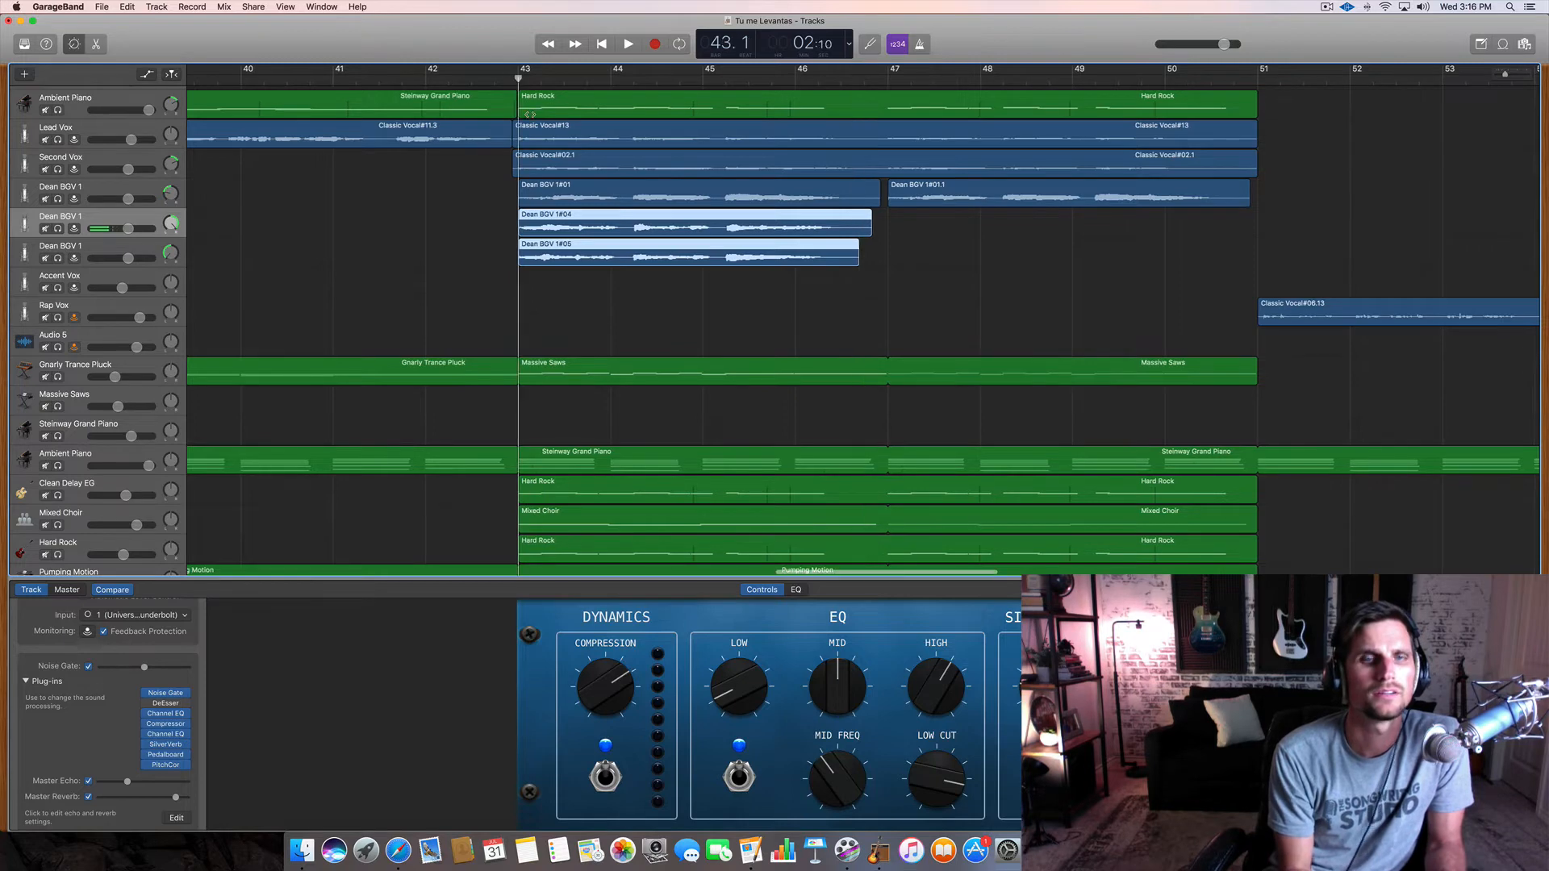
- Copy the three Dean BGV harmony takes to bar 47 and play the filled chorus
{"action": "left_click", "coordinate": [629, 43]}
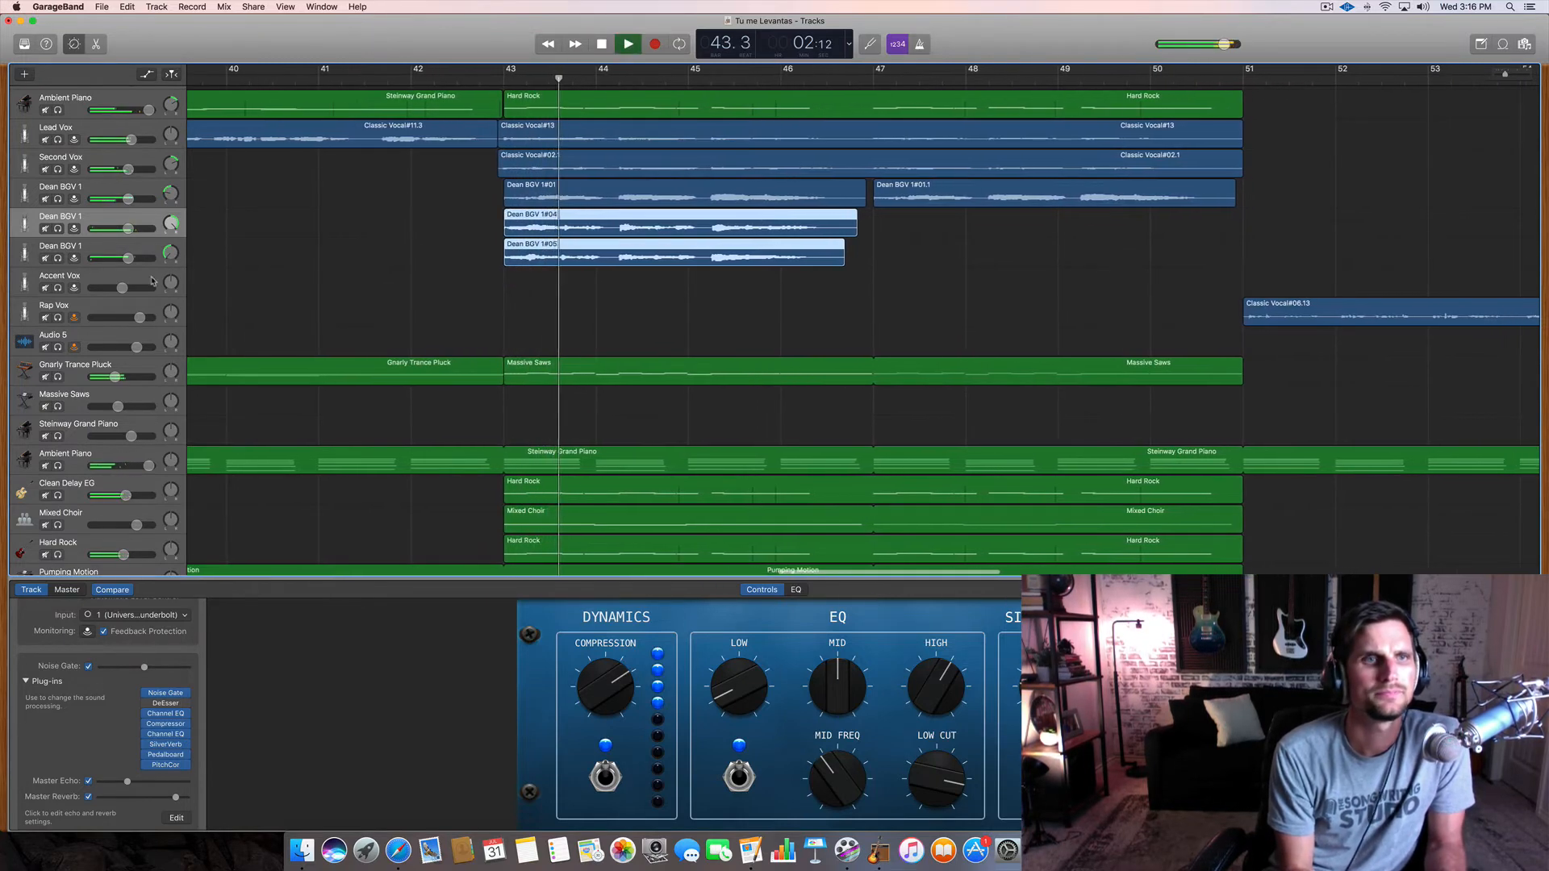
{"action": "left_click_drag", "start_coordinate": [123, 228], "coordinate": [106, 229]}
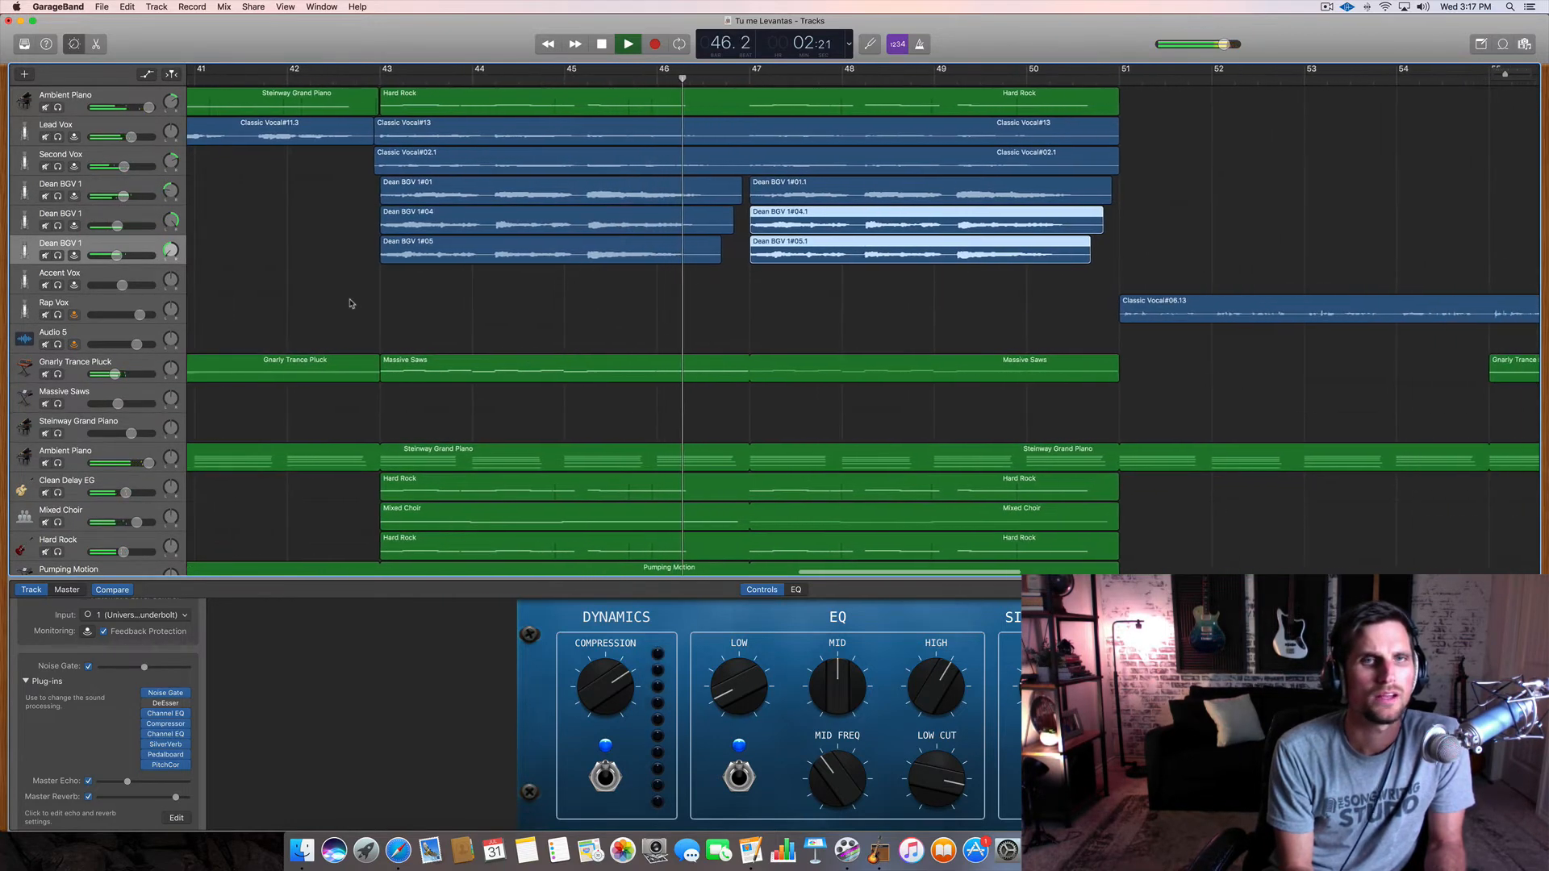
{"action": "left_click", "coordinate": [654, 43]}
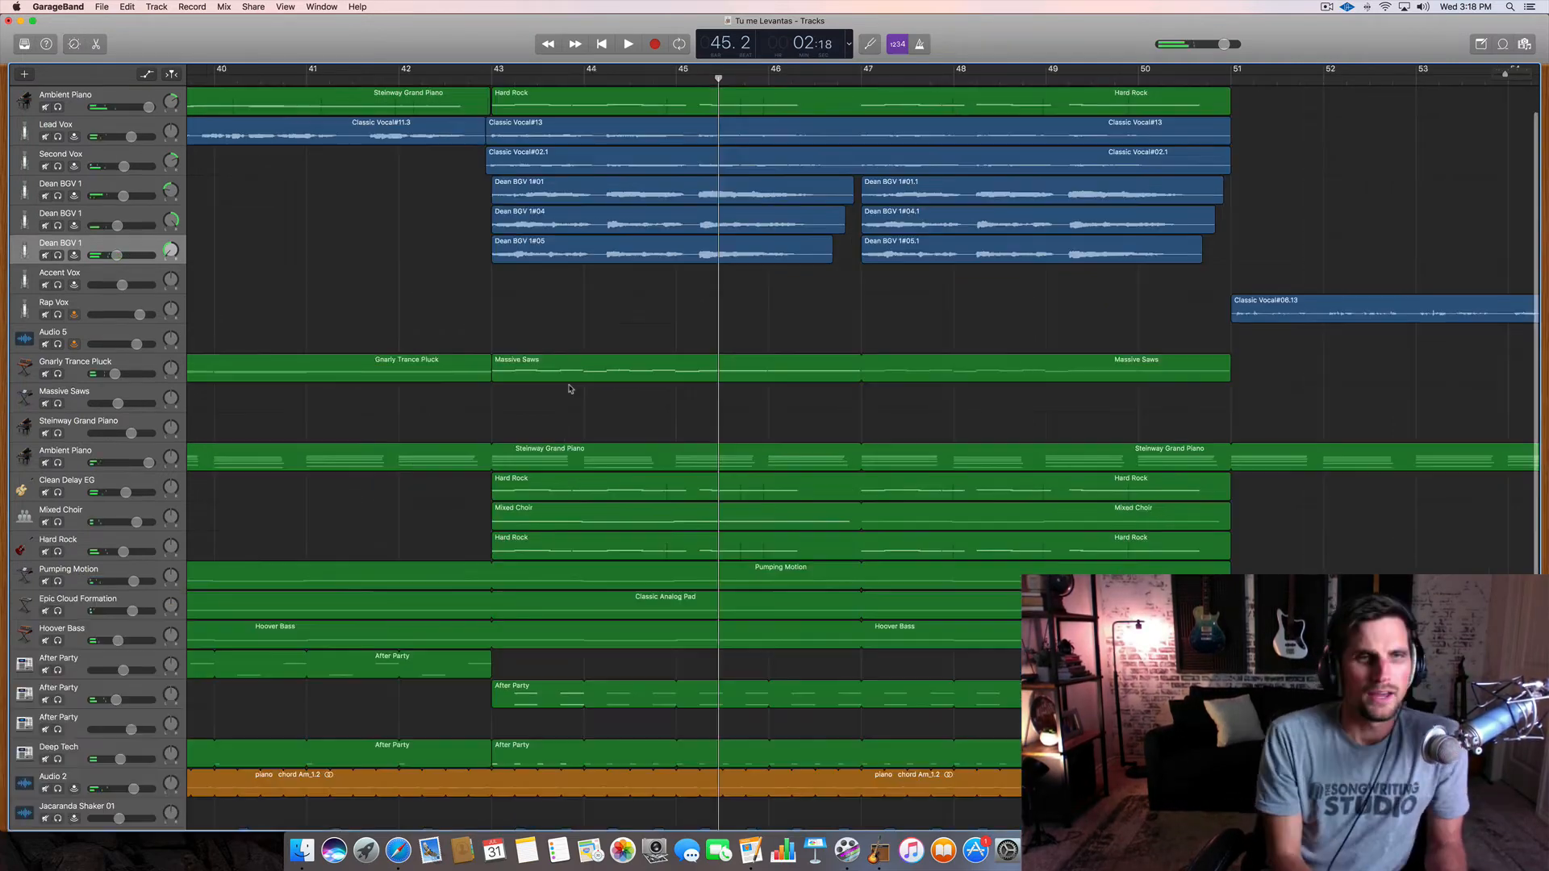
{"action": "scroll", "scroll_direction": "down", "scroll_amount": 3}
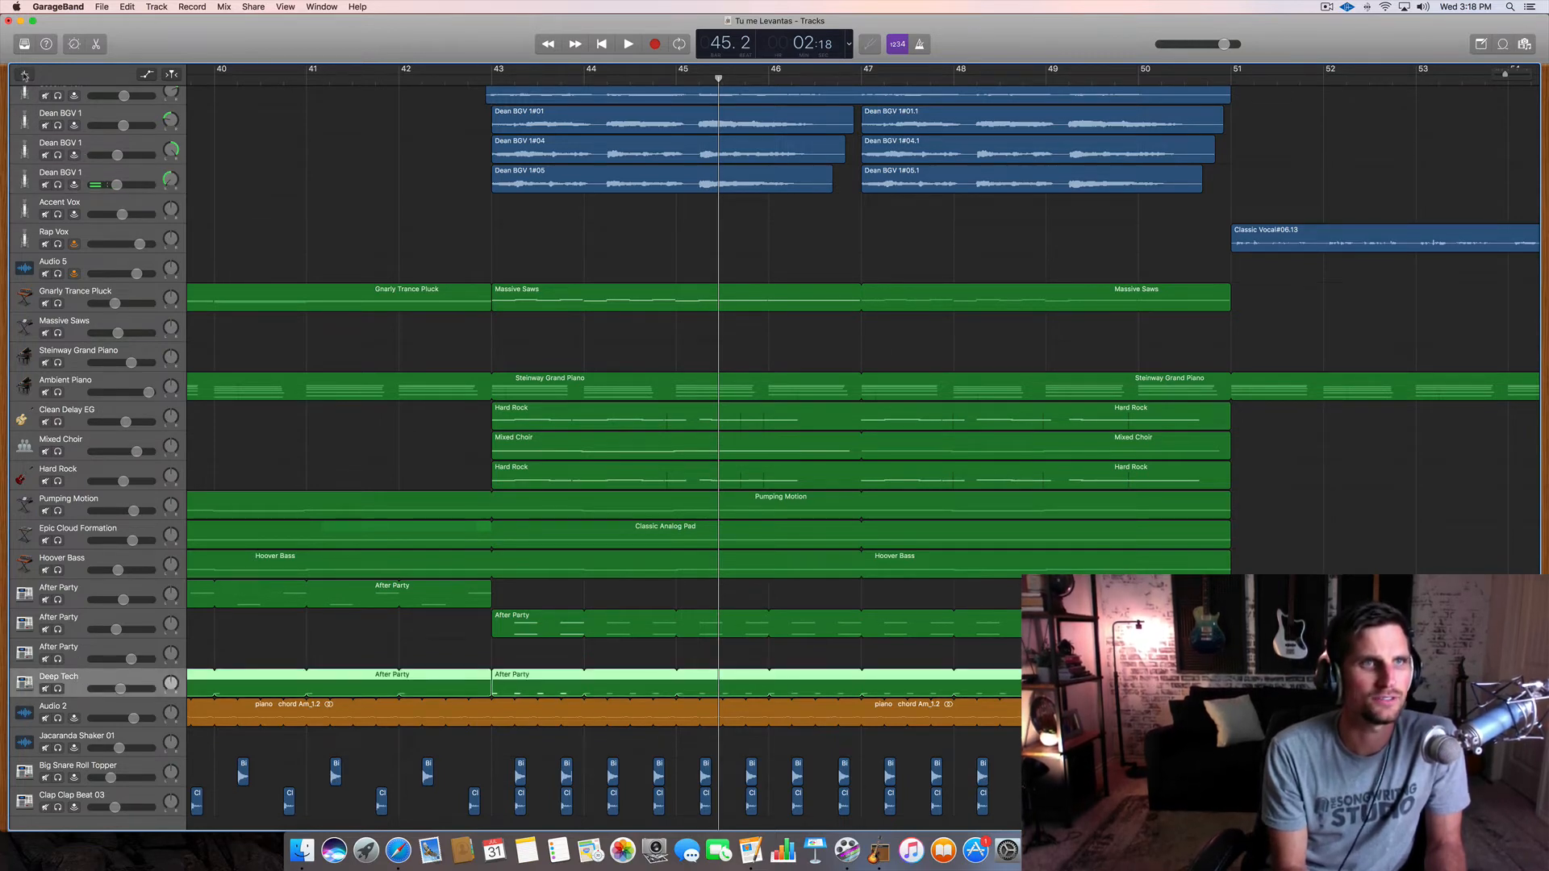
- Add a Drummer track using Kyle's SoCal kit across the chorus from bar 43, then stop playback
{"action": "left_click", "coordinate": [23, 75]}
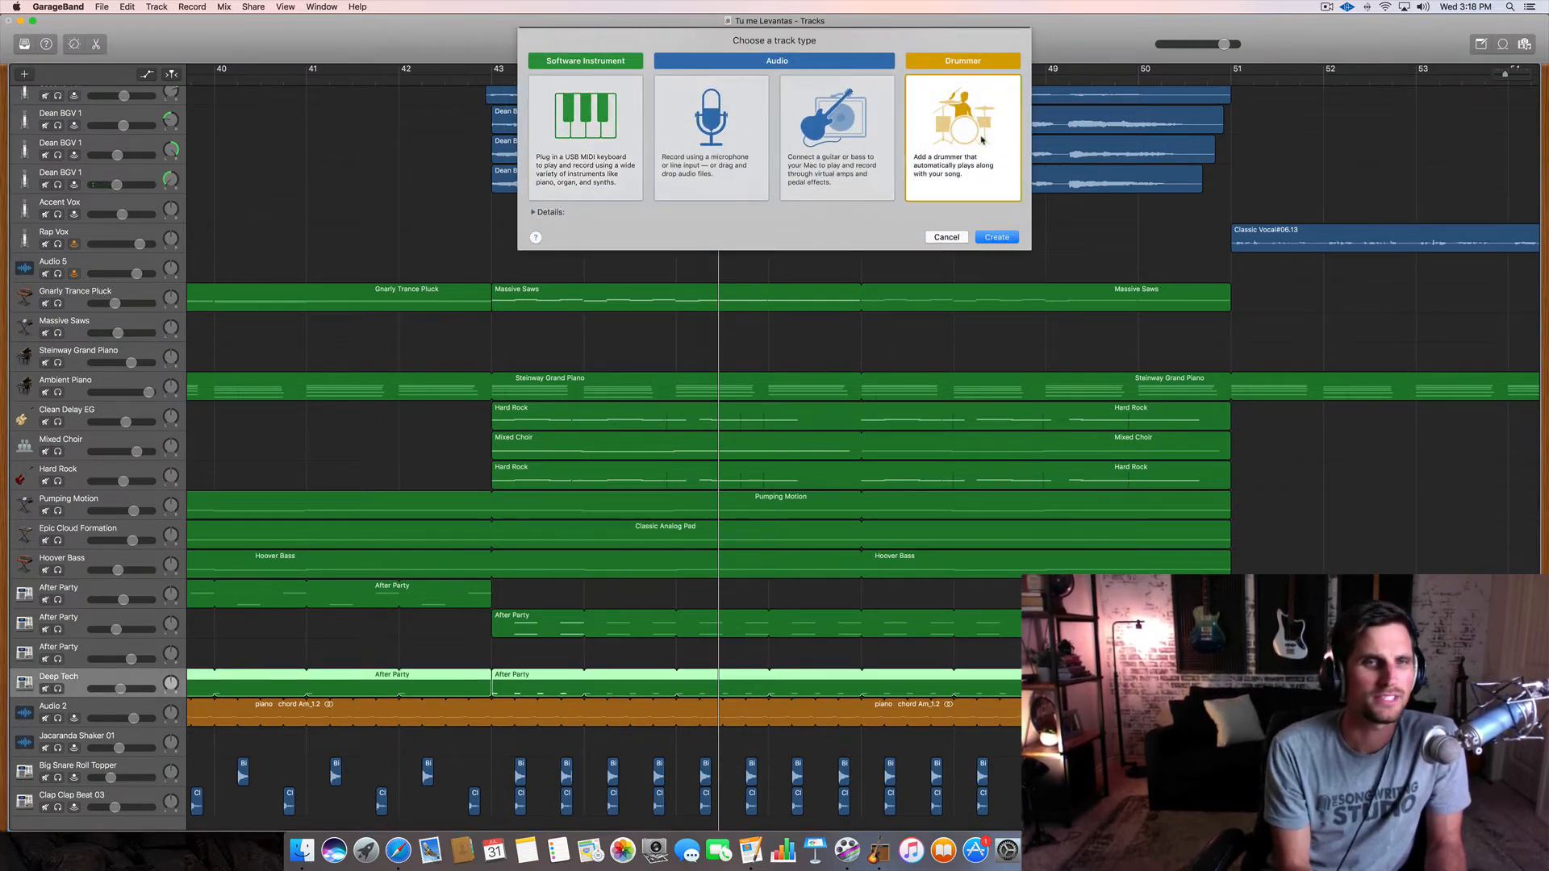
{"action": "left_click", "coordinate": [996, 236]}
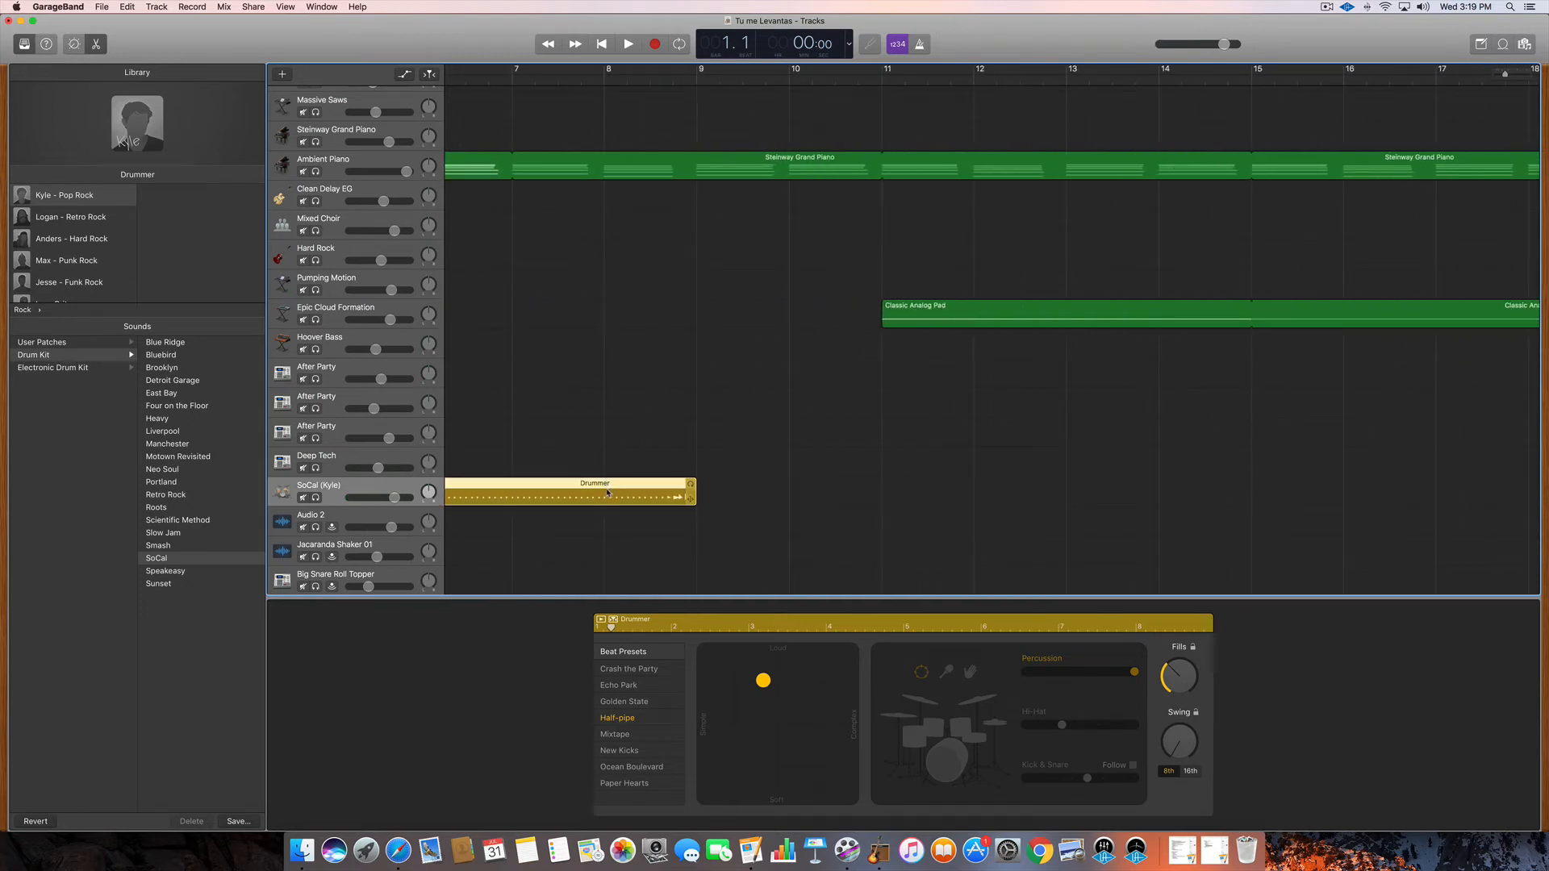
{"action": "scroll", "scroll_direction": "right", "scroll_amount": 3}
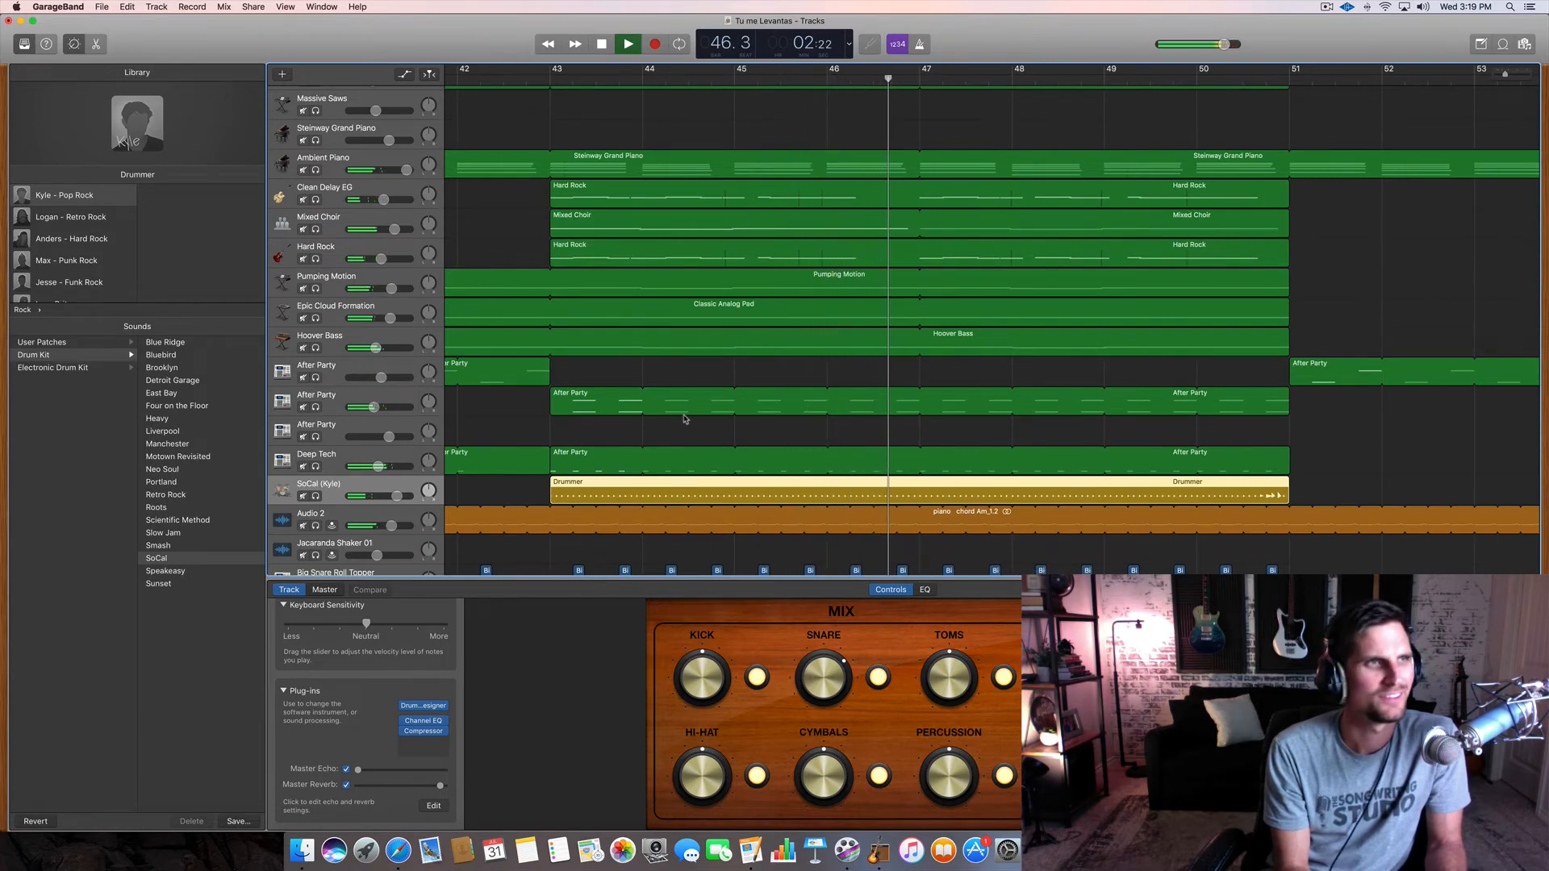
{"action": "left_click", "coordinate": [628, 44]}
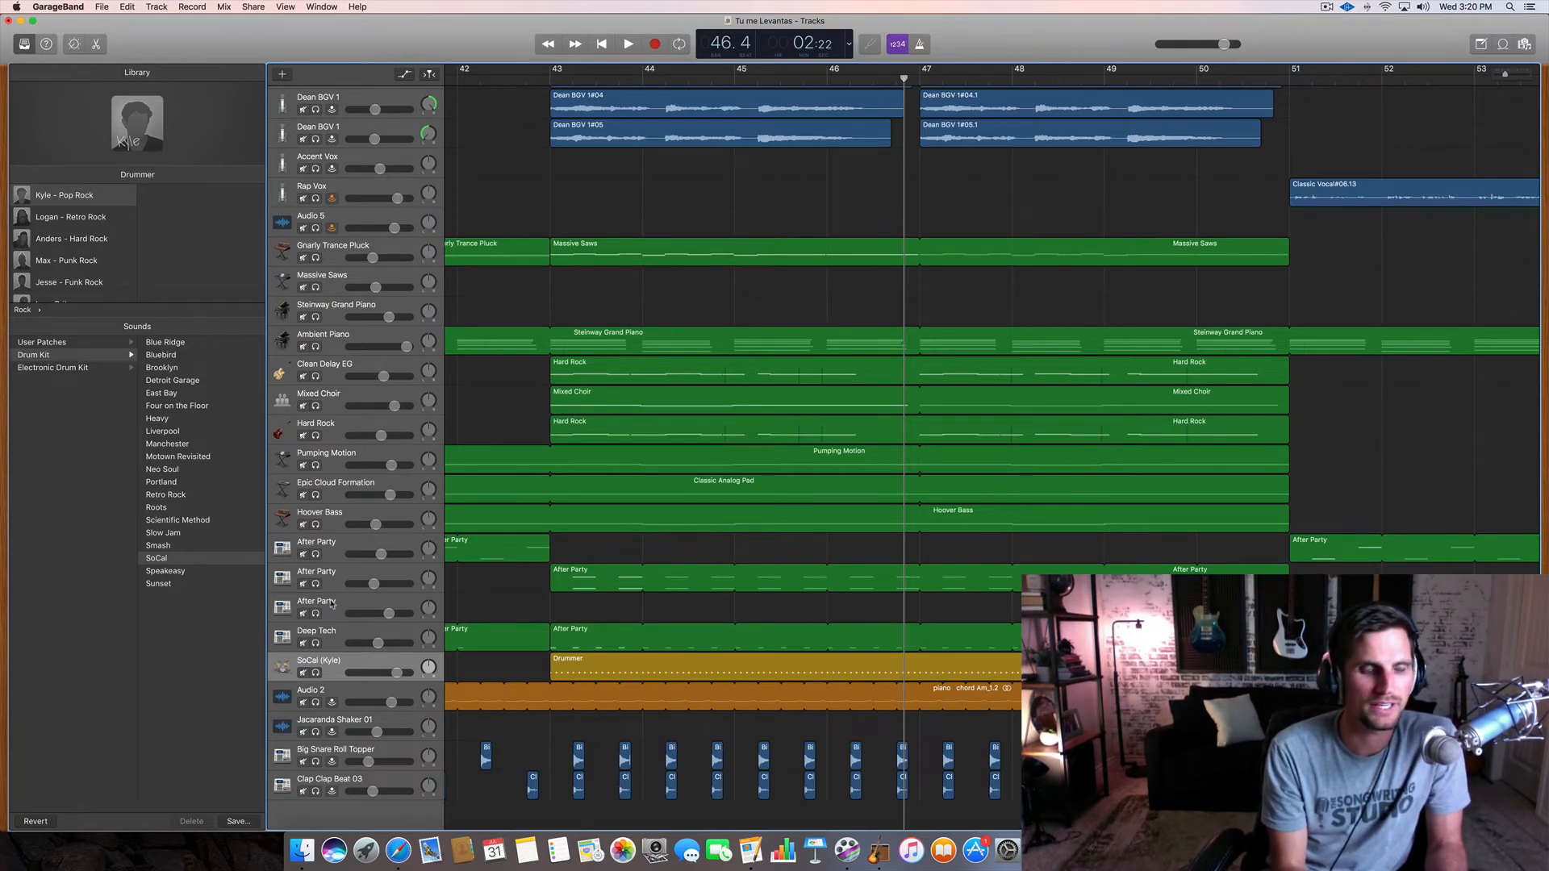
- Add a Software Instrument track below Hoover Bass using the Agile Synth Bass sound
{"action": "left_click", "coordinate": [316, 602]}
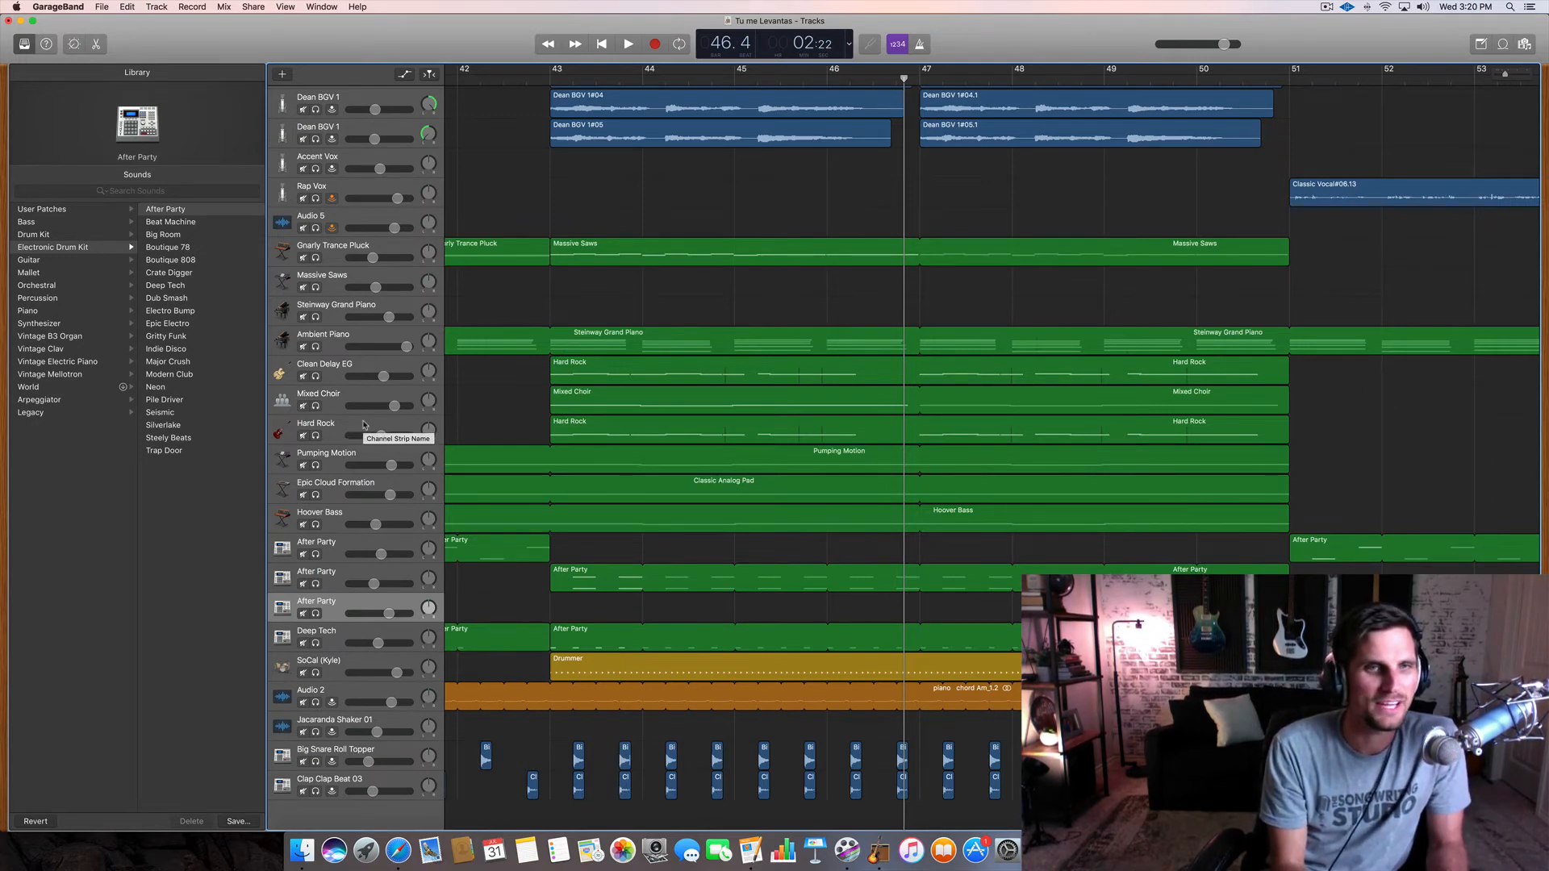
{"action": "mouse_move", "coordinate": [356, 502]}
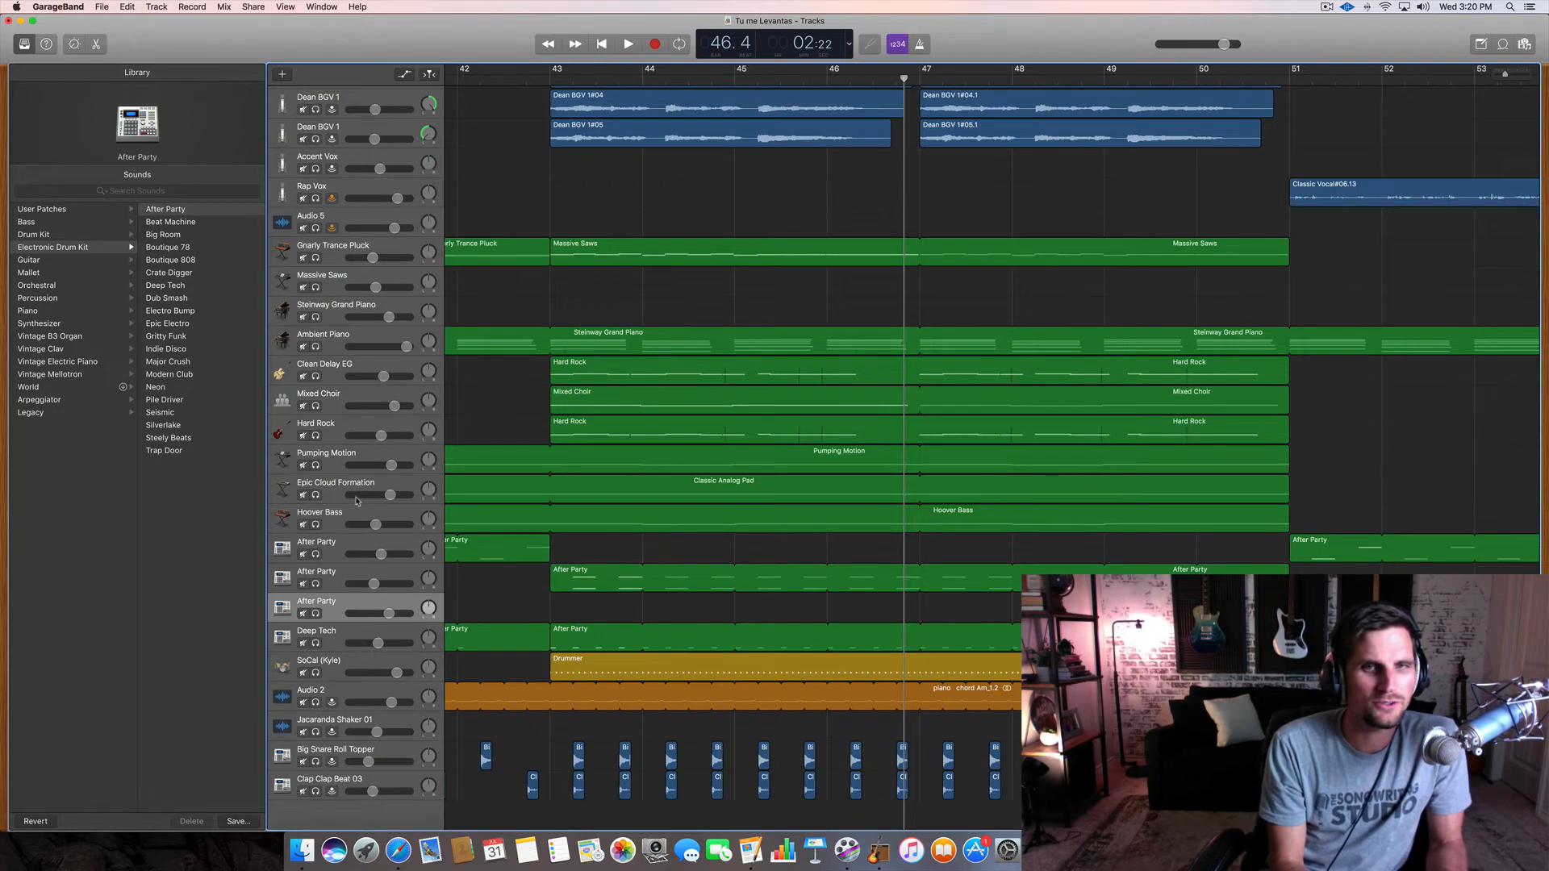
{"action": "left_click", "coordinate": [326, 514]}
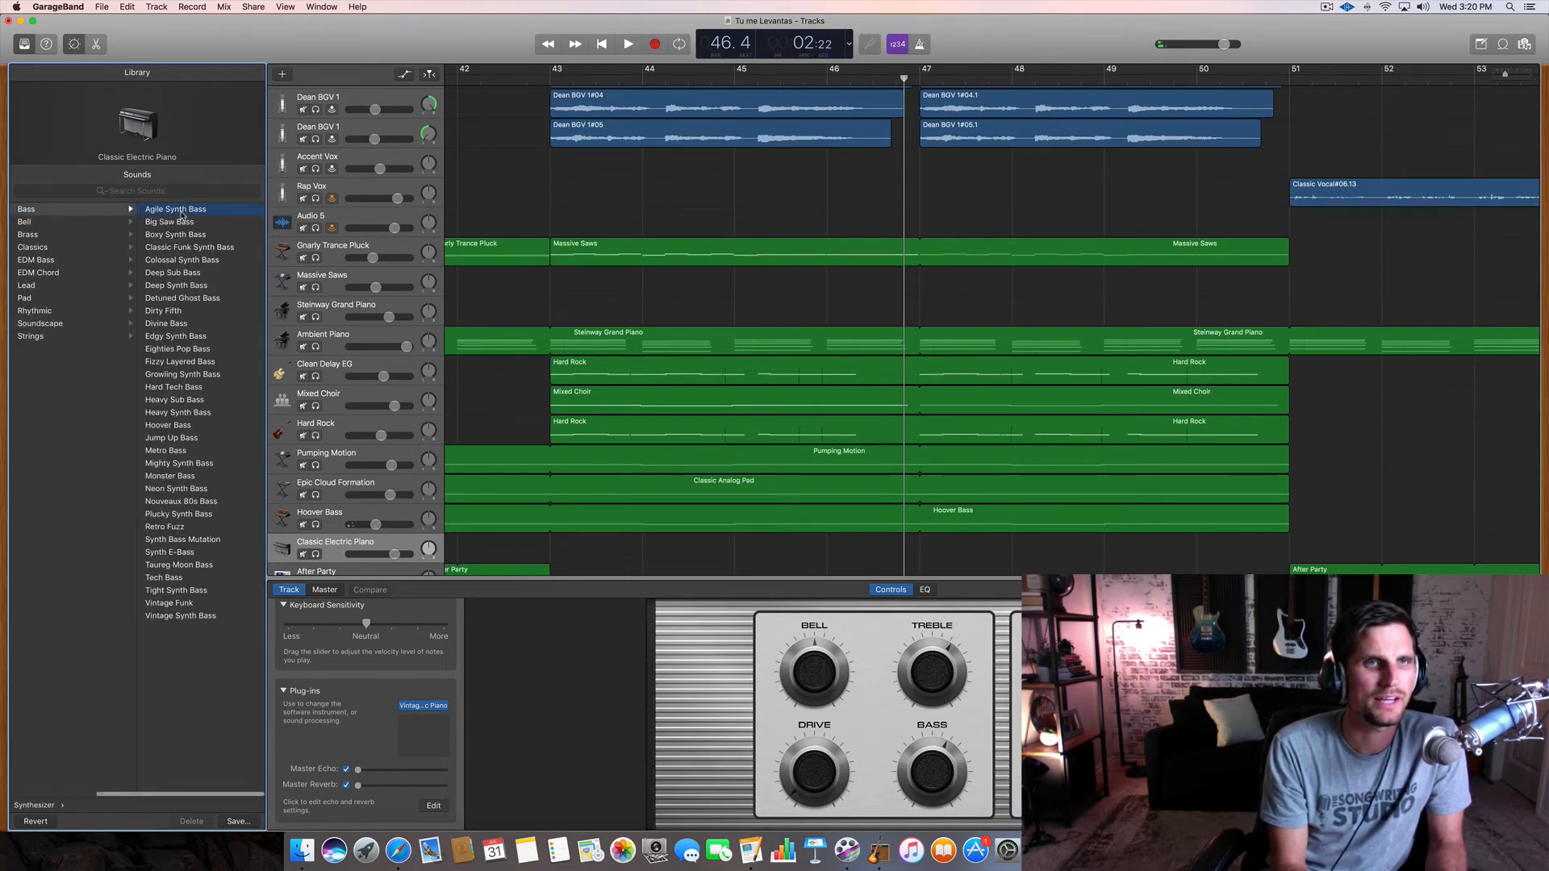
{"action": "left_click", "coordinate": [175, 209]}
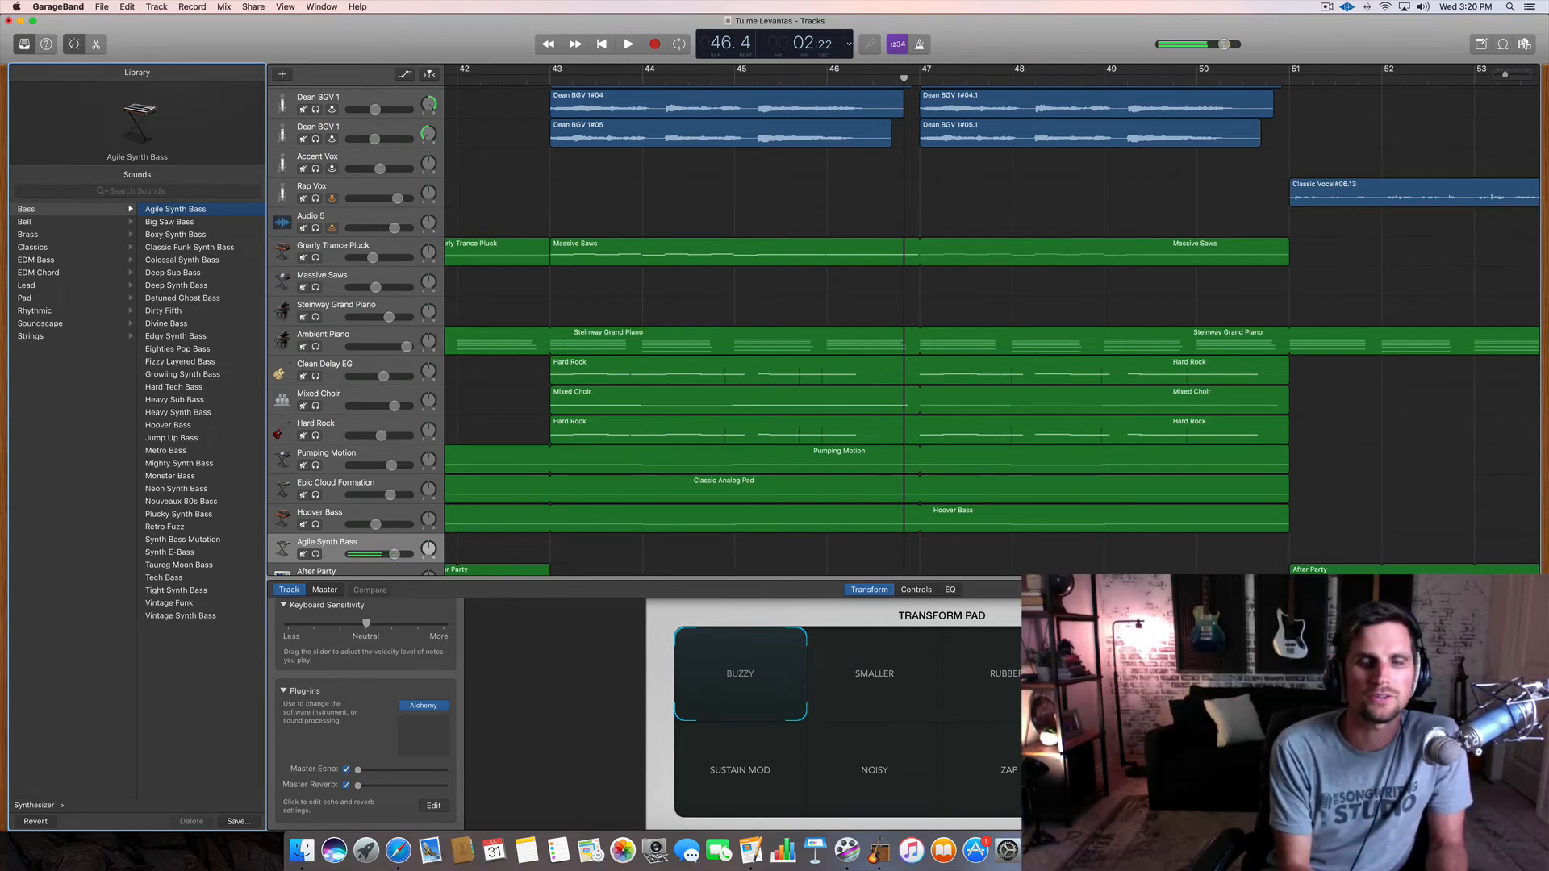
{"action": "scroll", "scroll_direction": "down", "scroll_amount": 3}
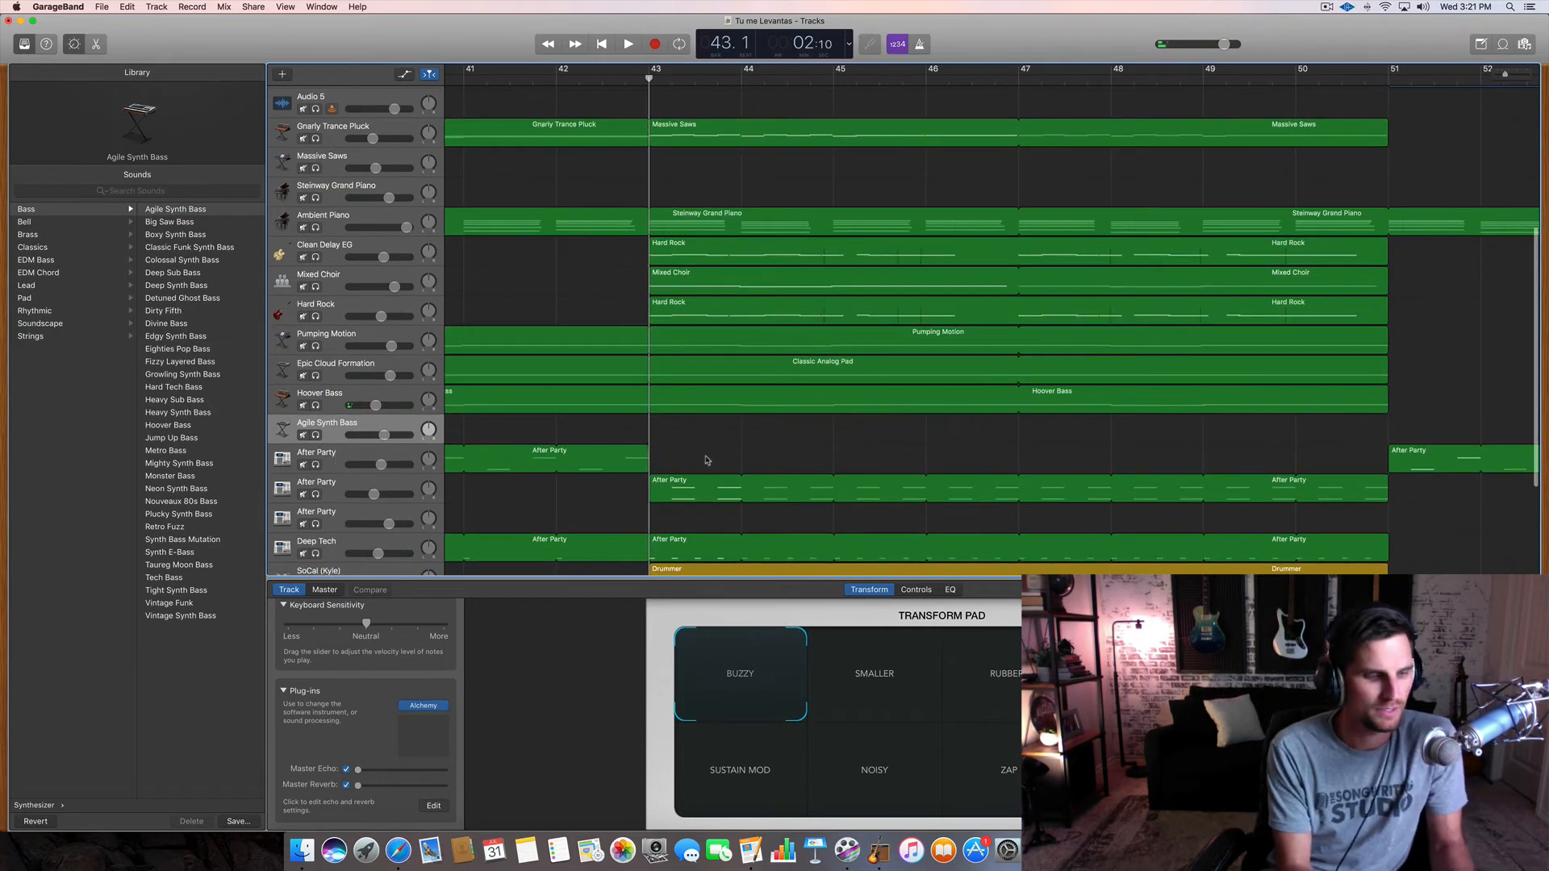
- Quantize the bass region to 1/16 notes, transpose it -12 semitones, and end Massive Saws at bar 47
{"action": "left_click", "coordinate": [628, 44]}
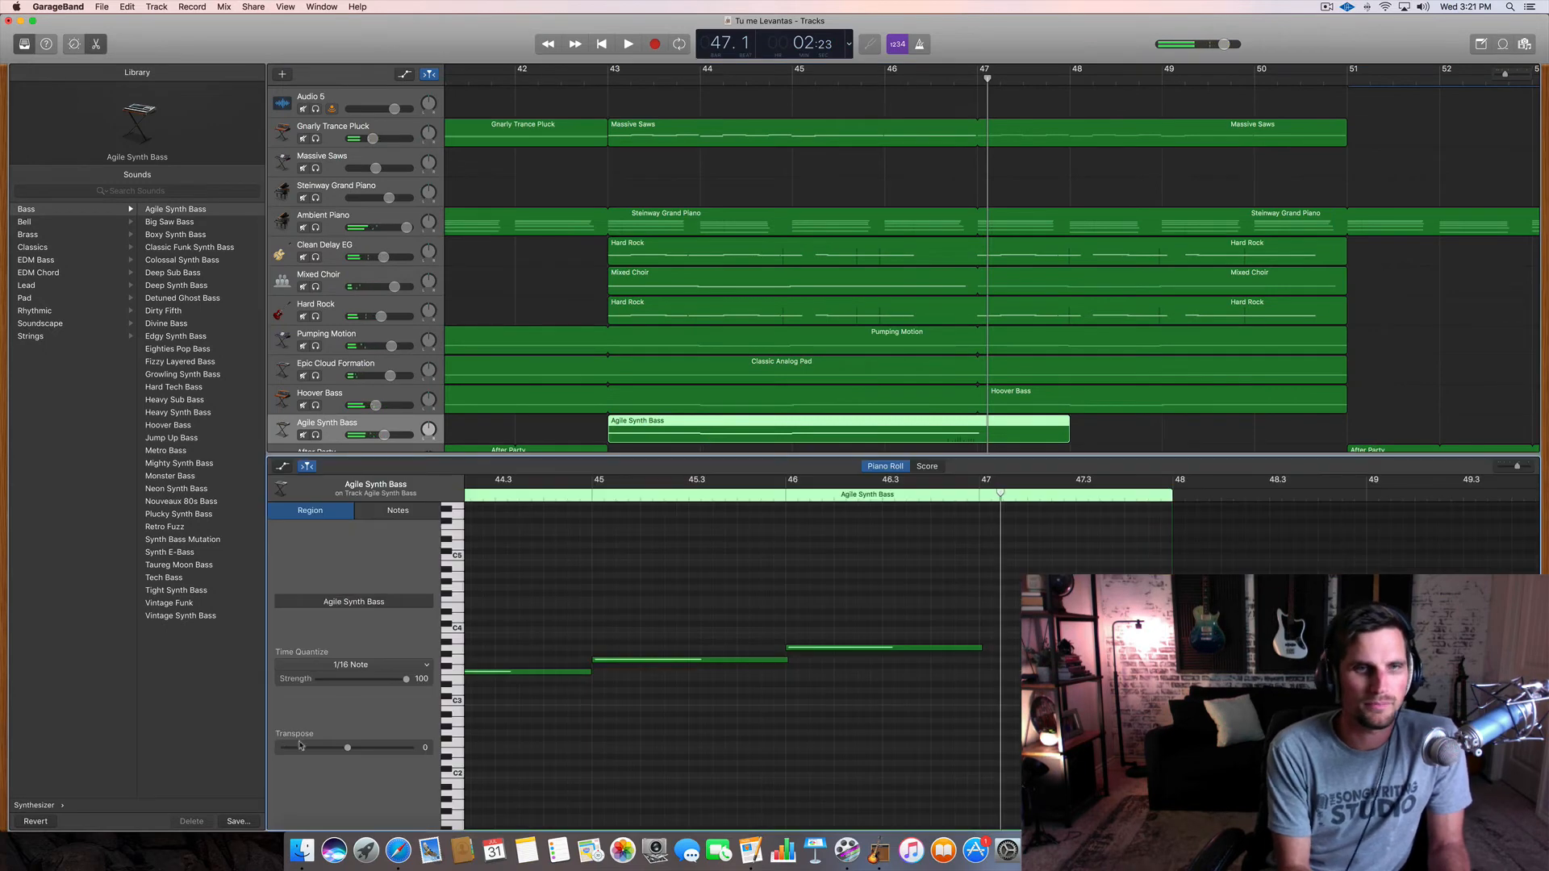
{"action": "left_click", "coordinate": [351, 664]}
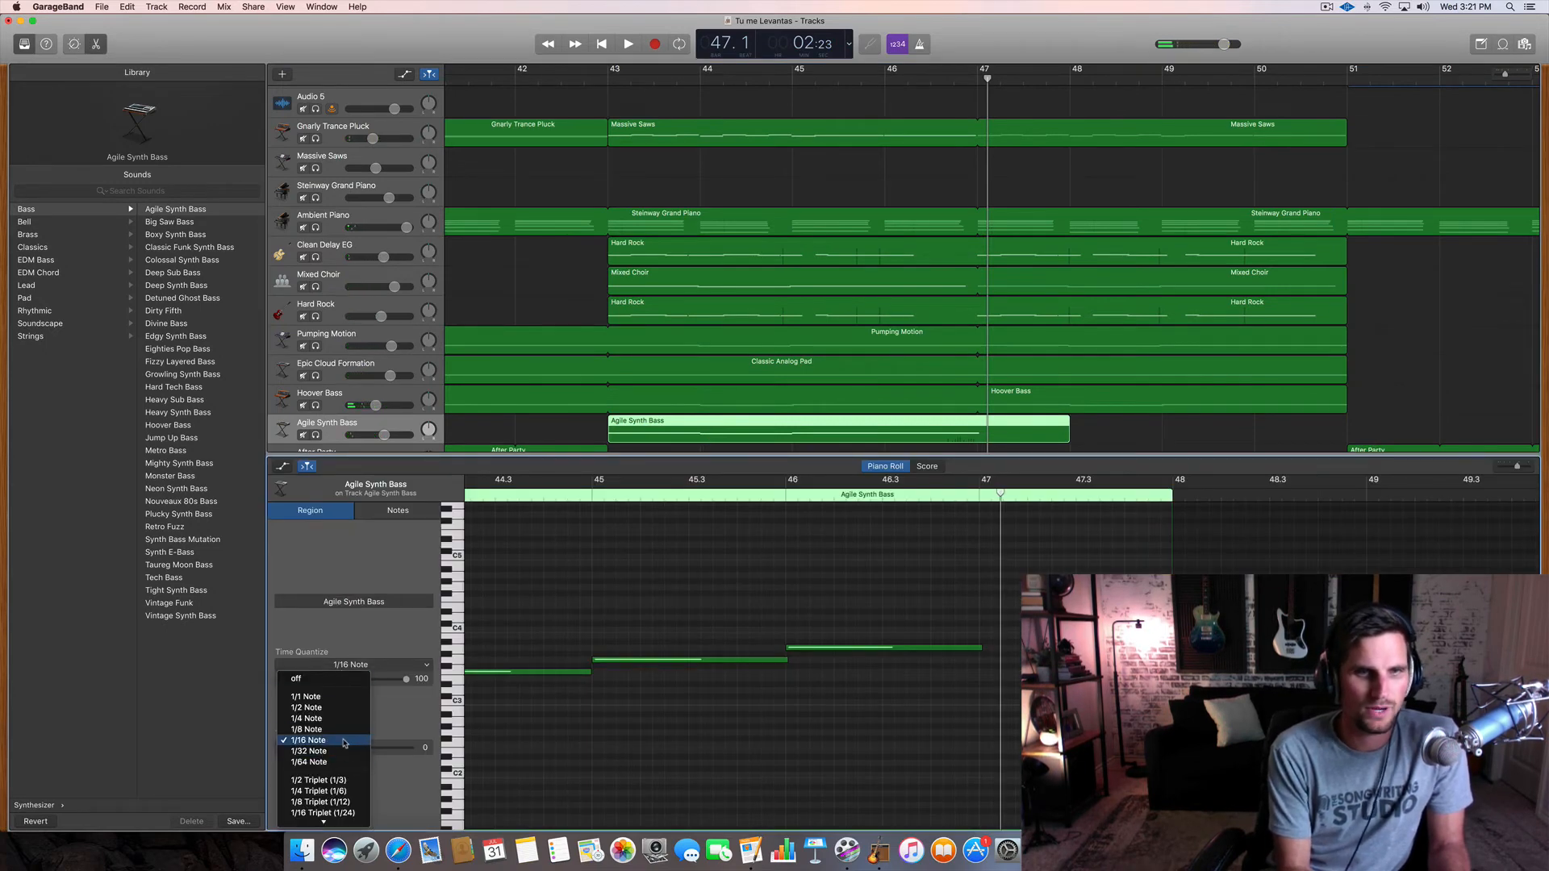
{"action": "left_click", "coordinate": [308, 740]}
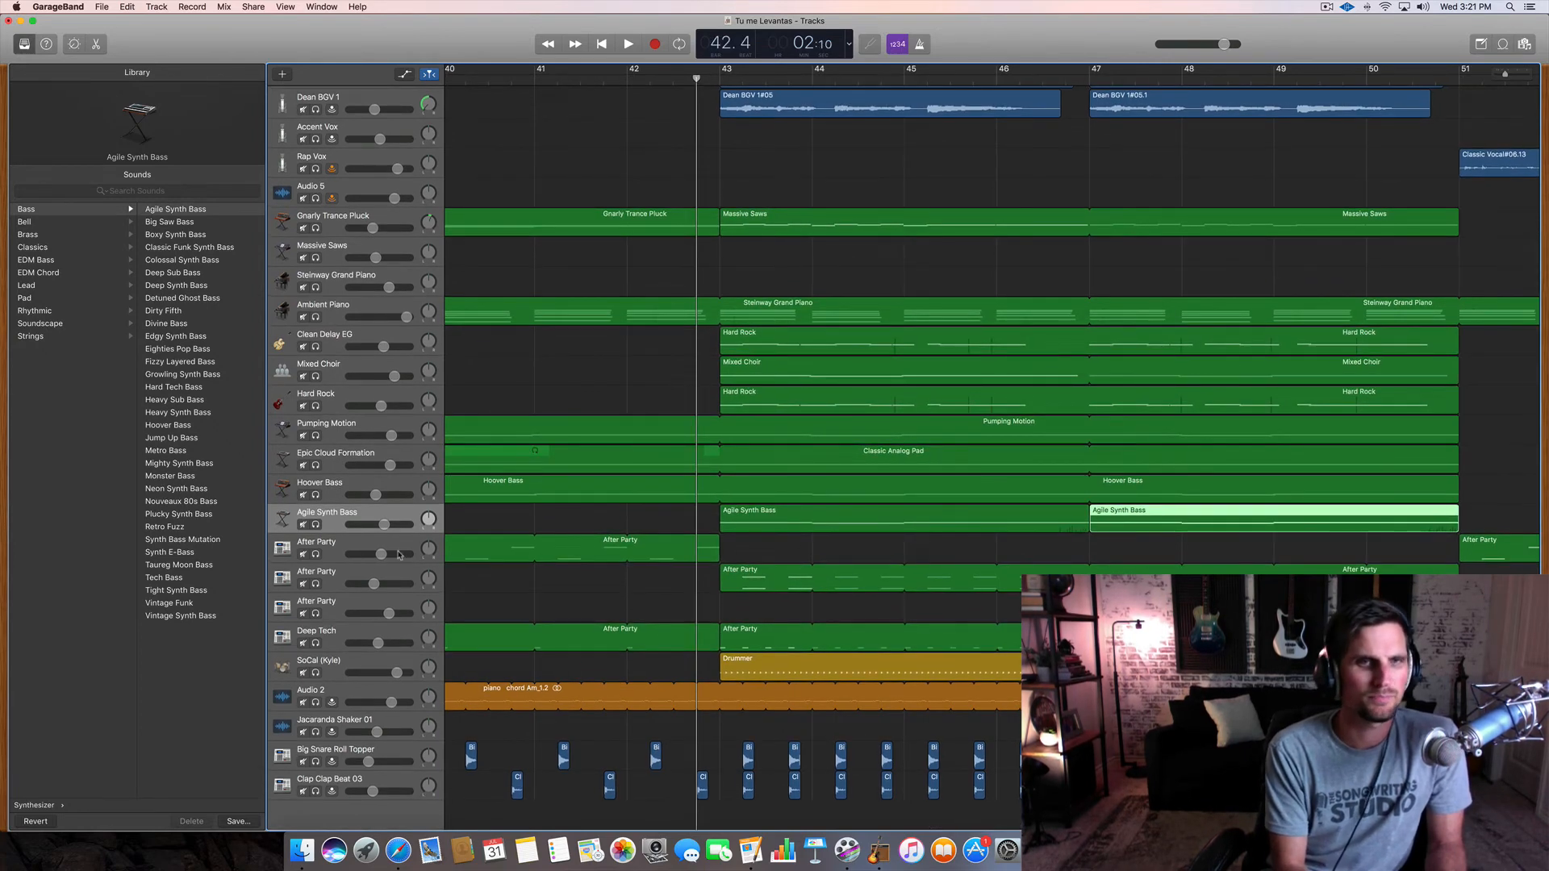
{"action": "scroll", "scroll_direction": "right", "scroll_amount": 3}
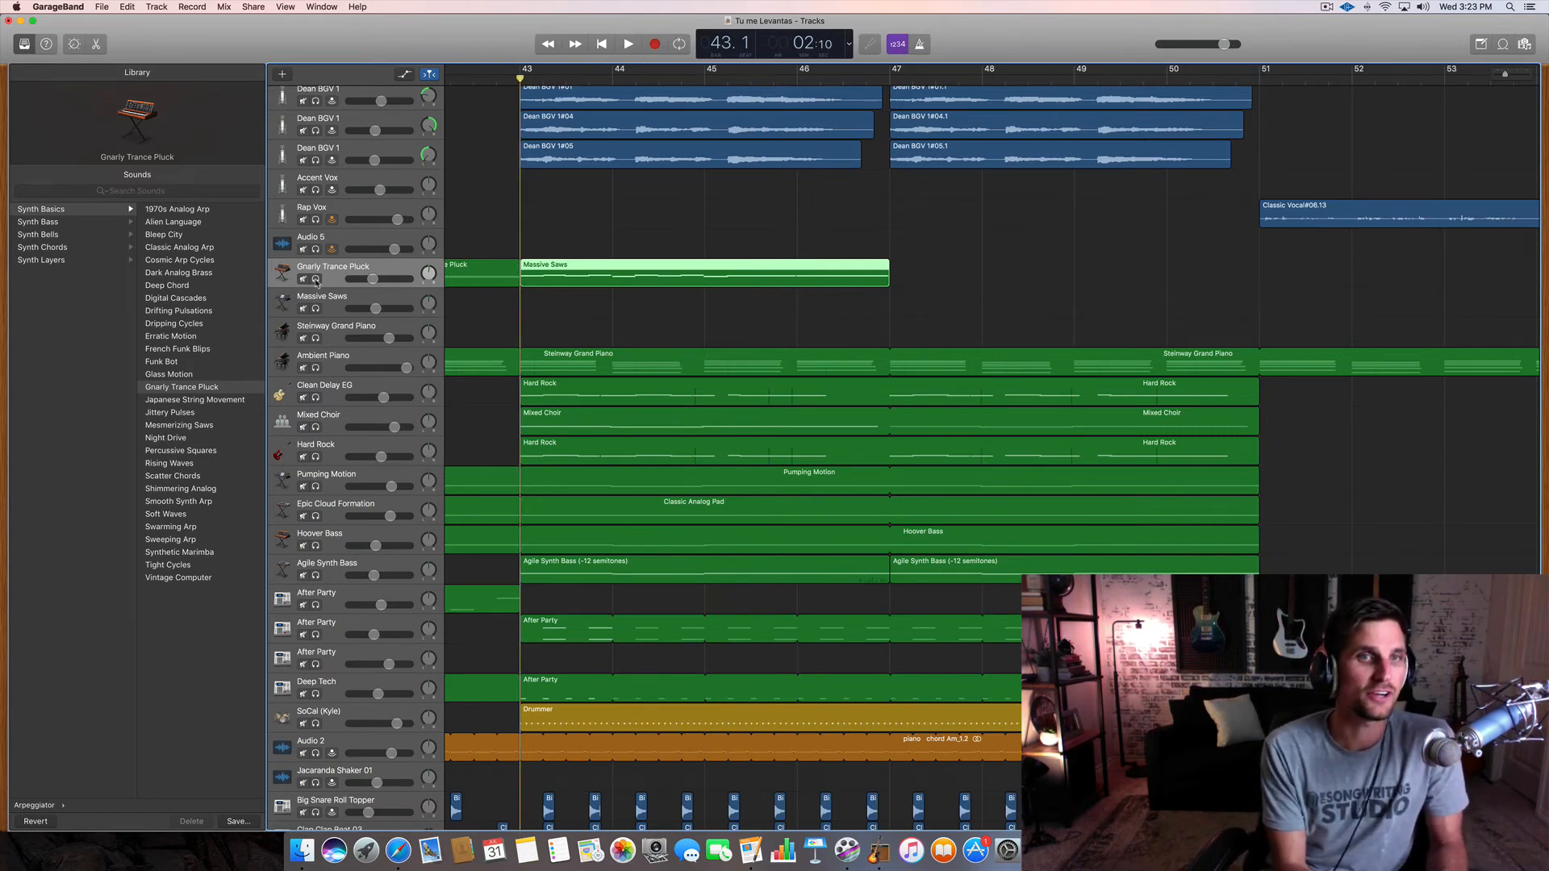
- Solo and audition the Gnarly Trance Pluck track through the chorus
{"action": "left_click", "coordinate": [629, 44]}
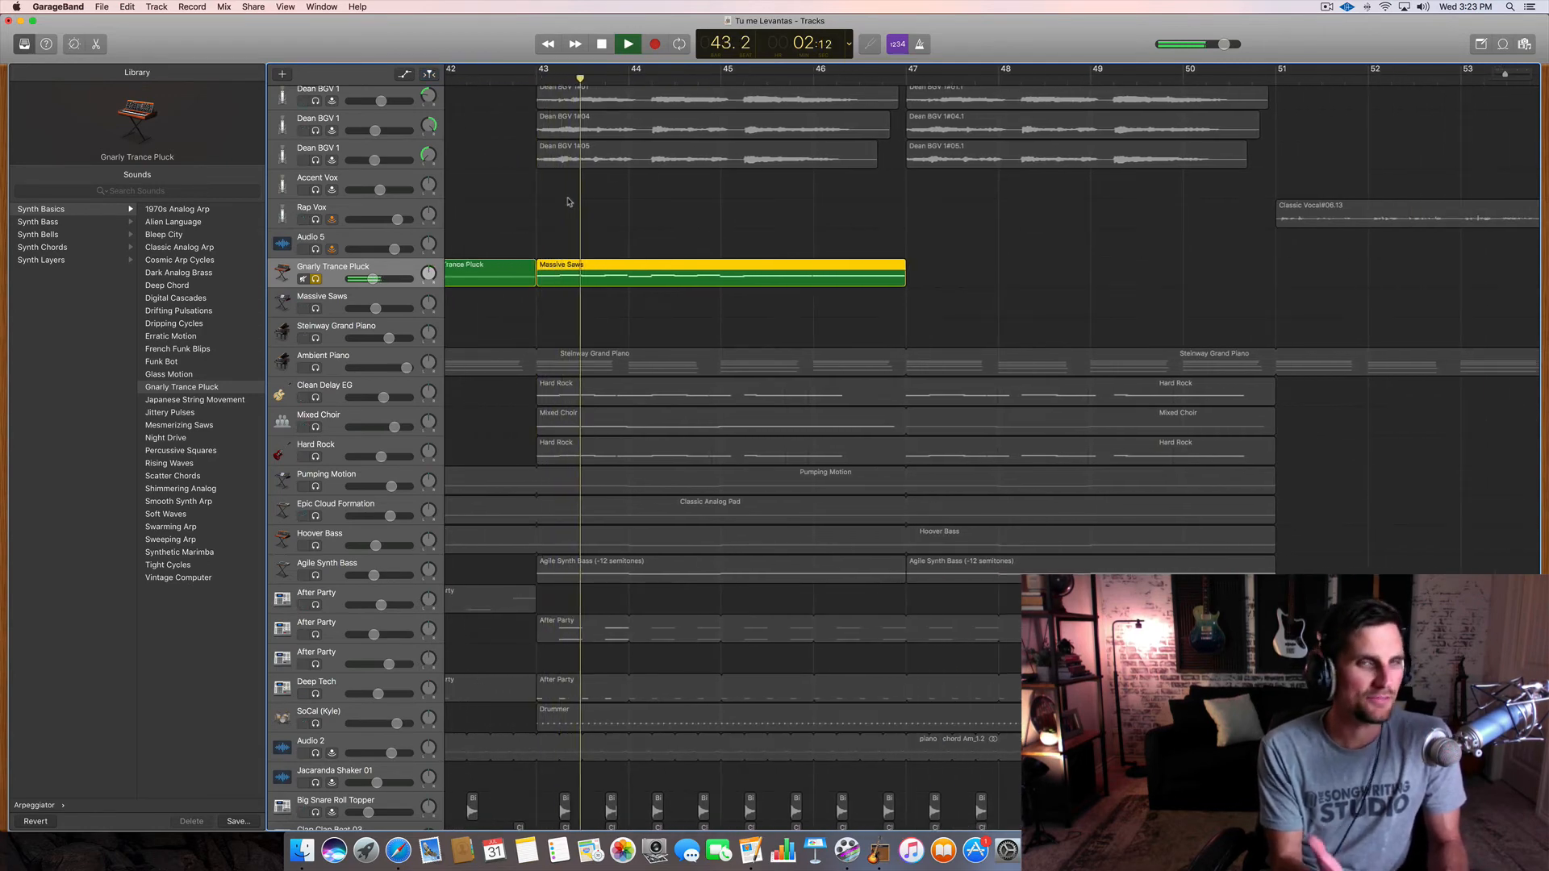
{"action": "left_click", "coordinate": [628, 43]}
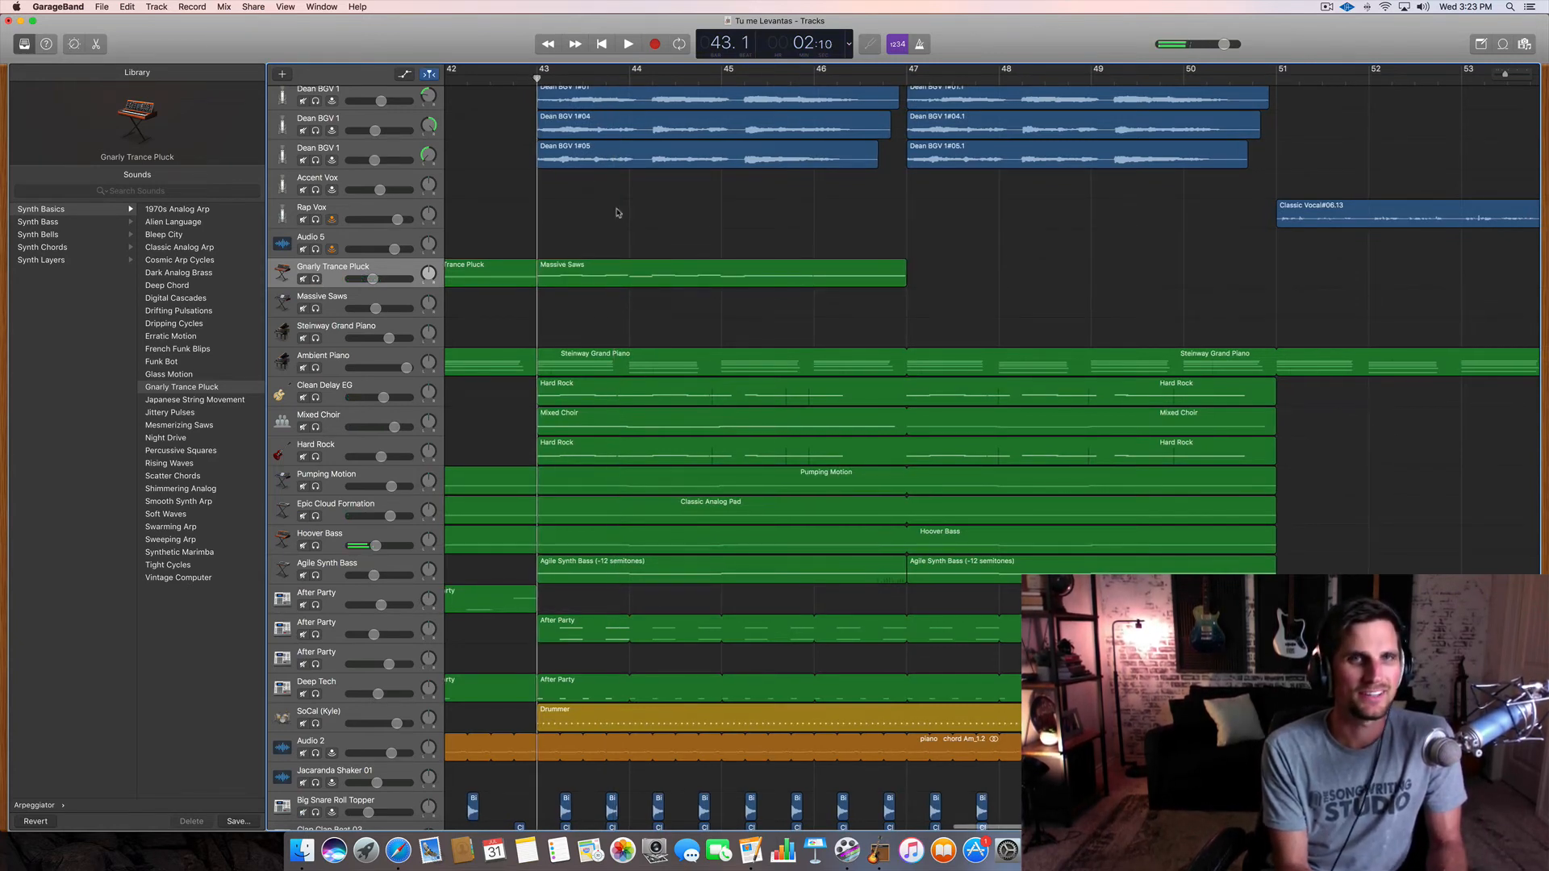
{"action": "left_click", "coordinate": [628, 44]}
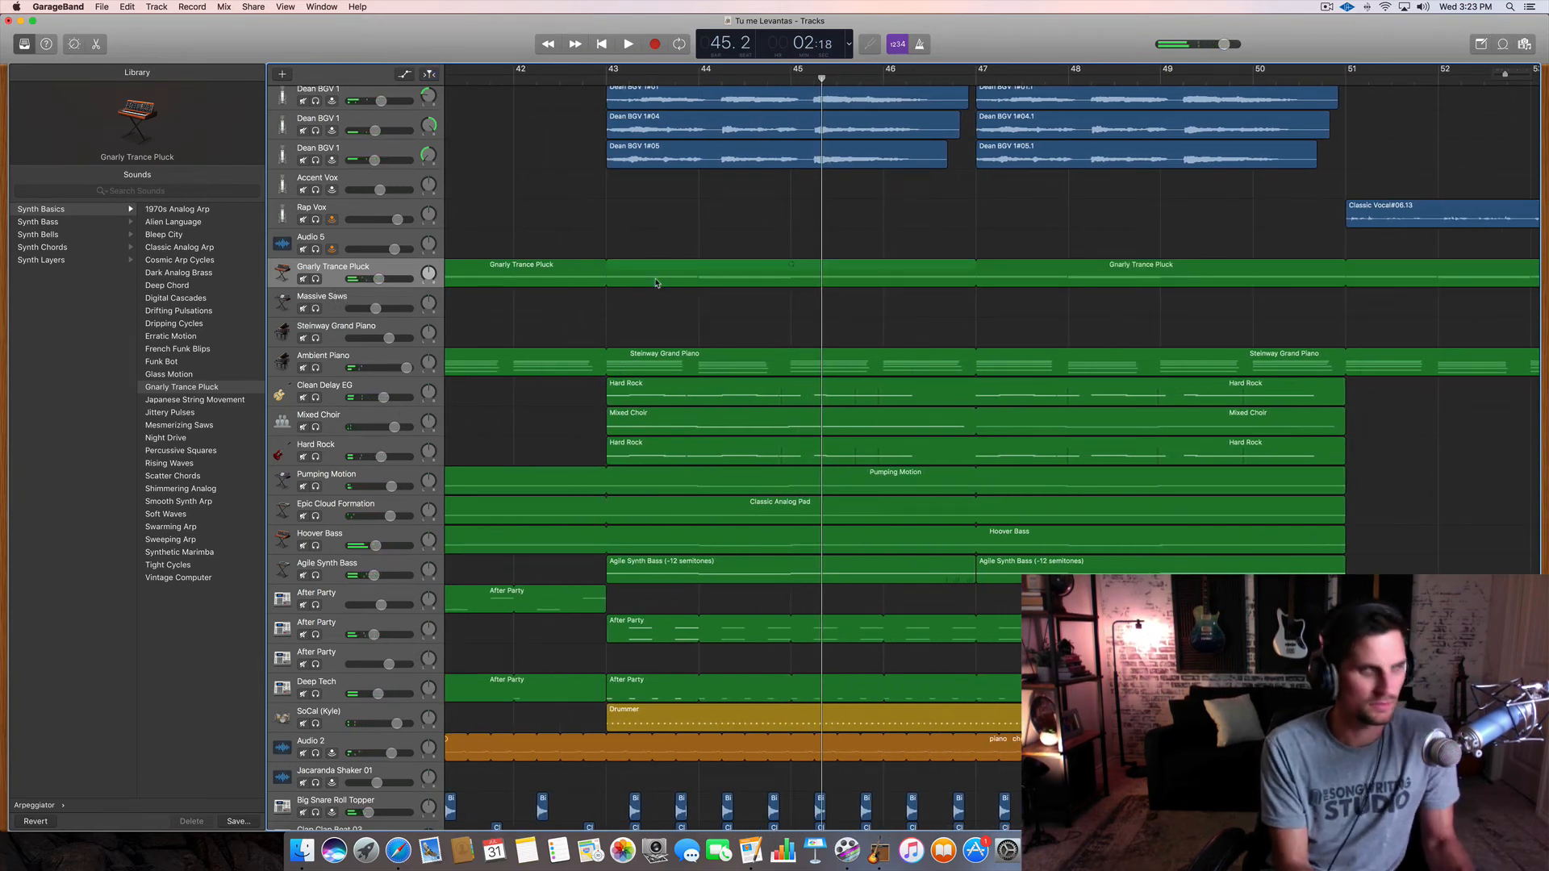
{"action": "left_click", "coordinate": [790, 274]}
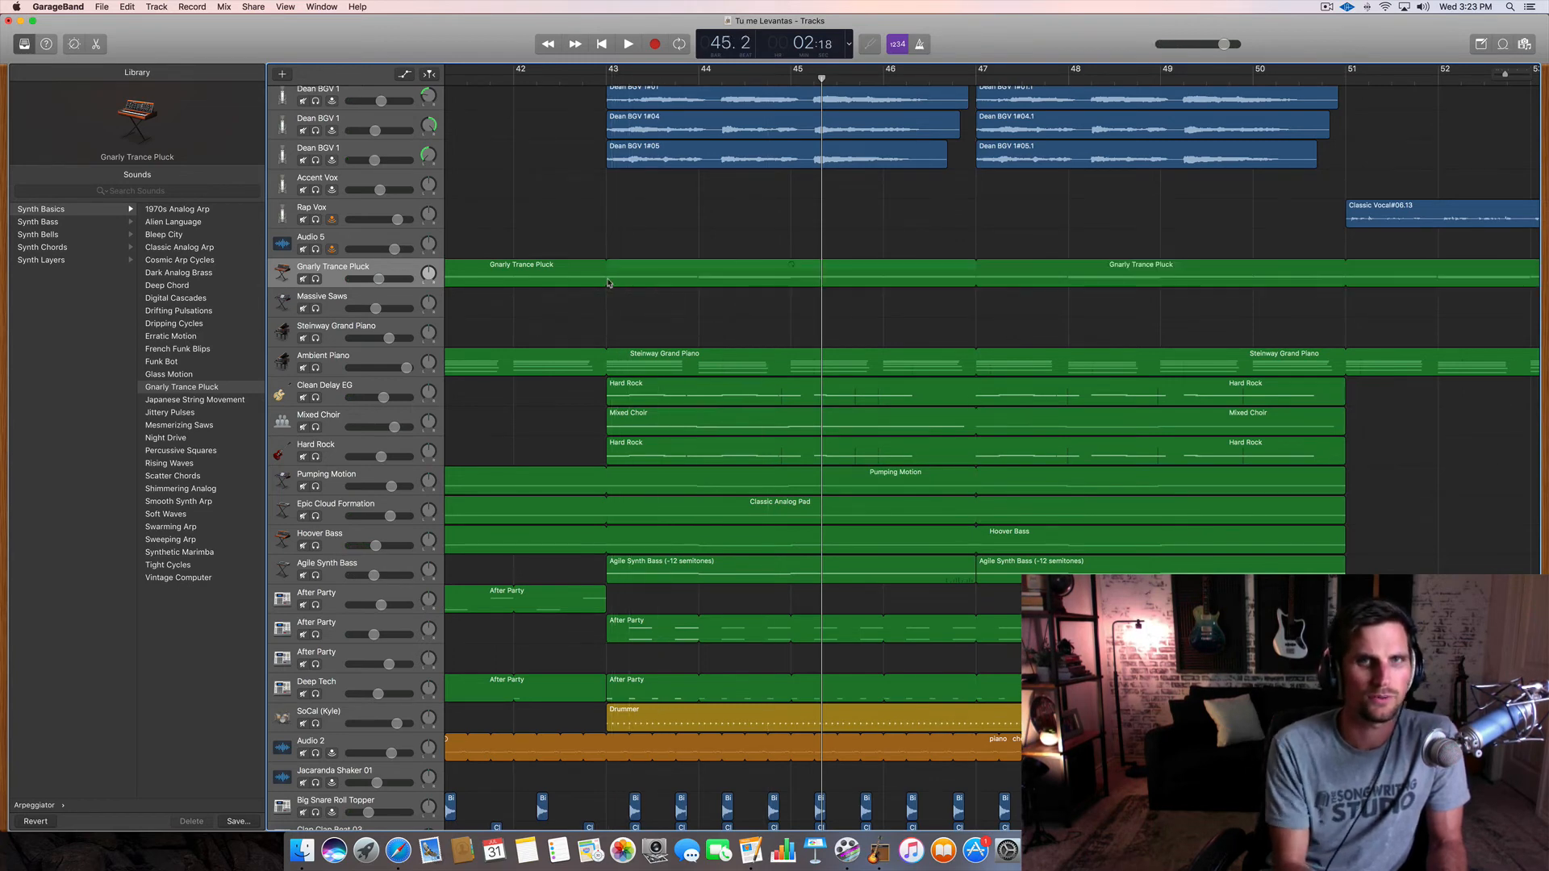
{"action": "scroll", "scroll_direction": "right", "scroll_amount": 3}
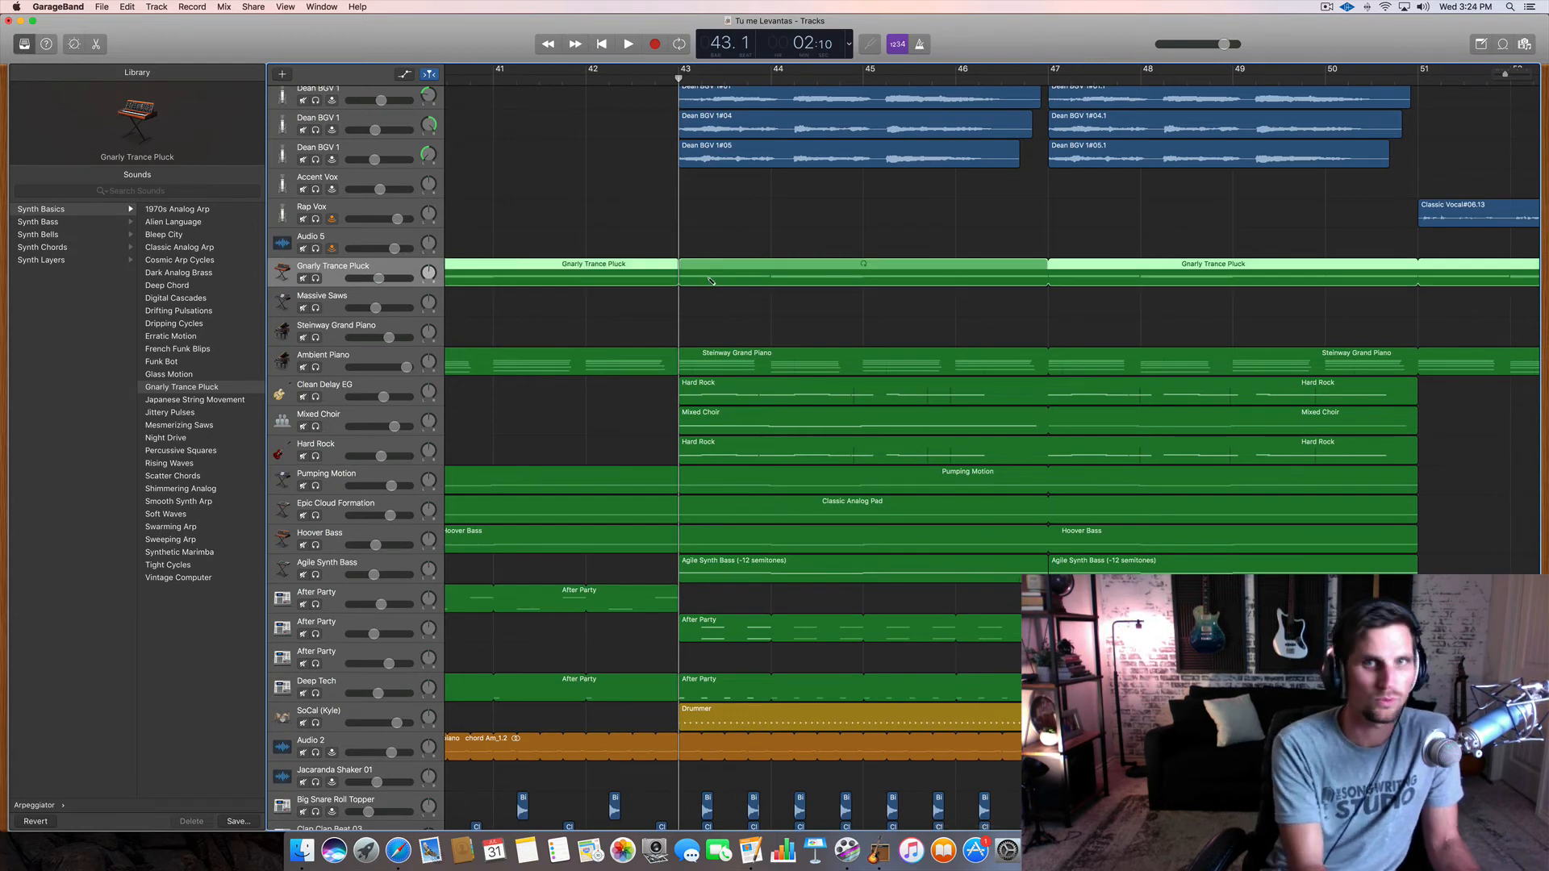
- Trim the Gnarly Trance Pluck region to end at bar 43, replay the chorus, and add a new track beneath it
{"action": "left_click", "coordinate": [628, 44]}
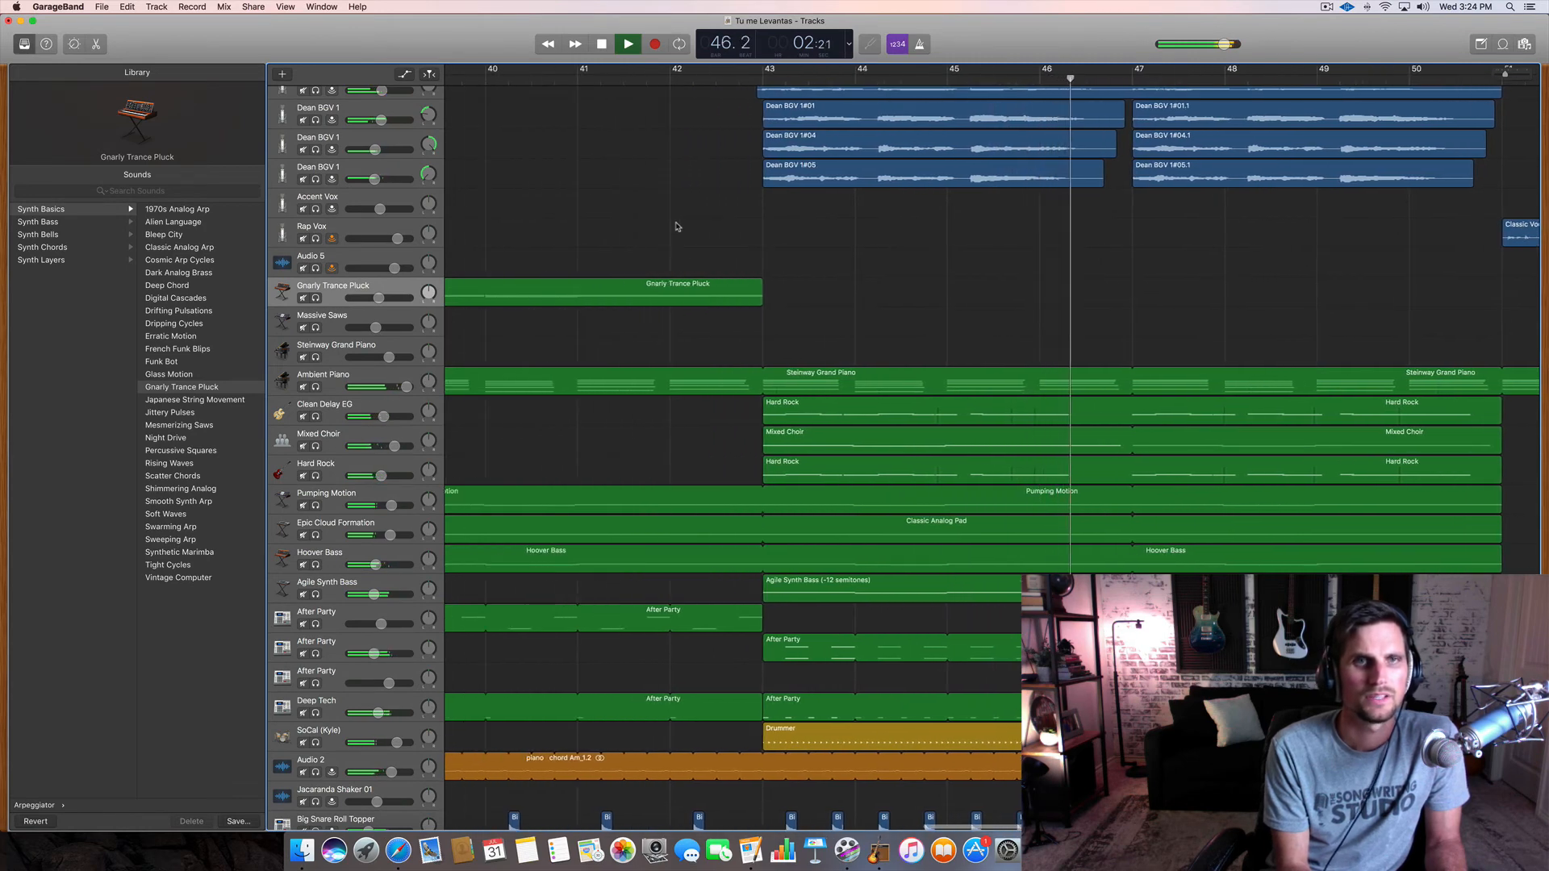
{"action": "left_click", "coordinate": [655, 43]}
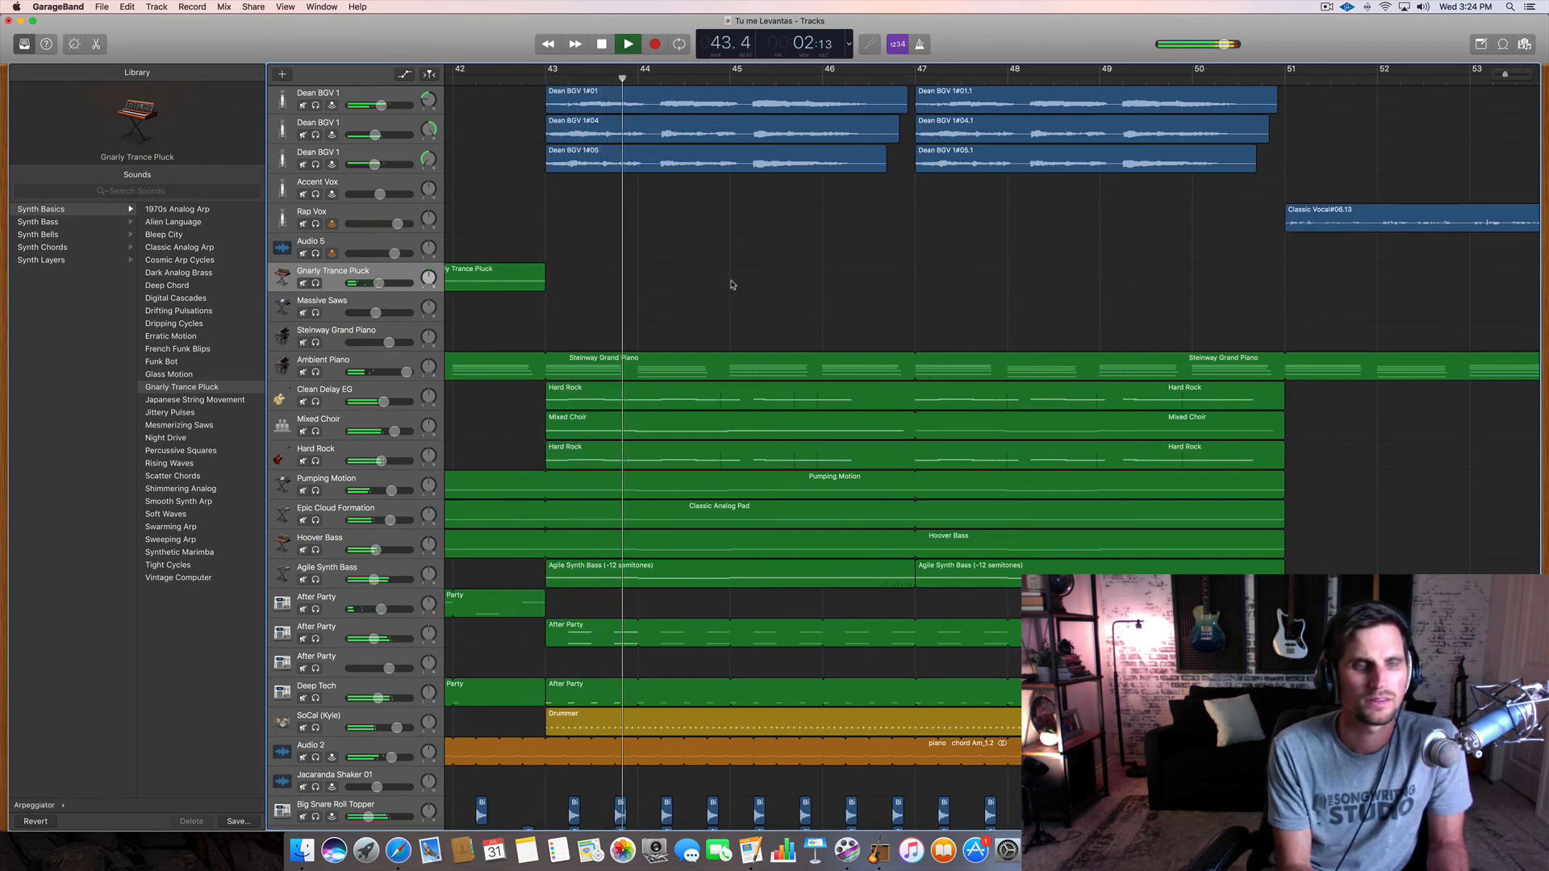
{"action": "left_click", "coordinate": [602, 43]}
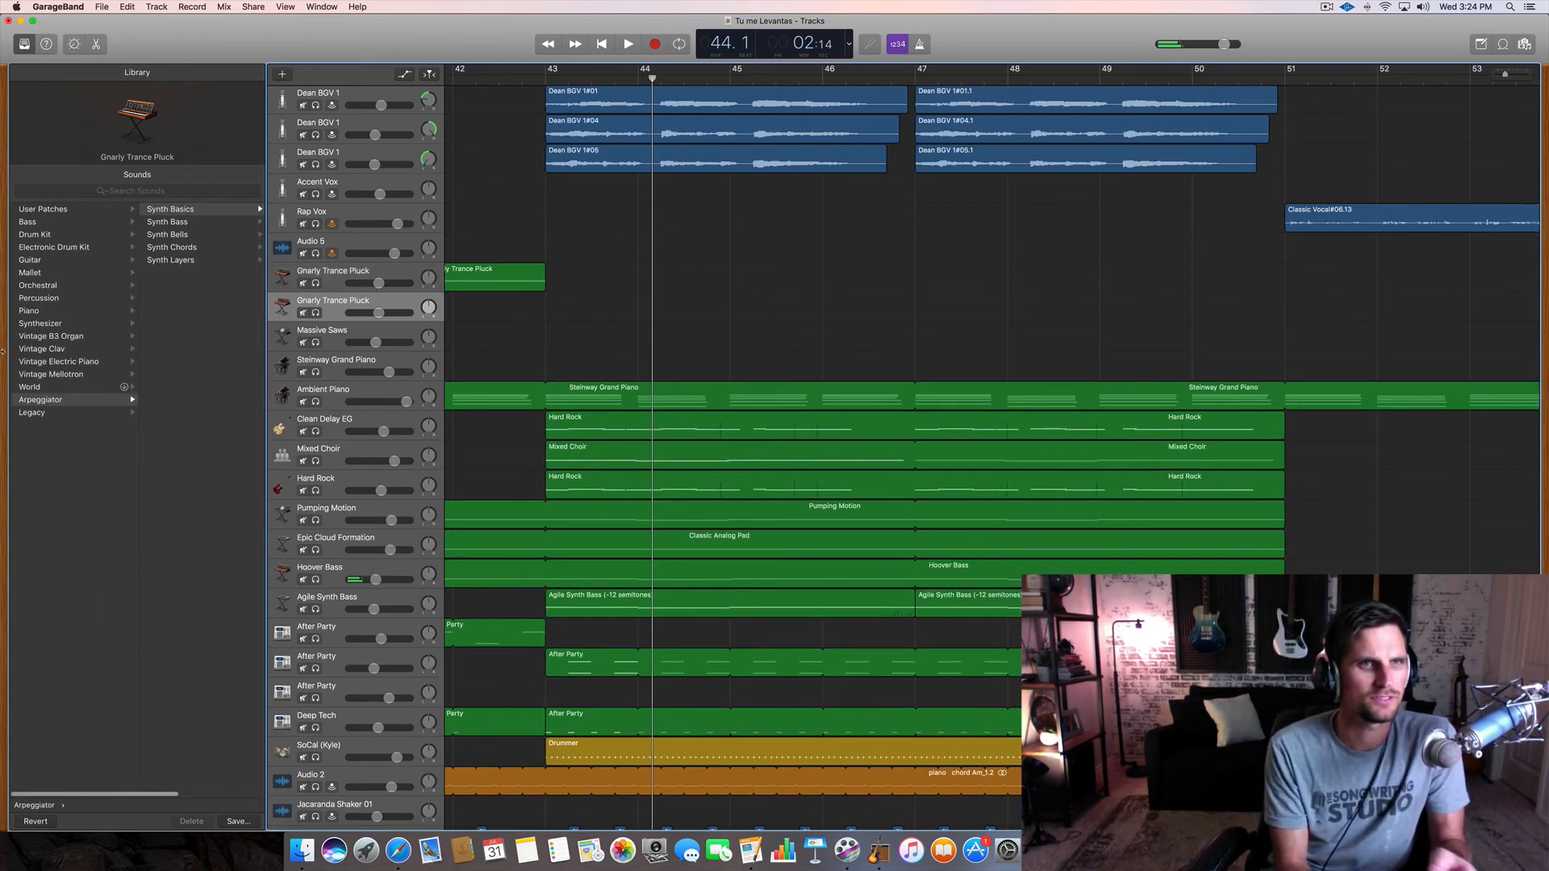
- Set the new track to the Classics Beautiful Melody synth and create a melody region over bars 43–47
{"action": "left_click", "coordinate": [39, 323]}
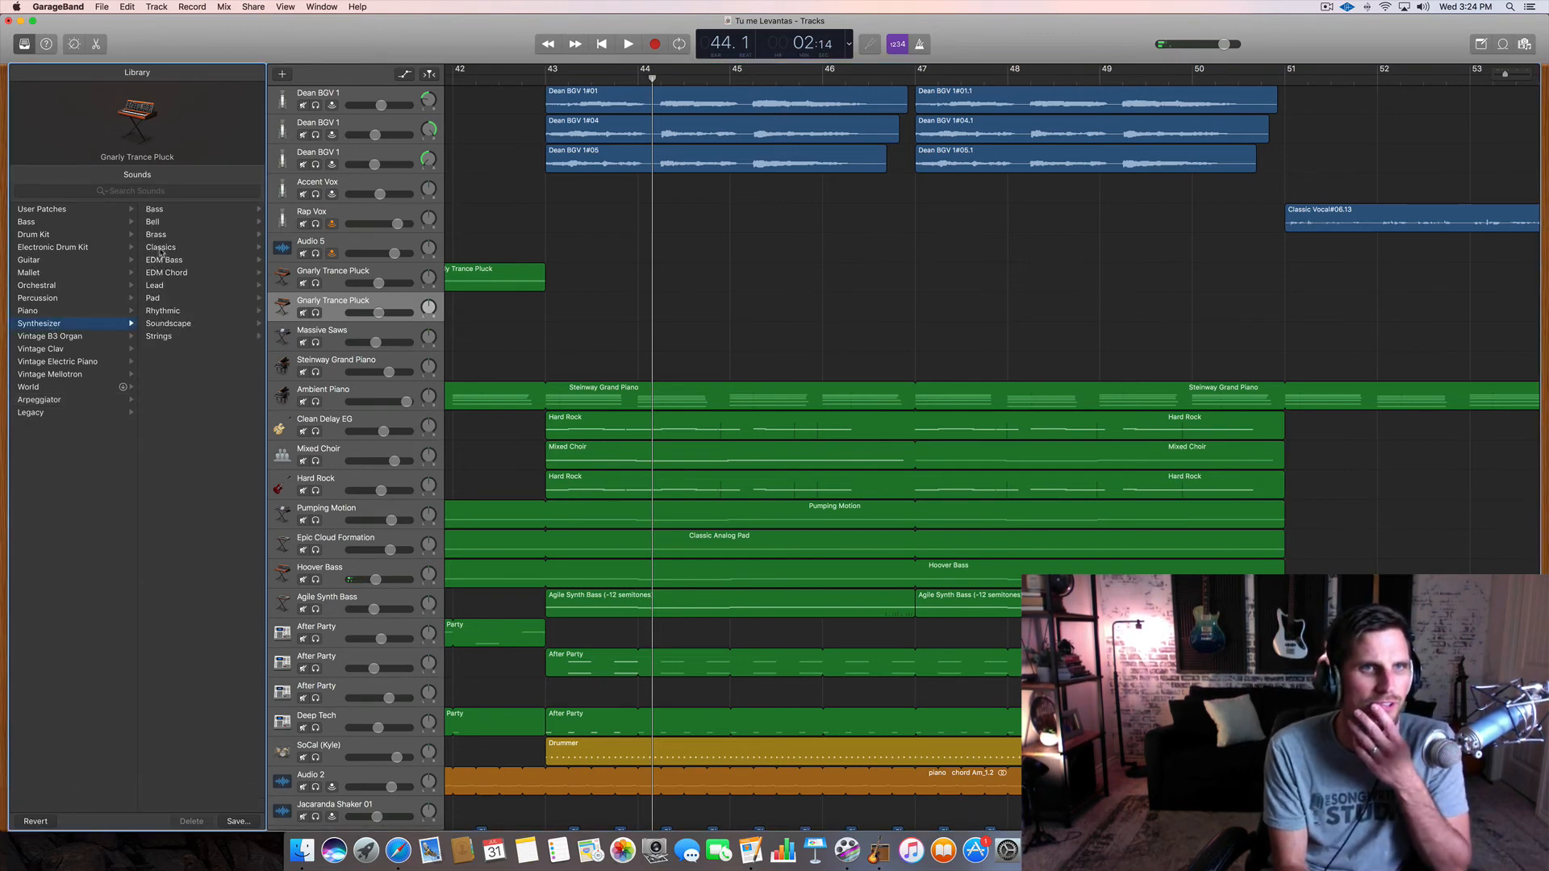
{"action": "left_click", "coordinate": [160, 246]}
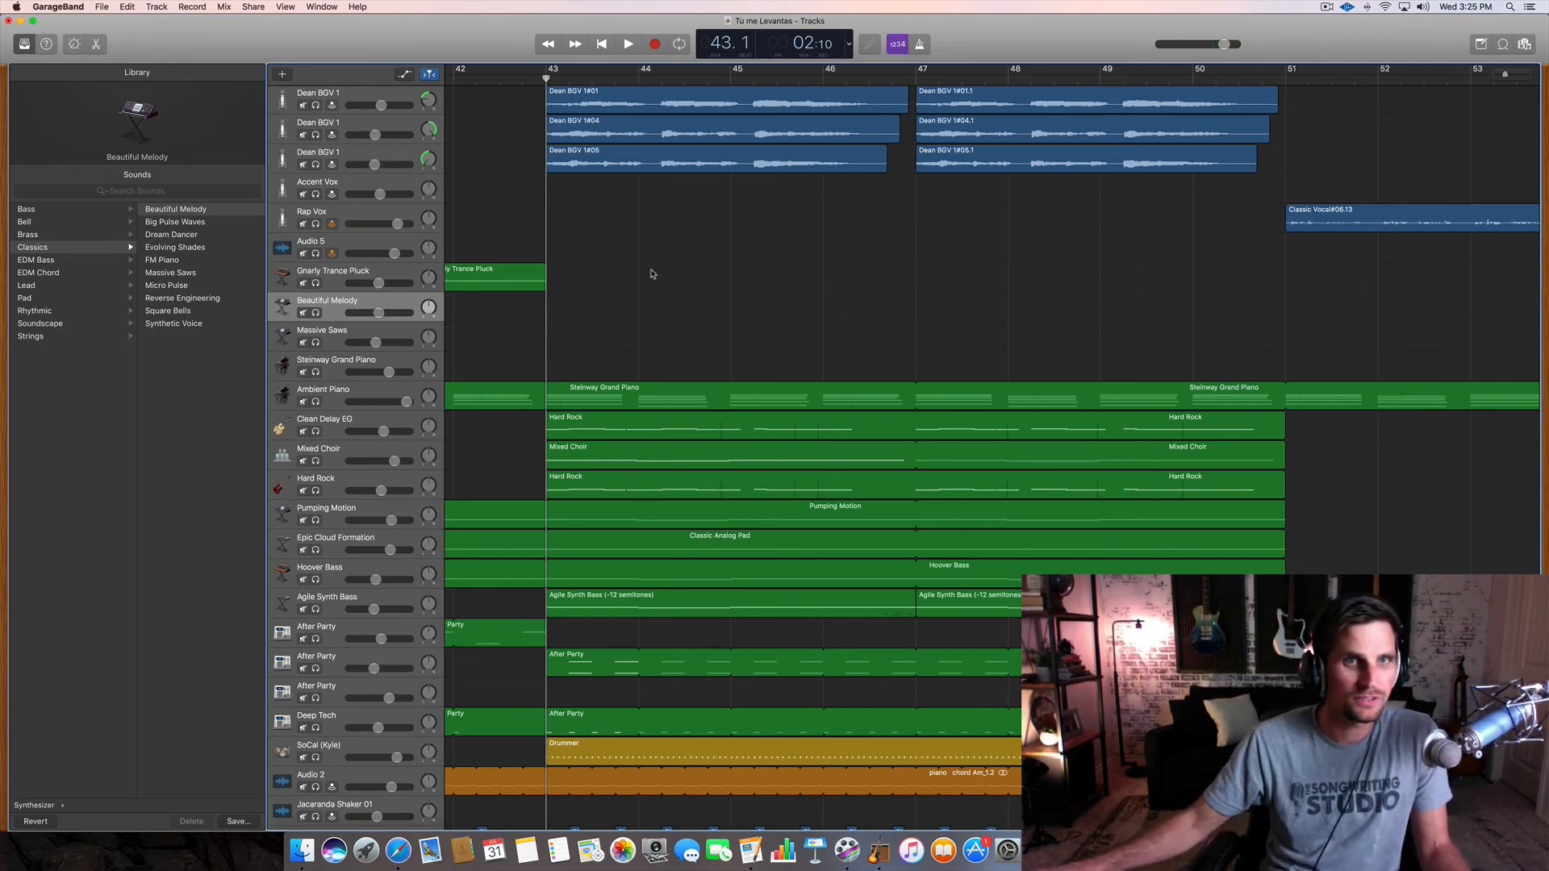
{"action": "left_click", "coordinate": [629, 43]}
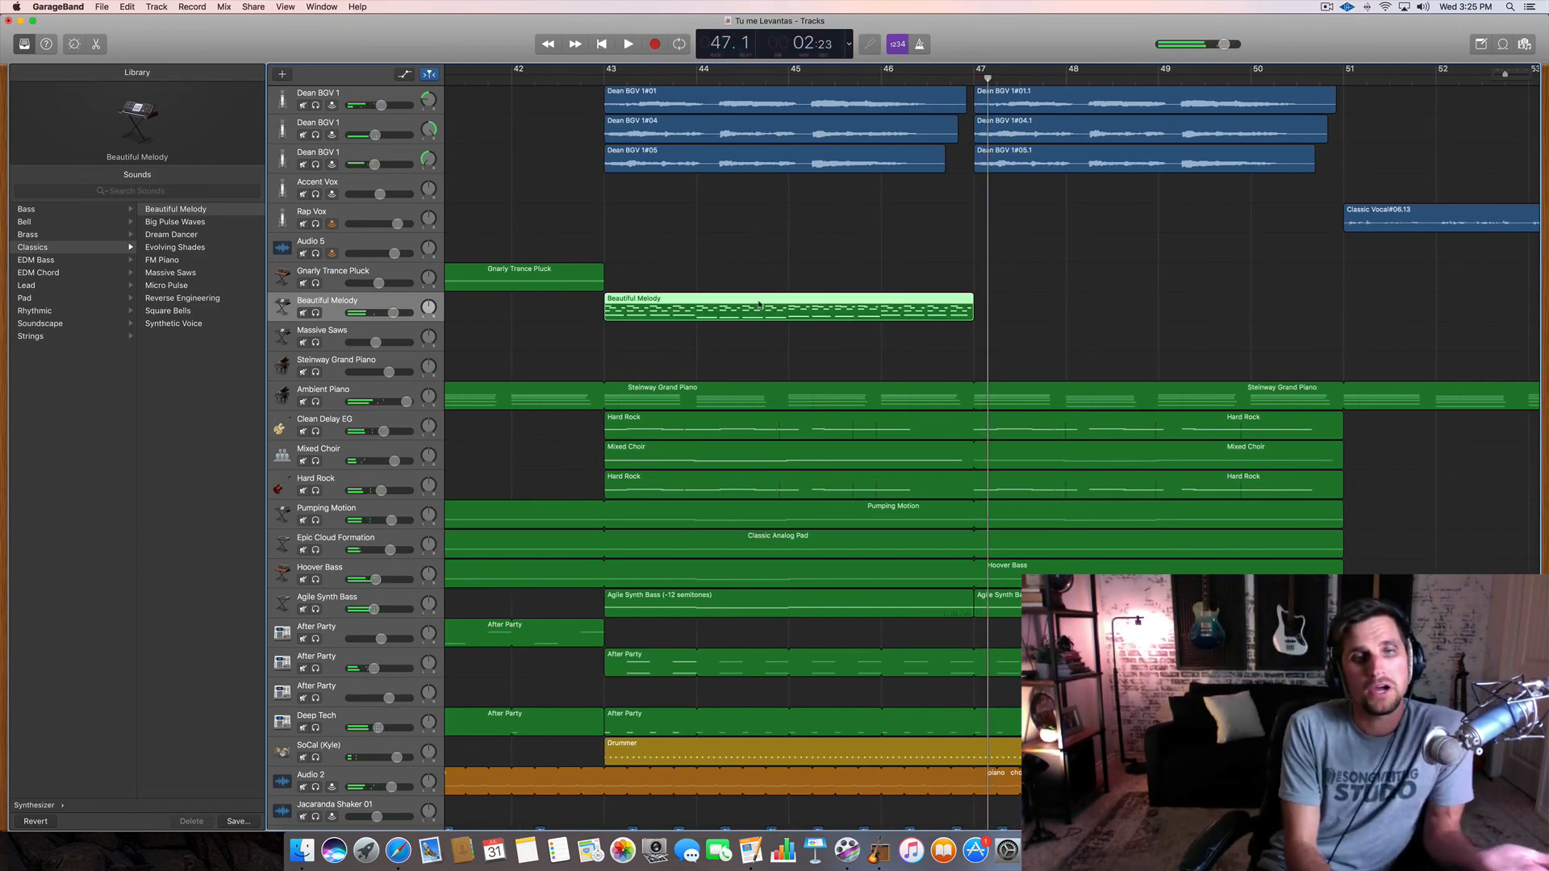
- Loop the Beautiful Melody region through bar 51 and pan the track to +29
{"action": "left_click", "coordinate": [351, 664]}
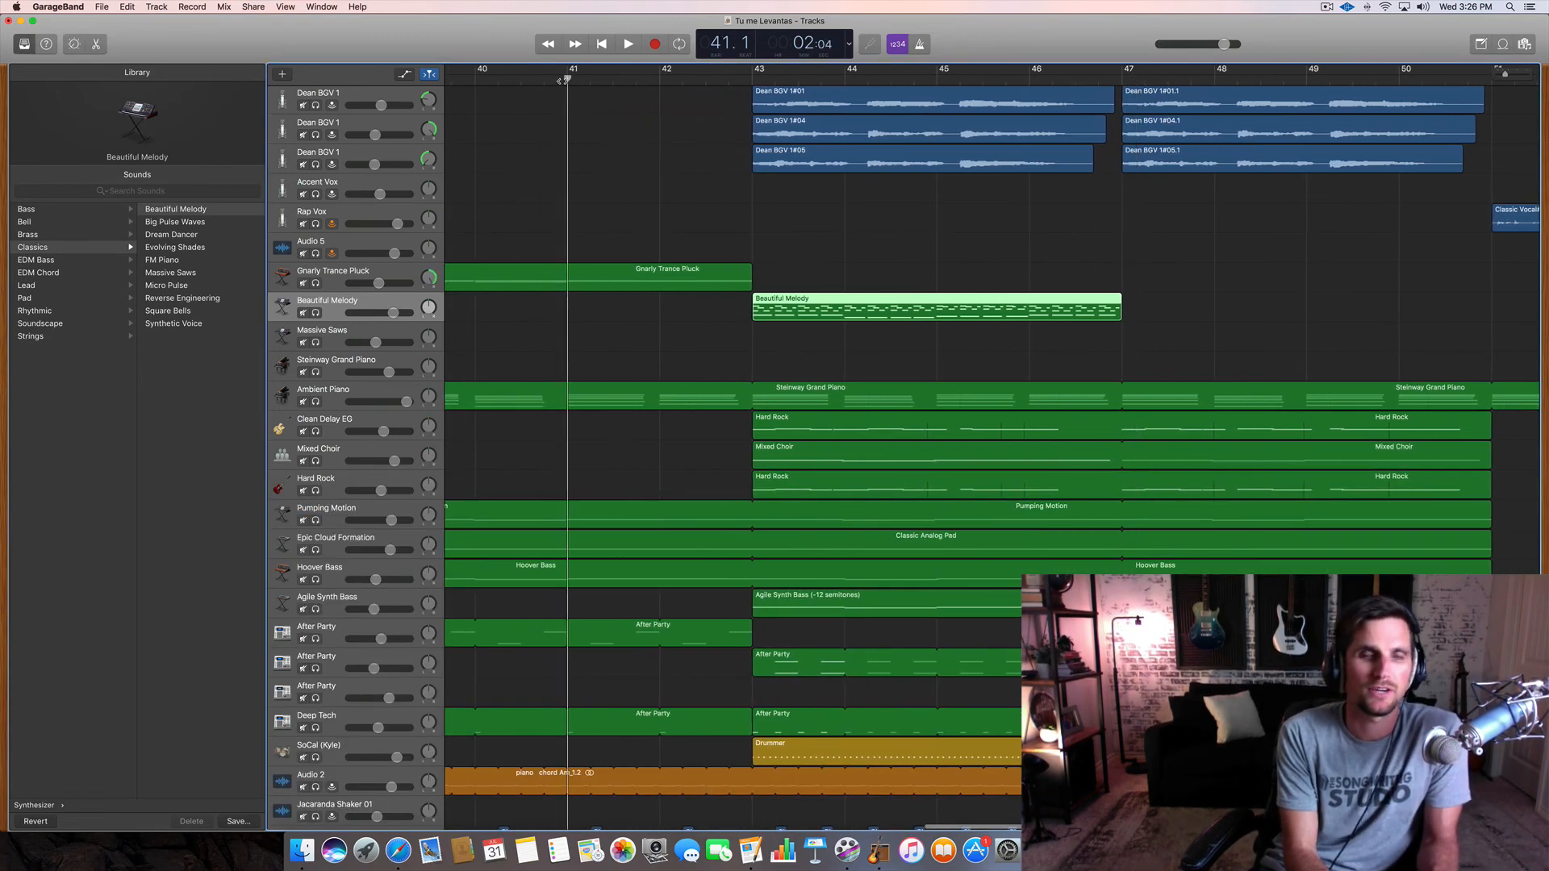
{"action": "left_click", "coordinate": [628, 44]}
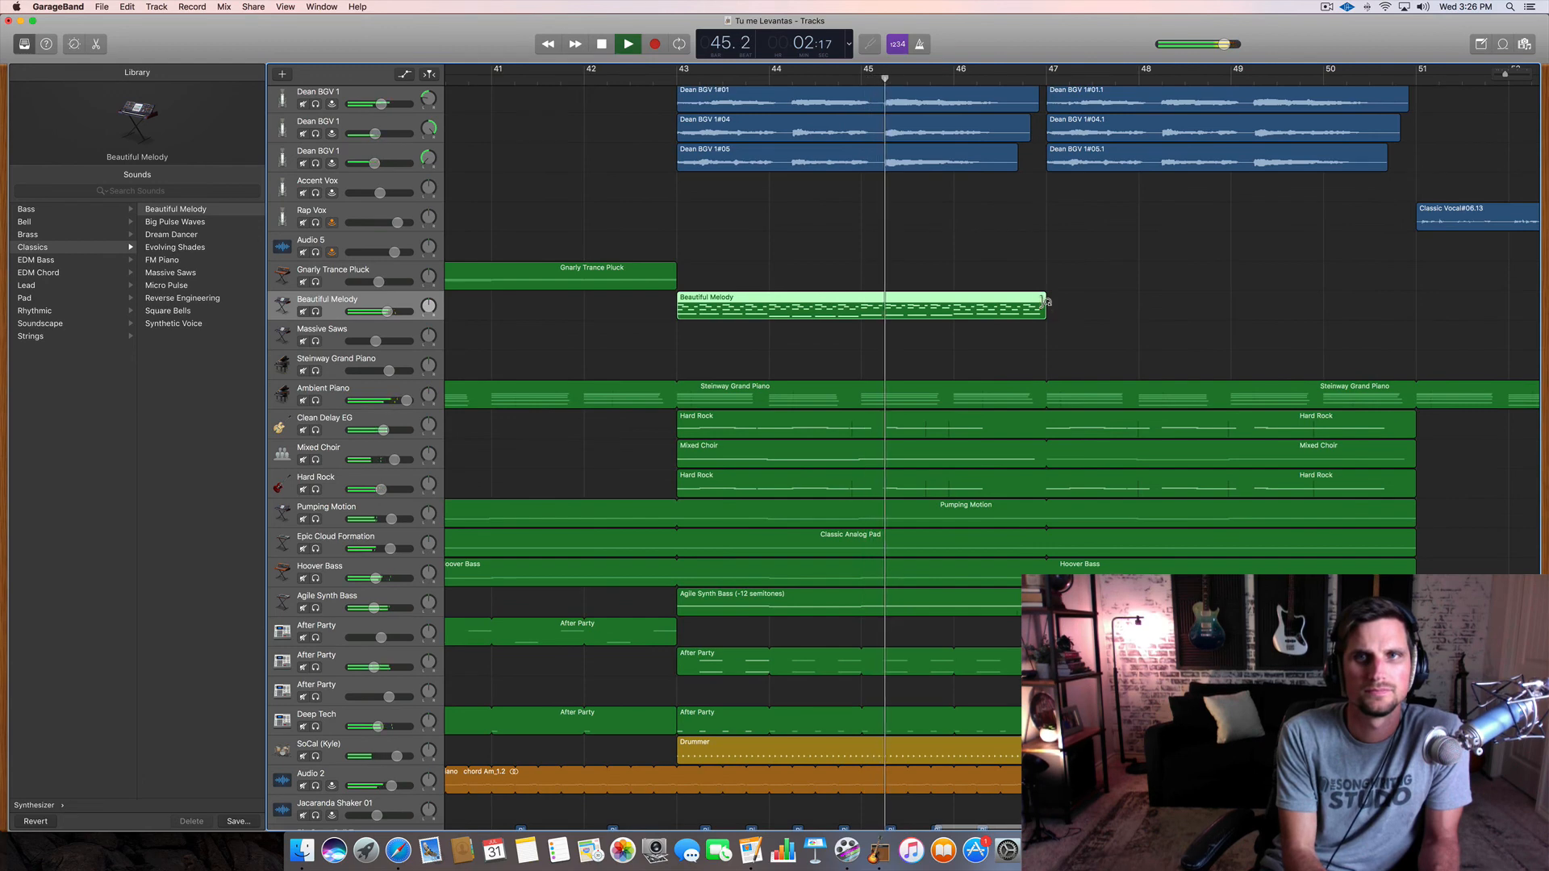
{"action": "left_click_drag", "start_coordinate": [1042, 309], "coordinate": [1413, 309]}
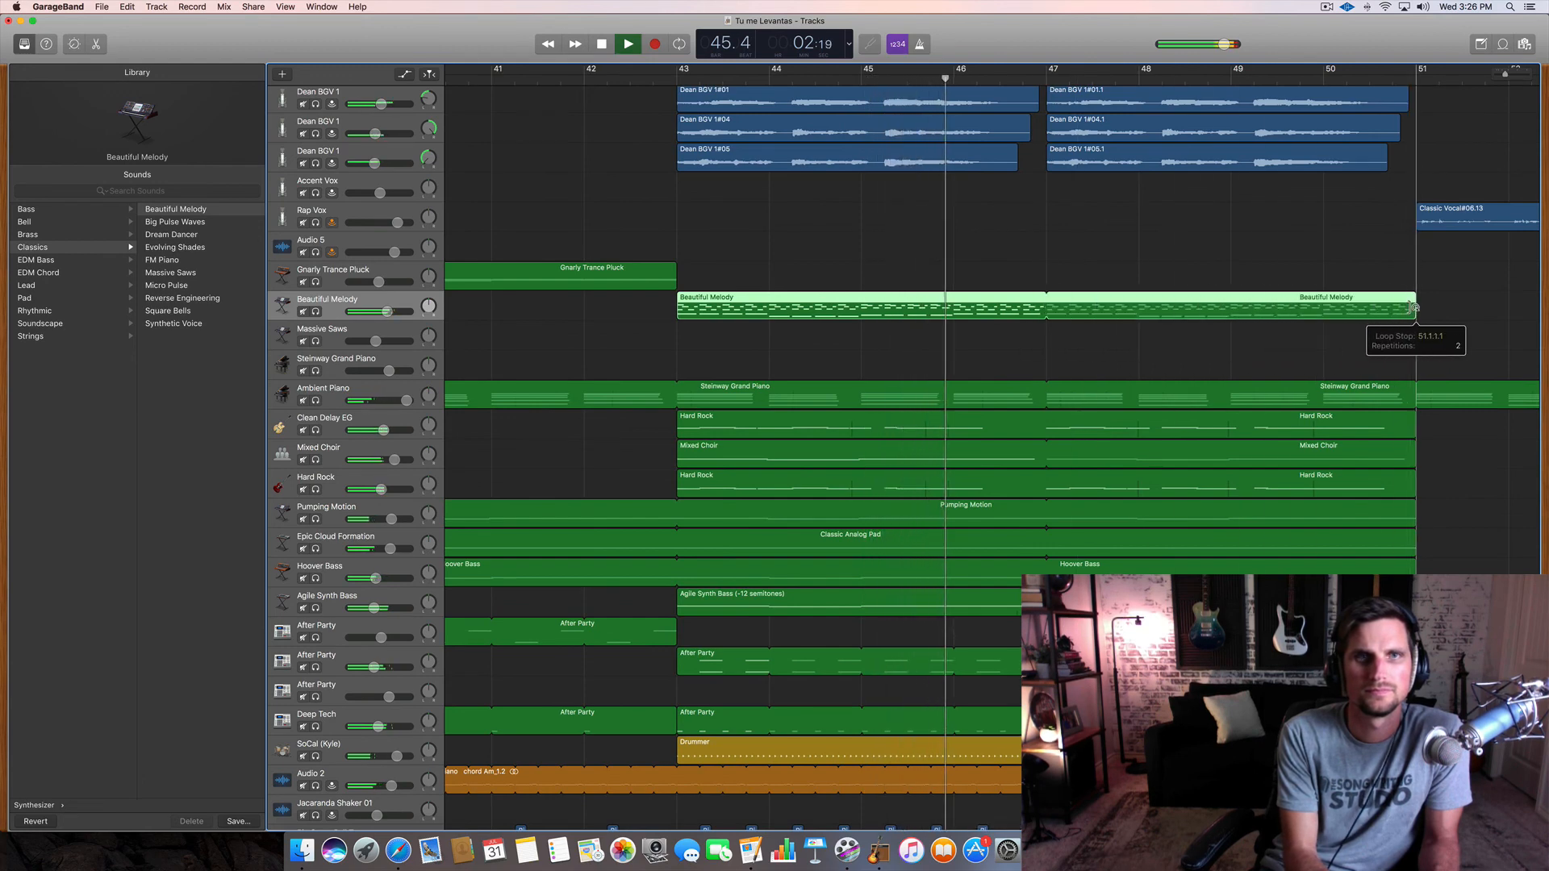
{"action": "left_click_drag", "start_coordinate": [428, 308], "coordinate": [428, 301]}
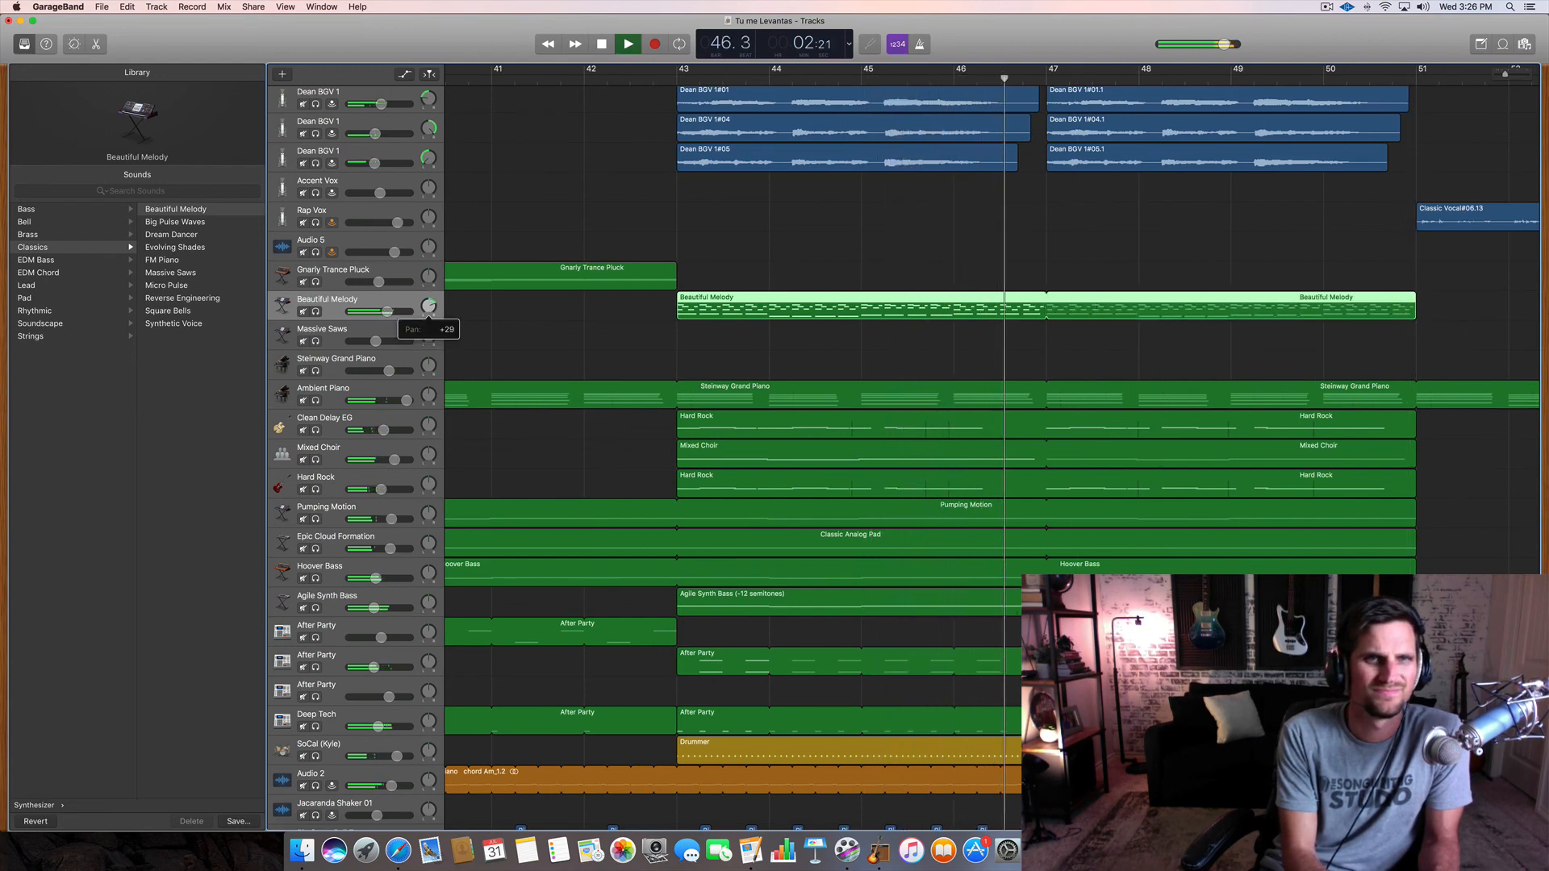